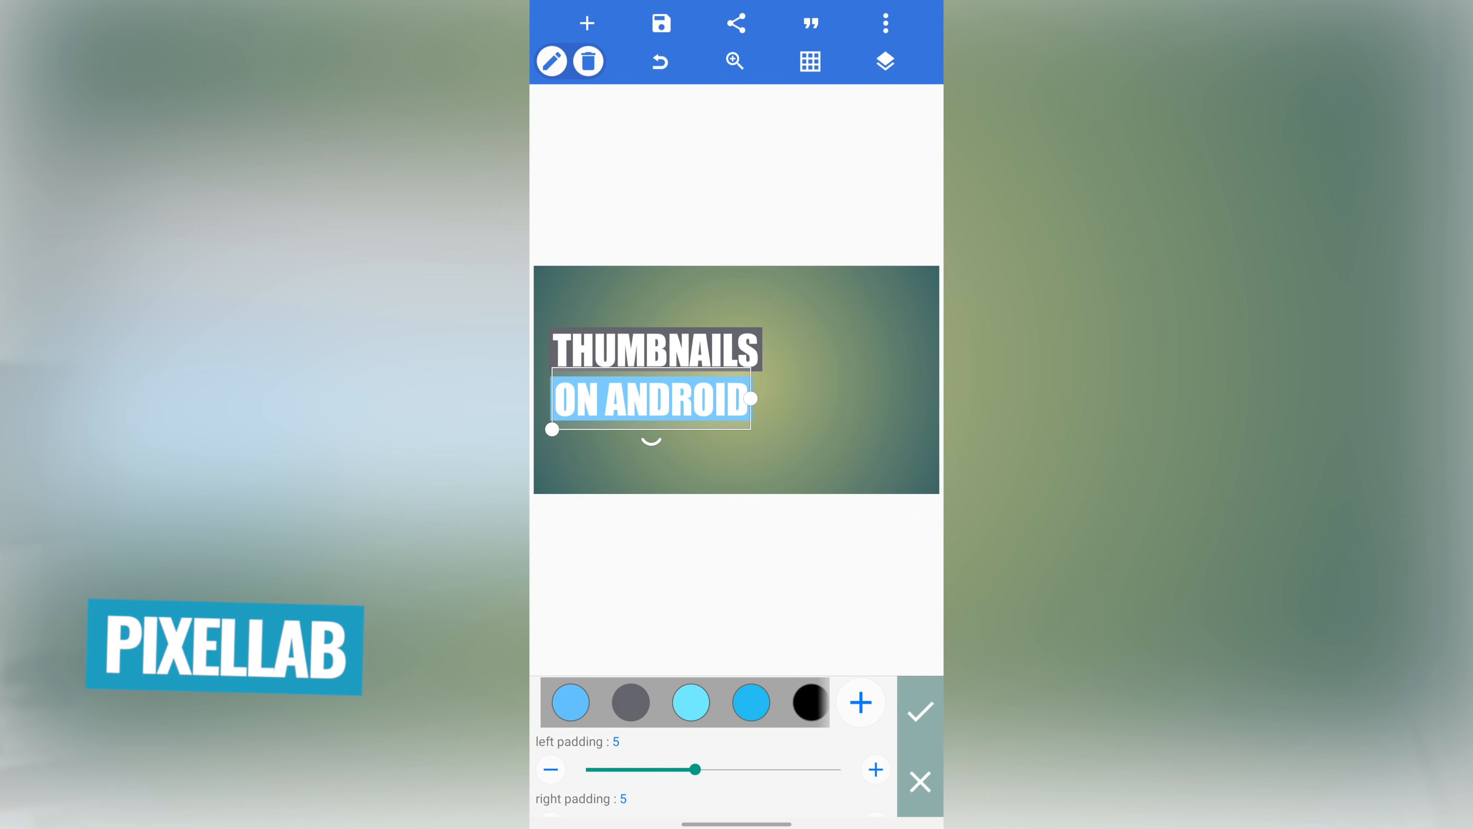
Step: Duplicate ON ANDROID into a third UPDATED! title on a red background and resize it
{"action": "left_click", "coordinate": [919, 709]}
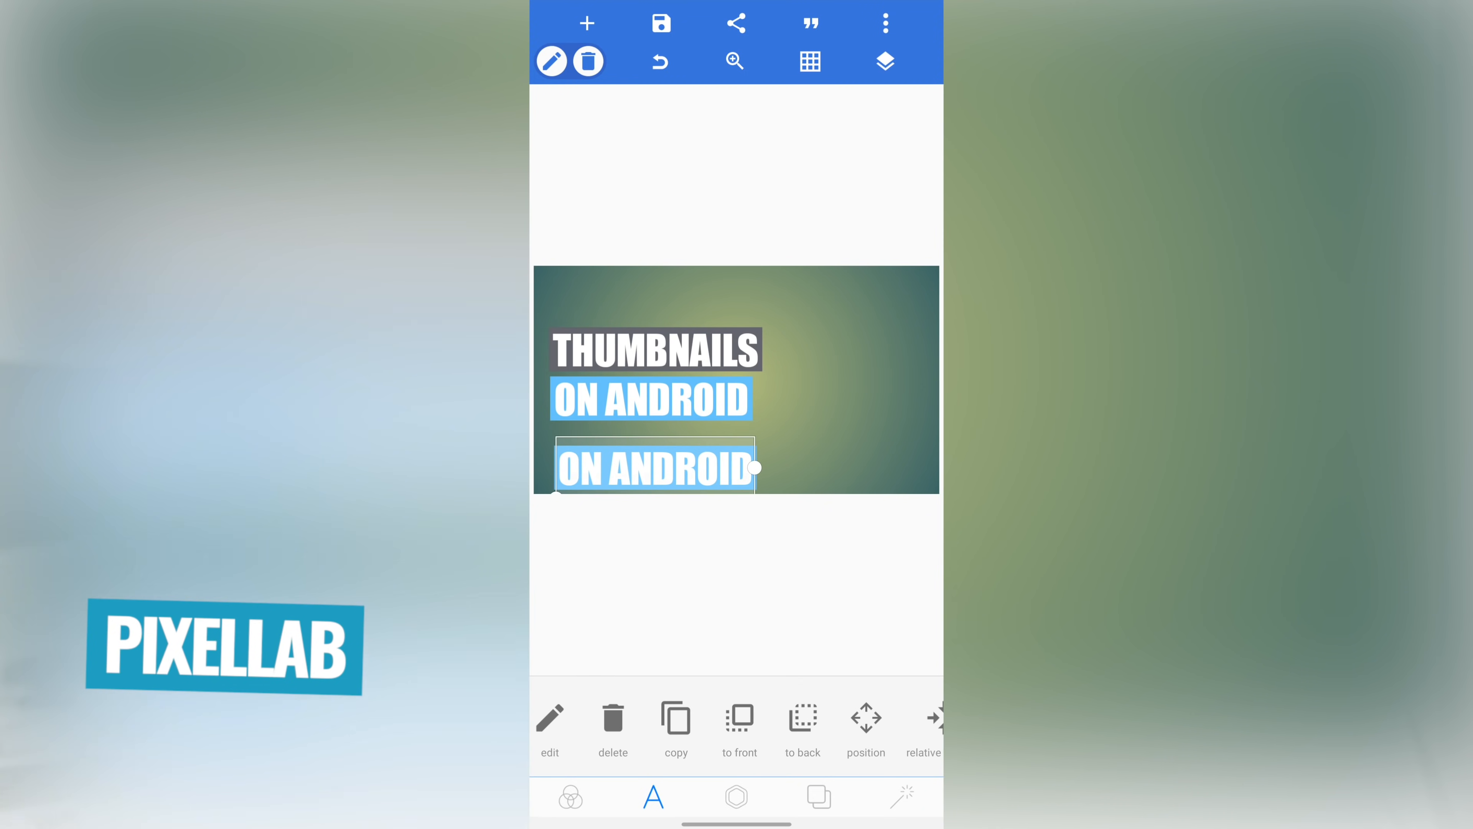
{"action": "left_click", "coordinate": [549, 729]}
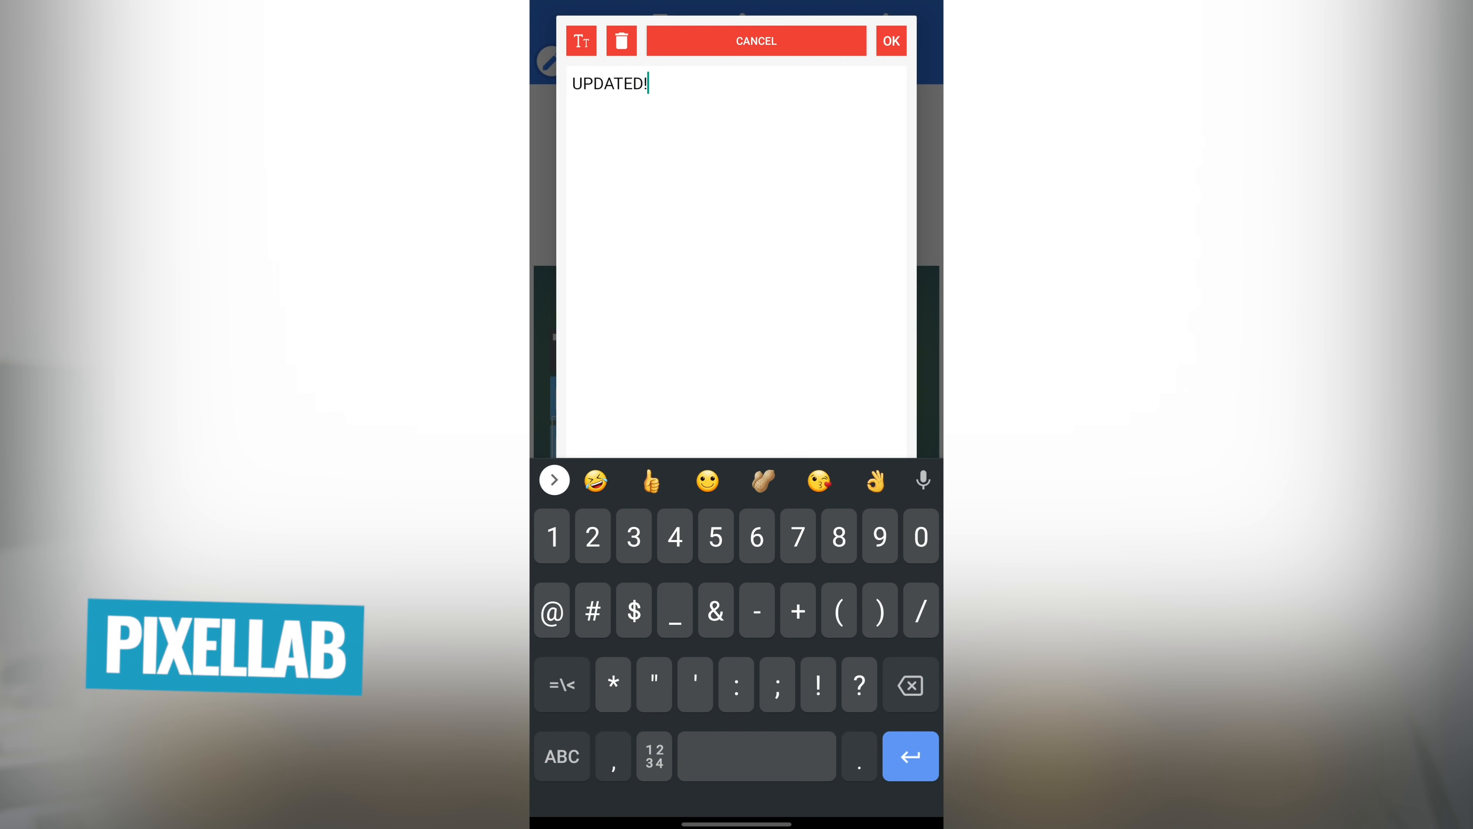
{"action": "left_click", "coordinate": [889, 41]}
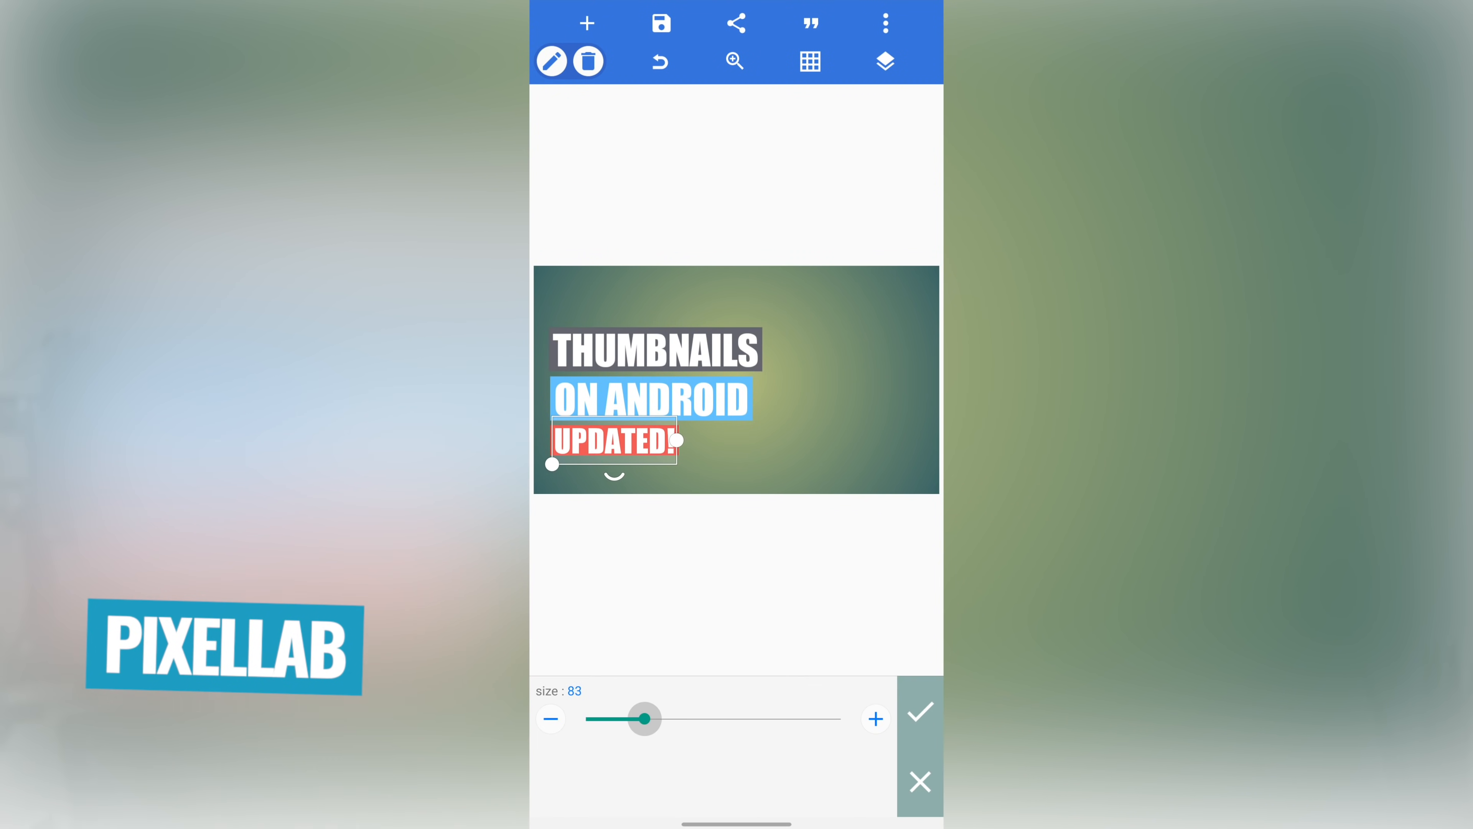
{"action": "left_click", "coordinate": [919, 710]}
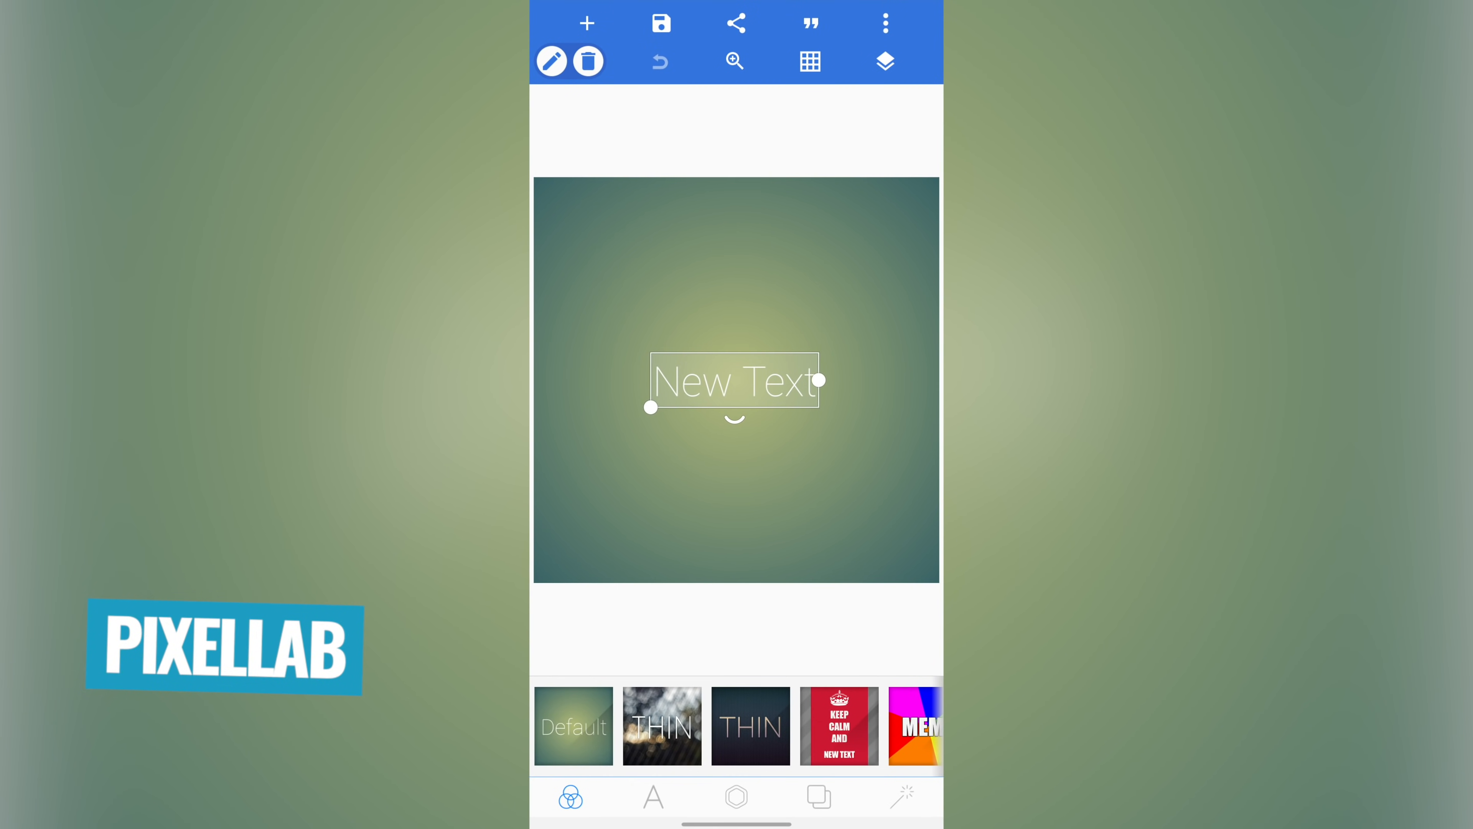
{"action": "left_click", "coordinate": [662, 724]}
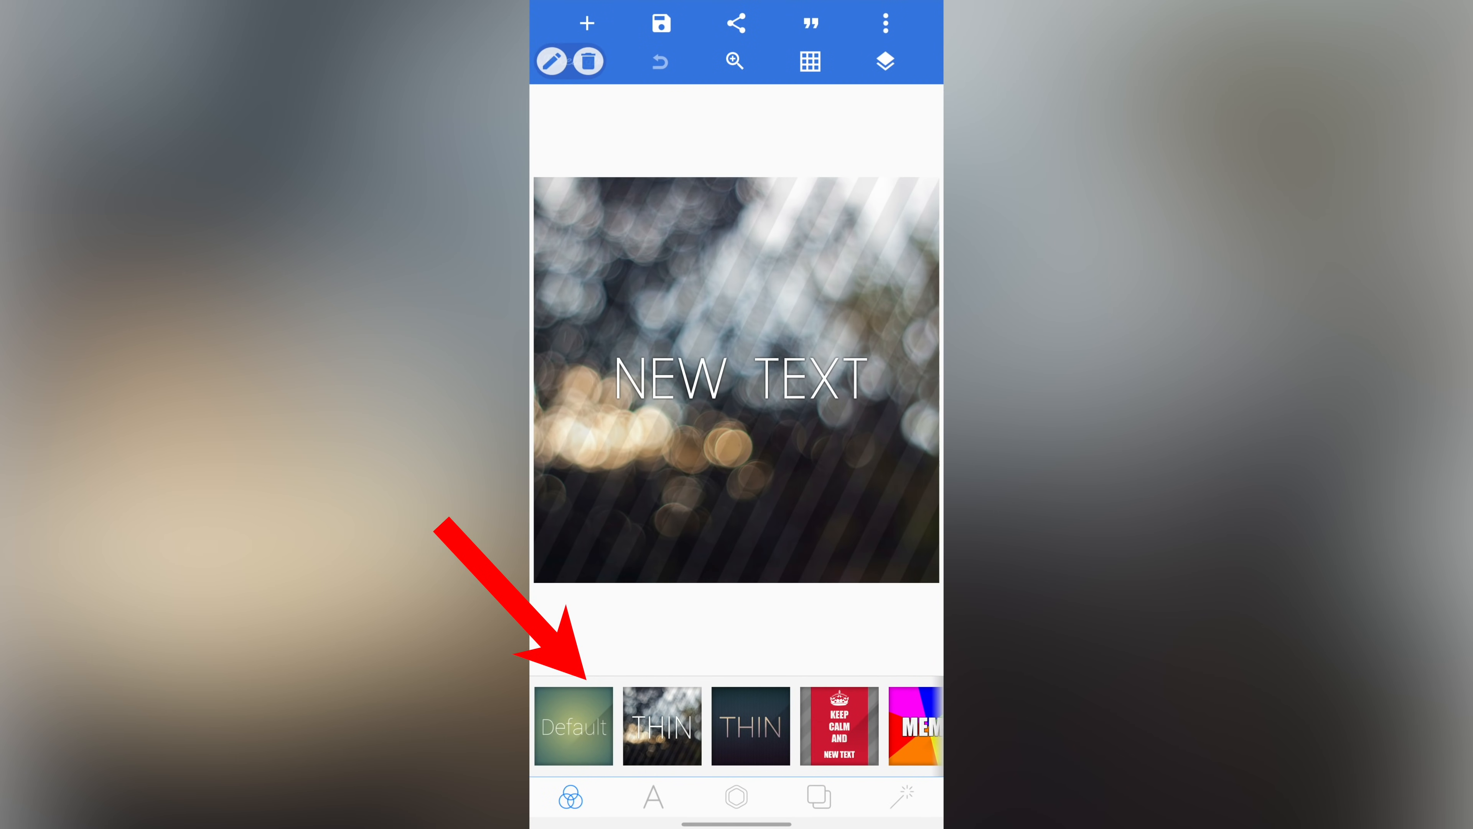
{"action": "left_click", "coordinate": [838, 724]}
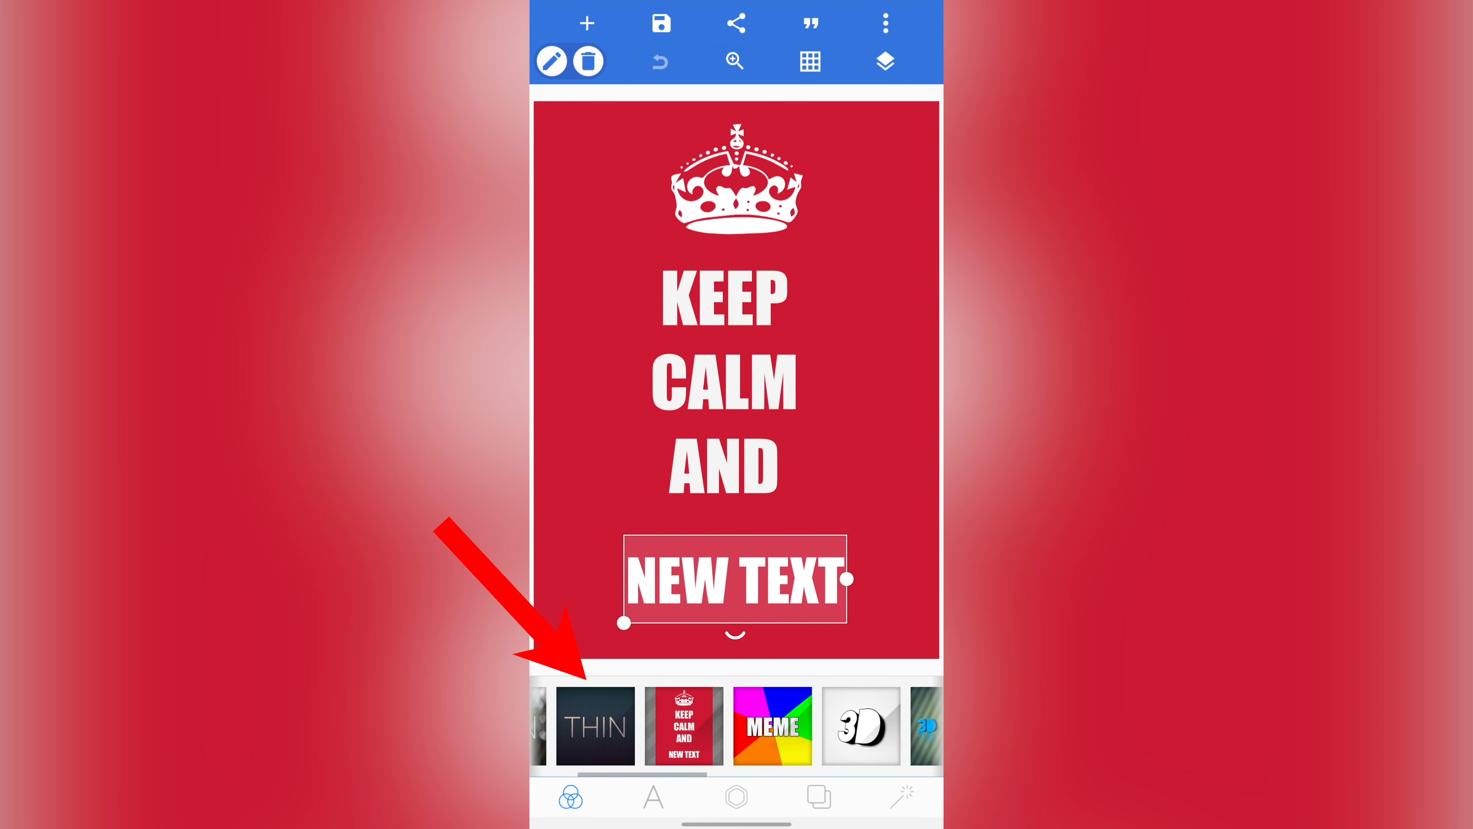
{"action": "left_click", "coordinate": [773, 724]}
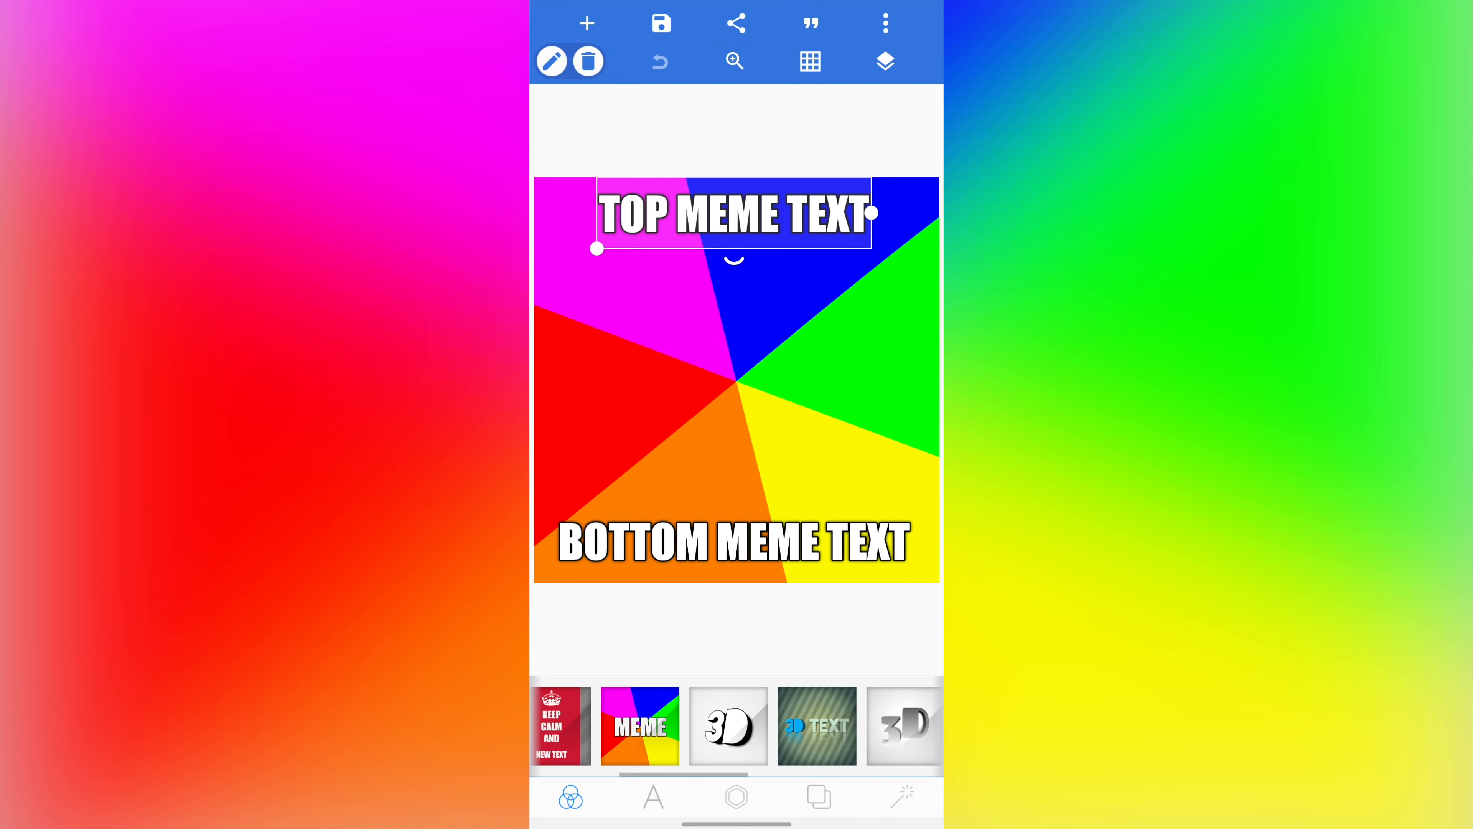
{"action": "left_click", "coordinate": [815, 724]}
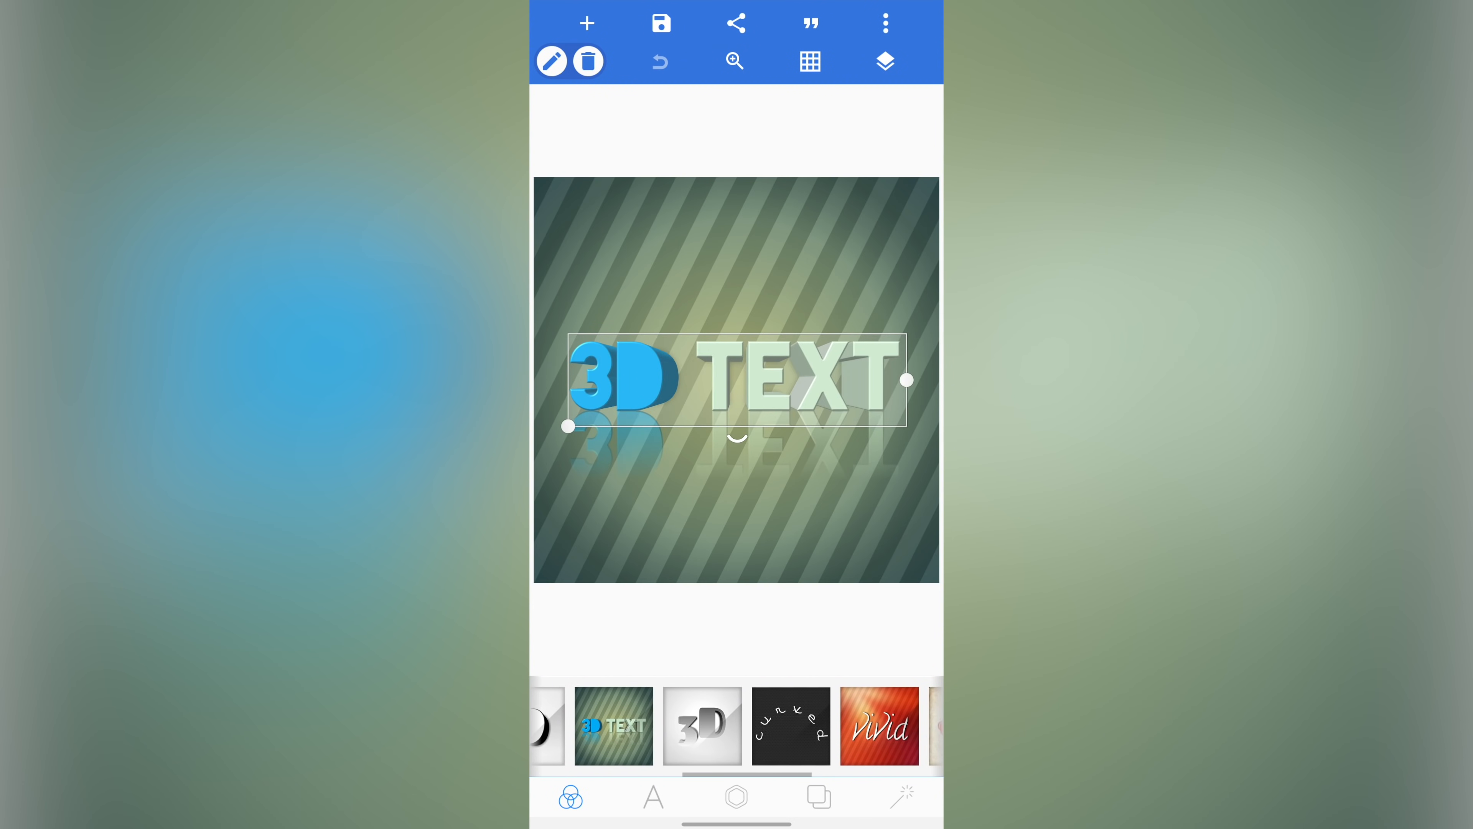
{"action": "left_click", "coordinate": [879, 724]}
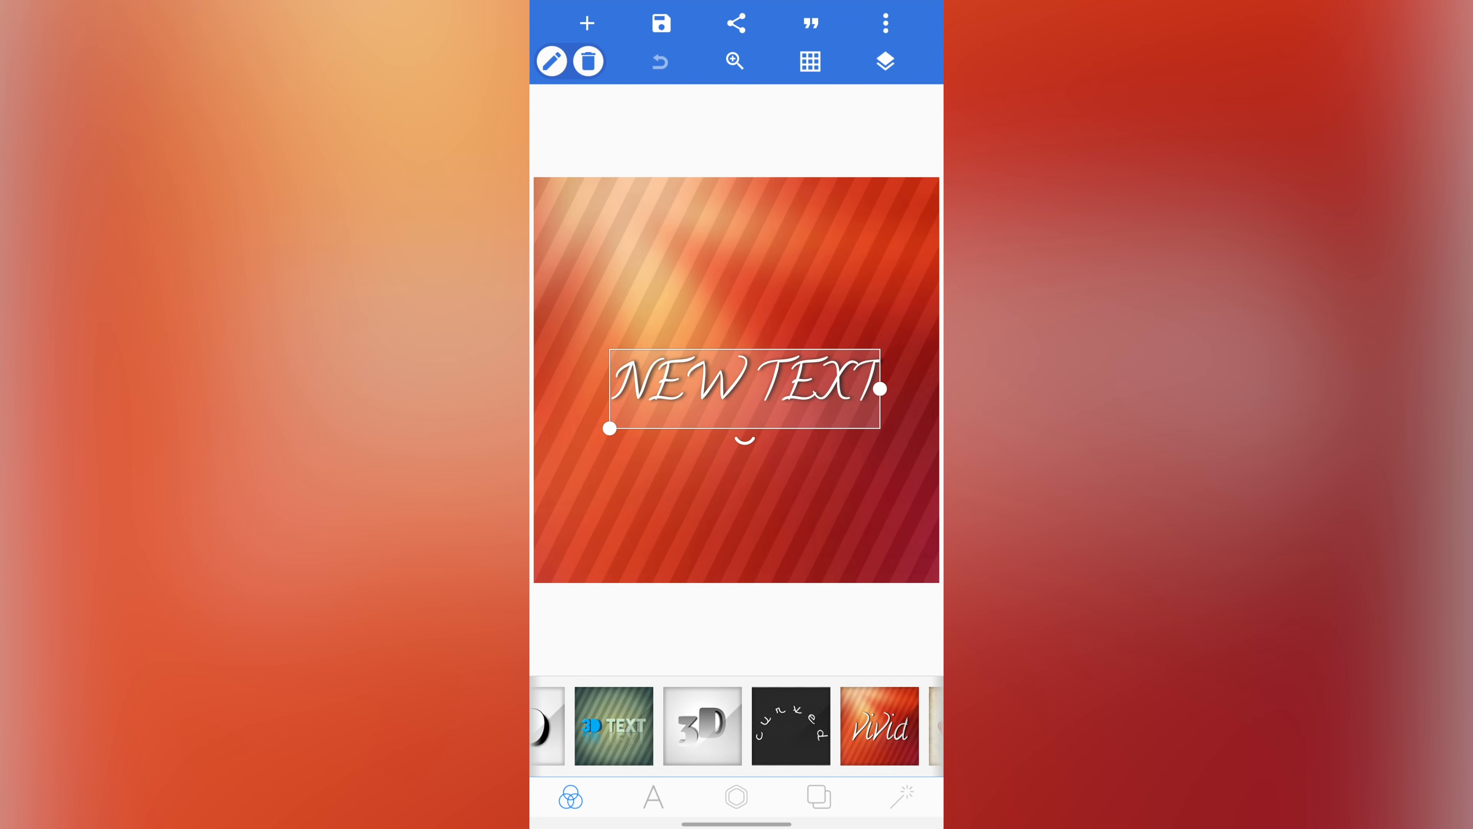
{"action": "scroll", "scroll_direction": "left", "scroll_amount": 3}
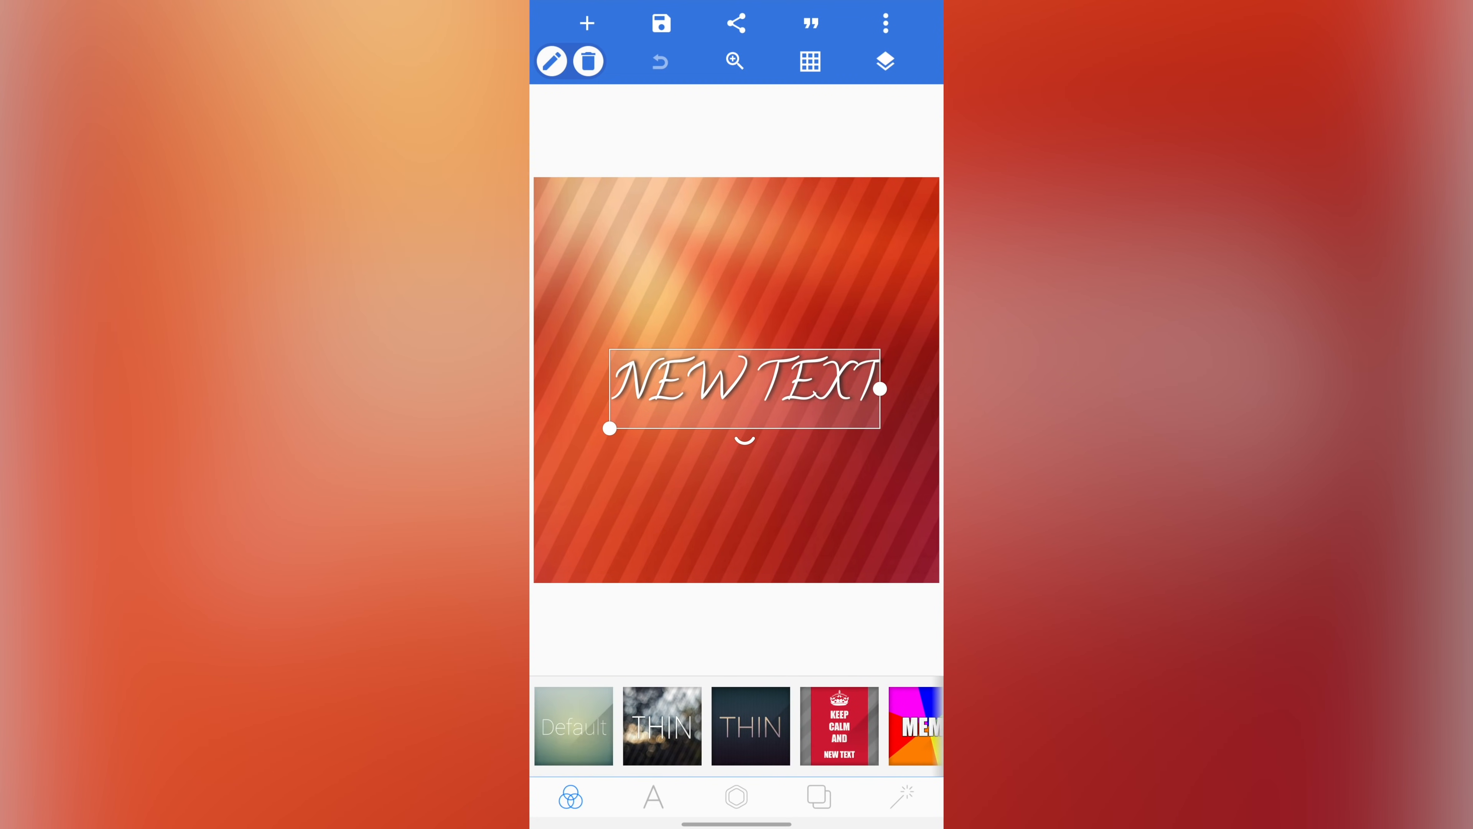
{"action": "left_click", "coordinate": [573, 724]}
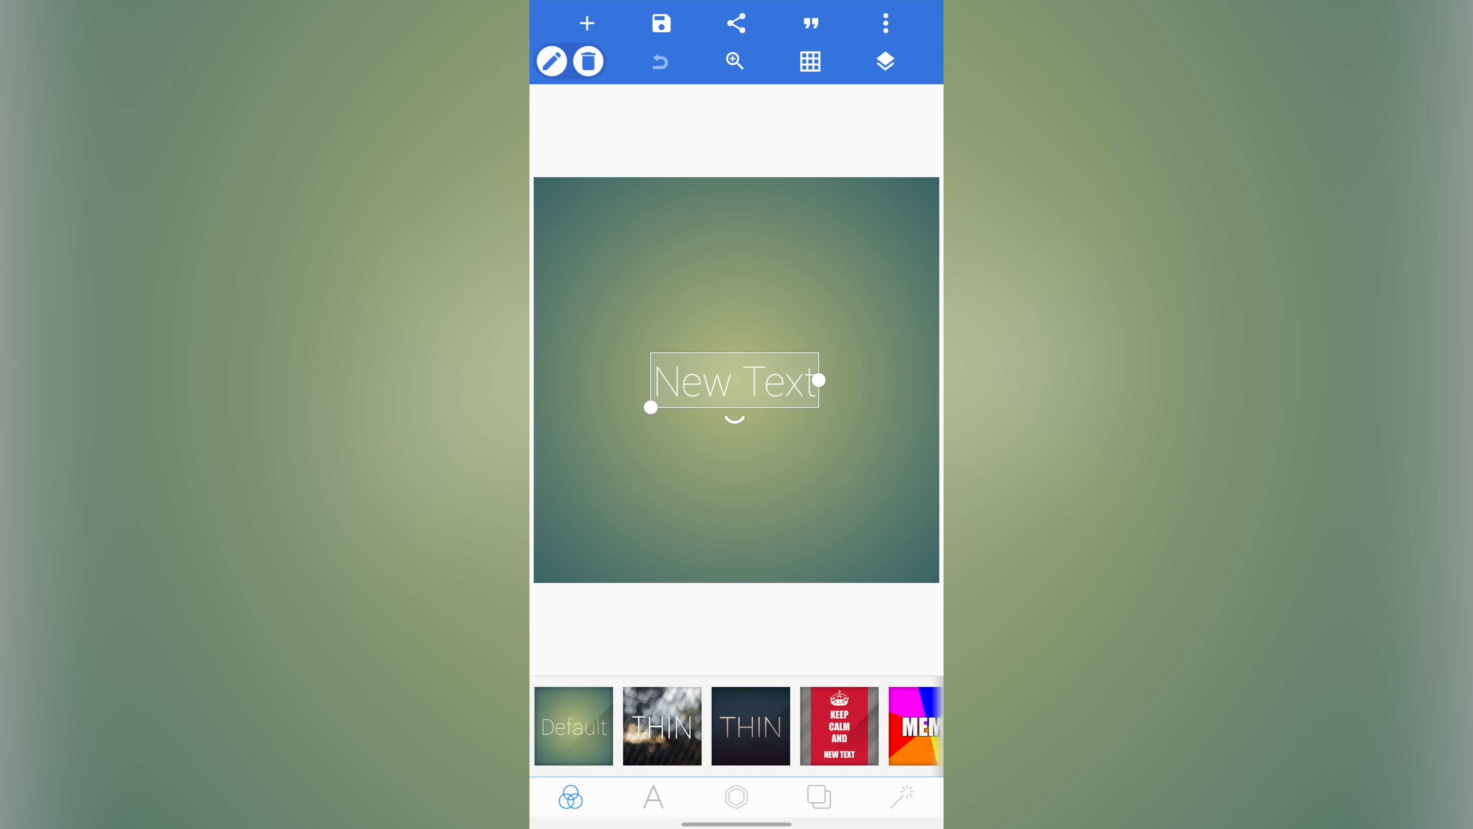
Step: Resize the canvas to 1920 by 1080 via the Youtube thumbnail preset
{"action": "left_click", "coordinate": [884, 22]}
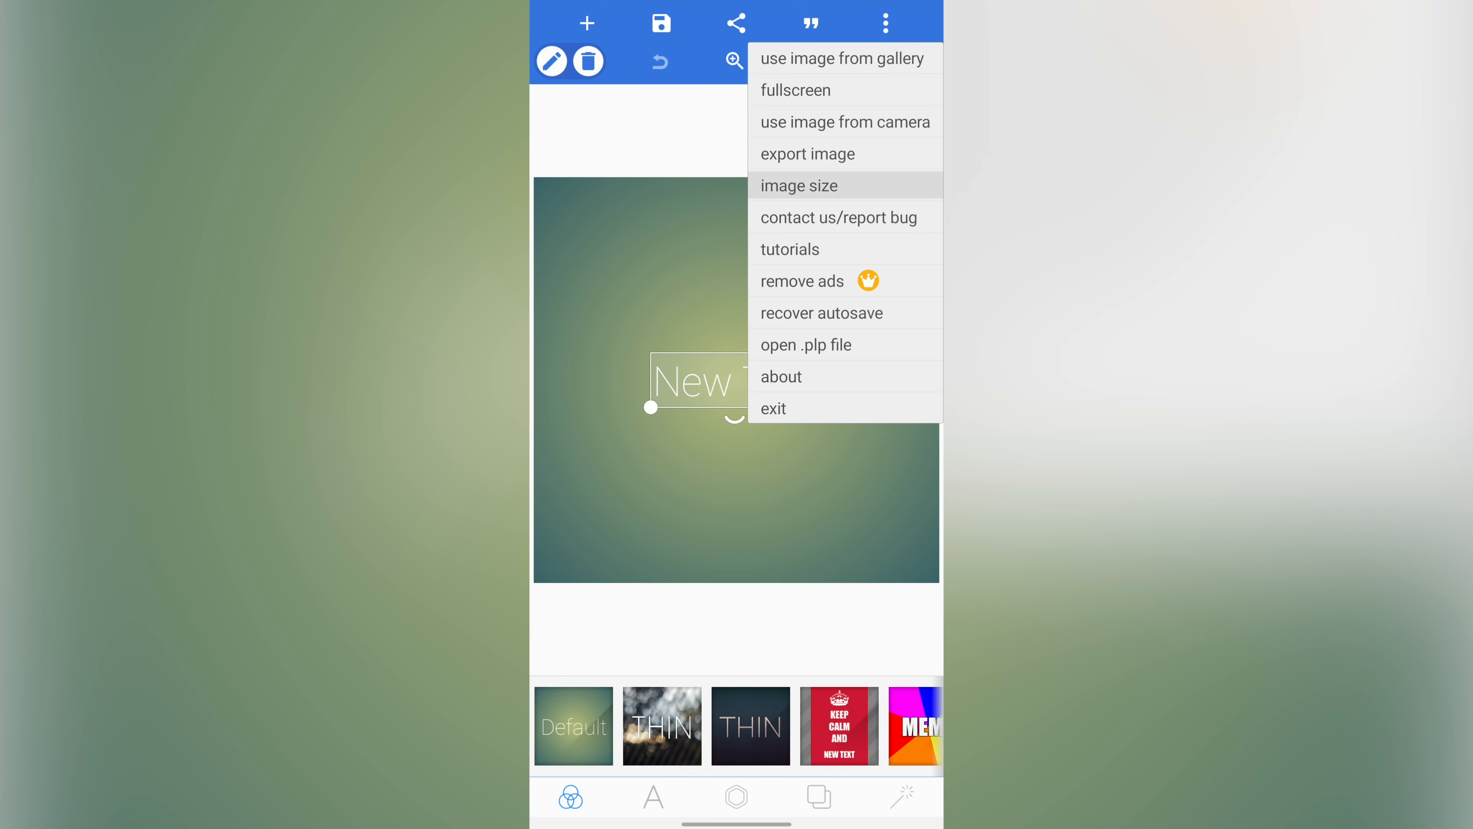
{"action": "left_click", "coordinate": [799, 185]}
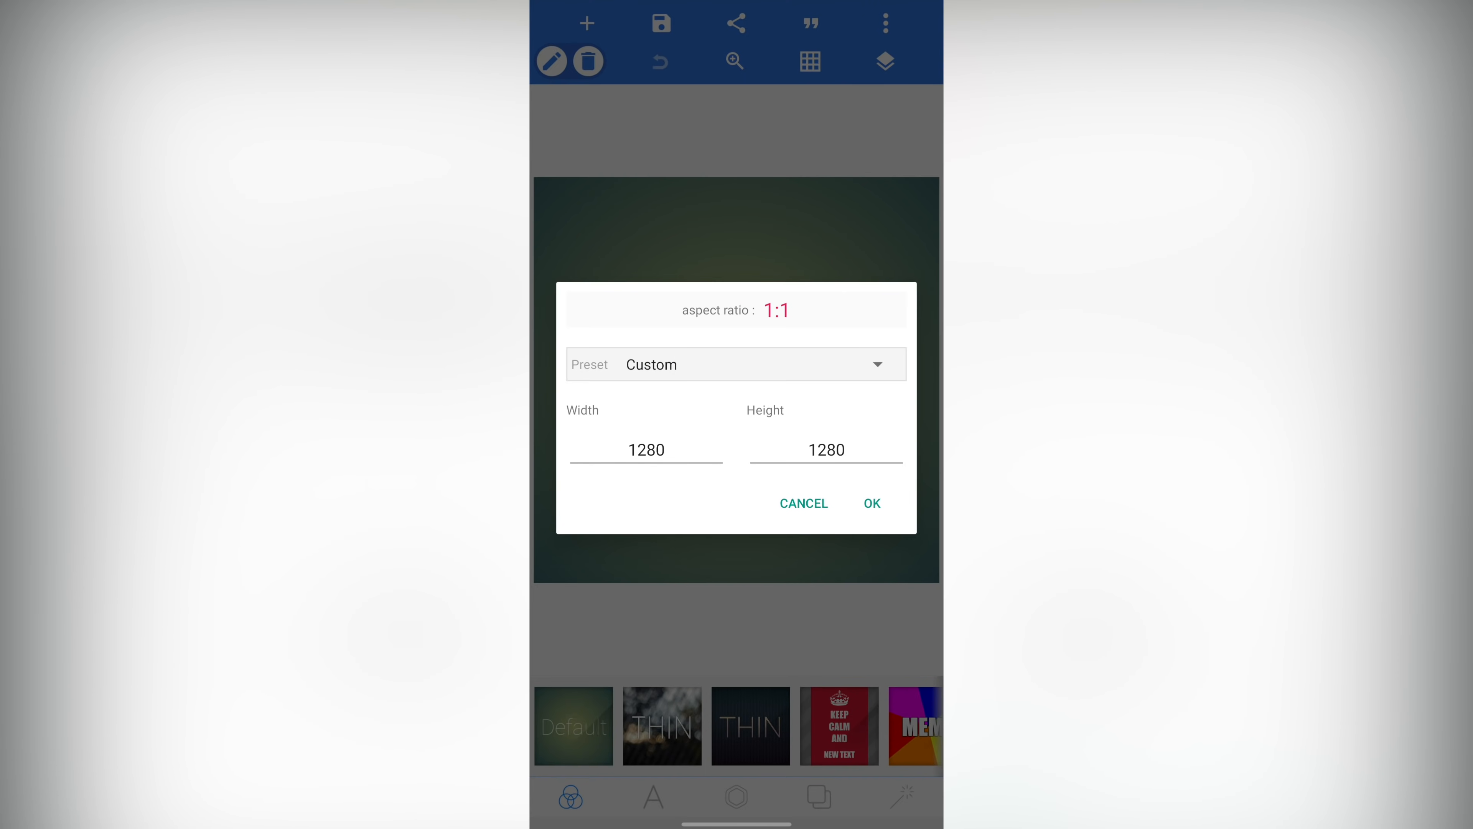
{"action": "left_click", "coordinate": [735, 365]}
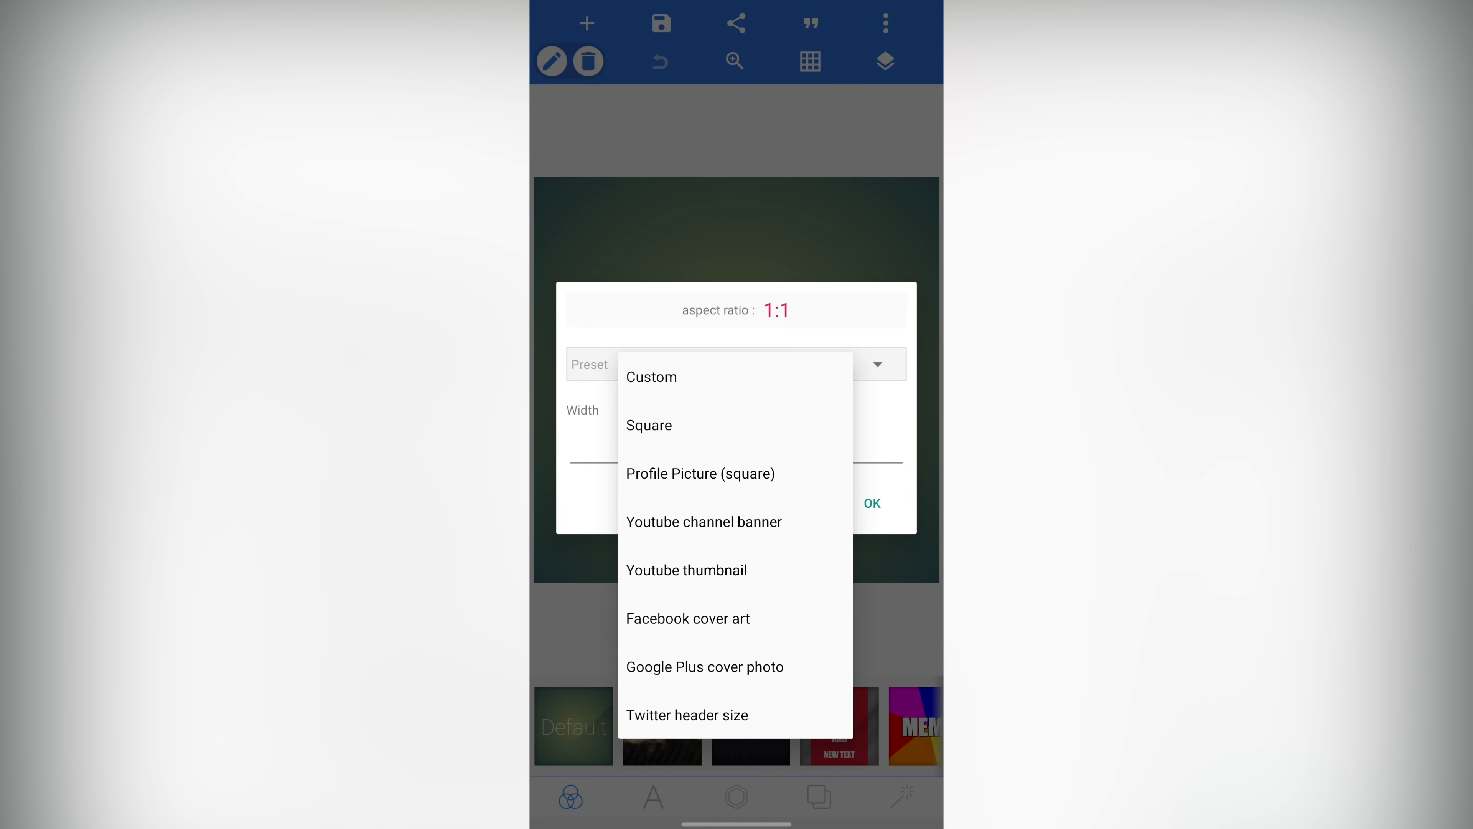
{"action": "left_click", "coordinate": [686, 570]}
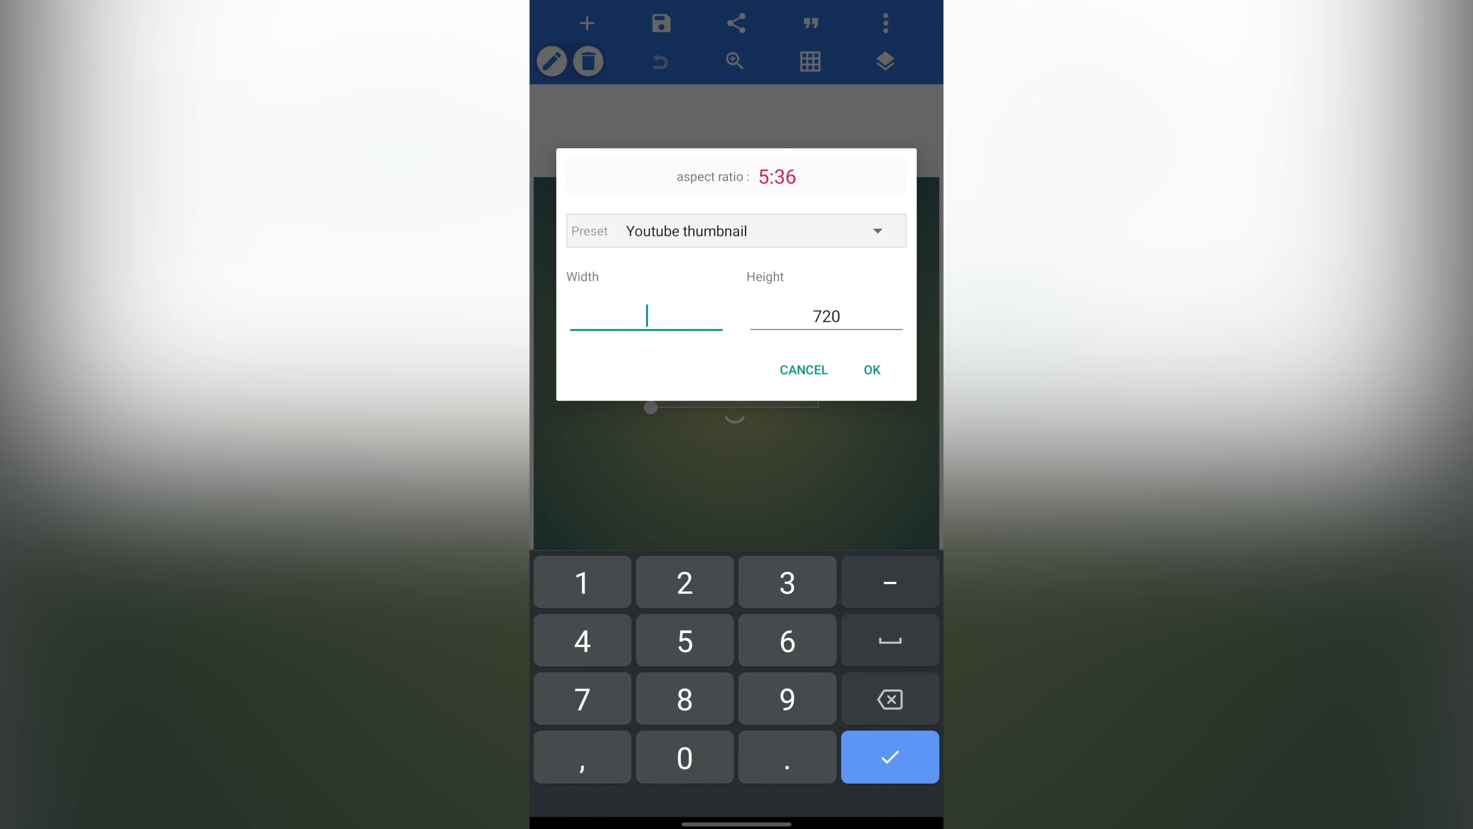
{"action": "type", "text": "1920"}
{"action": "left_click", "coordinate": [826, 315]}
{"action": "type", "text": "1080"}
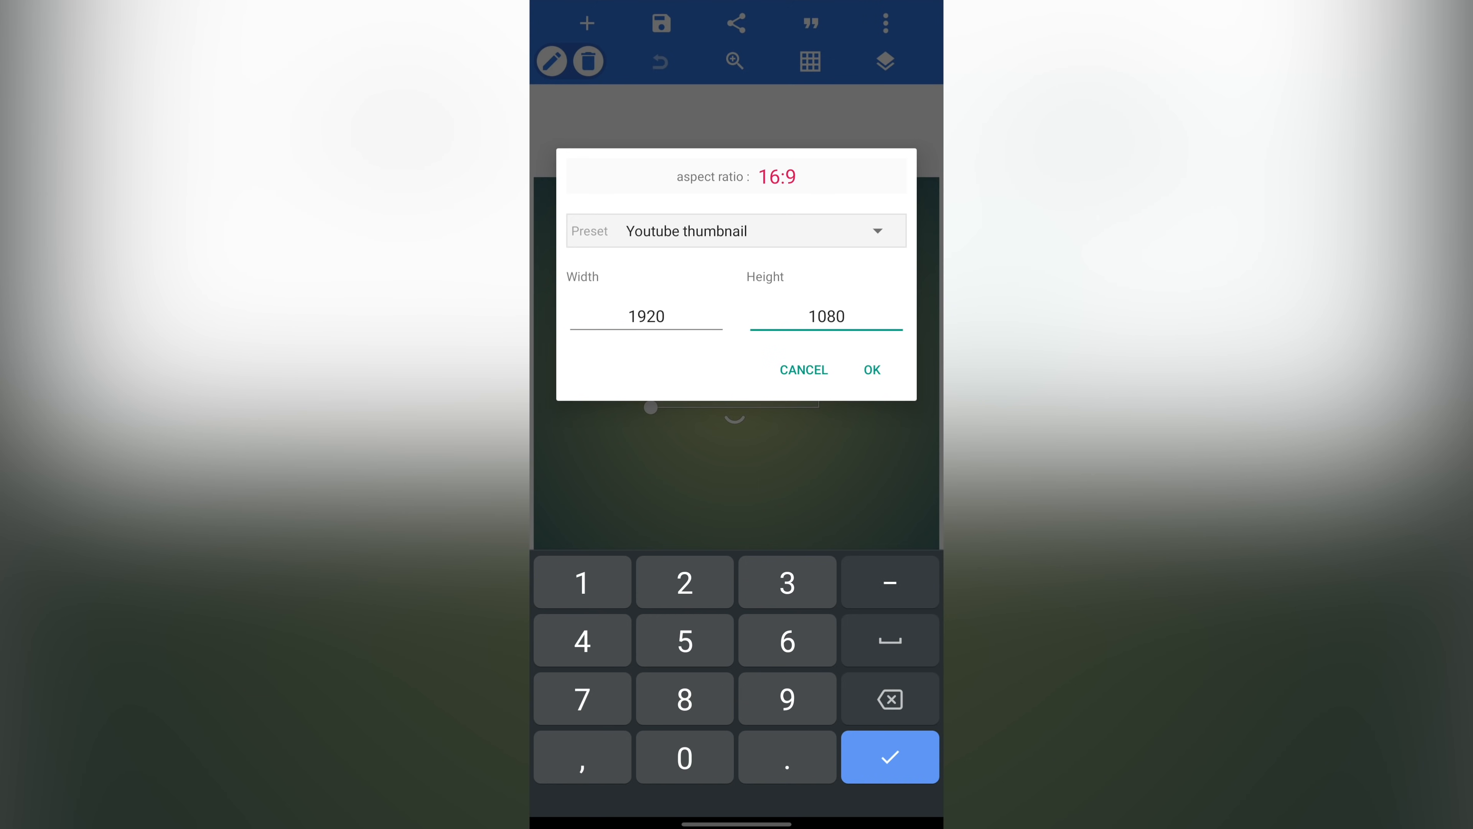
{"action": "left_click", "coordinate": [825, 315]}
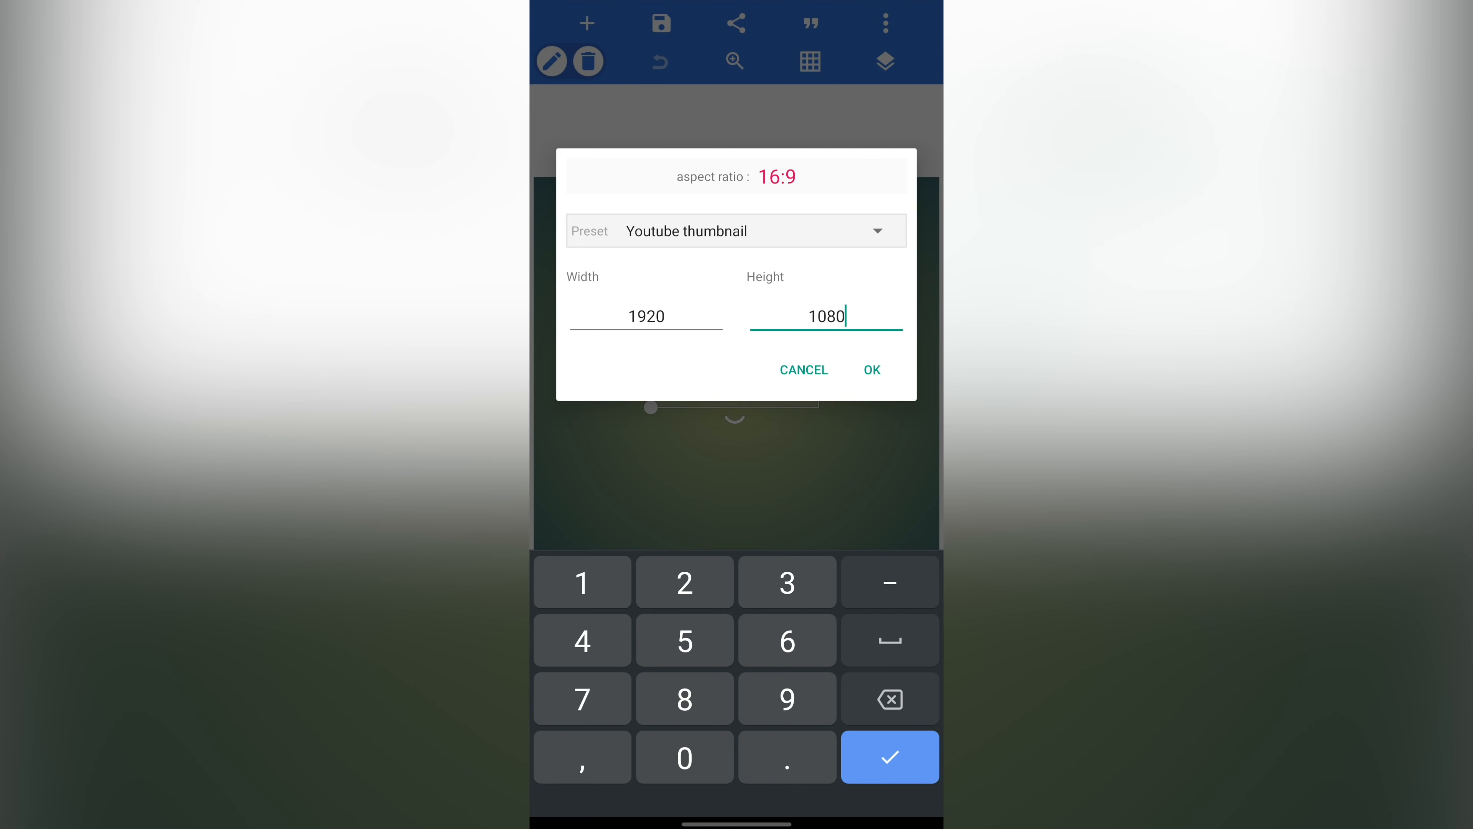
{"action": "left_click", "coordinate": [869, 369]}
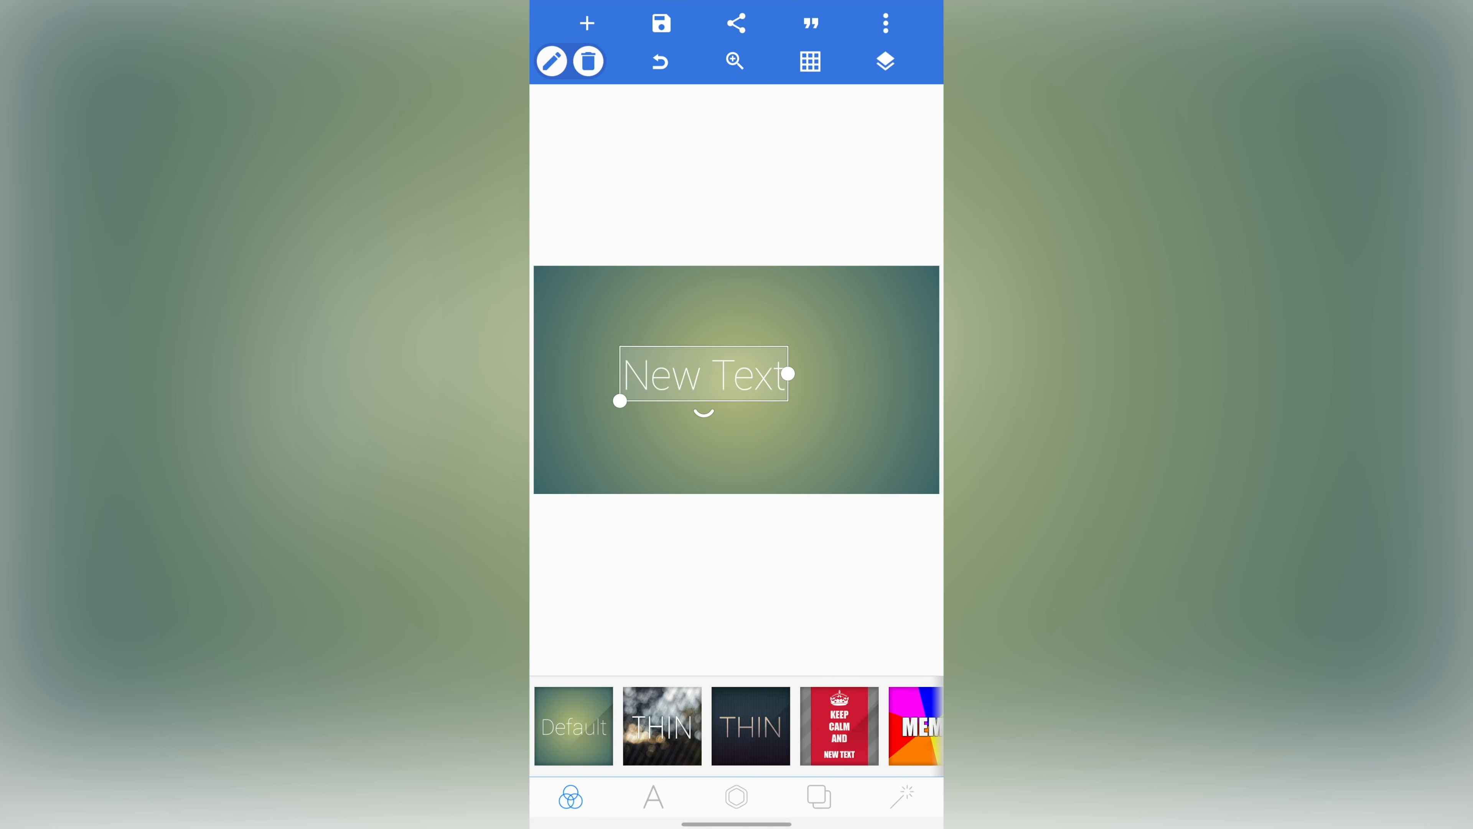
Step: Change the placeholder wording to THUMBNAILS in capitals
{"action": "double_click", "coordinate": [702, 375]}
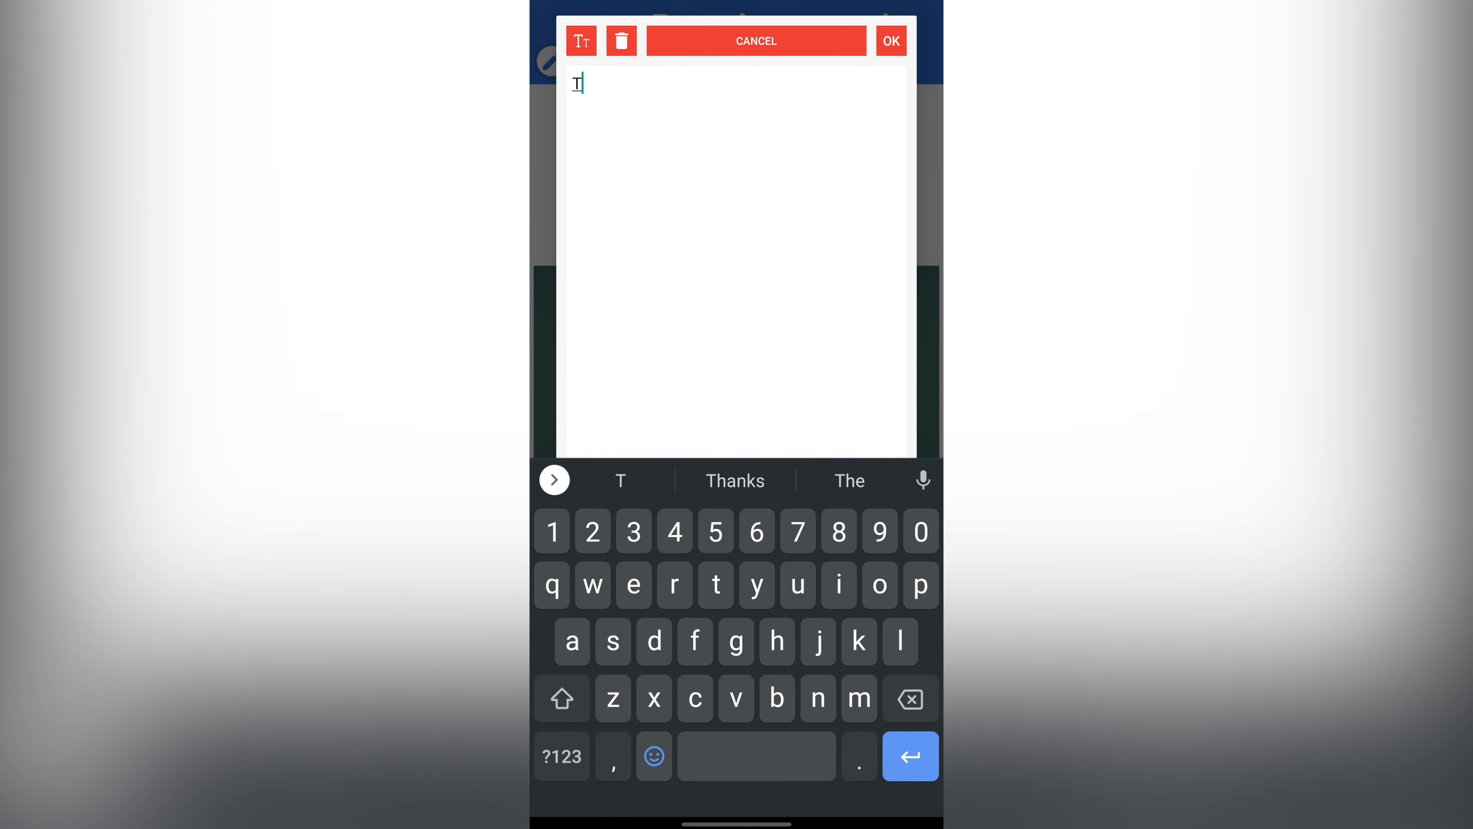
{"action": "type", "text": "HUMBNAILS"}
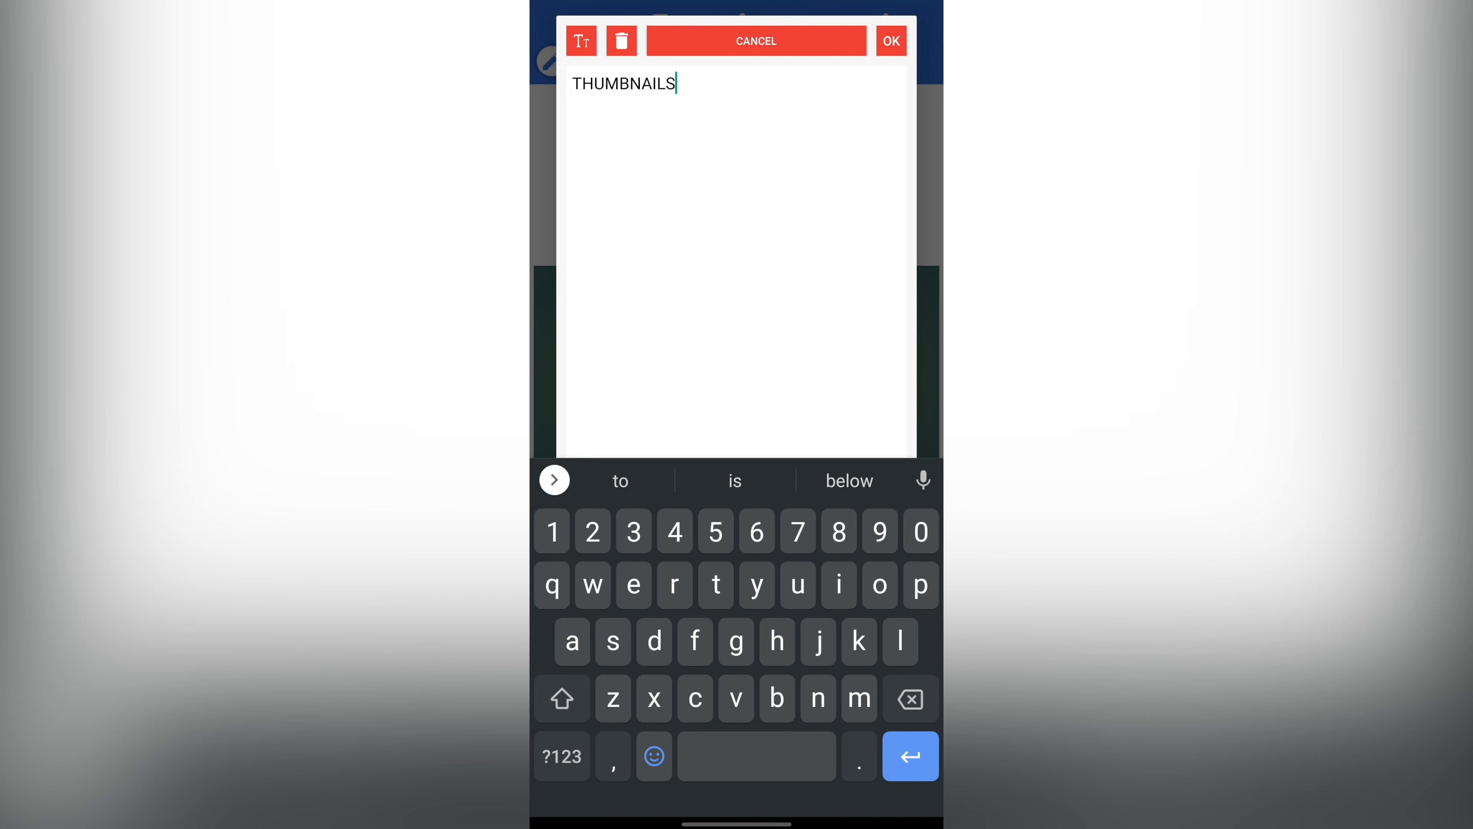
{"action": "left_click", "coordinate": [888, 41]}
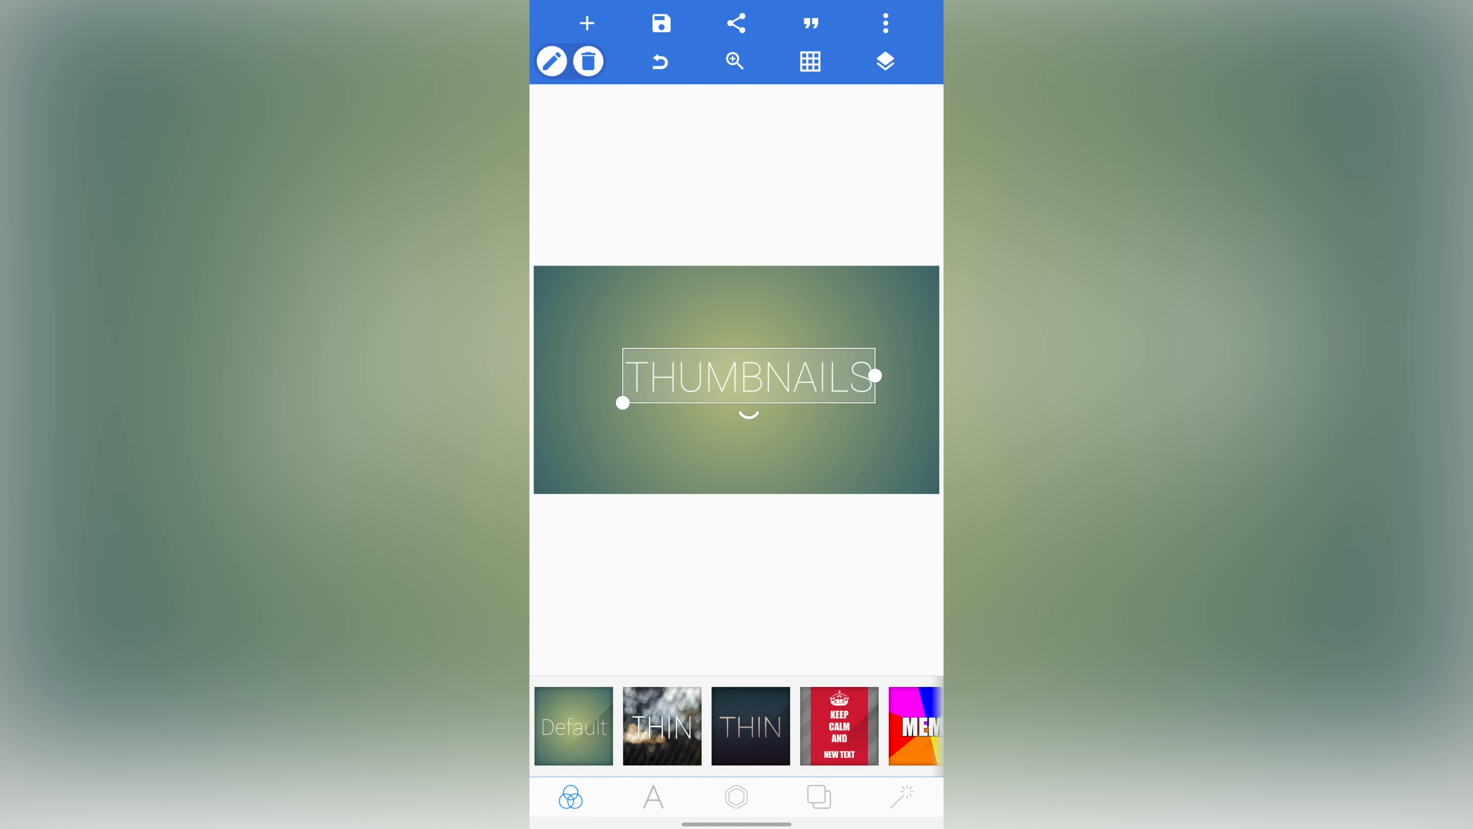
Step: Give THUMBNAILS a heavy bold white font, centred on the canvas
{"action": "left_click", "coordinate": [653, 796]}
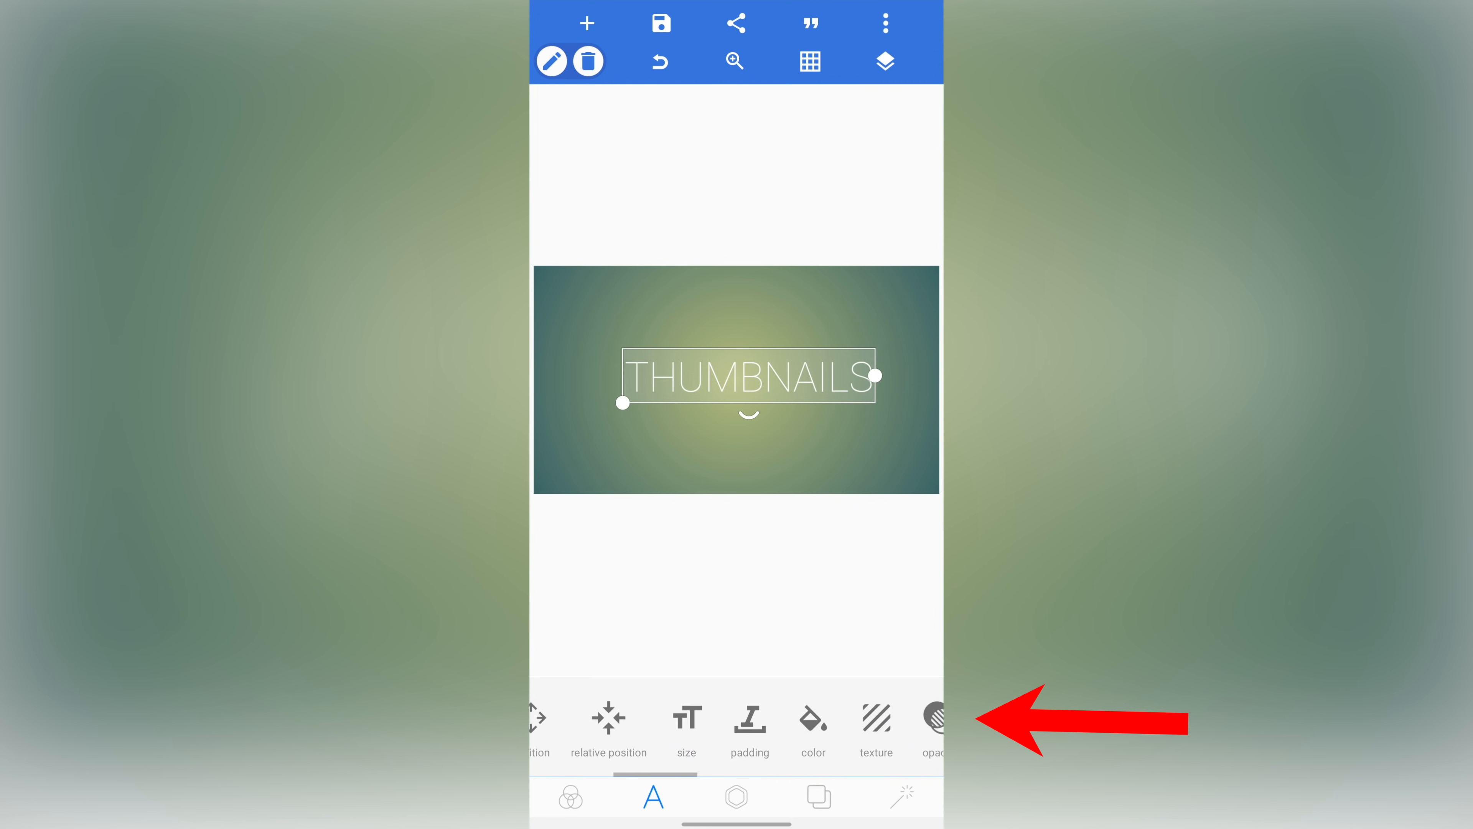
{"action": "scroll", "scroll_direction": "left", "scroll_amount": 3}
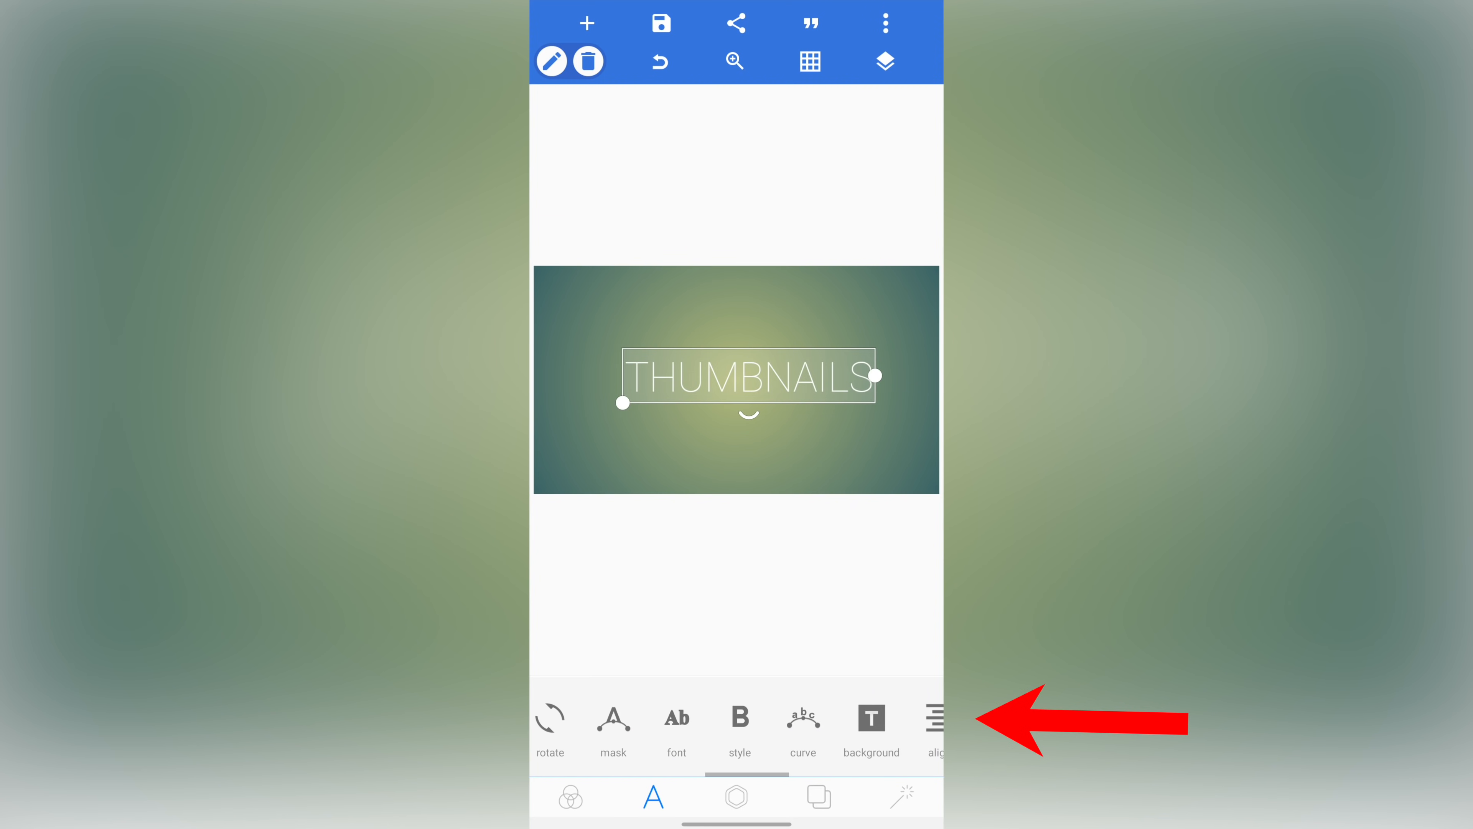
{"action": "scroll", "scroll_direction": "left", "scroll_amount": 3}
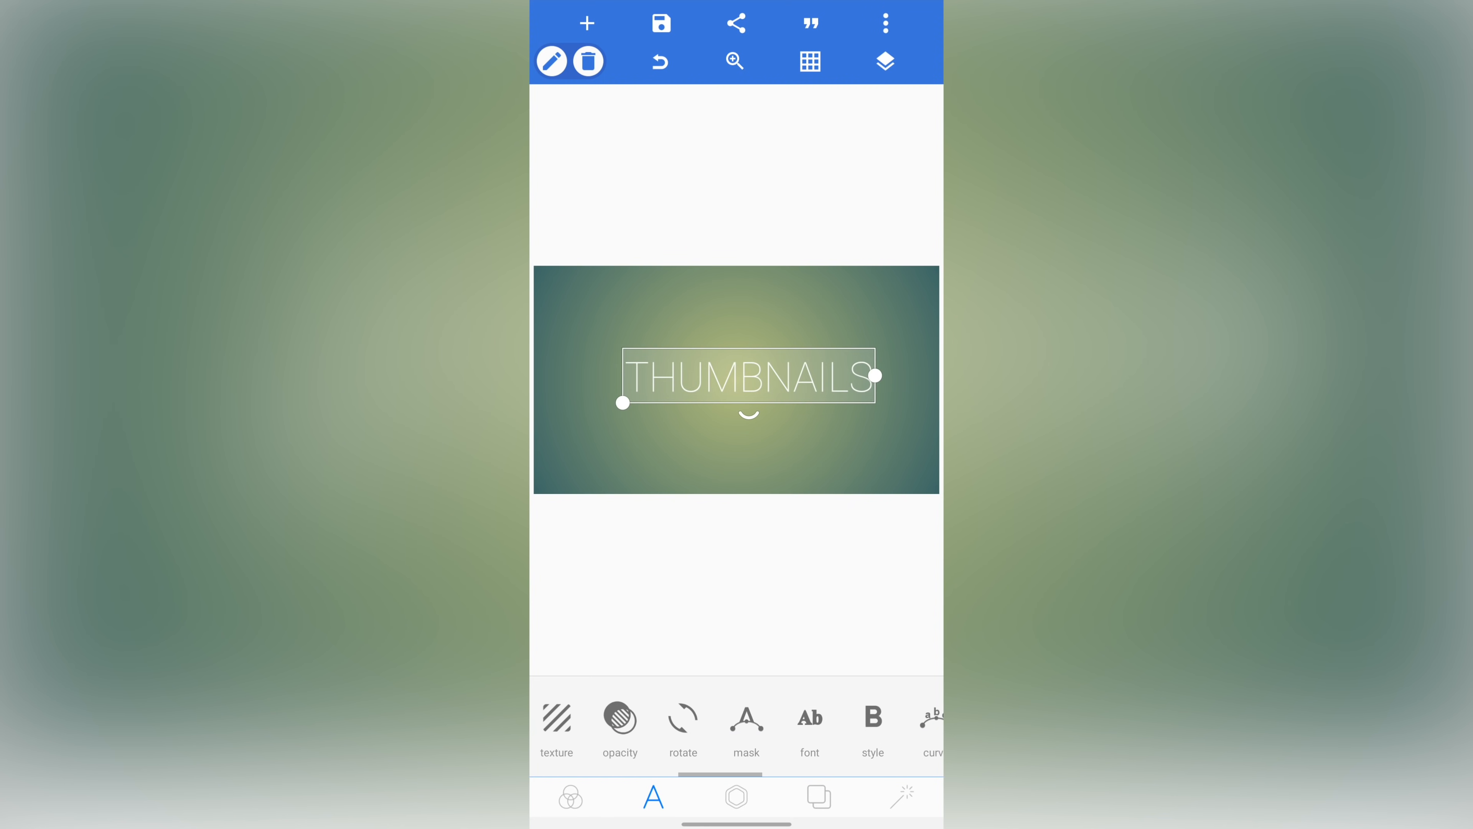
{"action": "left_click", "coordinate": [809, 724]}
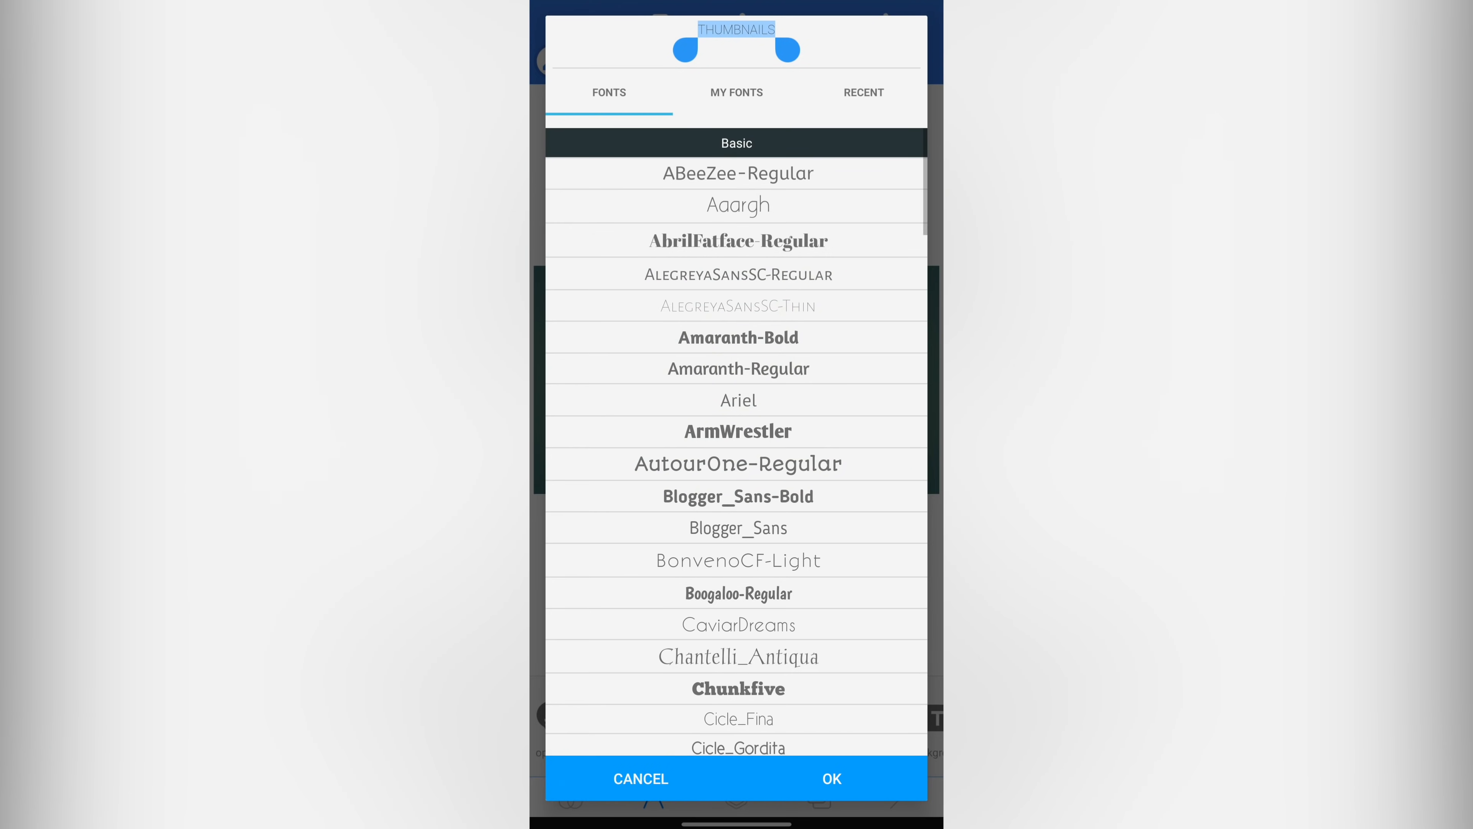
{"action": "scroll", "scroll_direction": "down", "scroll_amount": 3}
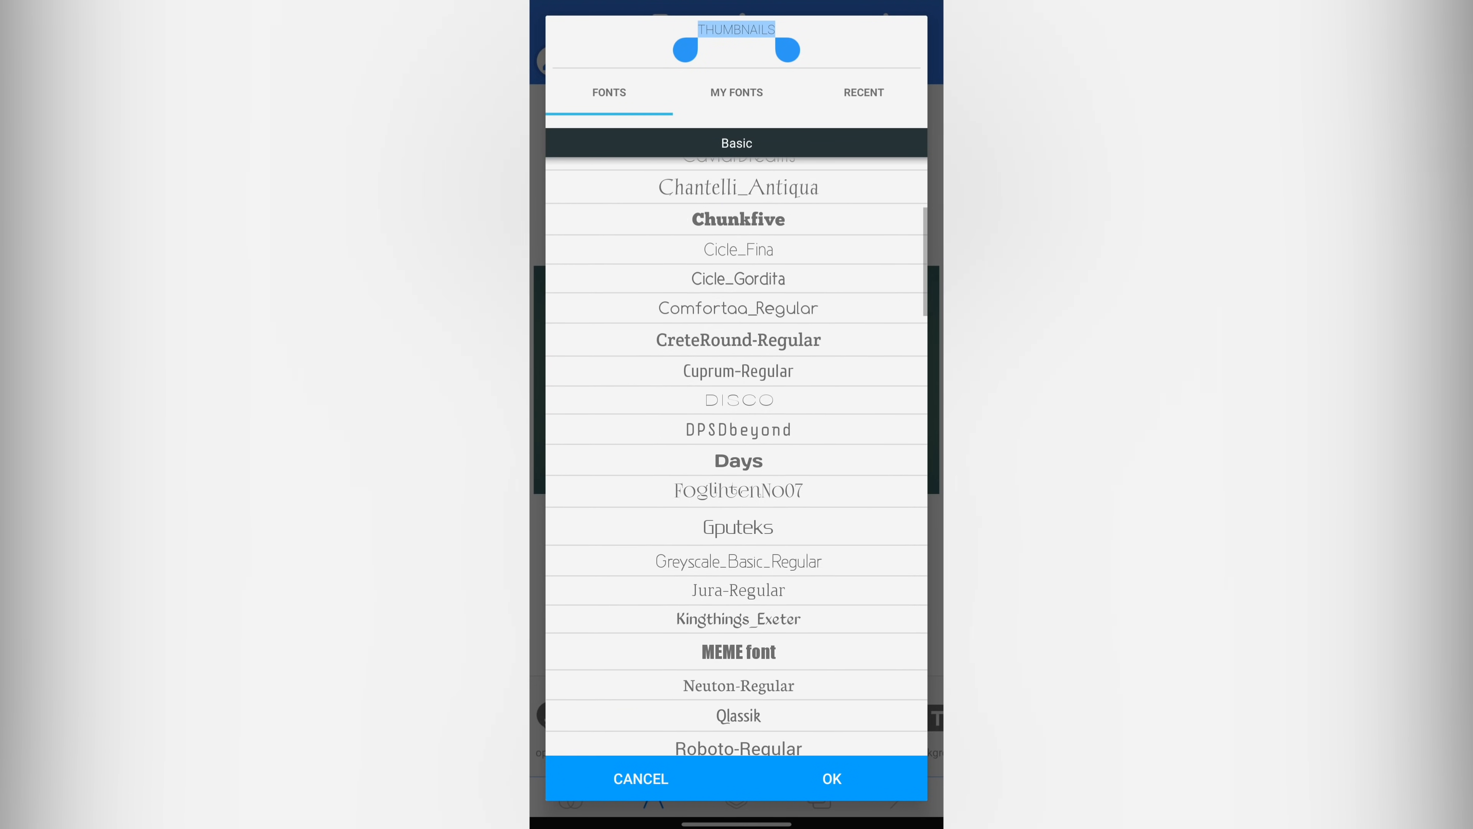
{"action": "scroll", "scroll_direction": "down", "scroll_amount": 3}
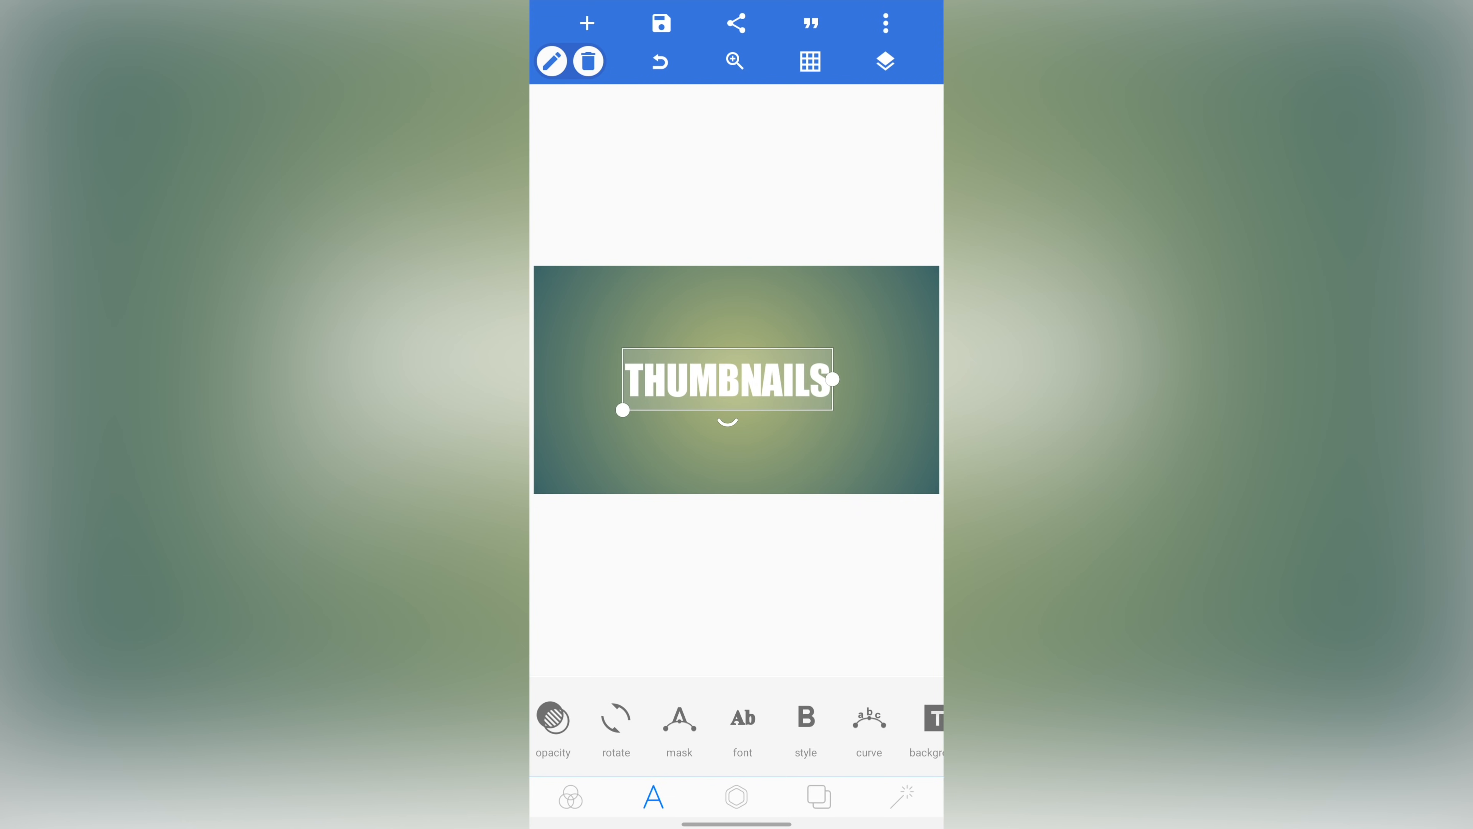
{"action": "scroll", "scroll_direction": "left", "scroll_amount": 3}
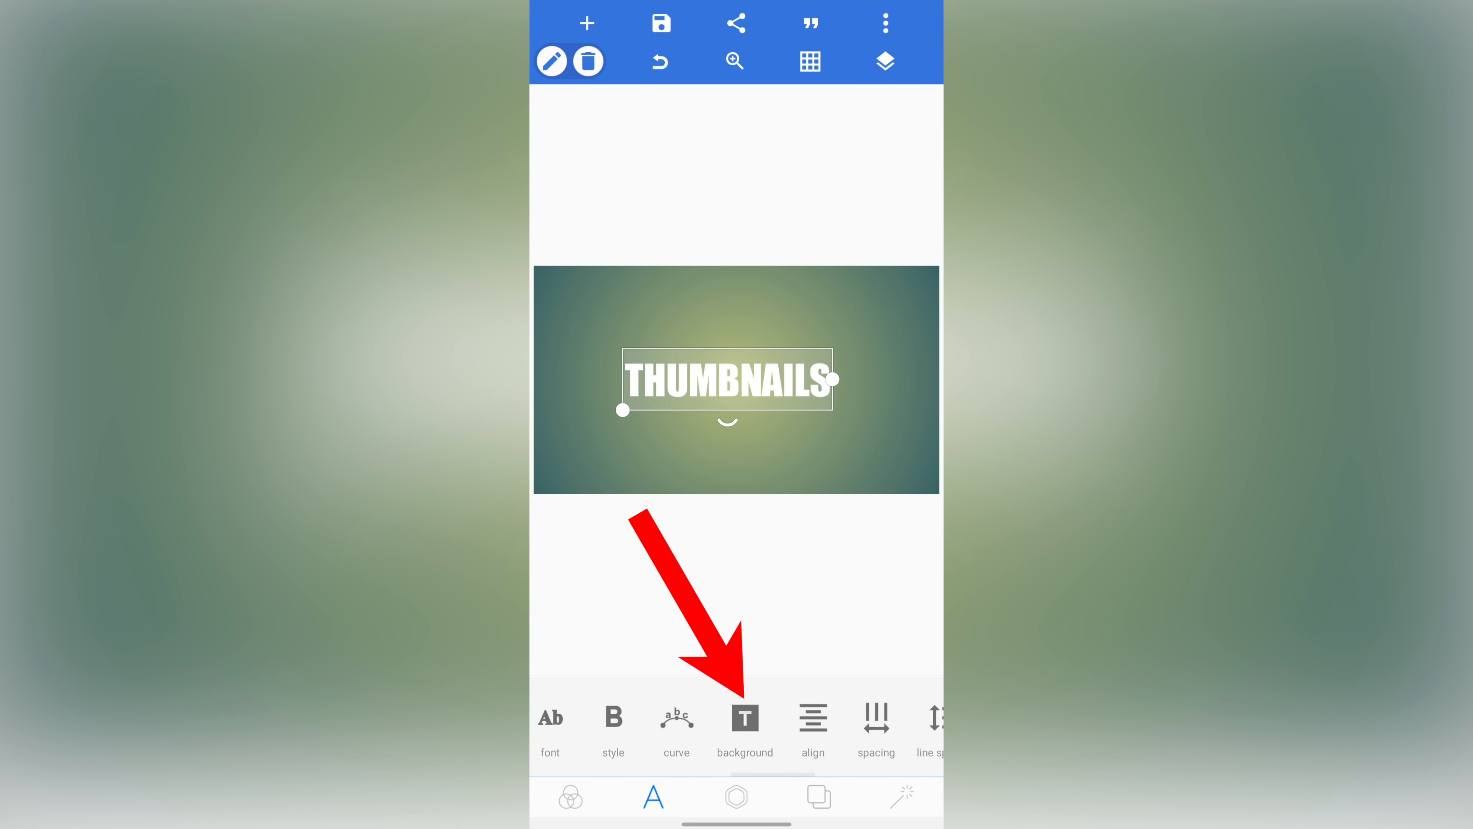
Step: Enable a plain-colour text background and pick a custom pale translucent grey for it
{"action": "left_click", "coordinate": [744, 719]}
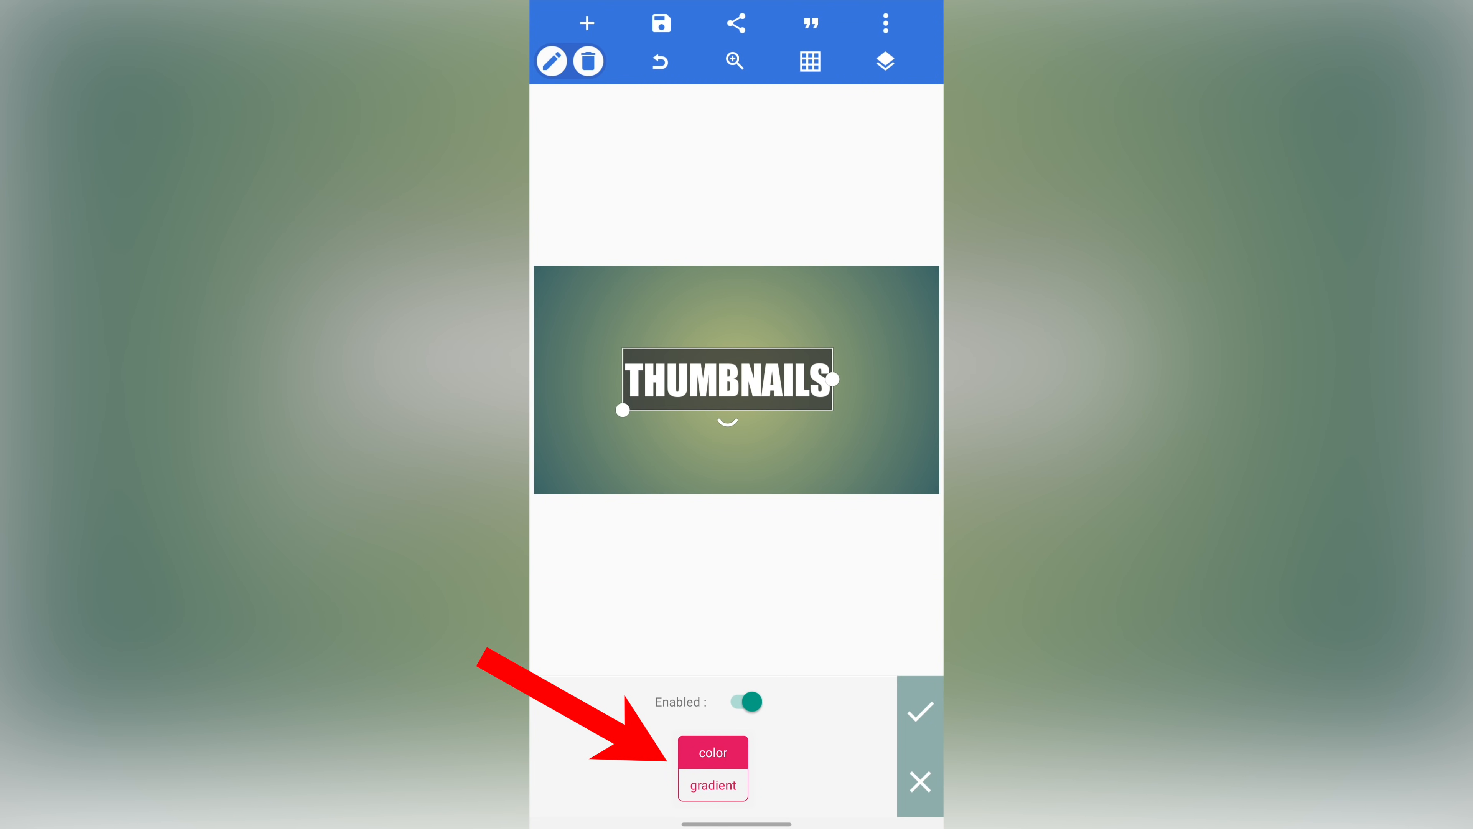
{"action": "left_click", "coordinate": [712, 784]}
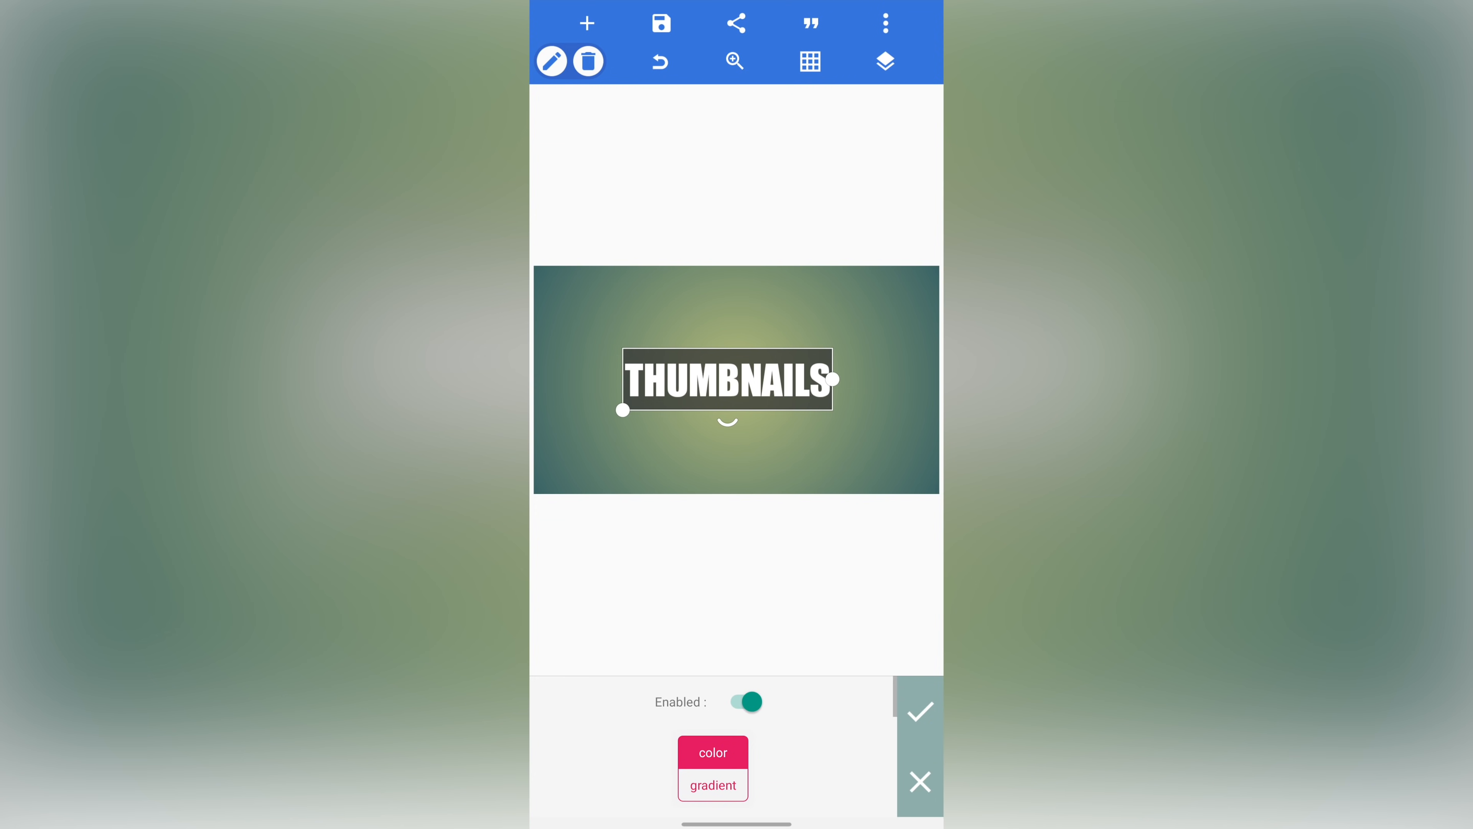
{"action": "left_click", "coordinate": [712, 752]}
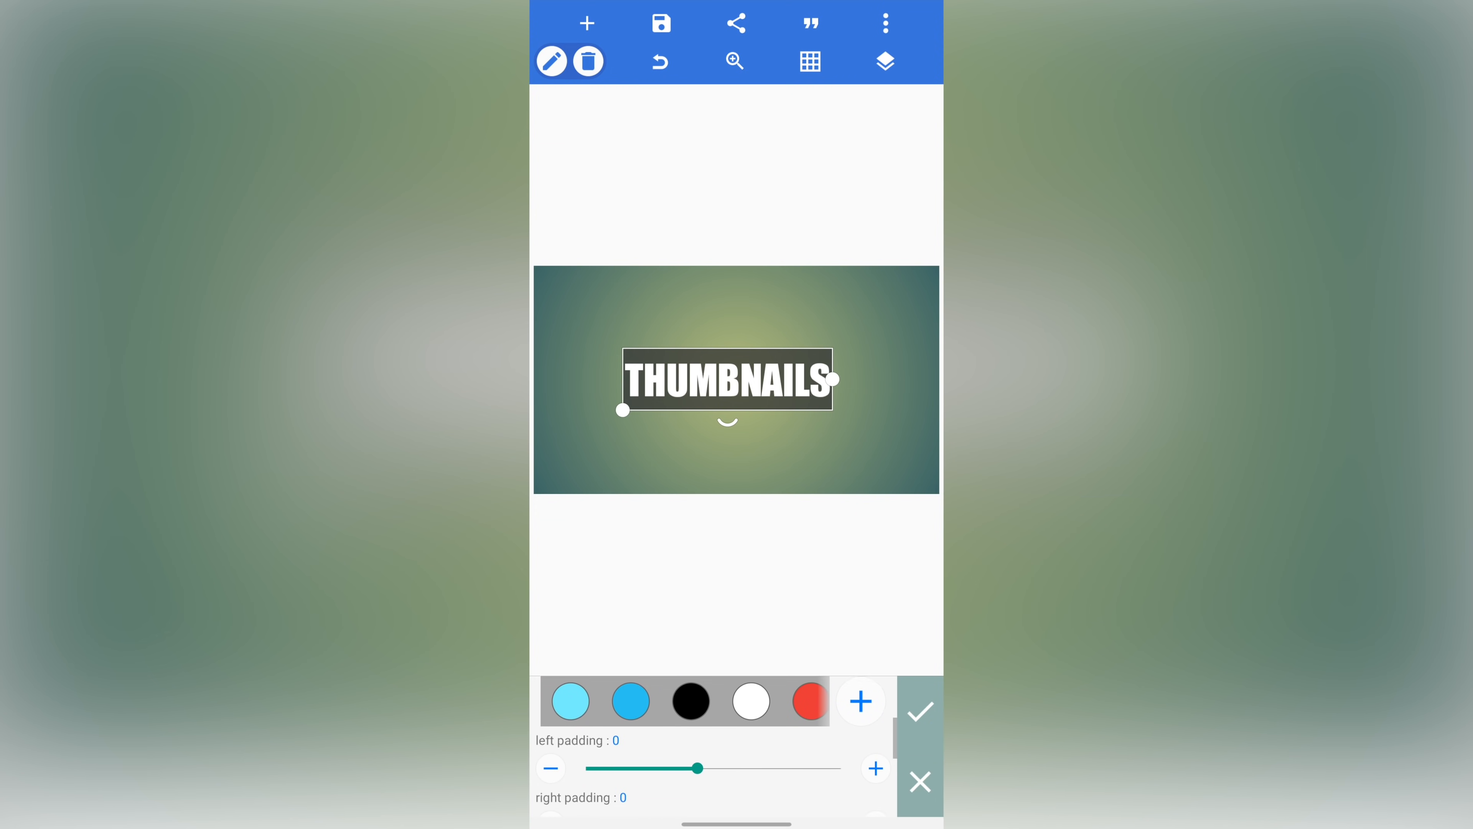
{"action": "scroll", "scroll_direction": "down", "scroll_amount": 3}
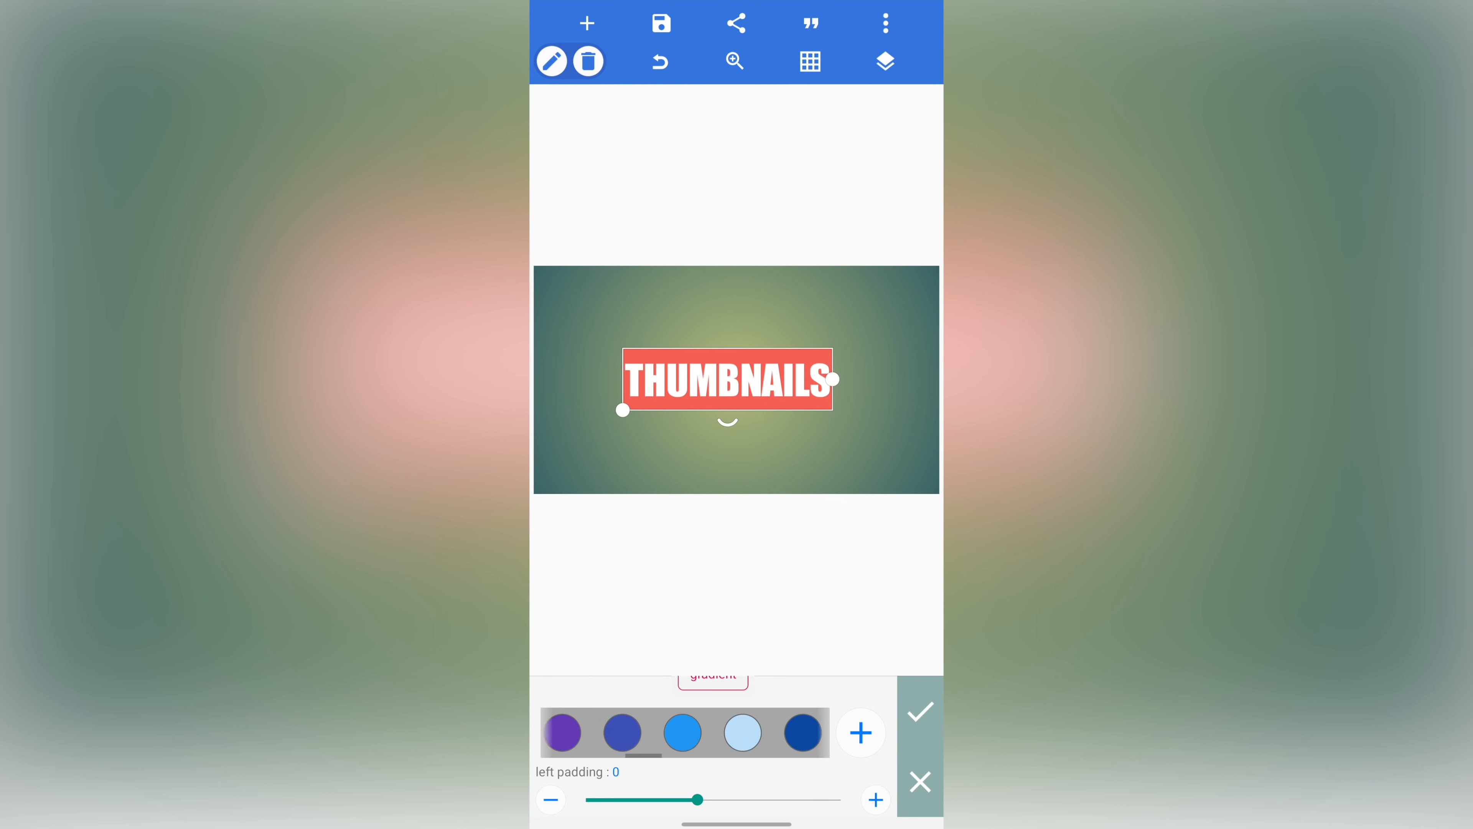
{"action": "left_click", "coordinate": [858, 732]}
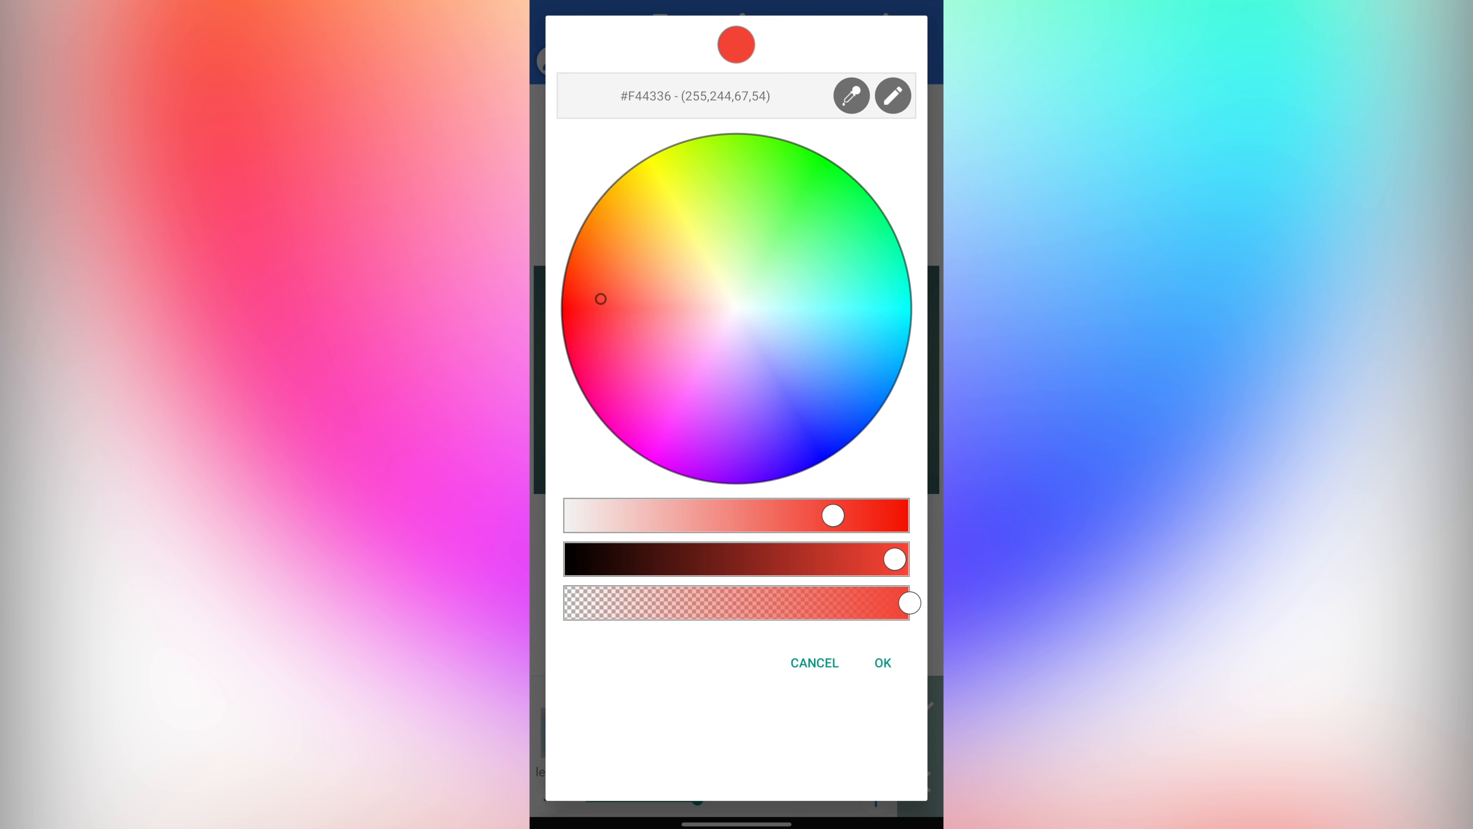
{"action": "left_click", "coordinate": [891, 95]}
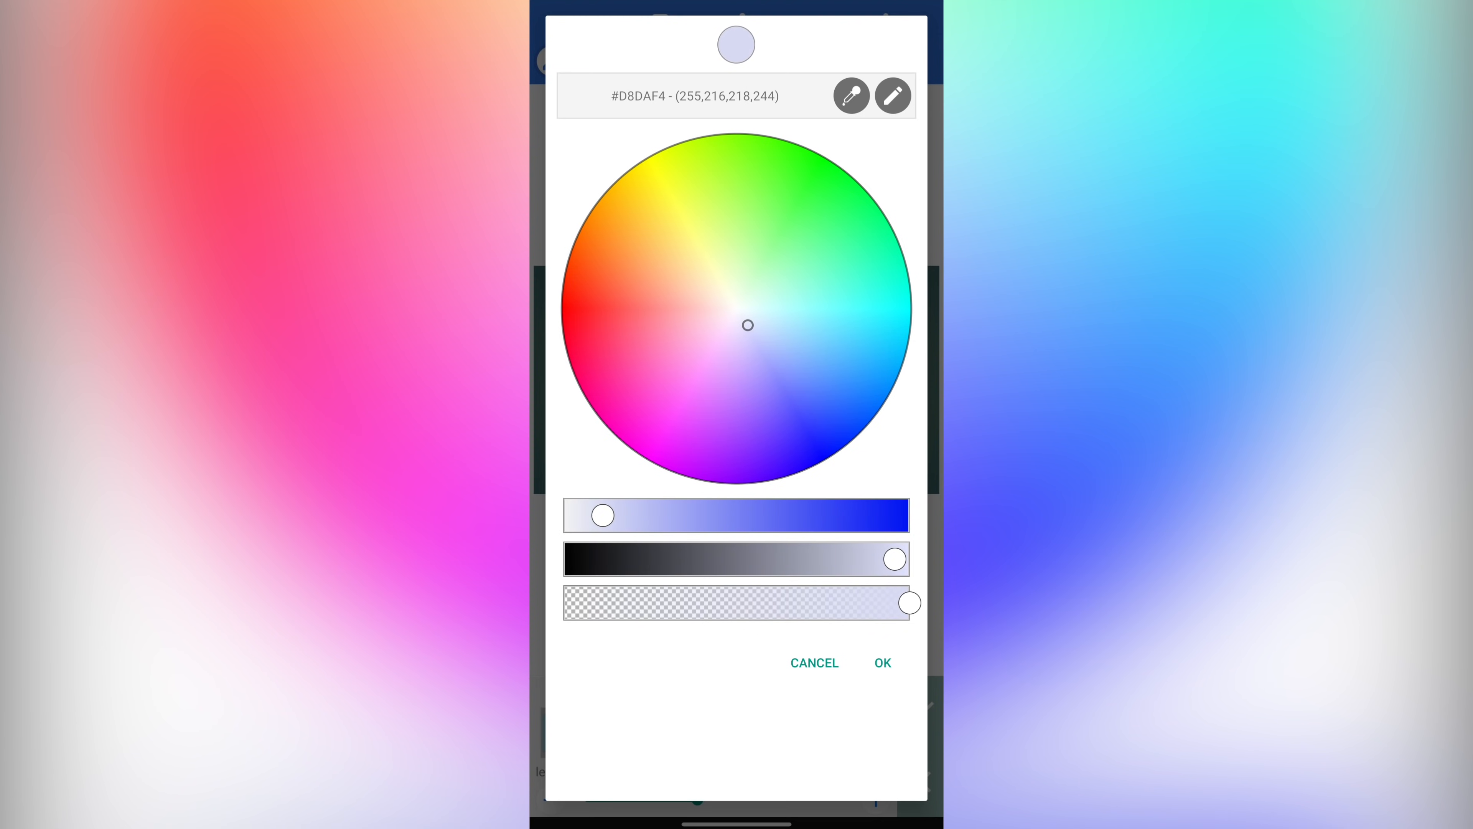
{"action": "left_click", "coordinate": [880, 662]}
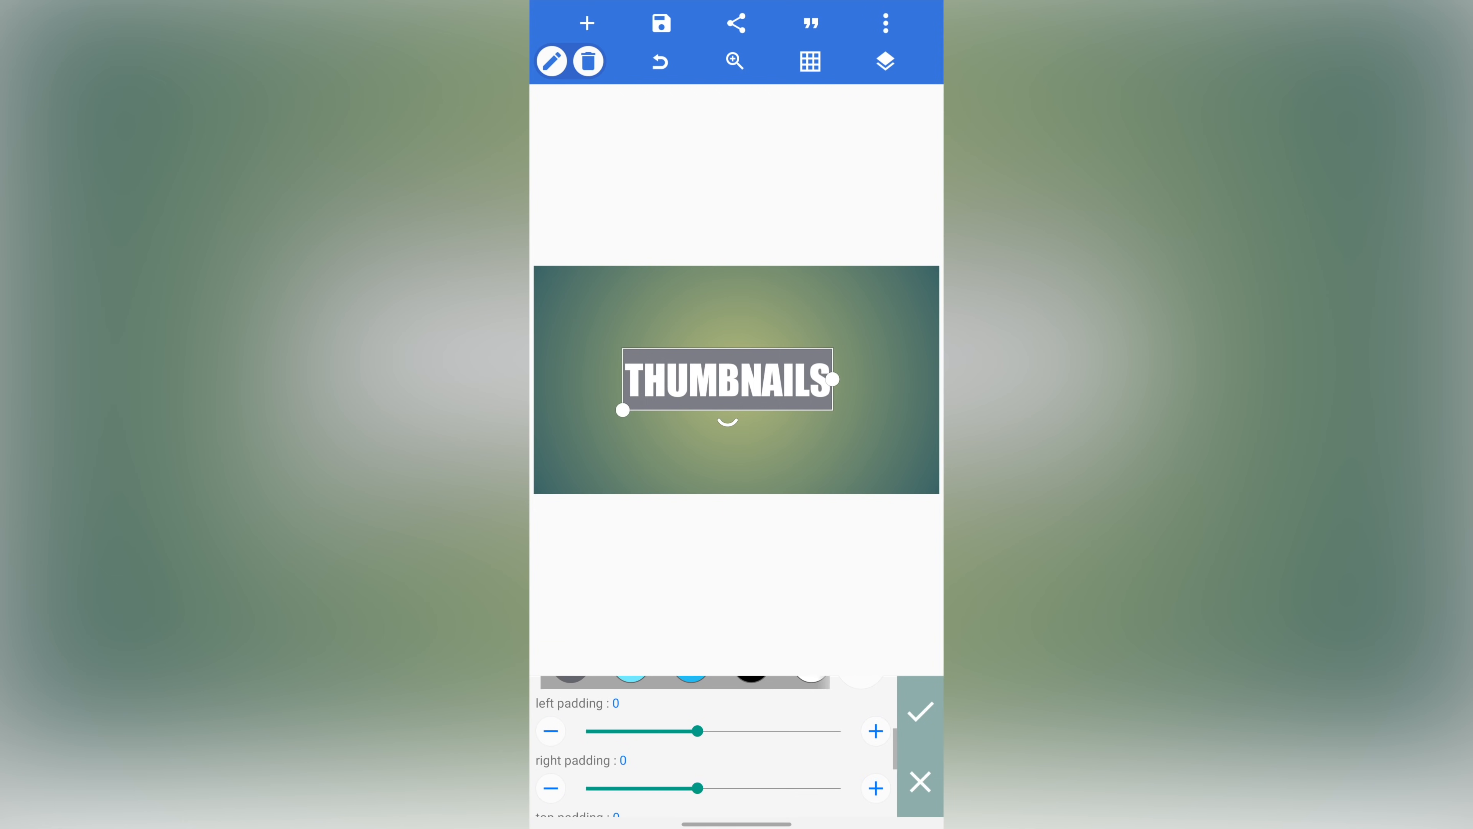
{"action": "scroll", "scroll_direction": "up", "scroll_amount": 3}
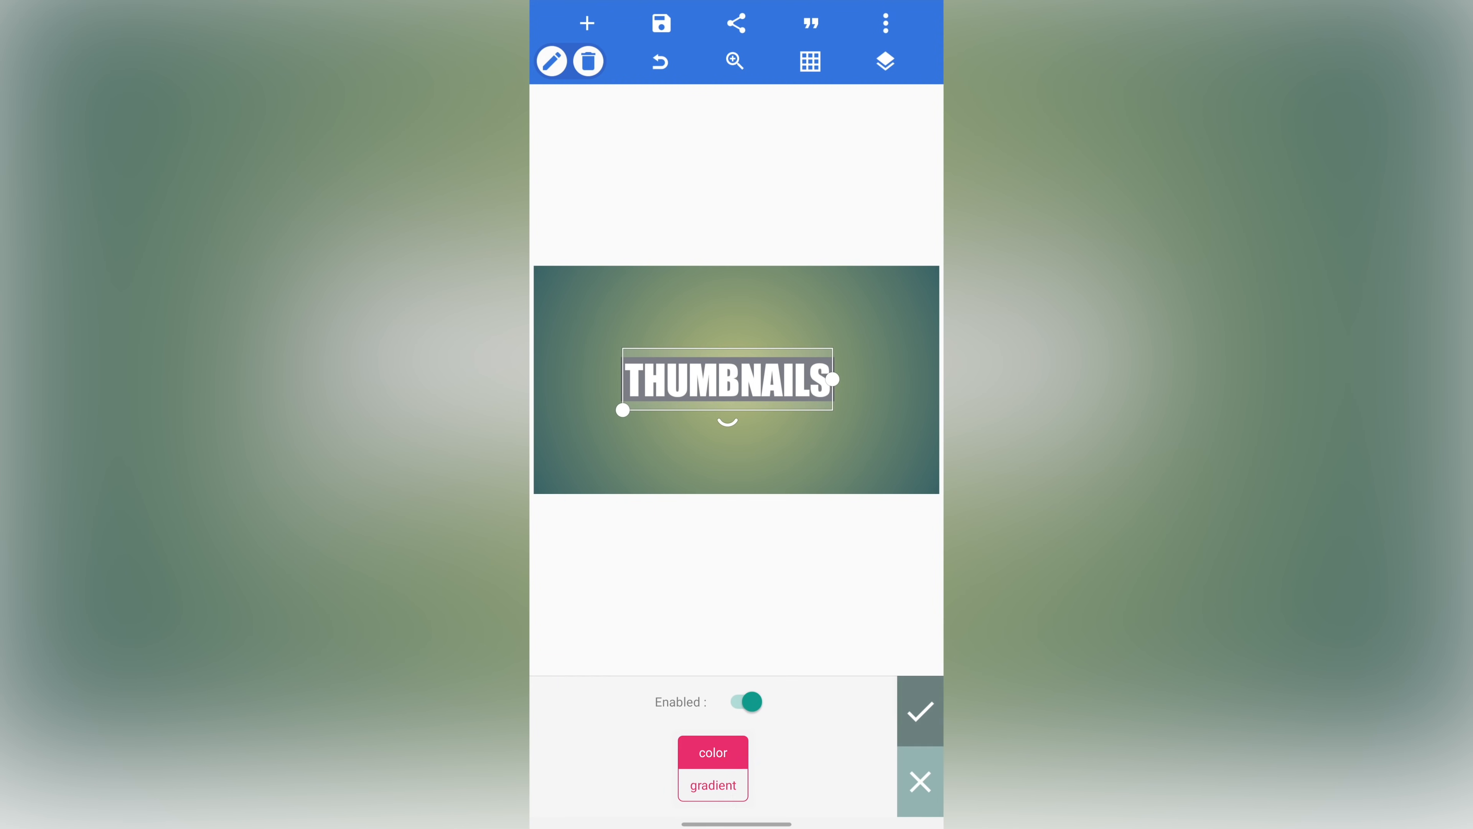
Step: Apply the grey background, move THUMBNAILS to the top-left and duplicate it beneath
{"action": "left_click", "coordinate": [920, 709]}
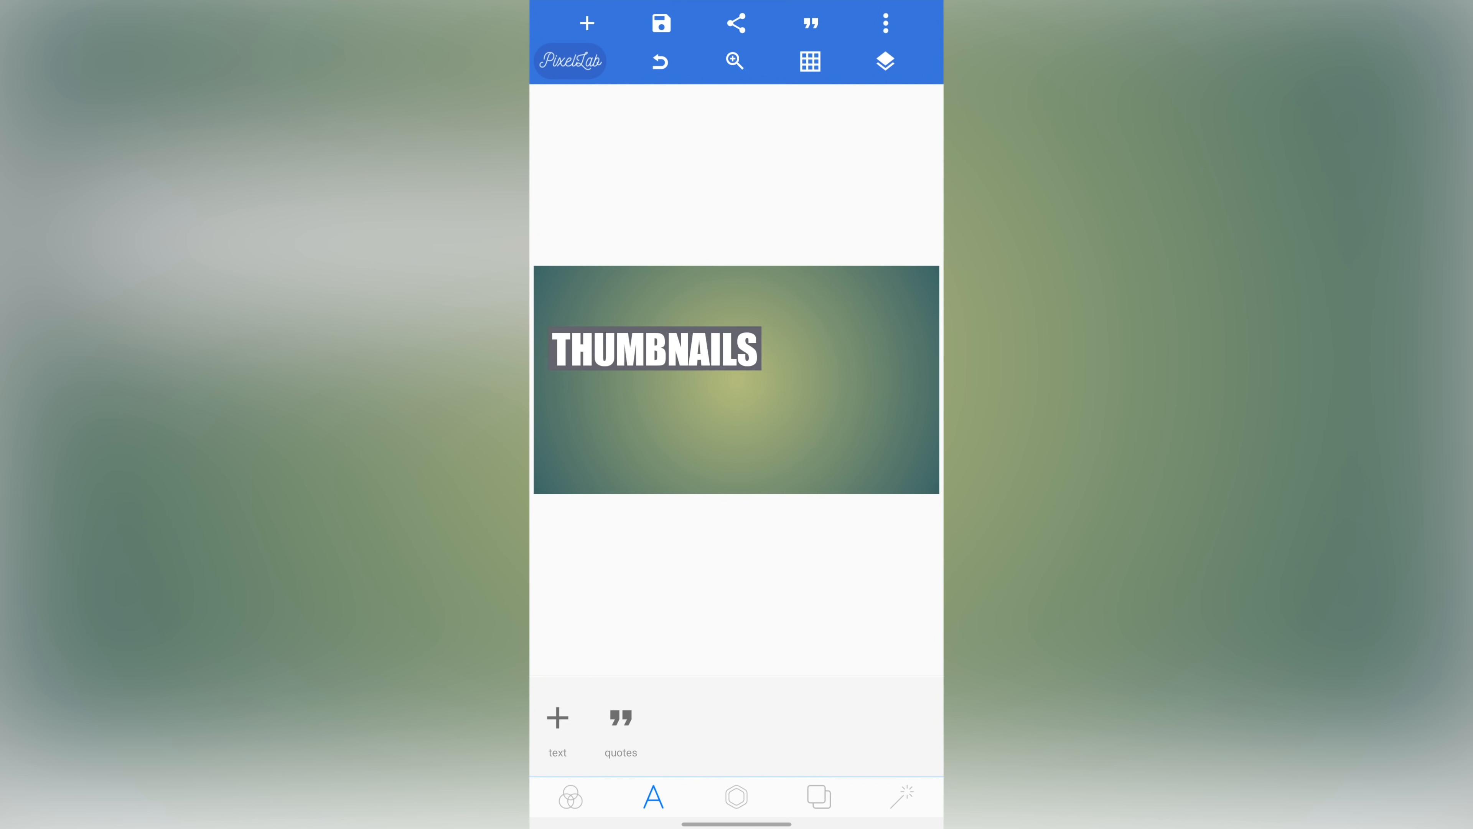
{"action": "left_click", "coordinate": [653, 348]}
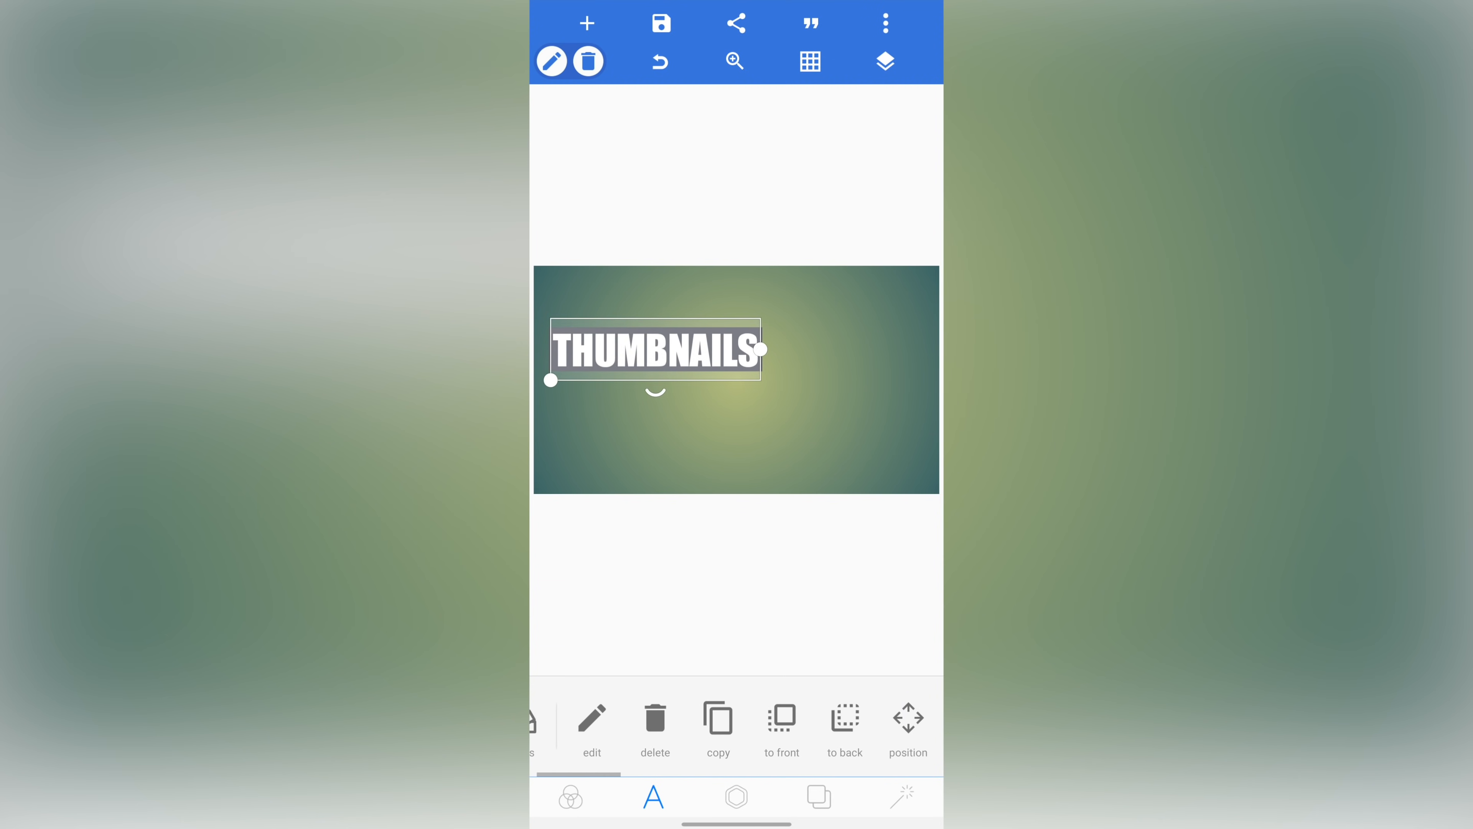
{"action": "left_click", "coordinate": [718, 716]}
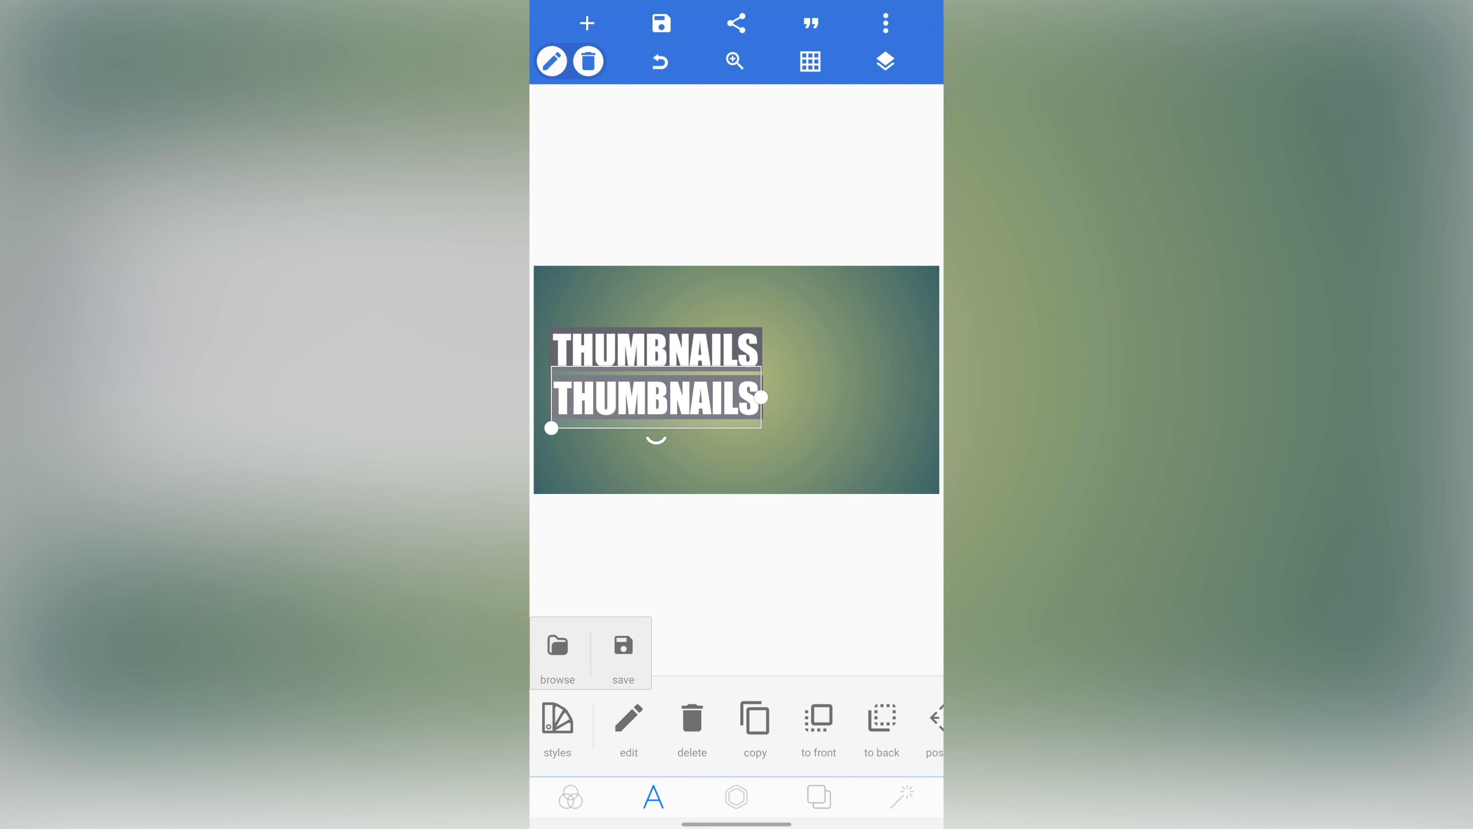
Step: Save the title's look as a custom style and browse it under My Styles
{"action": "left_click", "coordinate": [622, 653]}
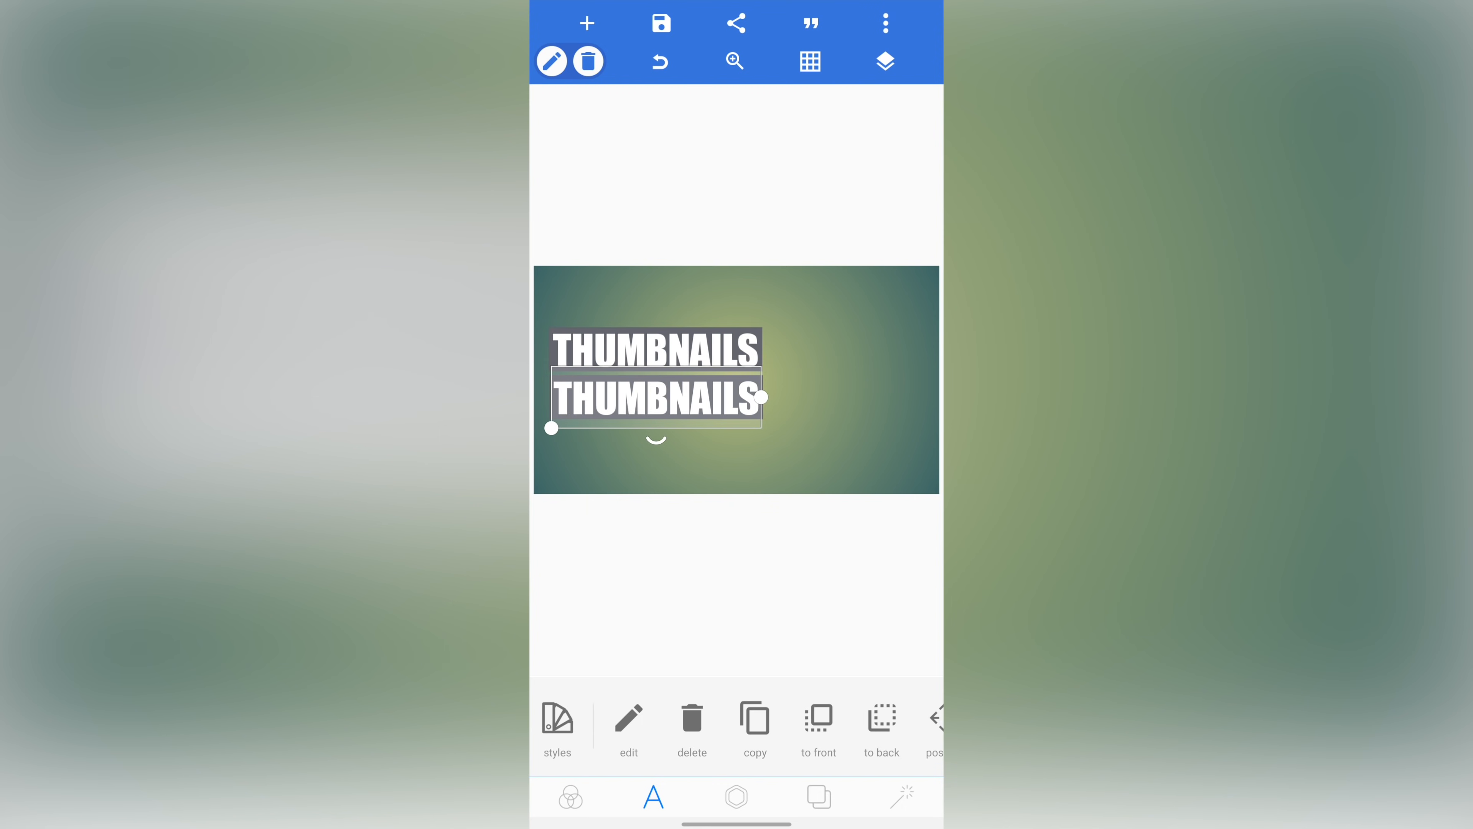
{"action": "left_click", "coordinate": [557, 721]}
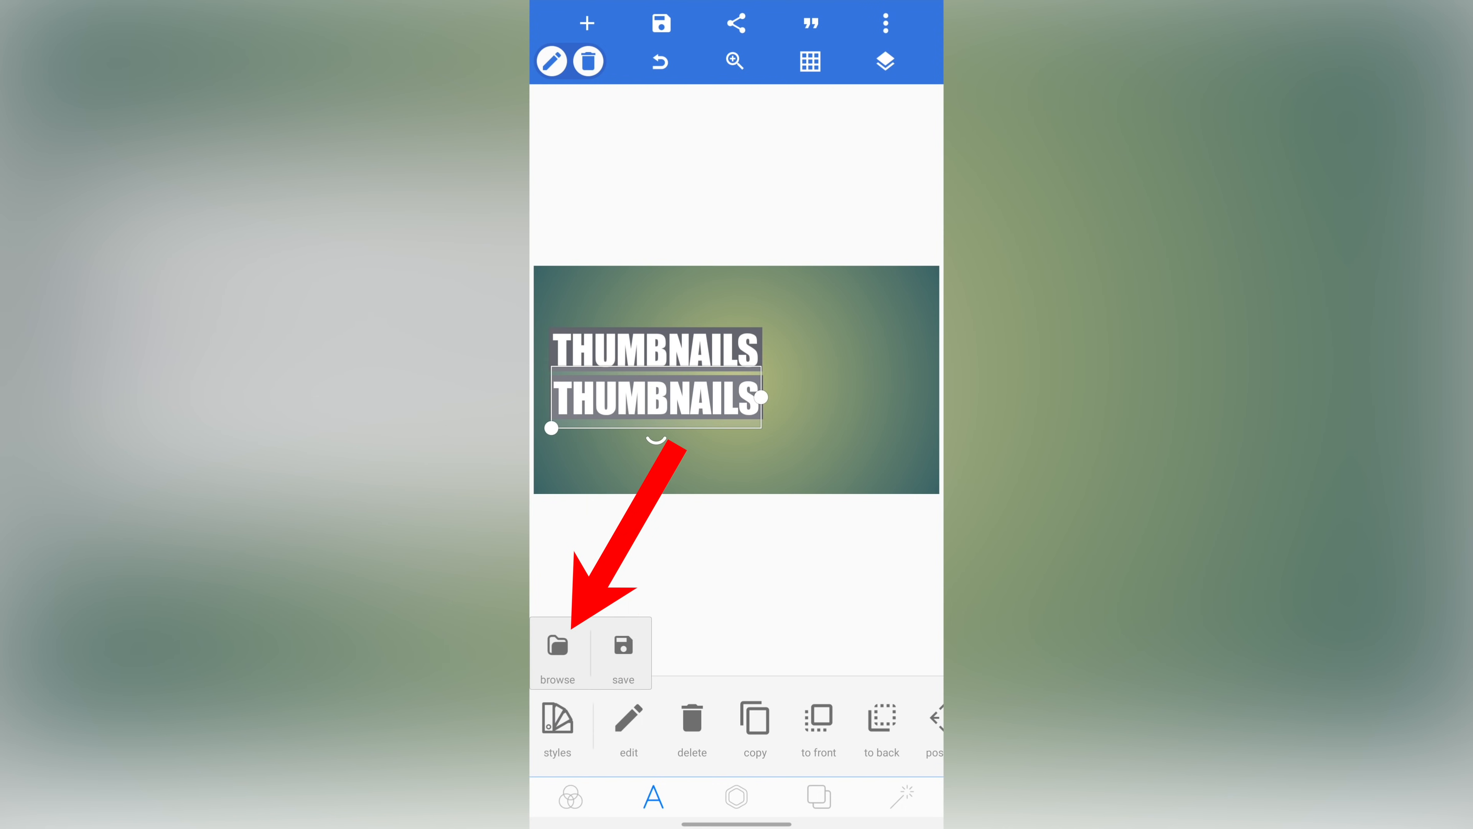
{"action": "left_click", "coordinate": [556, 728]}
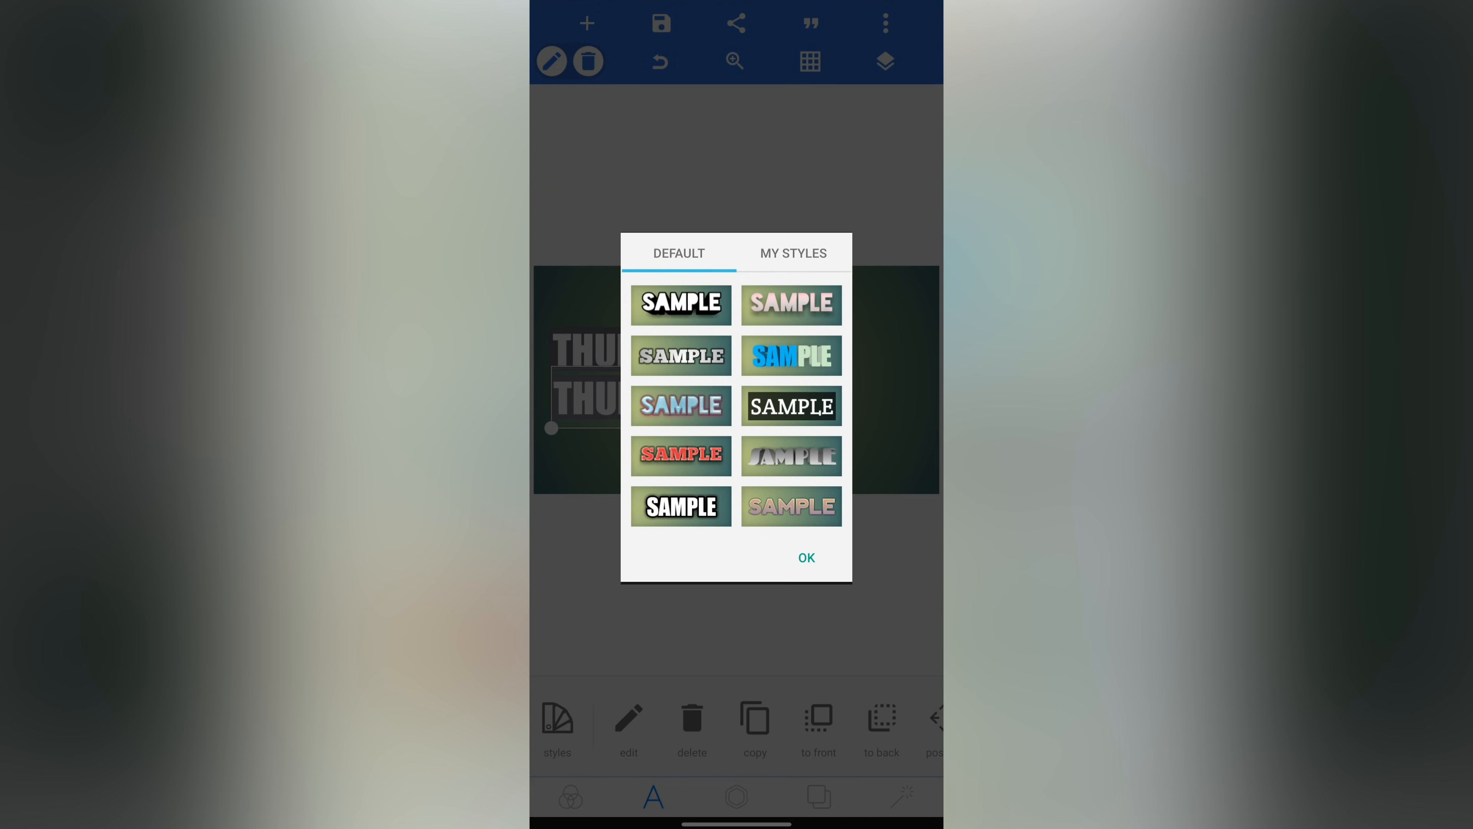
{"action": "left_click", "coordinate": [793, 252]}
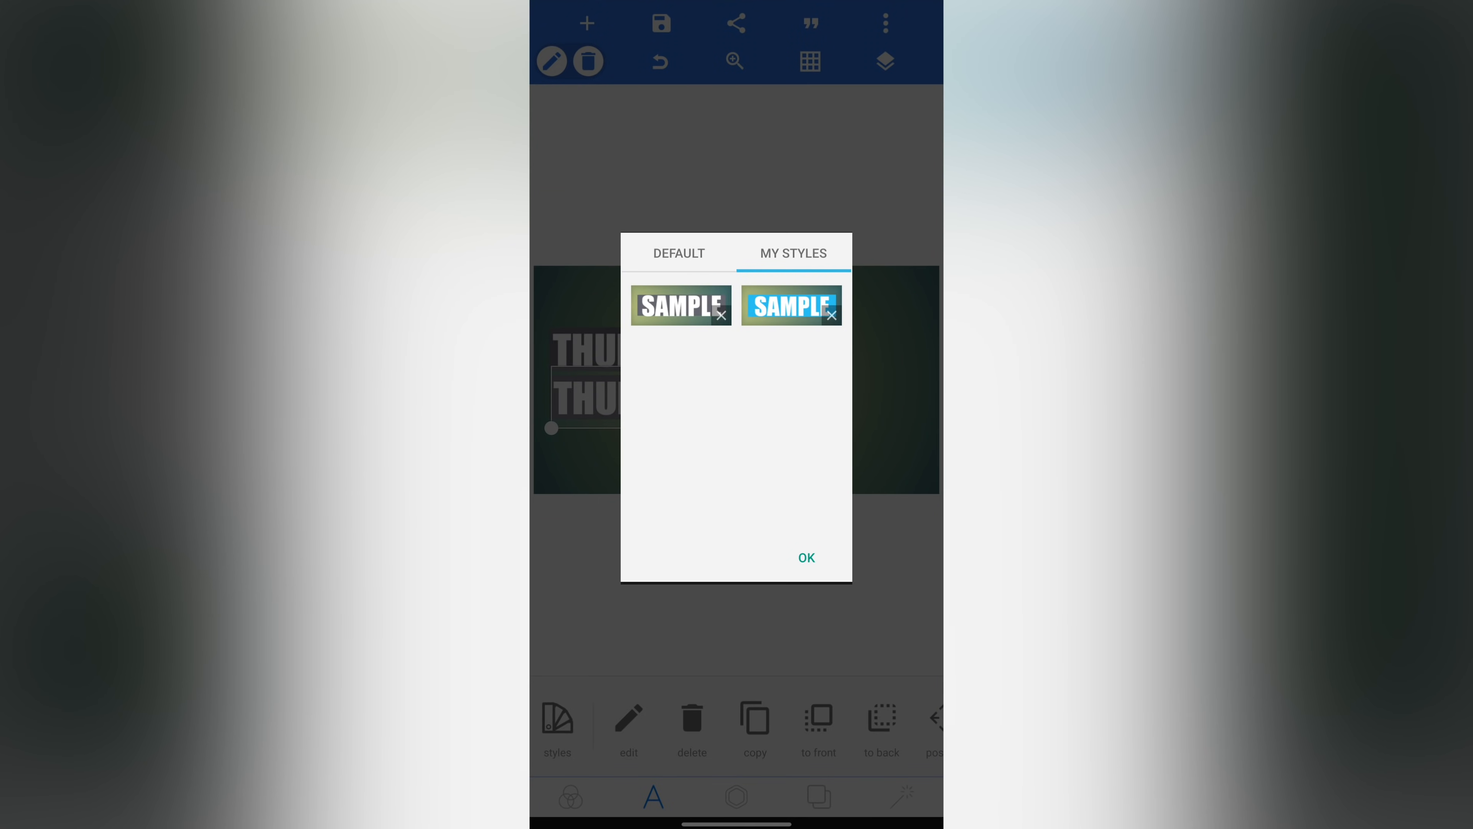
Step: Reword the copied title to ON ANDROID
{"action": "left_click", "coordinate": [804, 557]}
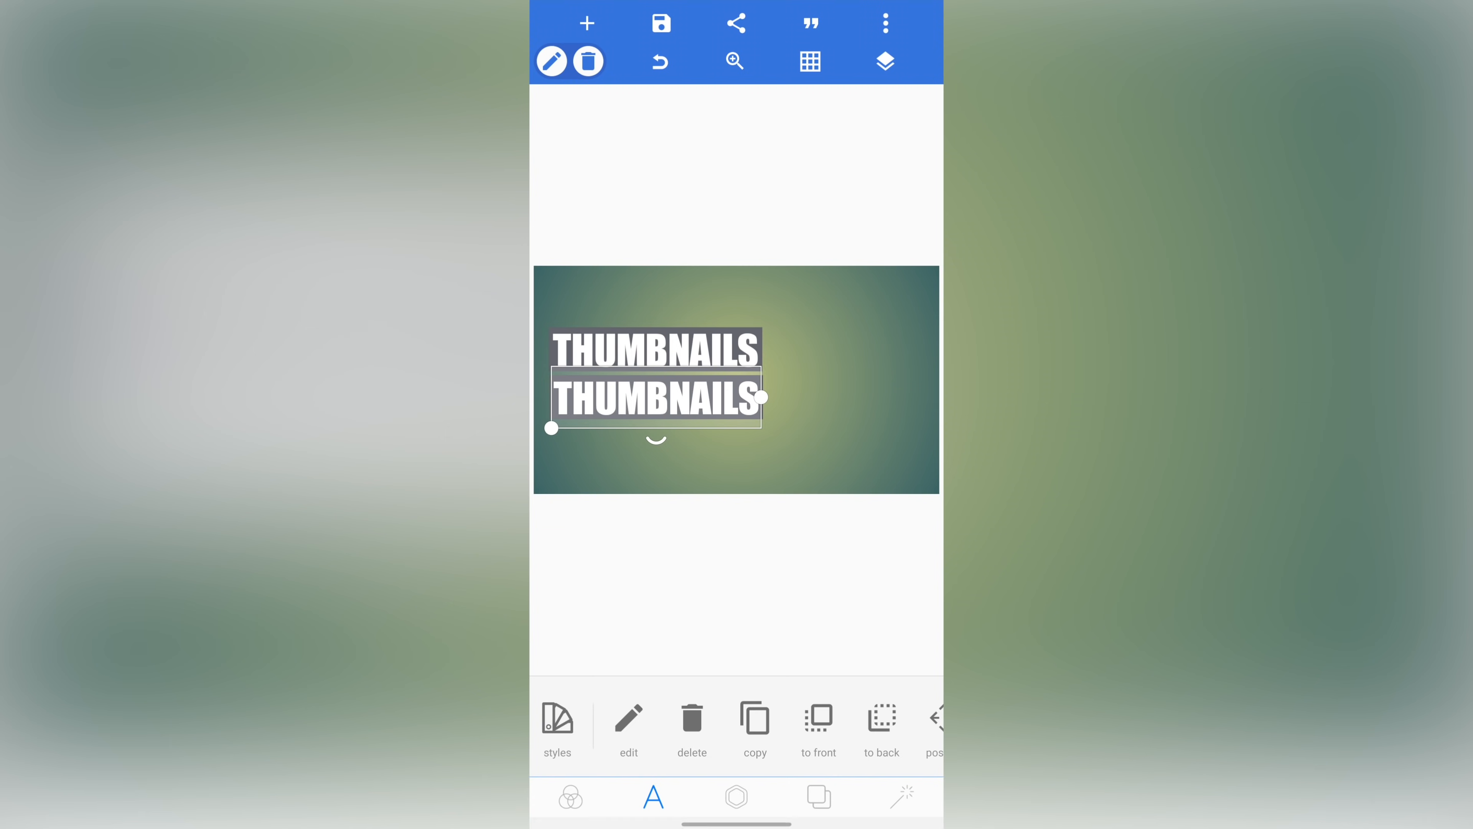
{"action": "left_click", "coordinate": [627, 728]}
{"action": "type", "text": "ON A"}
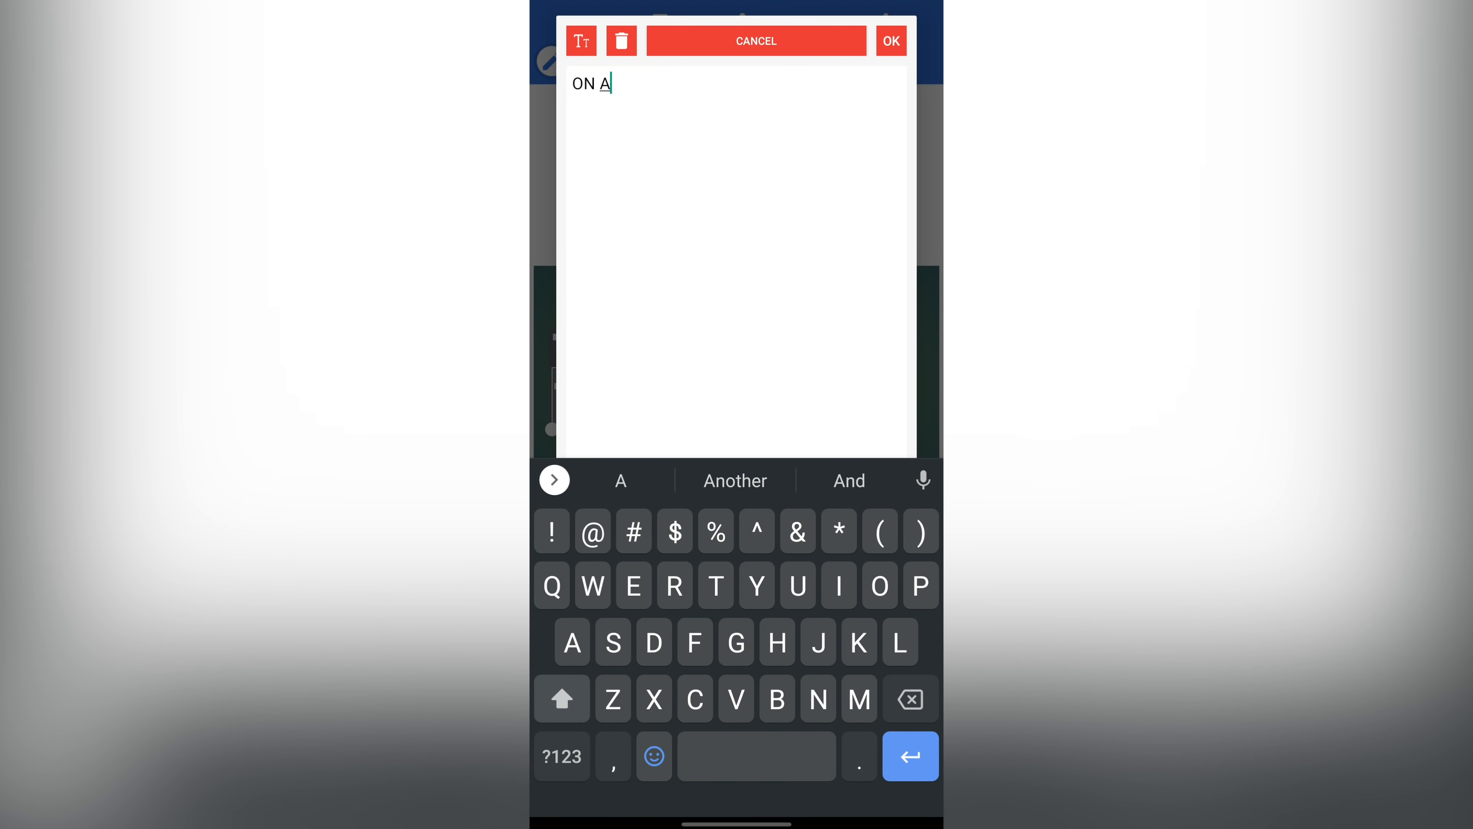
{"action": "left_click", "coordinate": [888, 41]}
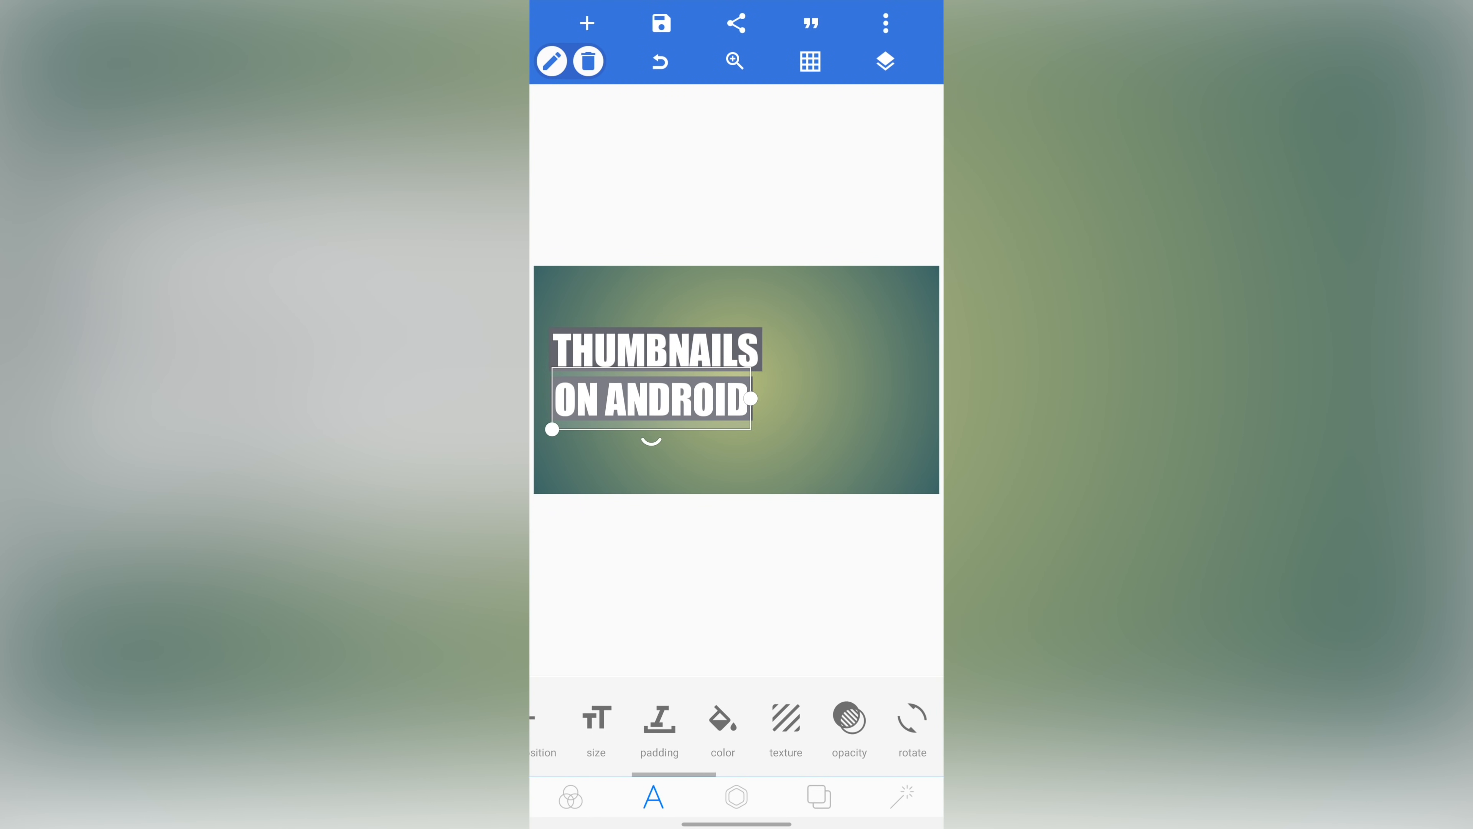
Step: Give ON ANDROID a custom light blue background box
{"action": "scroll", "scroll_direction": "left", "scroll_amount": 3}
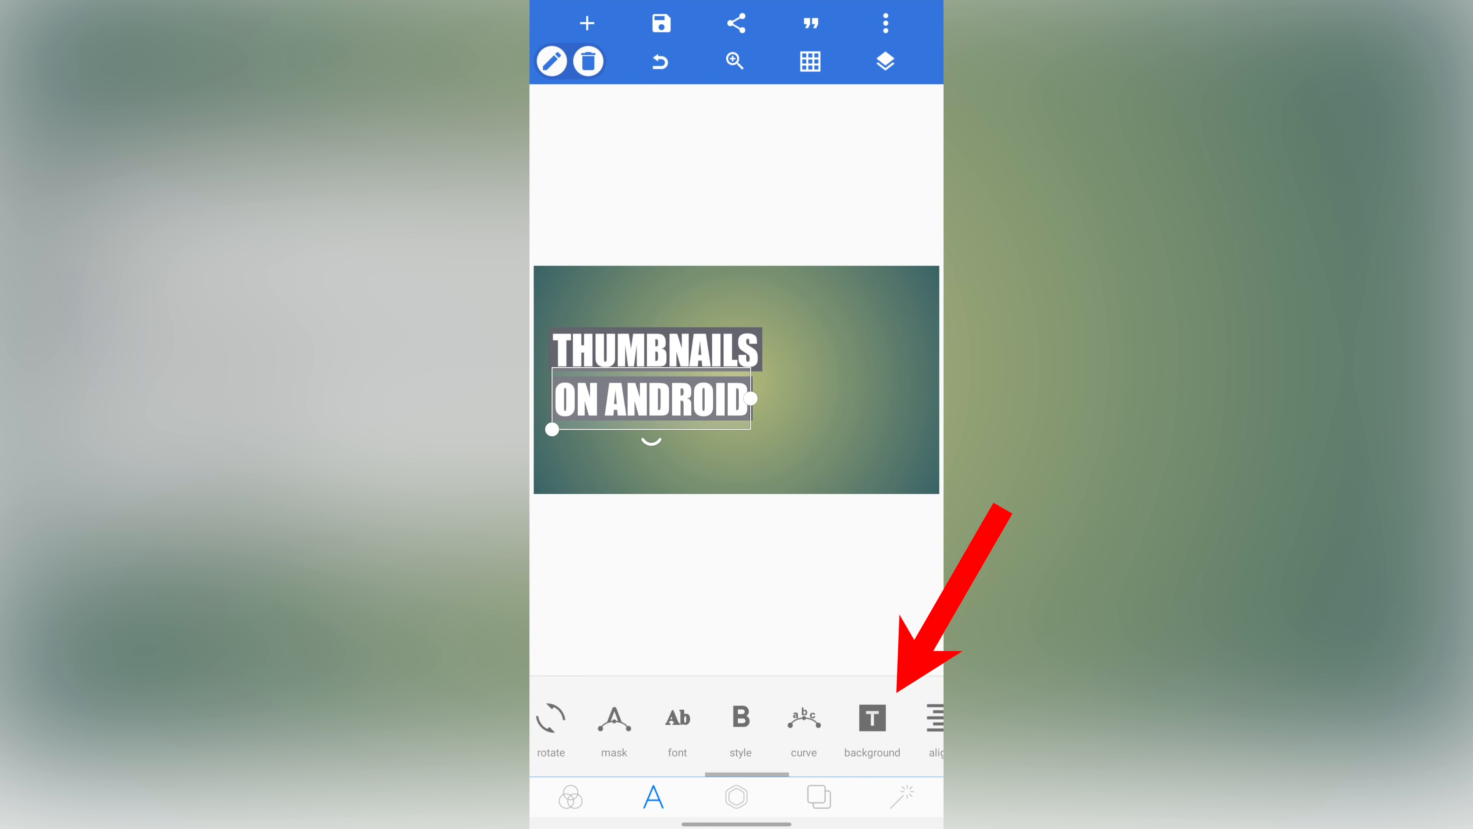
{"action": "left_click", "coordinate": [871, 729]}
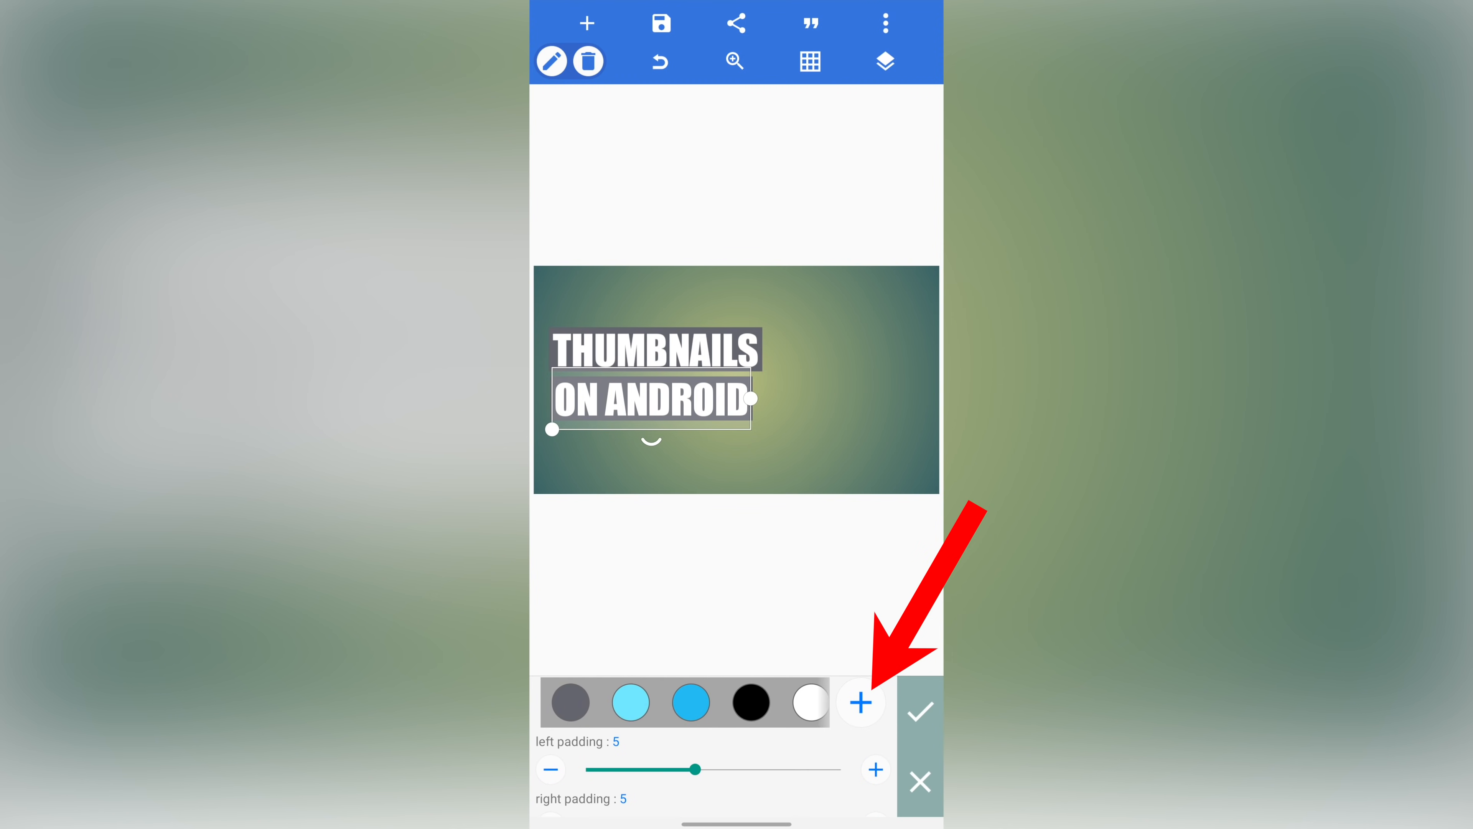
{"action": "left_click", "coordinate": [859, 702]}
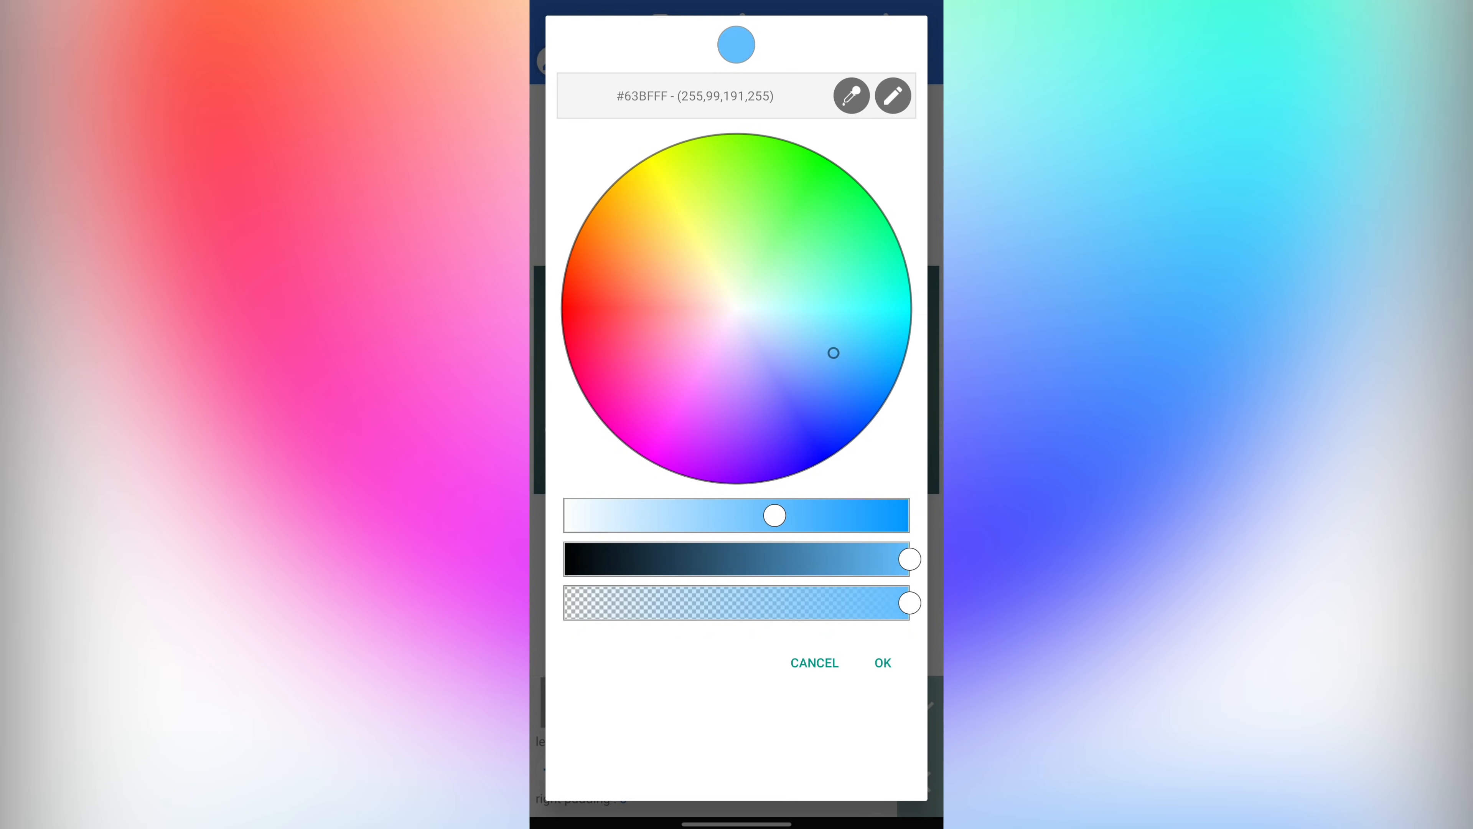
{"action": "left_click", "coordinate": [882, 662]}
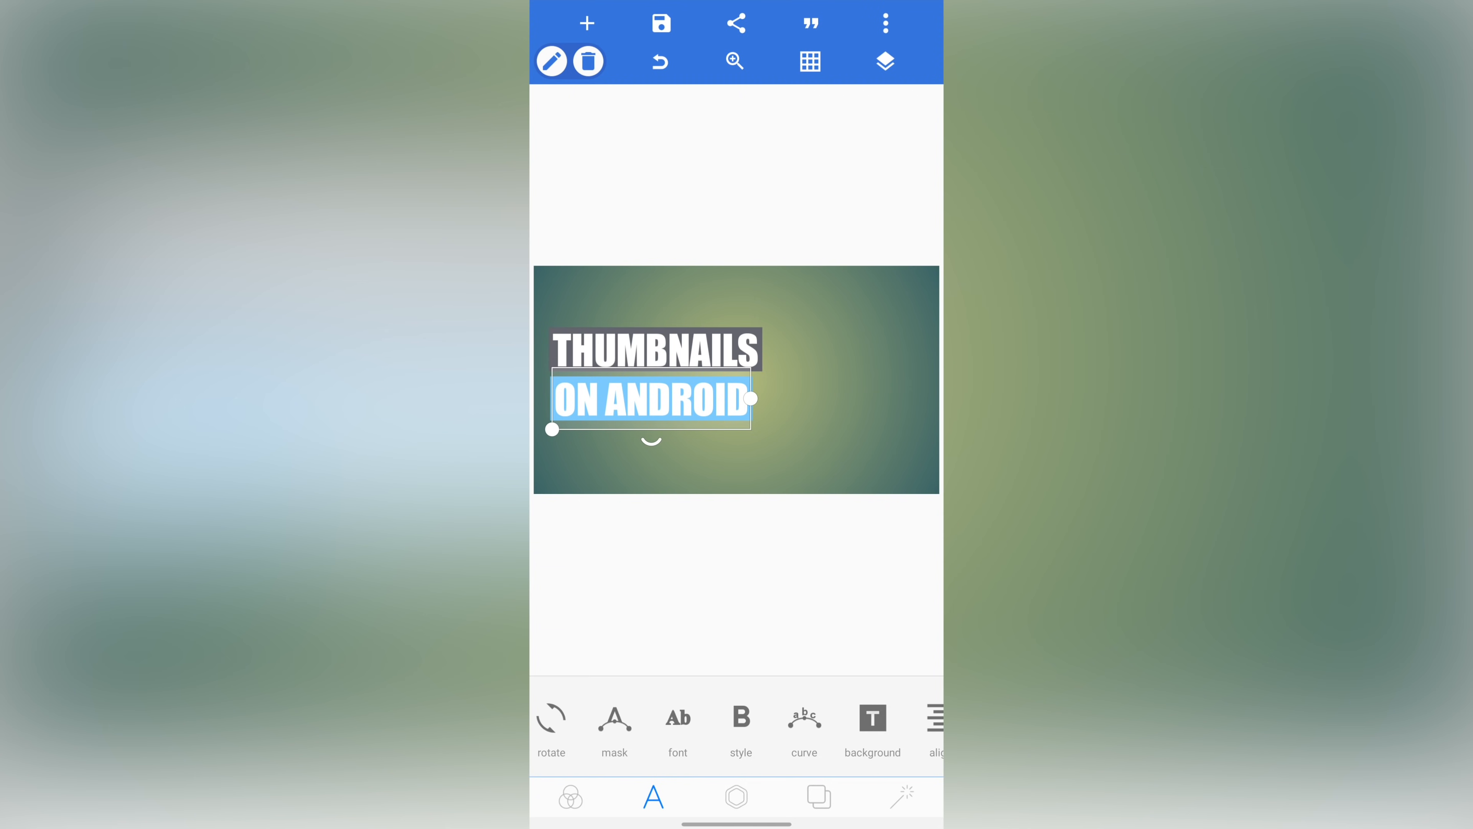
Step: Duplicate ON ANDROID into a third title reading UPDATED!
{"action": "scroll", "scroll_direction": "left", "scroll_amount": 3}
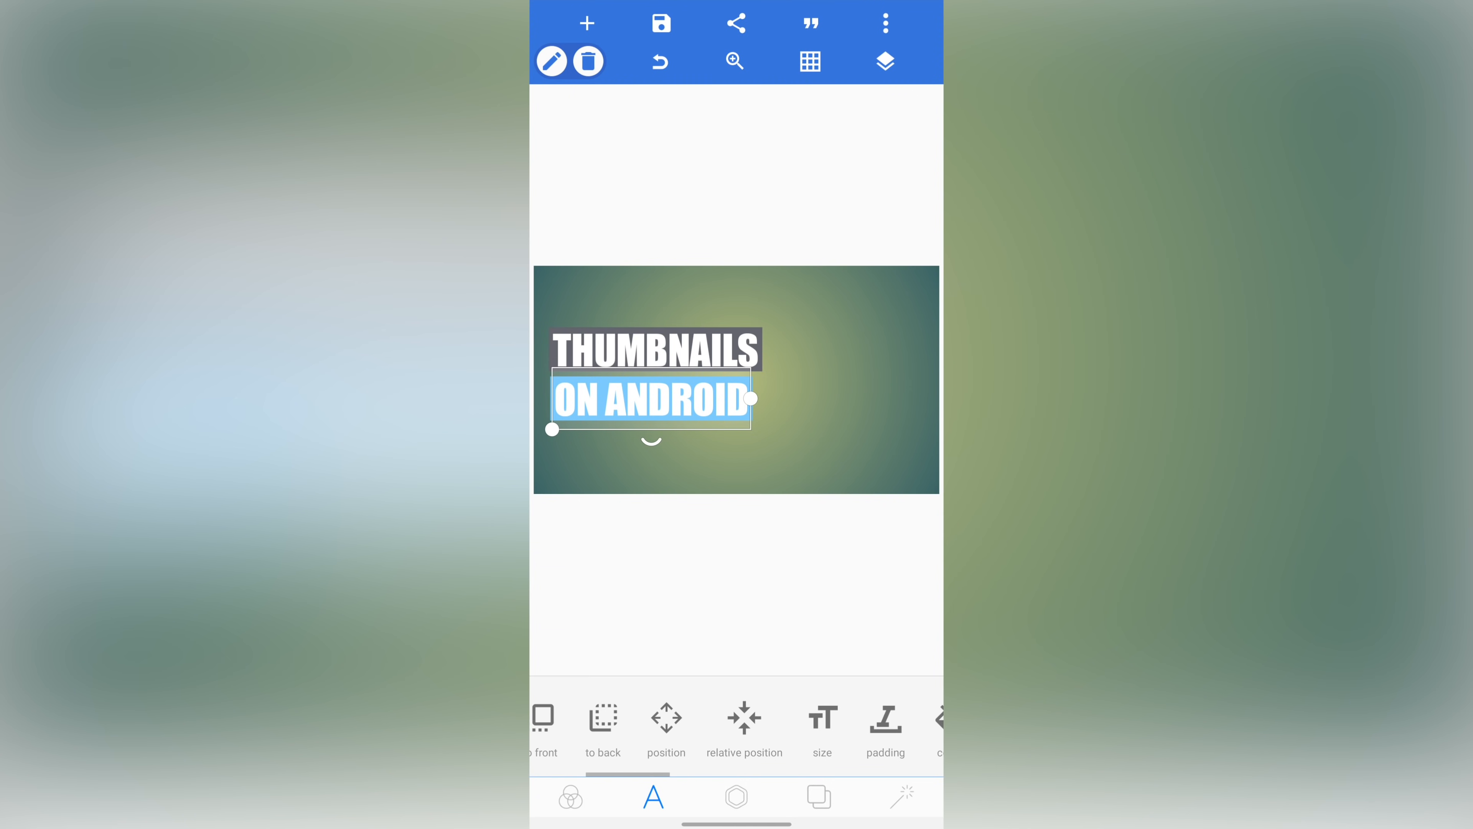
{"action": "left_click", "coordinate": [676, 723]}
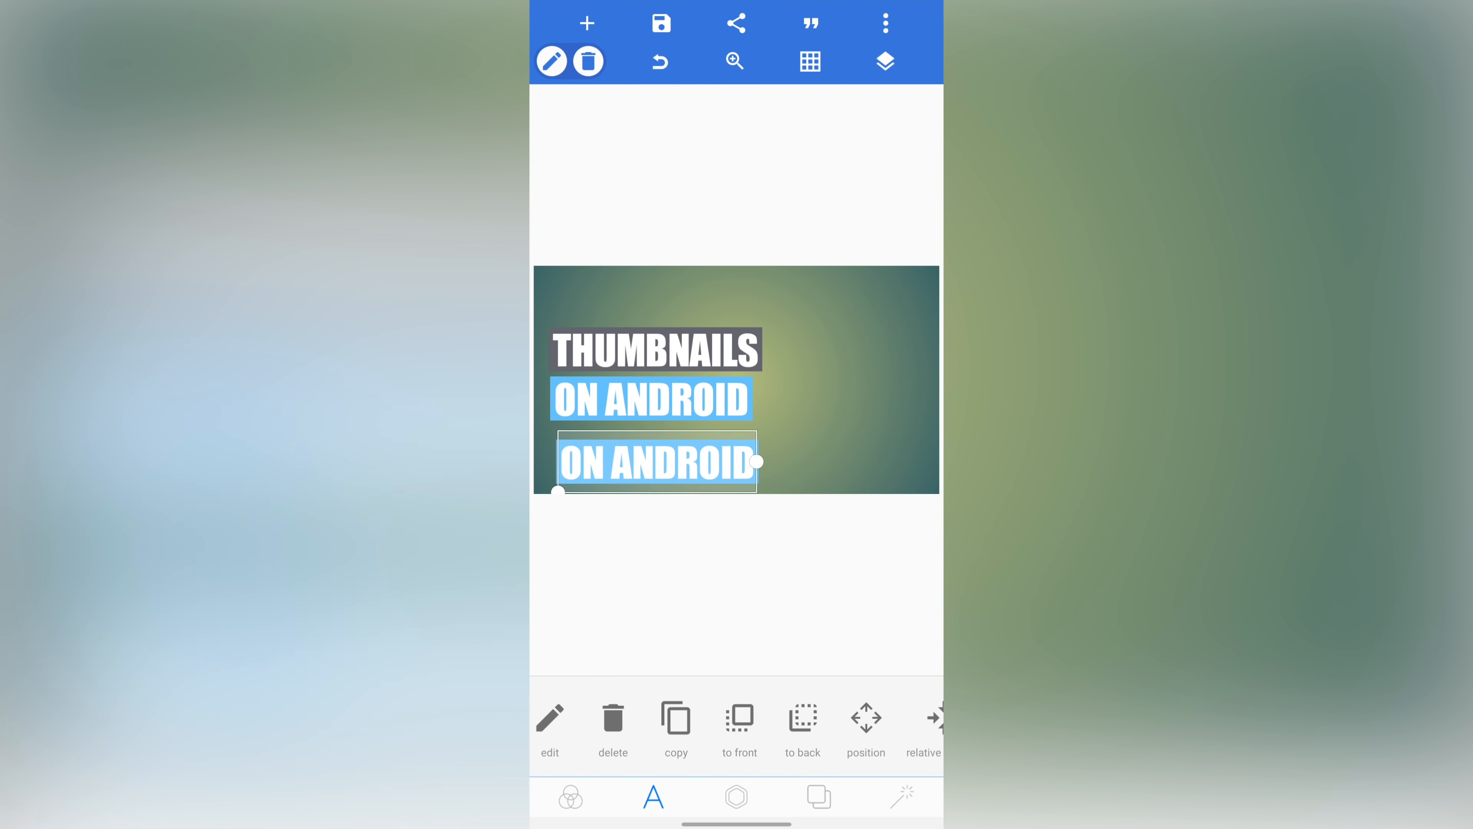
{"action": "left_click", "coordinate": [550, 719]}
{"action": "type", "text": "UPDATED!"}
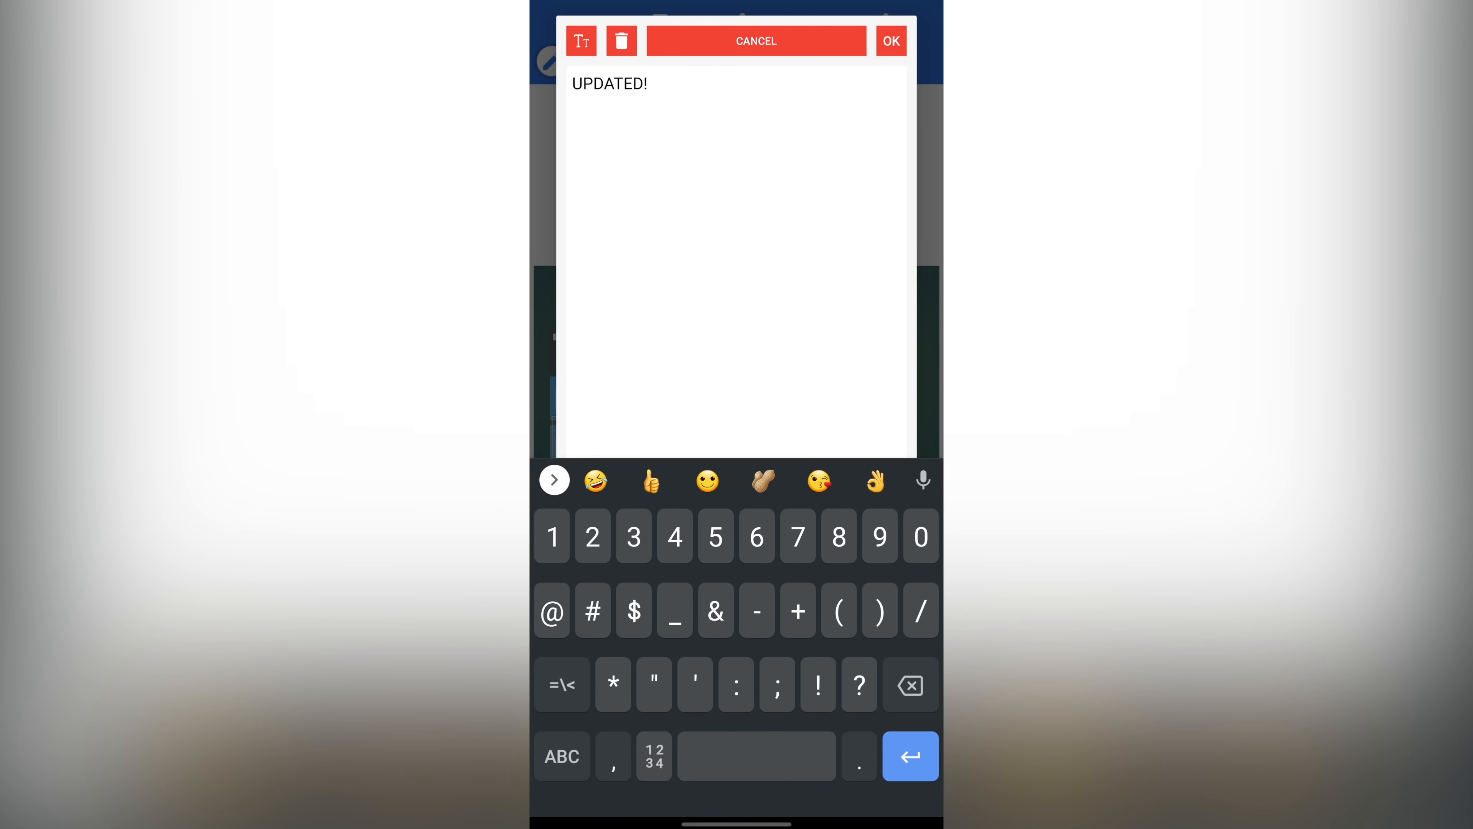
{"action": "left_click", "coordinate": [888, 41]}
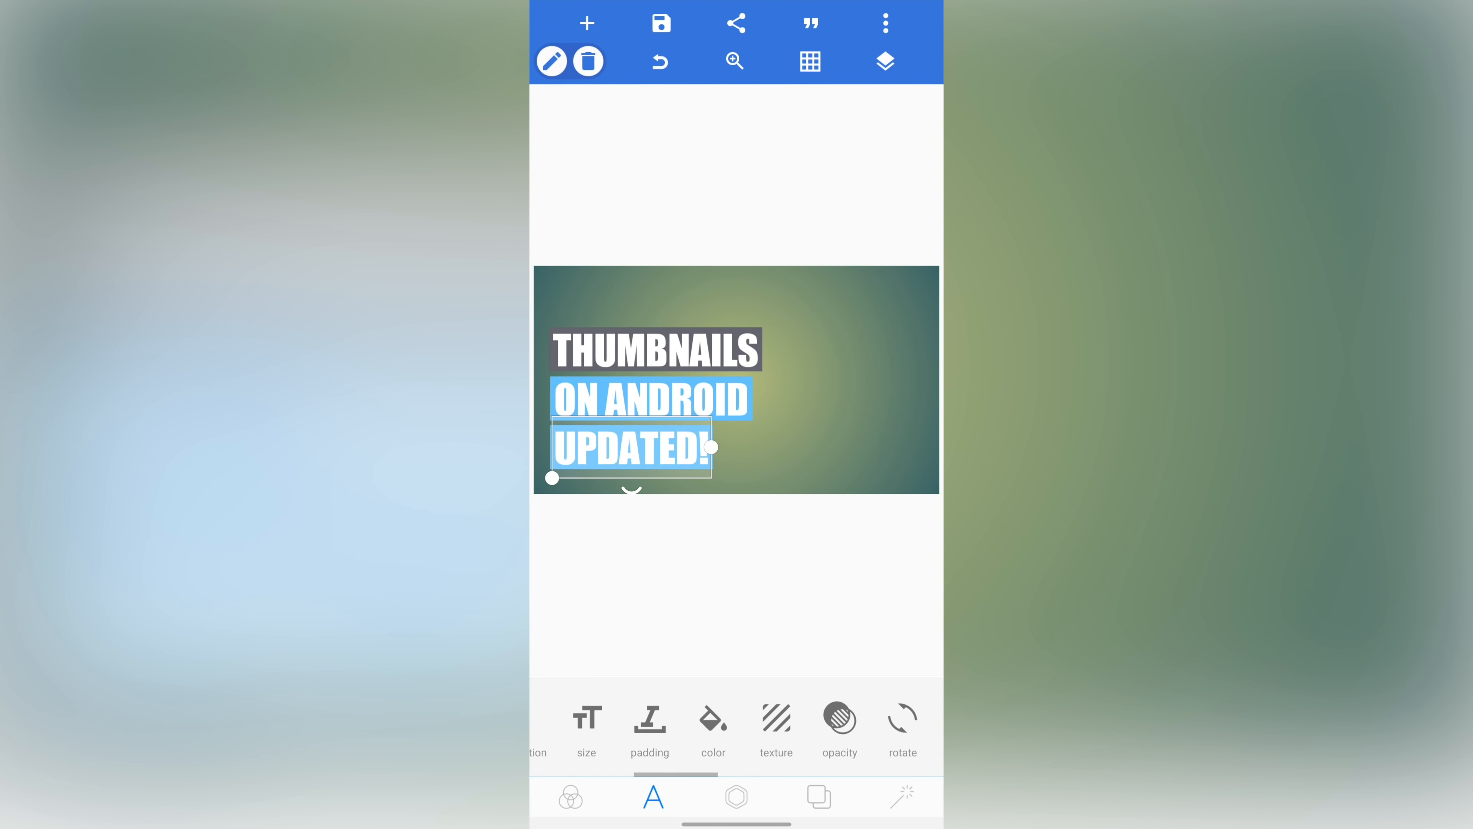
Step: Swap the UPDATED! background to red from the swatches
{"action": "left_click", "coordinate": [712, 719]}
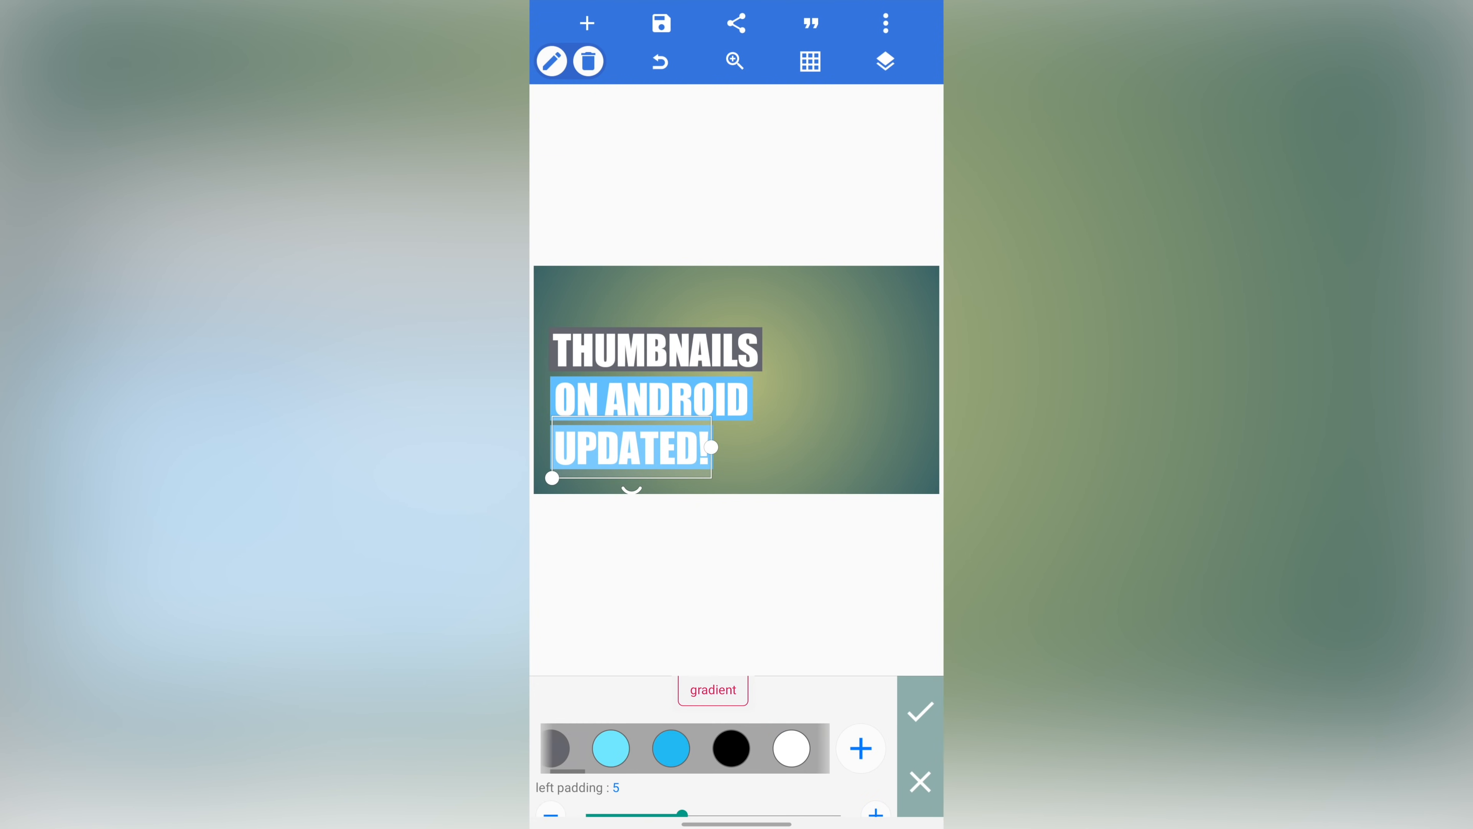
{"action": "left_click", "coordinate": [669, 748]}
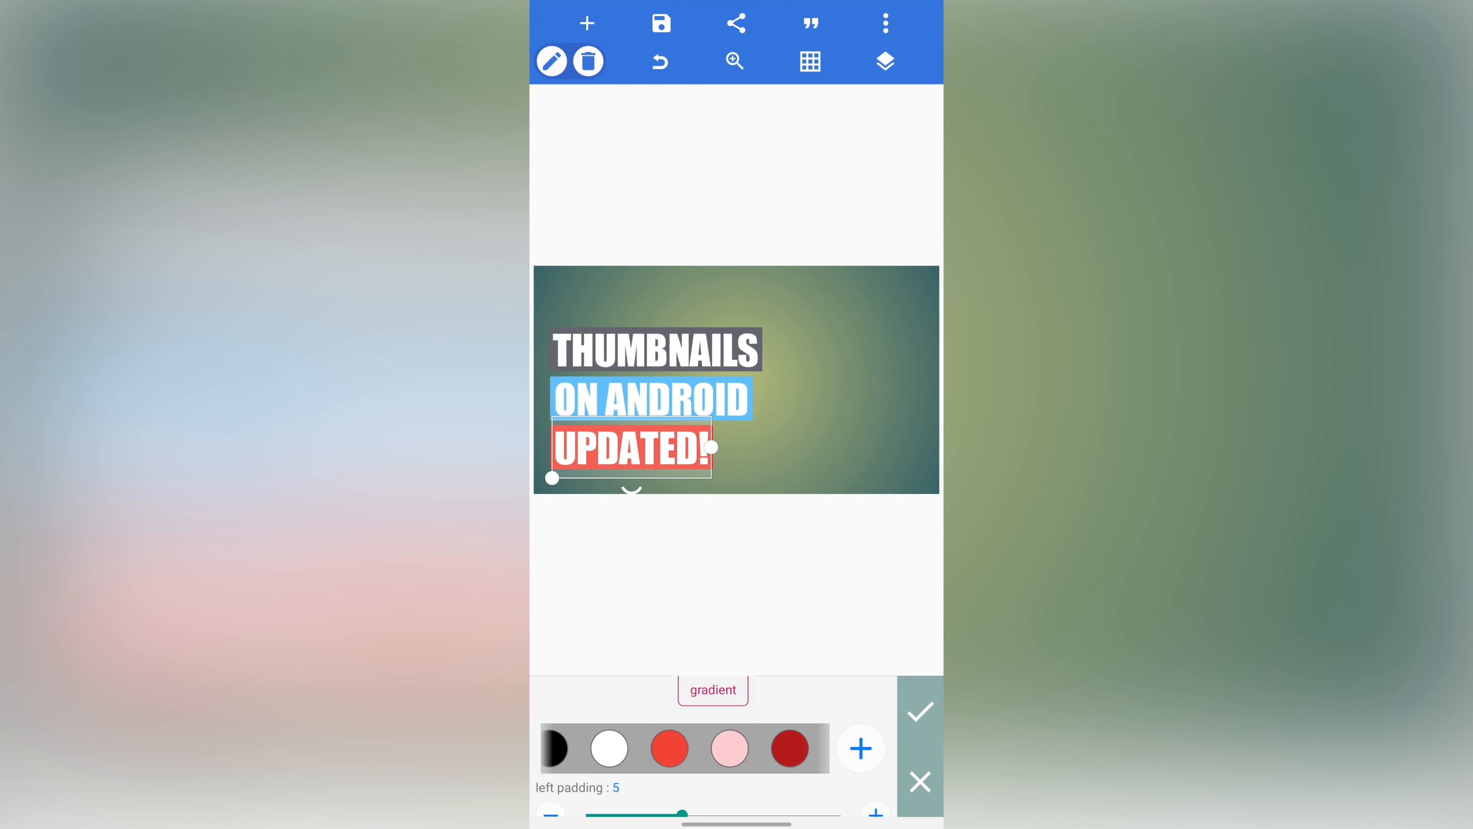
{"action": "left_click", "coordinate": [919, 710]}
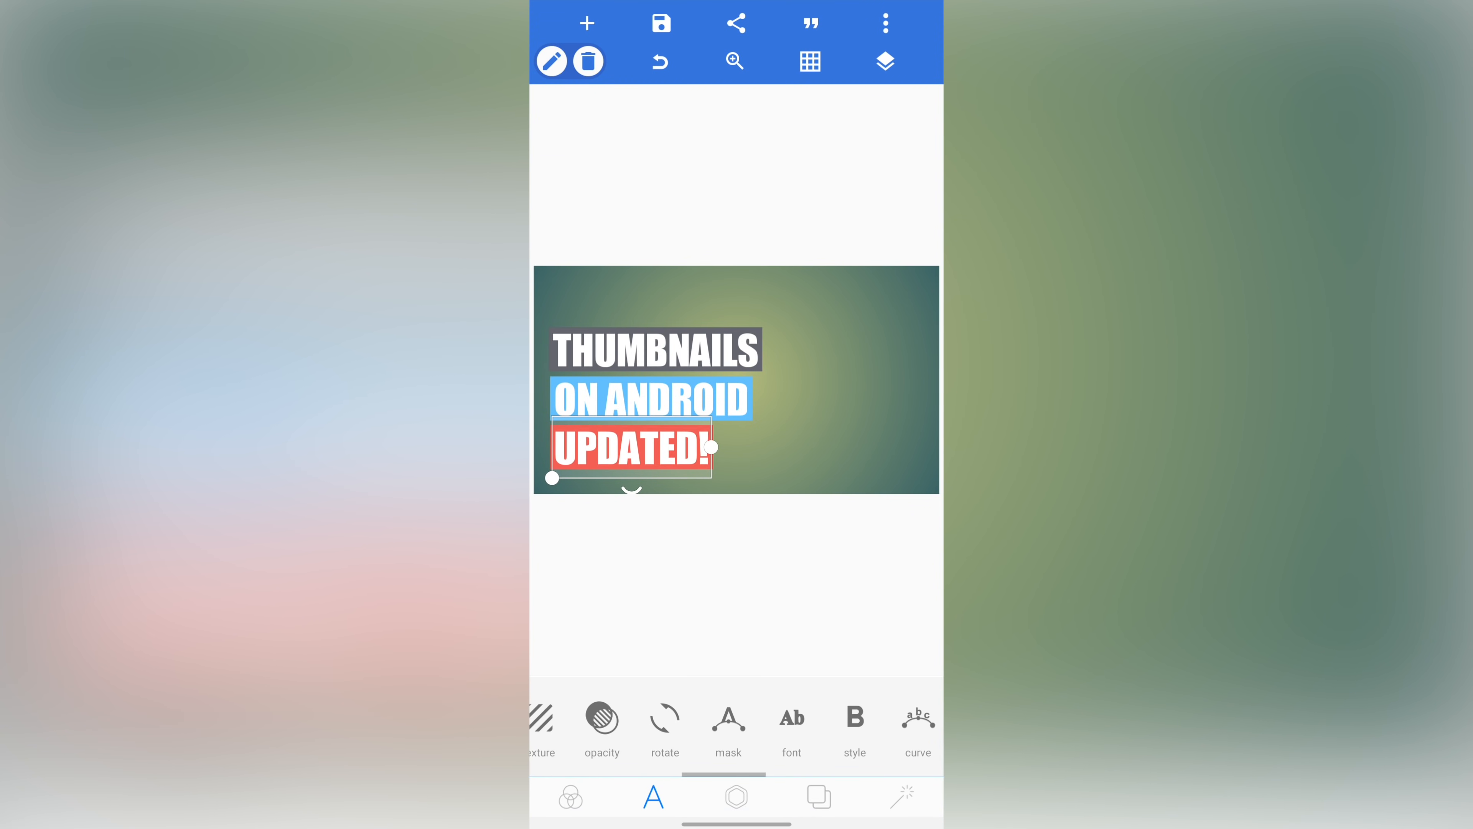
{"action": "scroll", "scroll_direction": "left", "scroll_amount": 3}
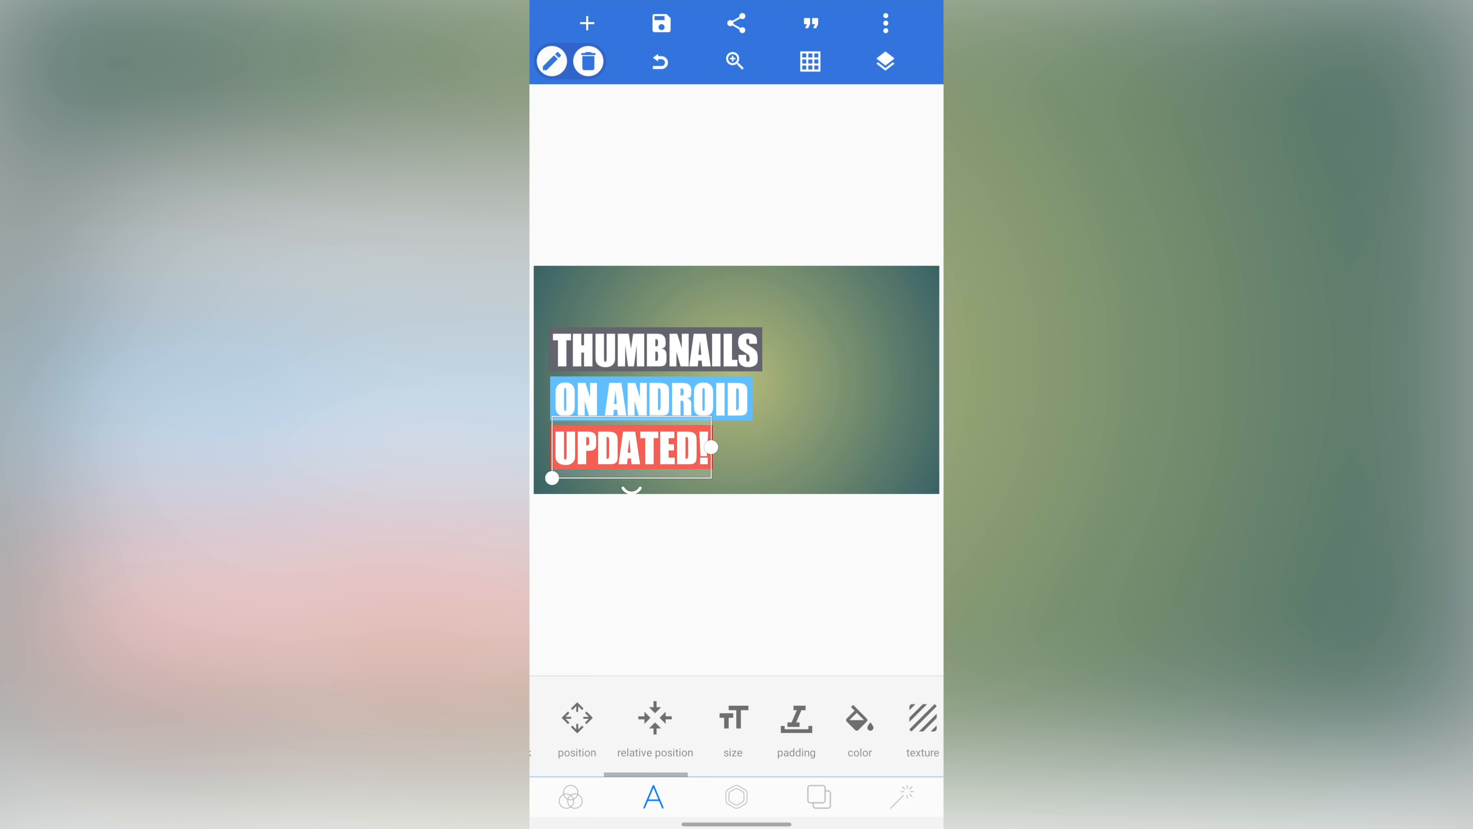
Step: Shrink UPDATED!, tighten its red background padding and shift the titles to the right
{"action": "left_click", "coordinate": [732, 719]}
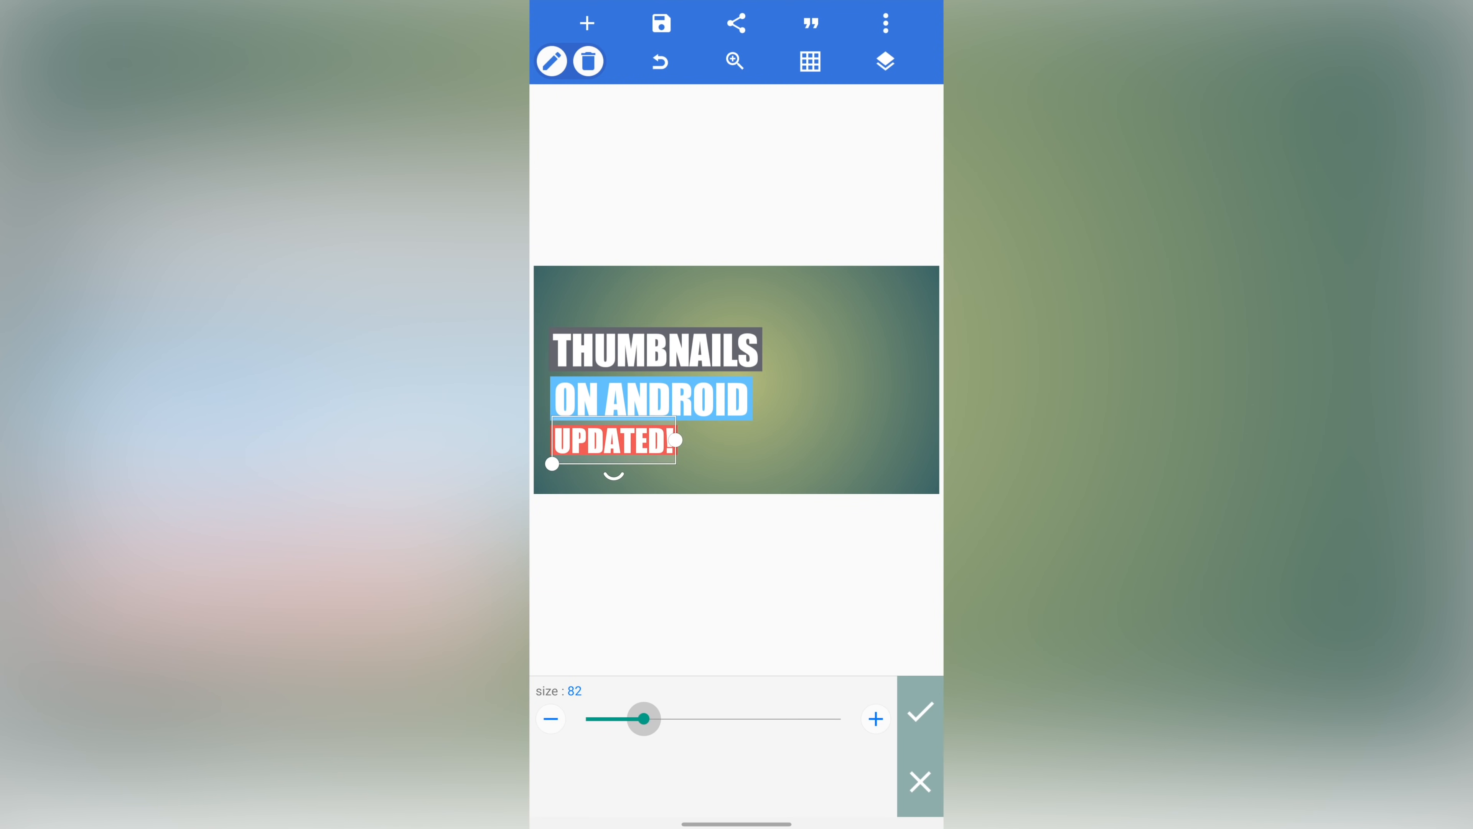
{"action": "left_click", "coordinate": [919, 711]}
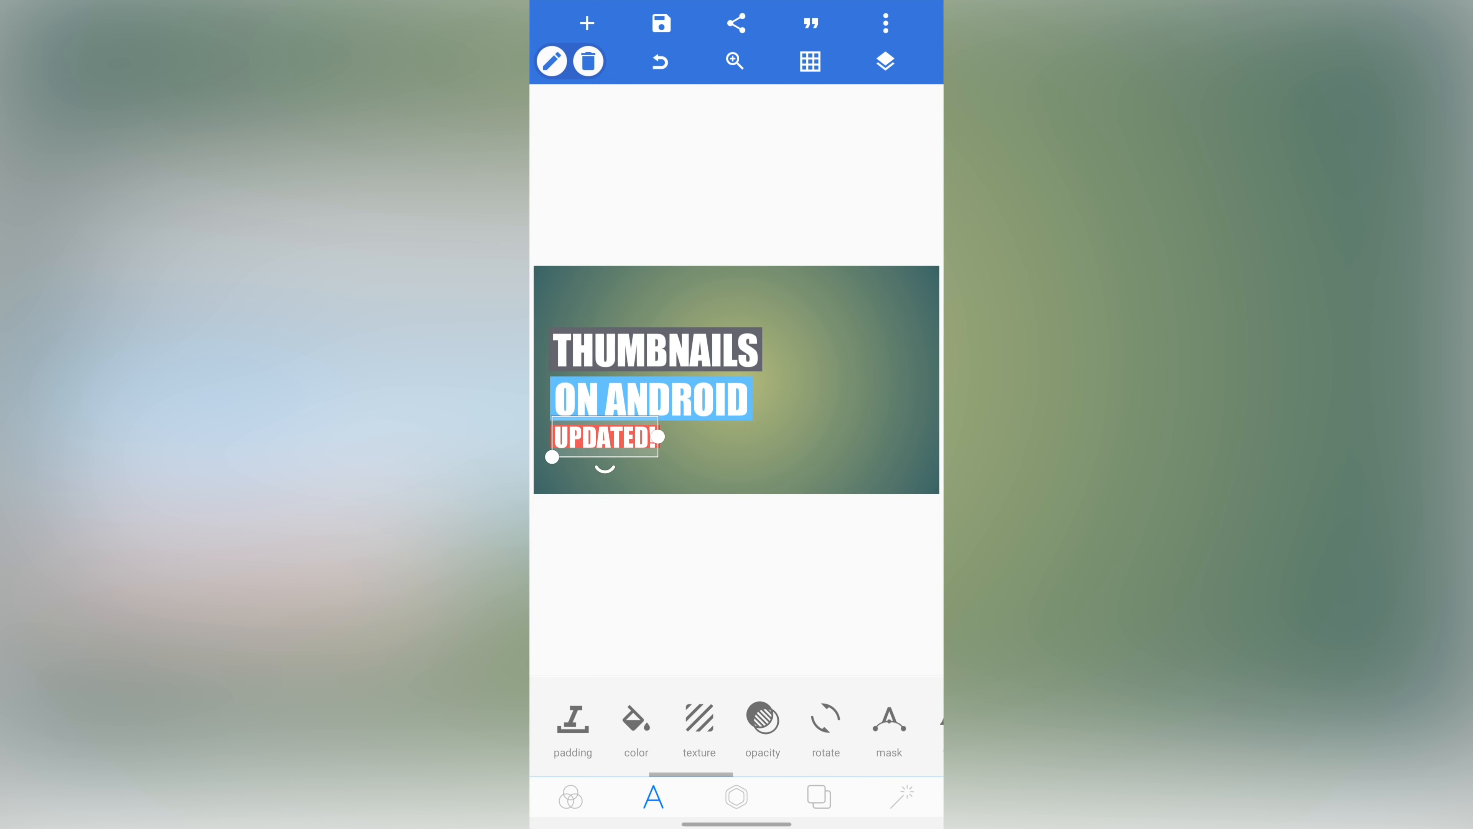
{"action": "scroll", "scroll_direction": "left", "scroll_amount": 3}
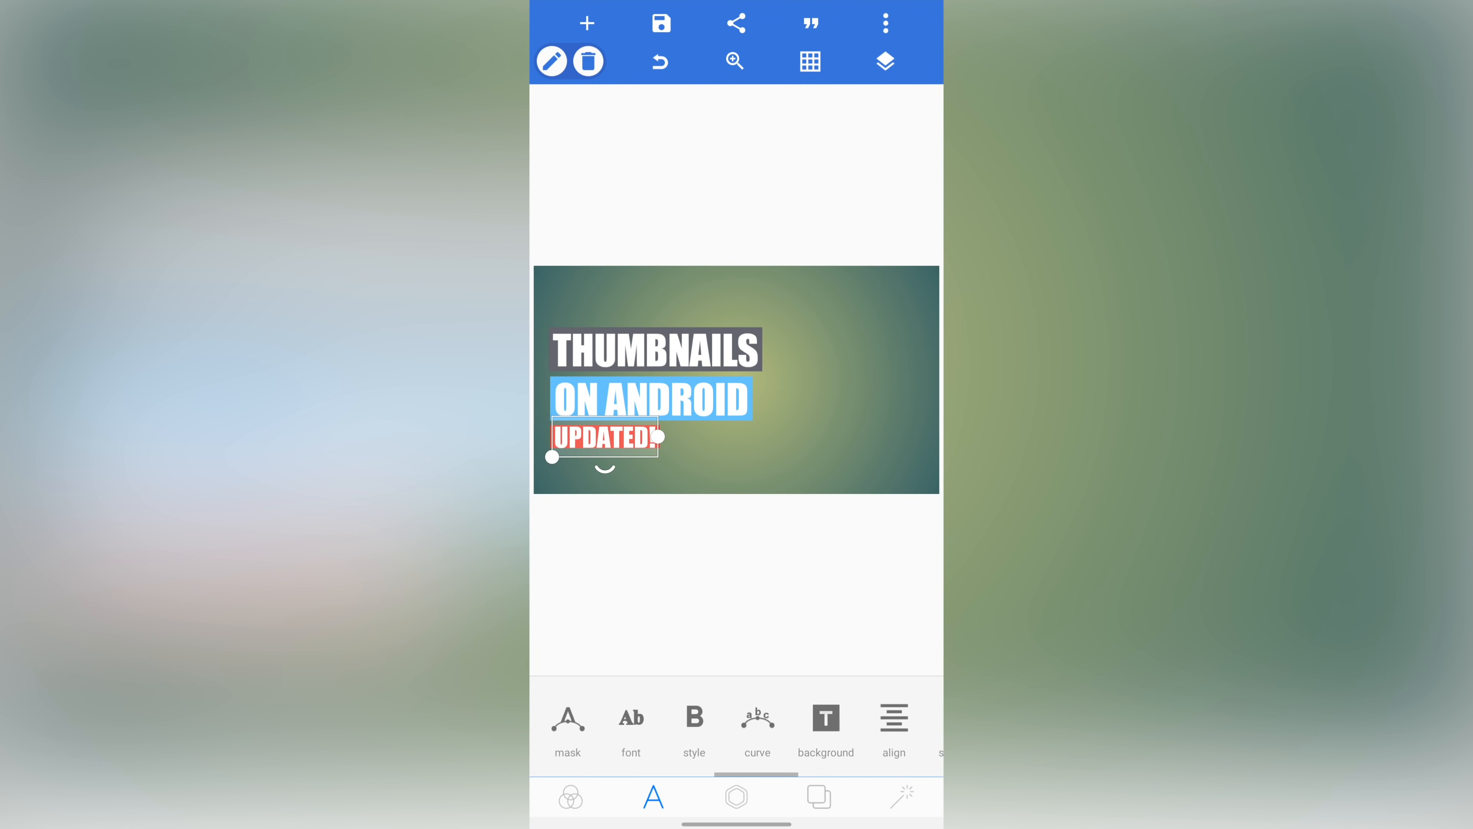
{"action": "left_click", "coordinate": [825, 728]}
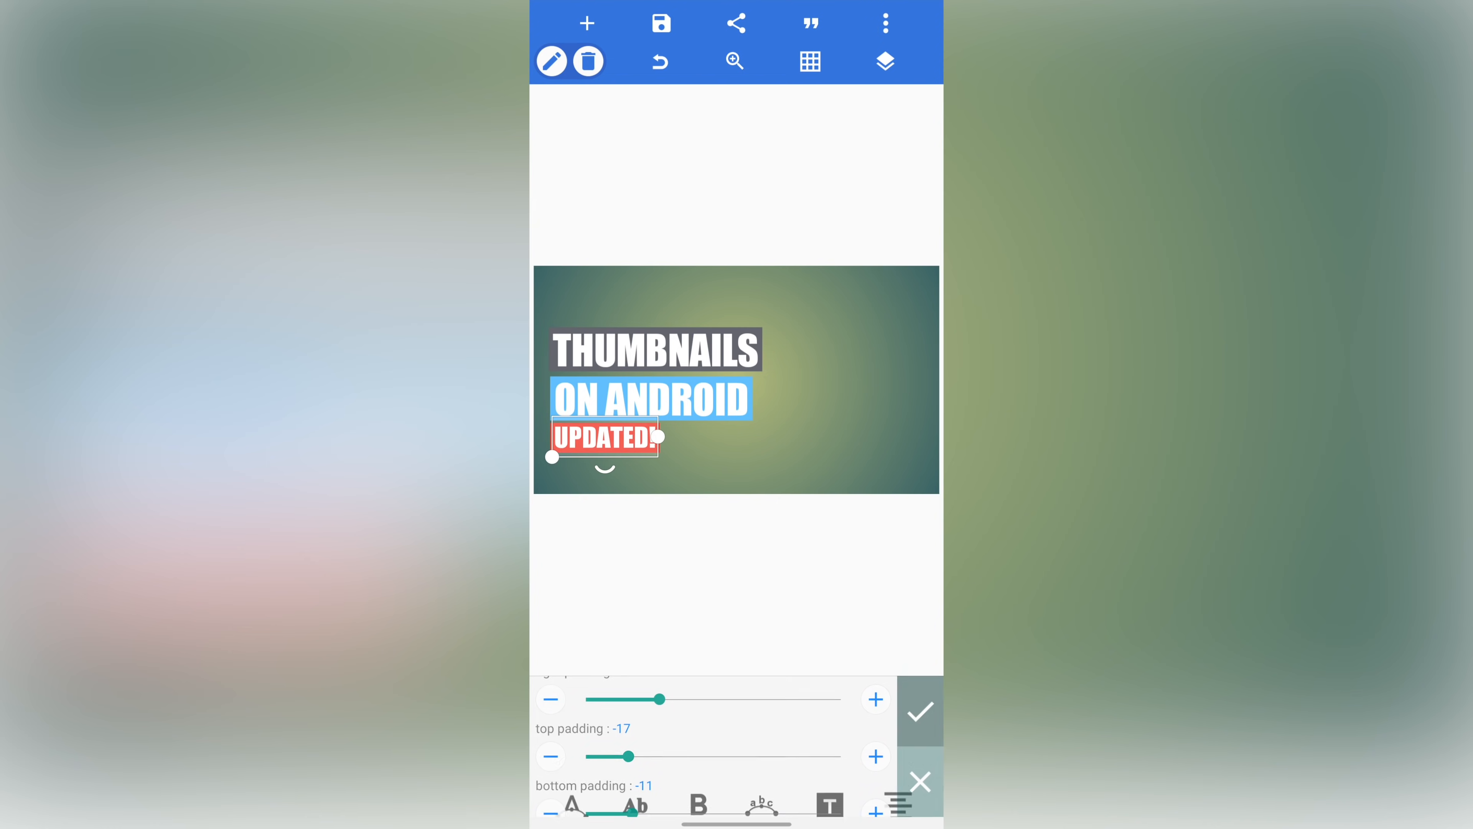
{"action": "left_click", "coordinate": [920, 709]}
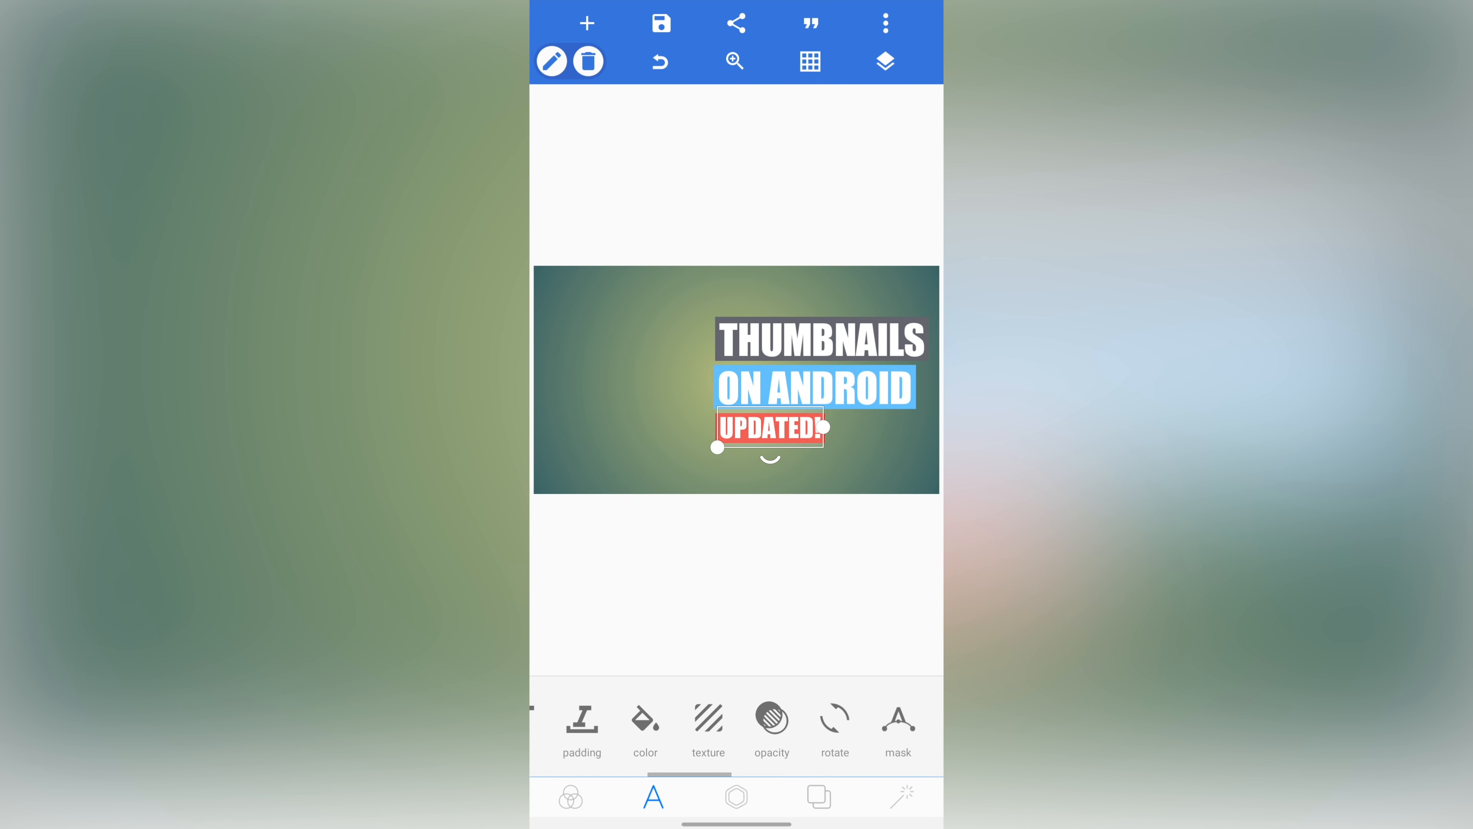
Step: Tilt UPDATED! to 4°, THUMBNAILS to -2° and ON ANDROID slightly
{"action": "left_click", "coordinate": [834, 724]}
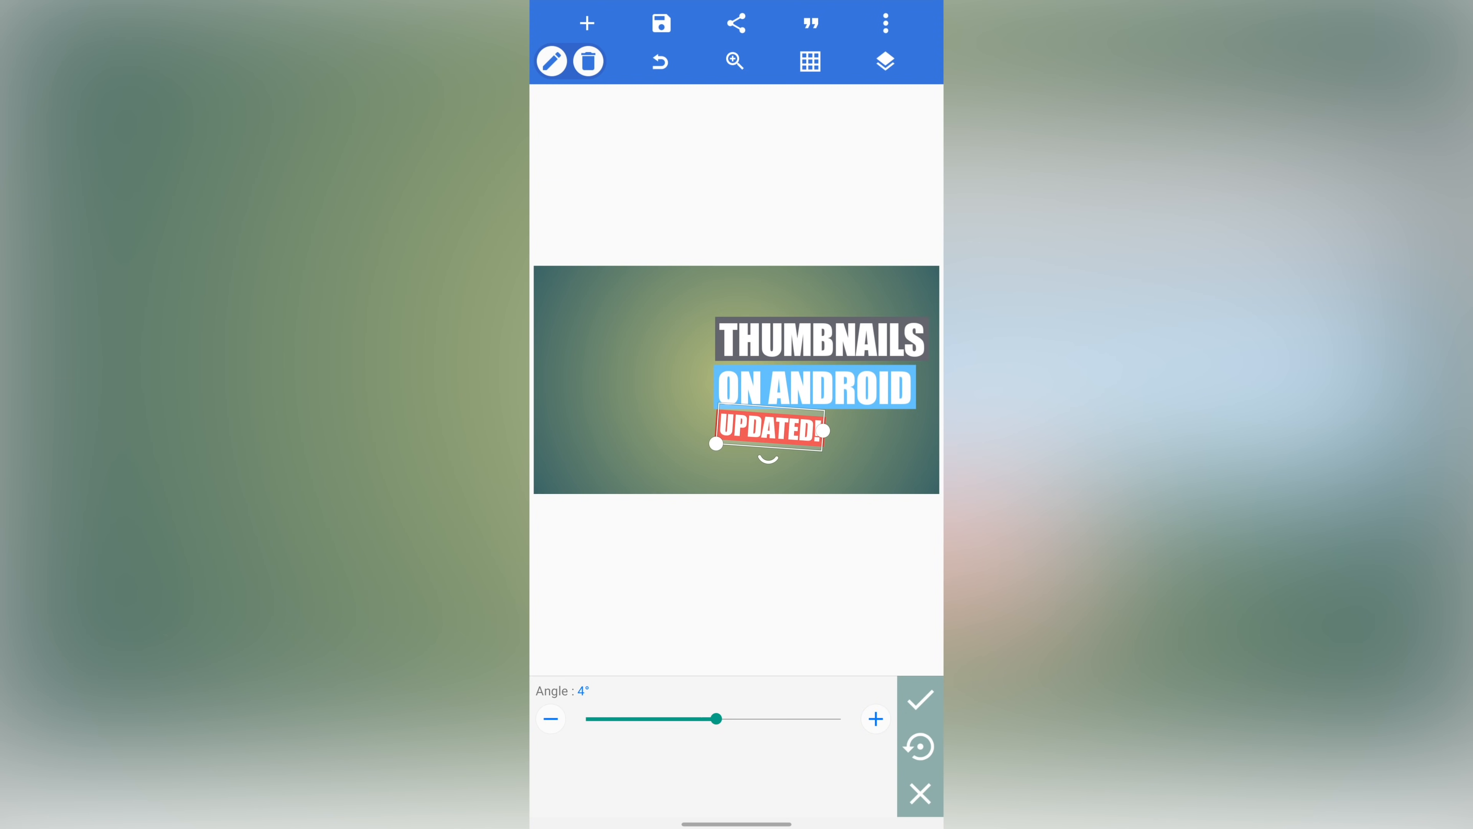
{"action": "left_click", "coordinate": [919, 699]}
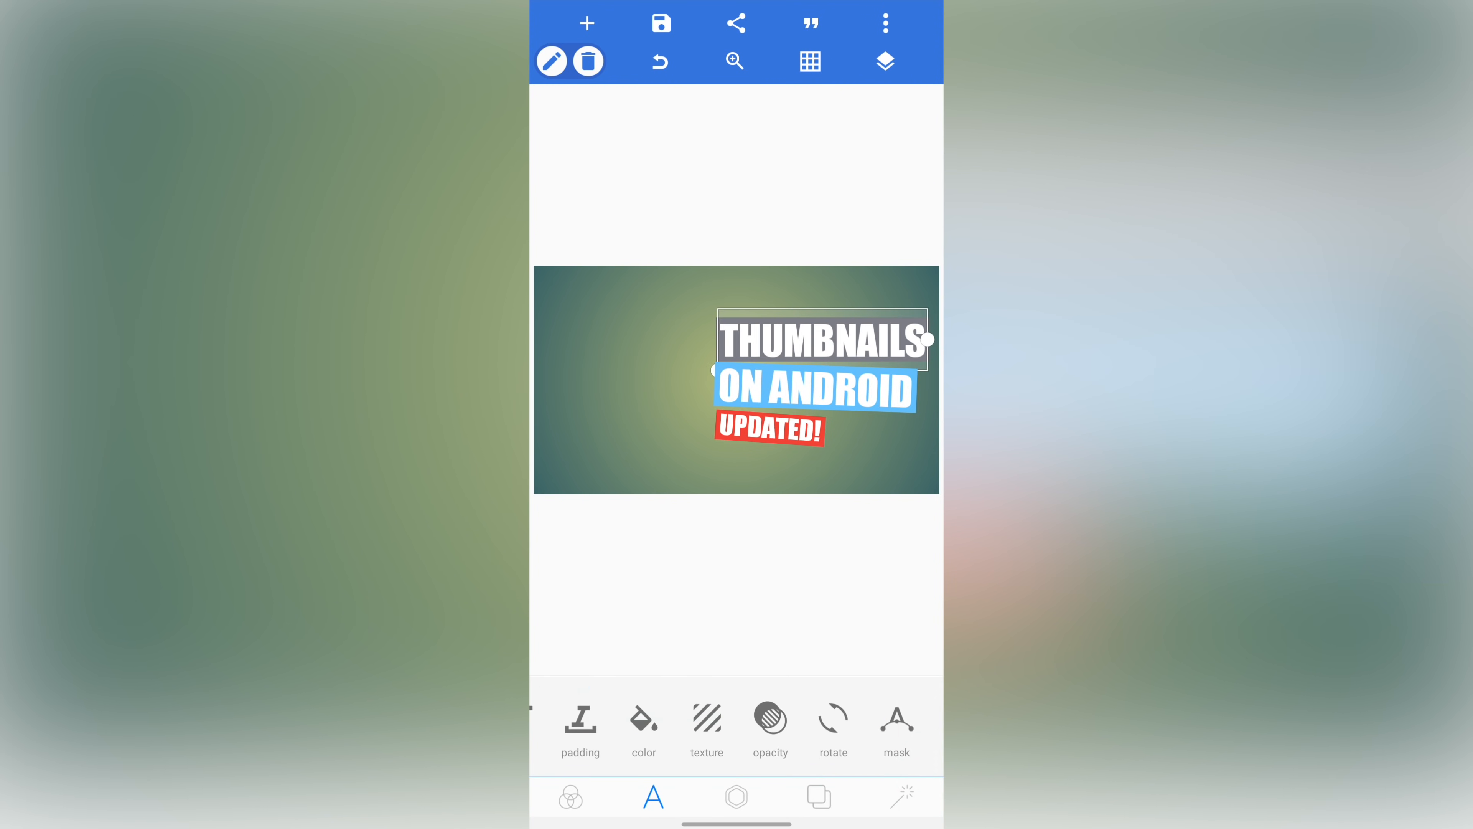
{"action": "left_click", "coordinate": [833, 719]}
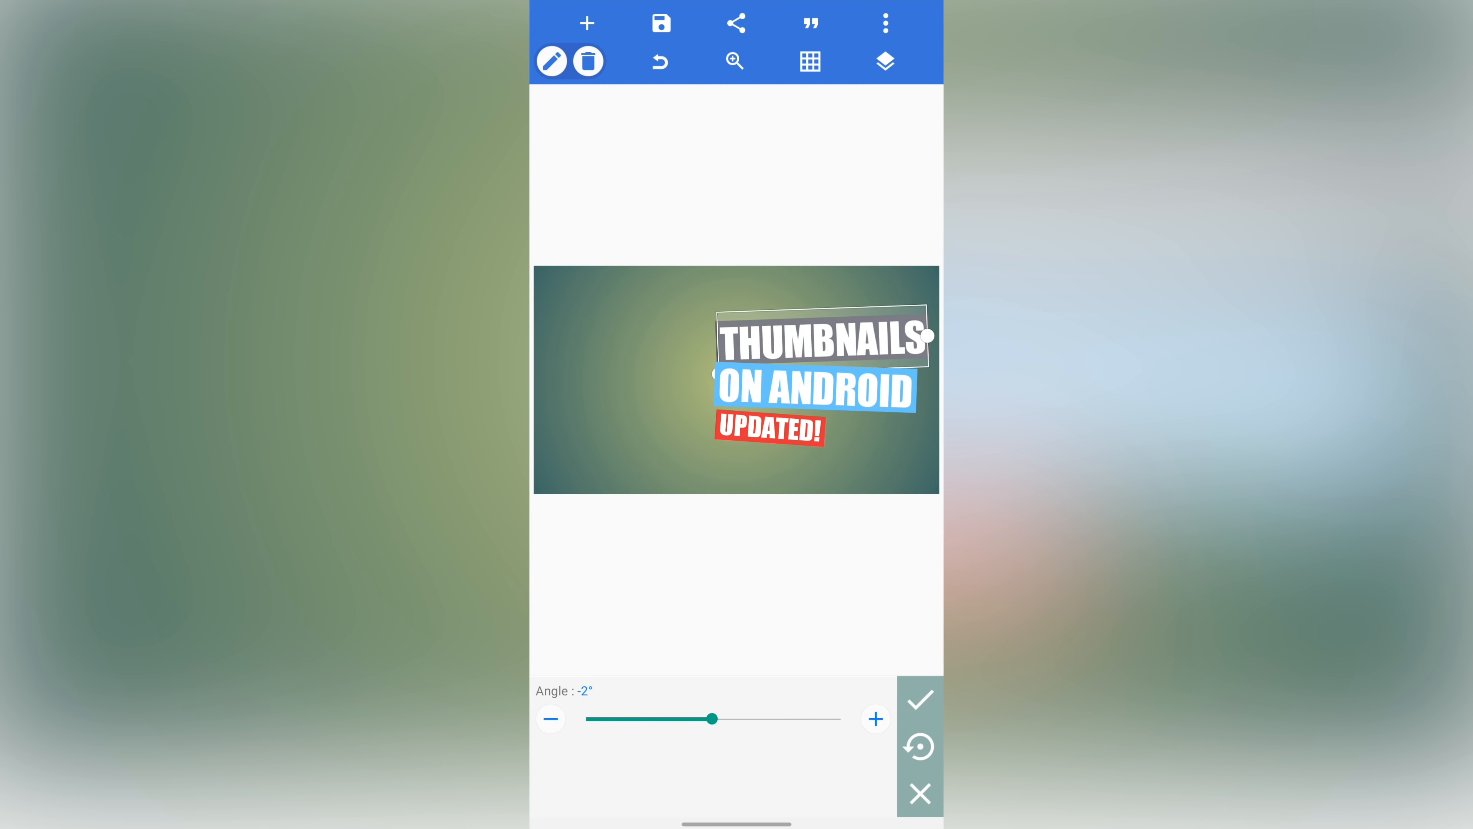
{"action": "left_click", "coordinate": [919, 698]}
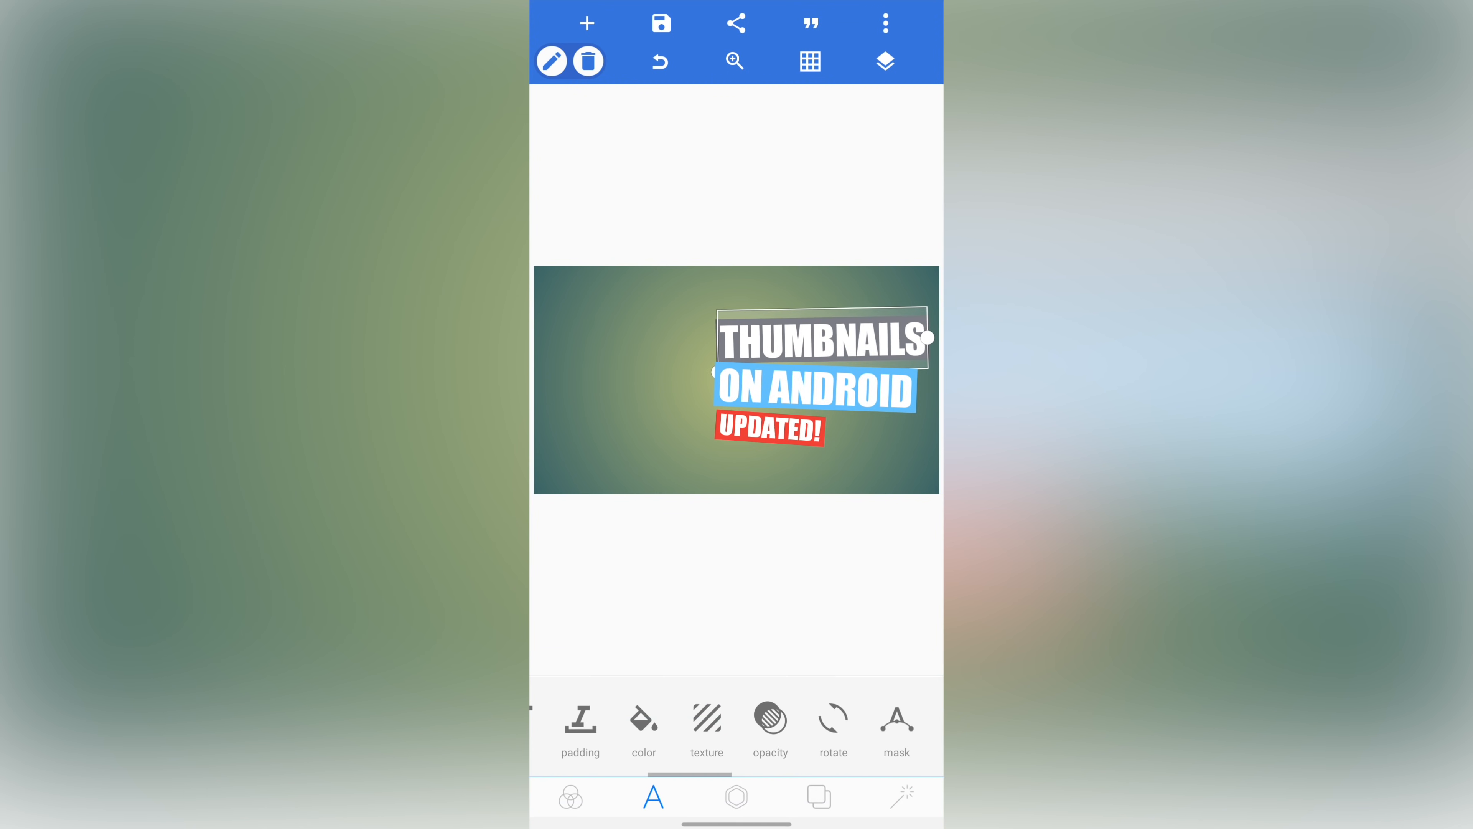
{"action": "left_click", "coordinate": [765, 428]}
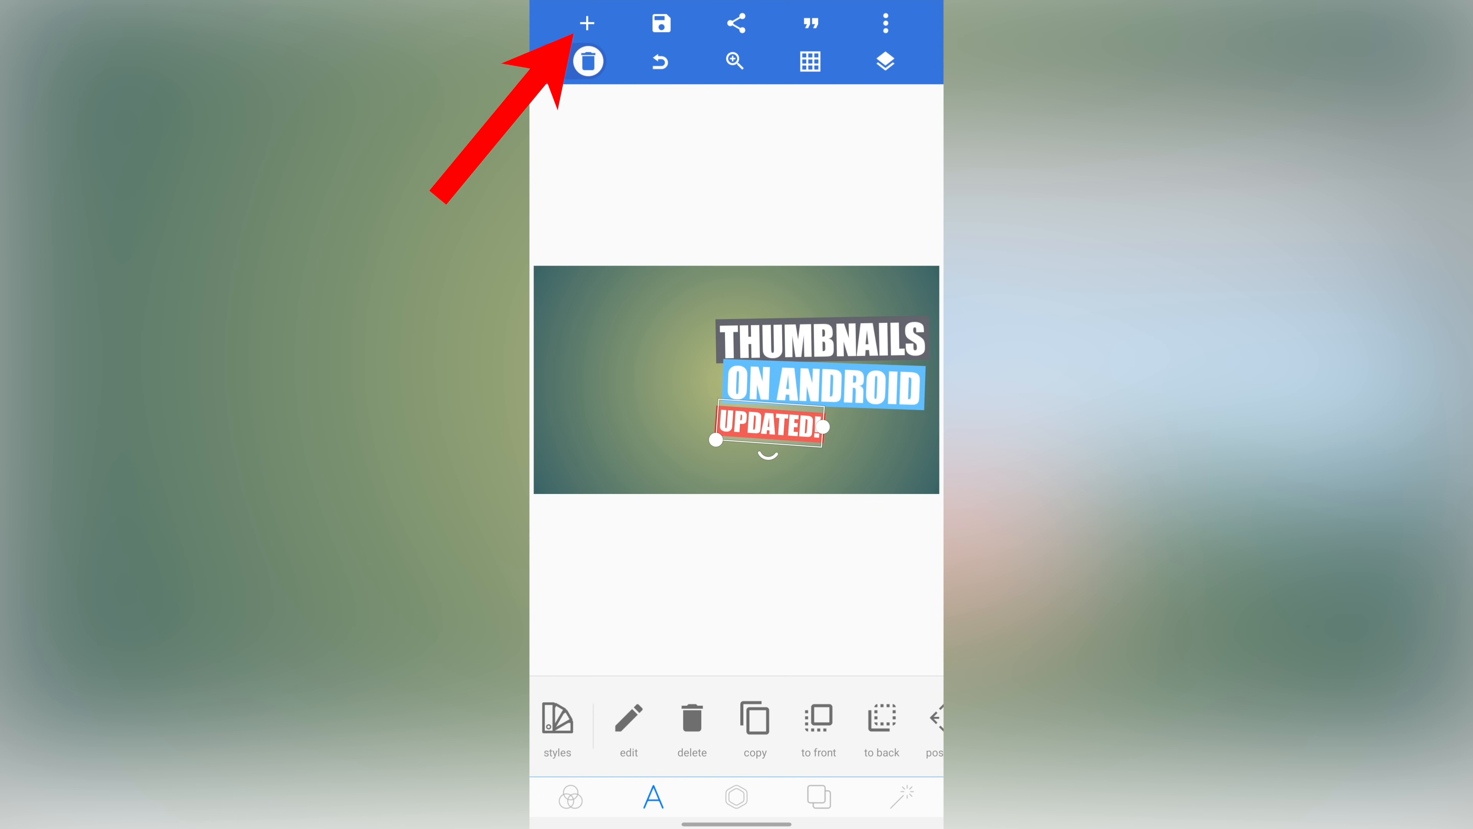
Step: Add a cropped gallery photo of the man holding a phone on the thumbnail's left
{"action": "left_click", "coordinate": [586, 23]}
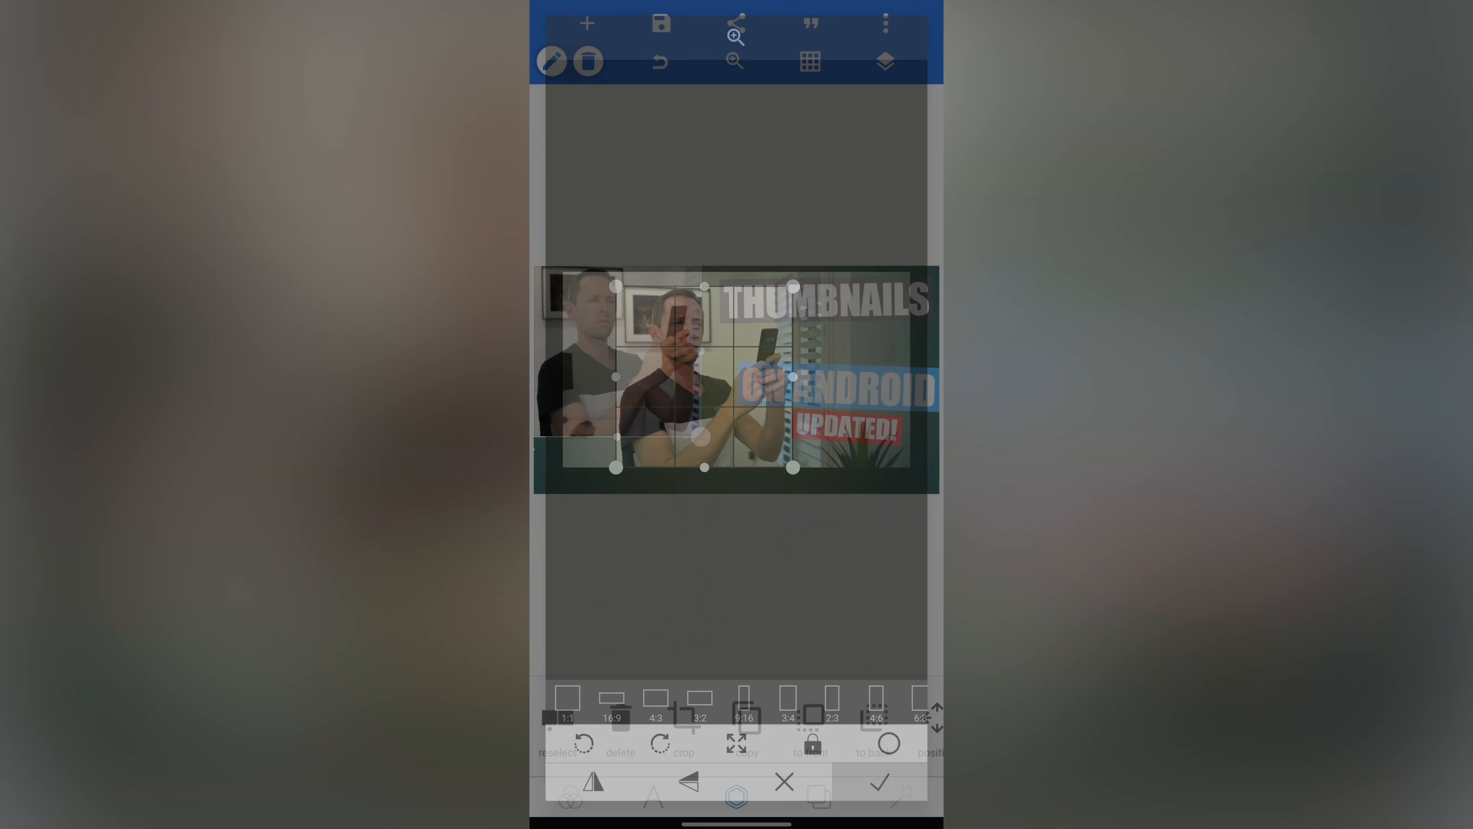
{"action": "left_click", "coordinate": [876, 781]}
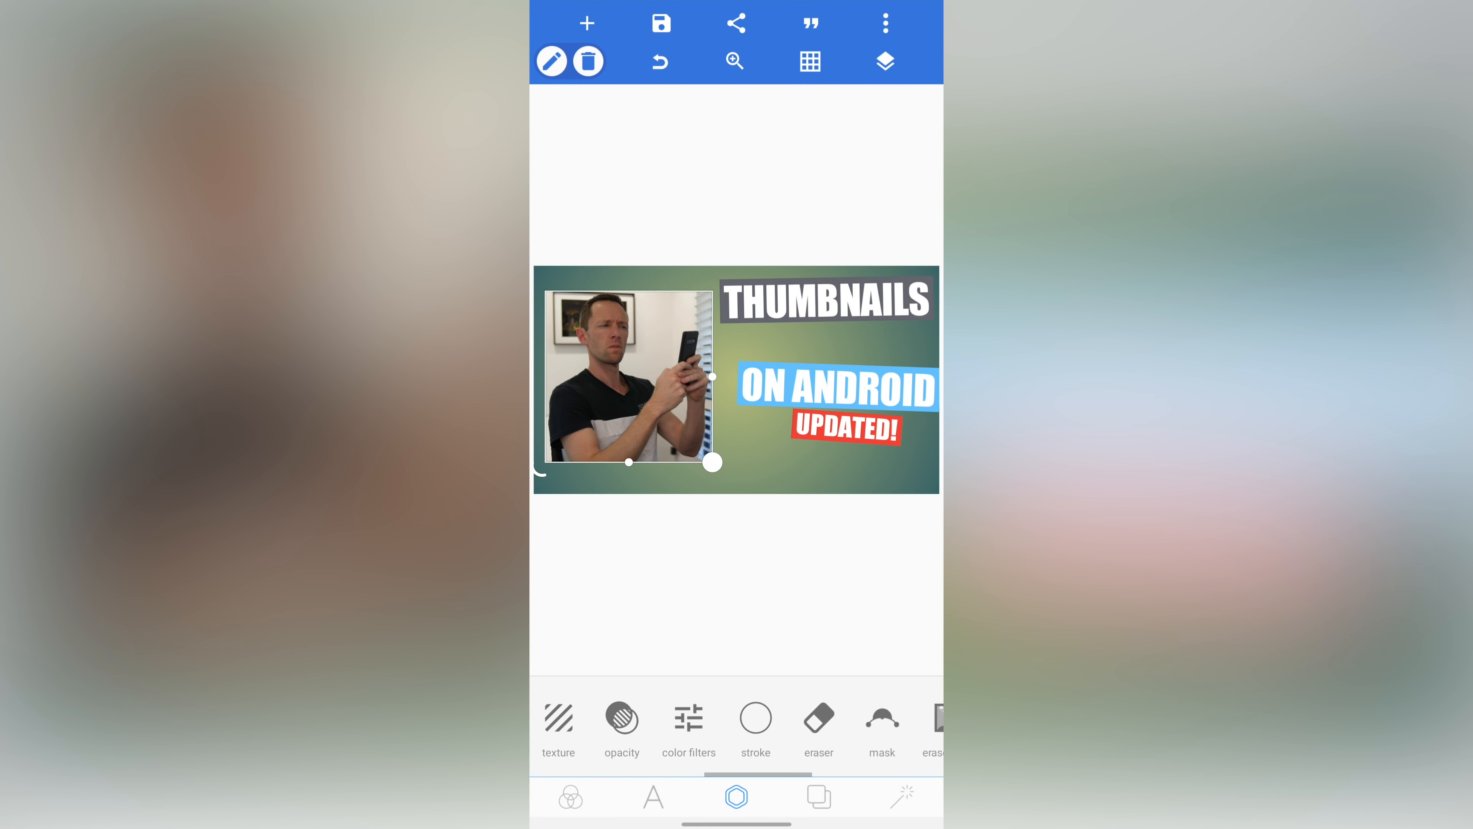
{"action": "scroll", "scroll_direction": "left", "scroll_amount": 3}
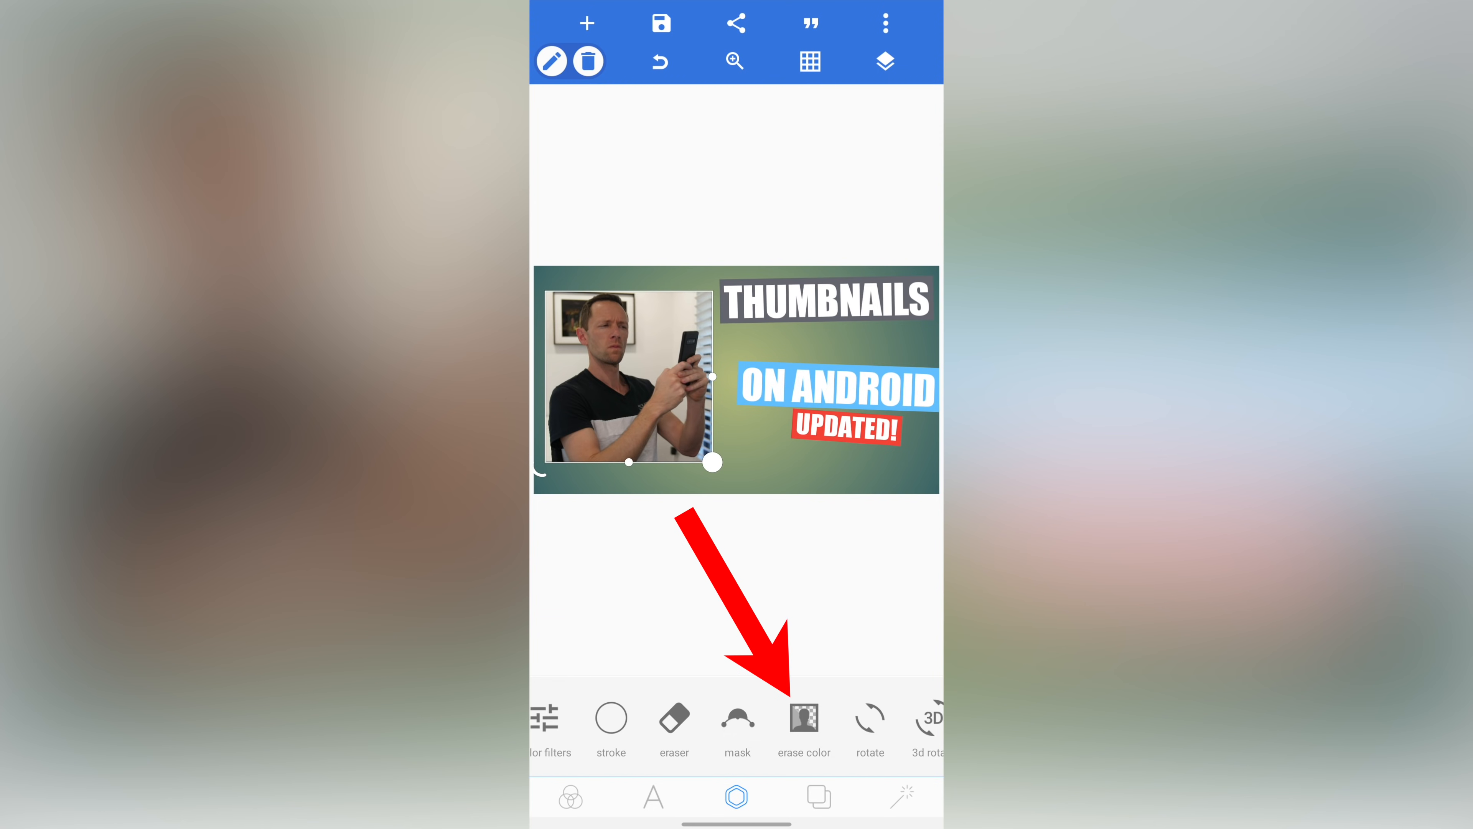
{"action": "left_click", "coordinate": [803, 719]}
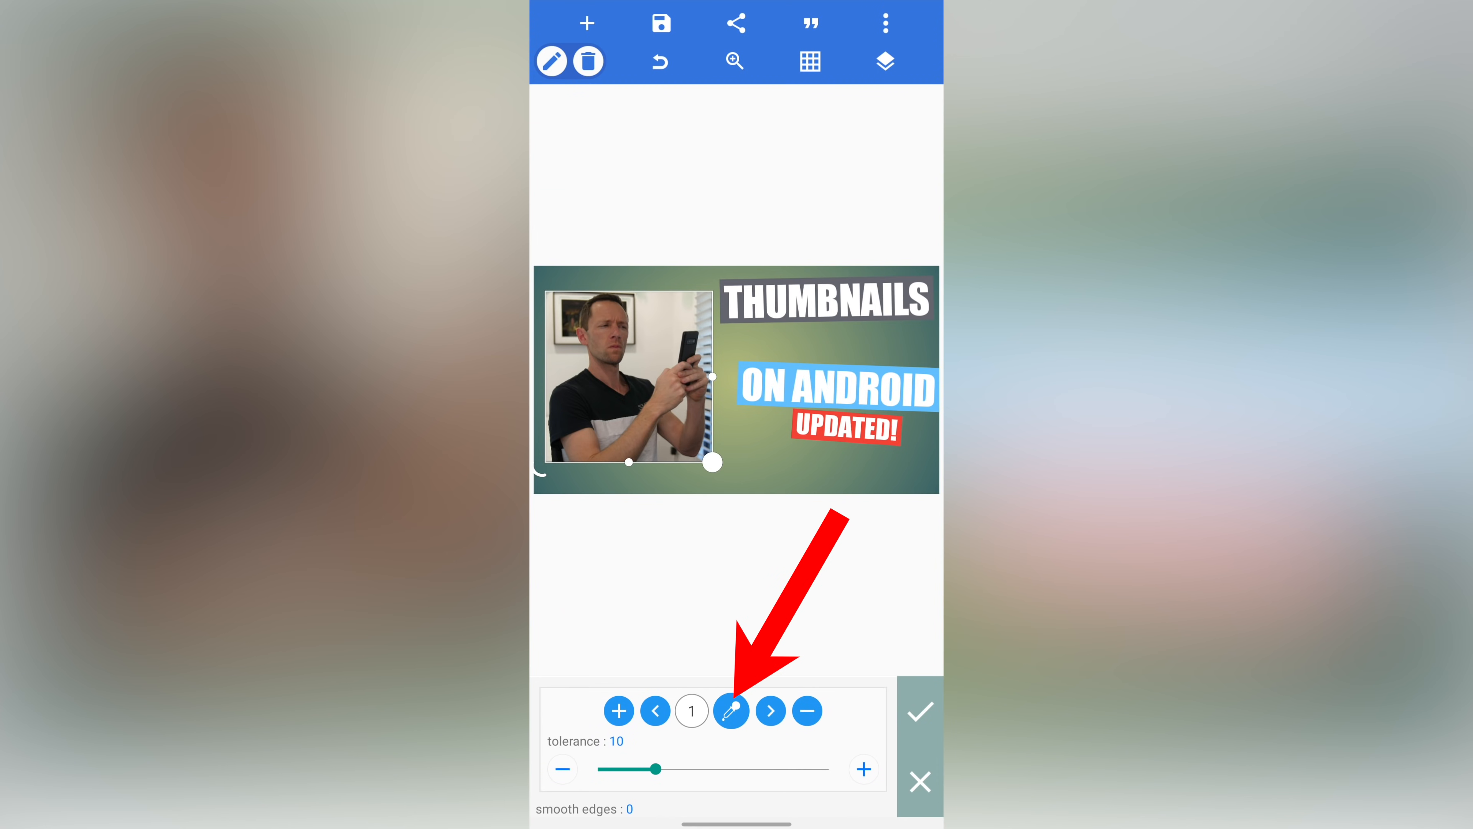
{"action": "left_click", "coordinate": [732, 710]}
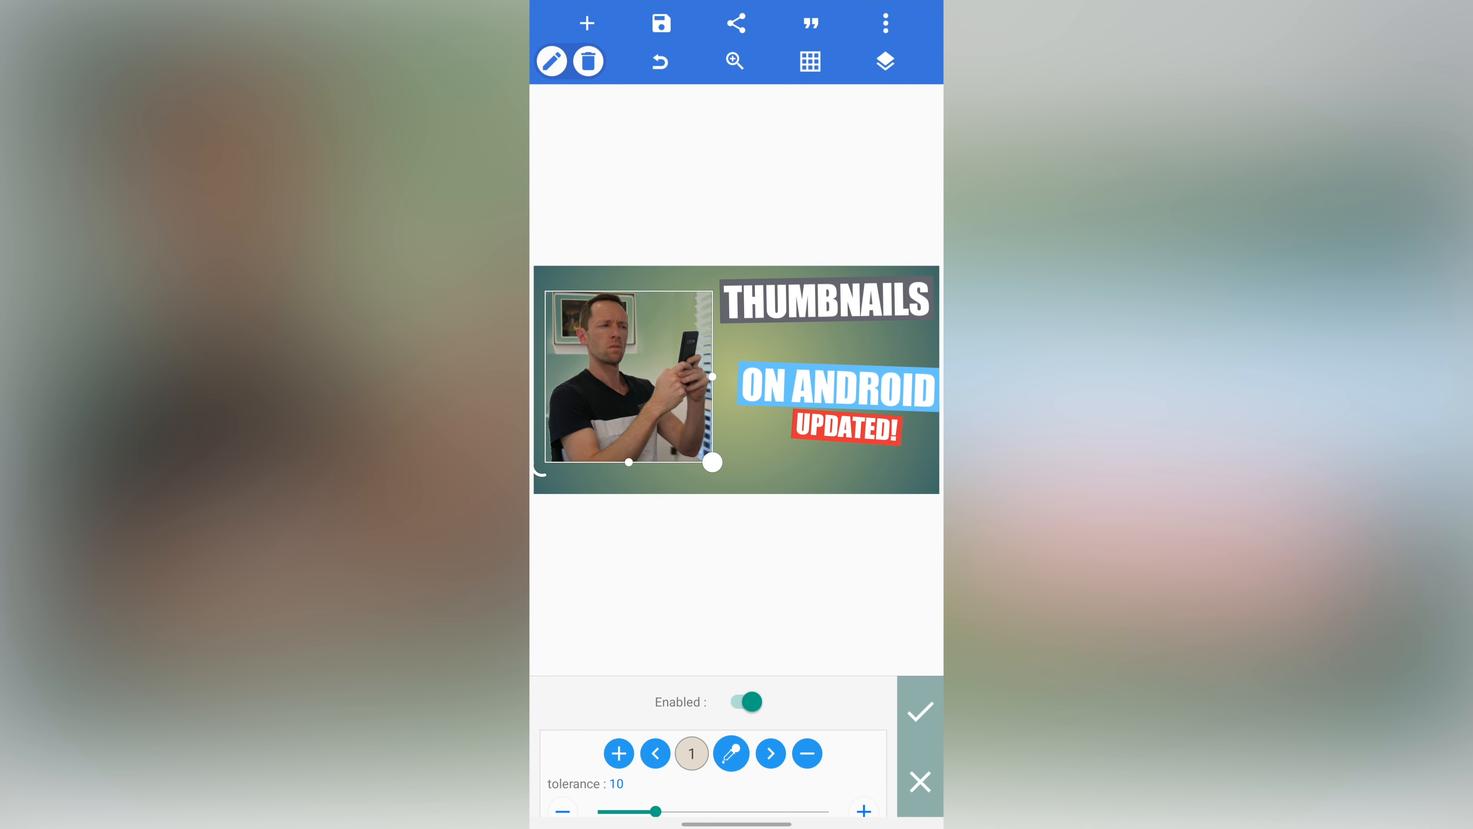
{"action": "left_click", "coordinate": [741, 702]}
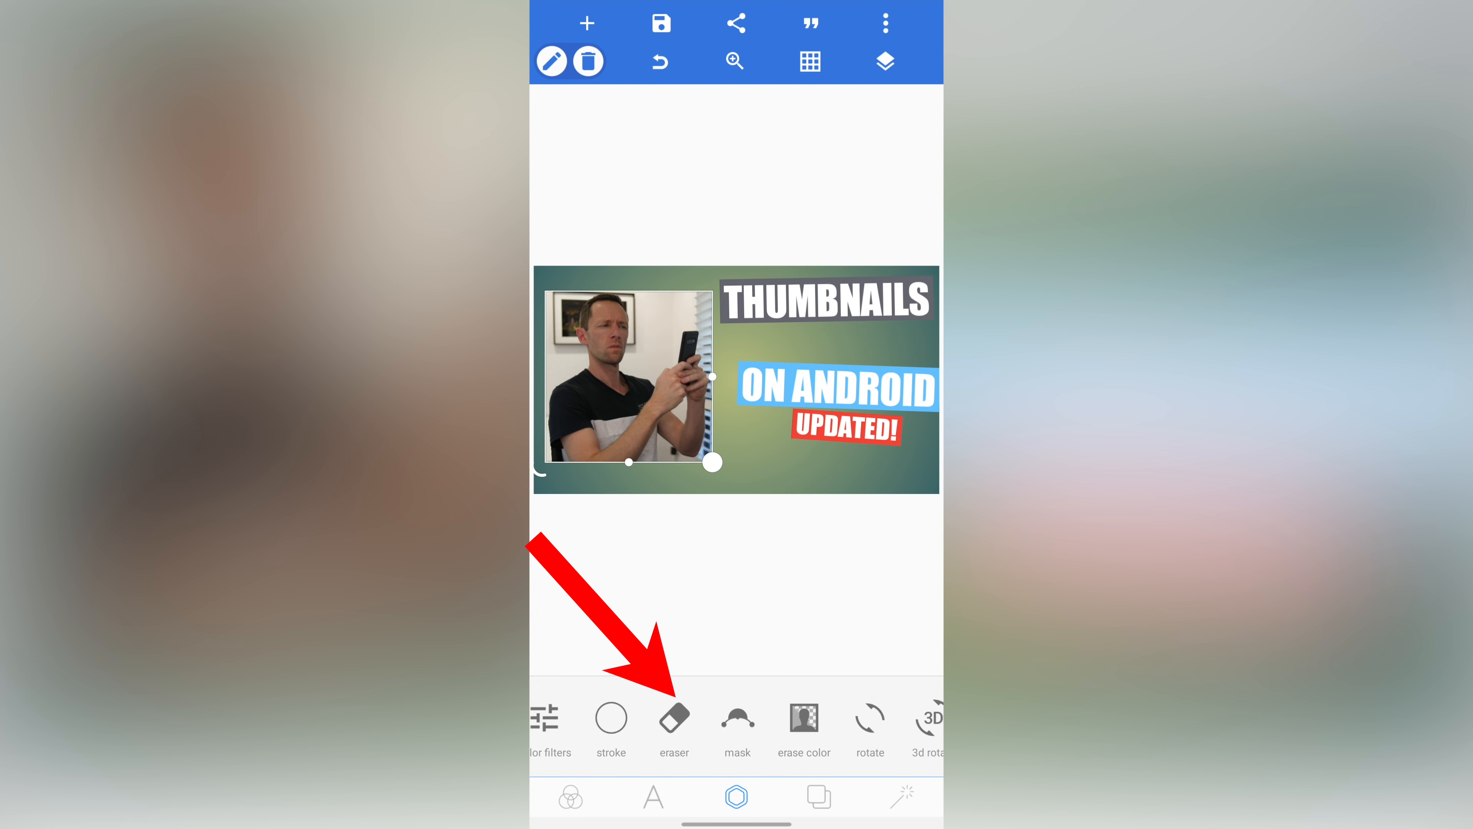
Step: Erase the room background beside the man, magnifying the photo for detailed erasing
{"action": "left_click", "coordinate": [673, 724]}
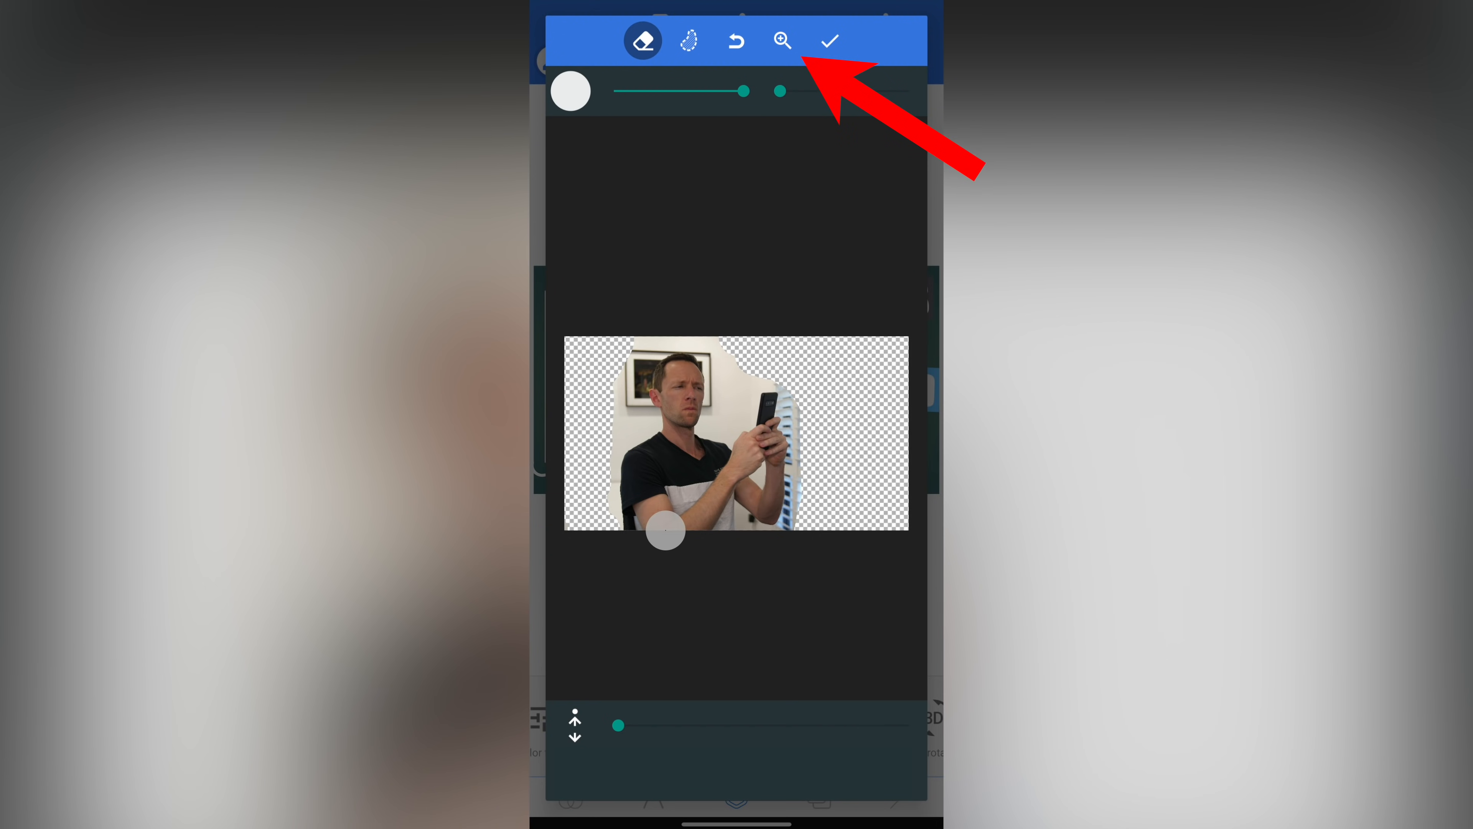
{"action": "left_click", "coordinate": [781, 39]}
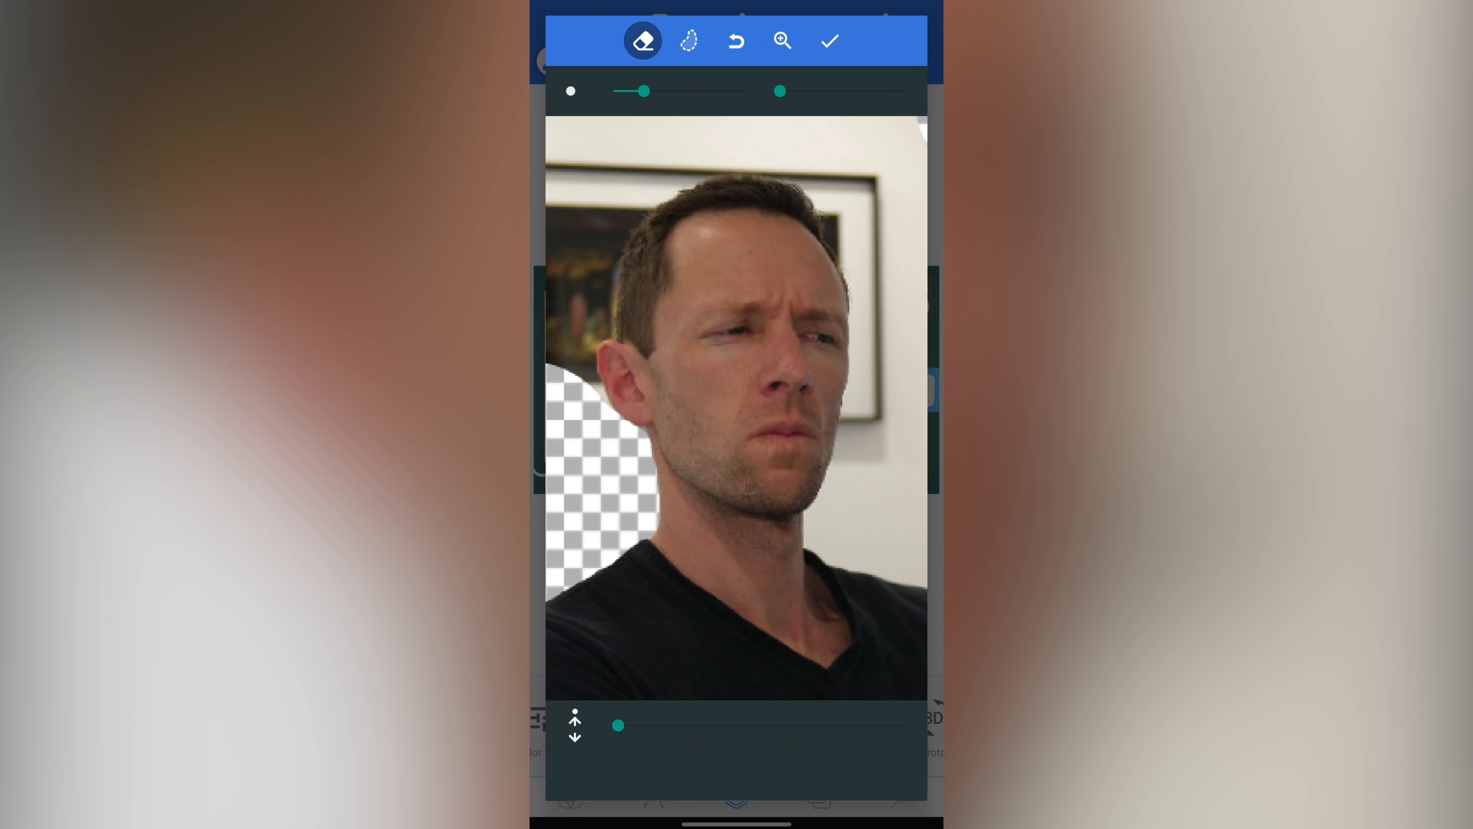
Step: Lasso the background around the man's head with a freehand selection and erase it
{"action": "left_click", "coordinate": [689, 40]}
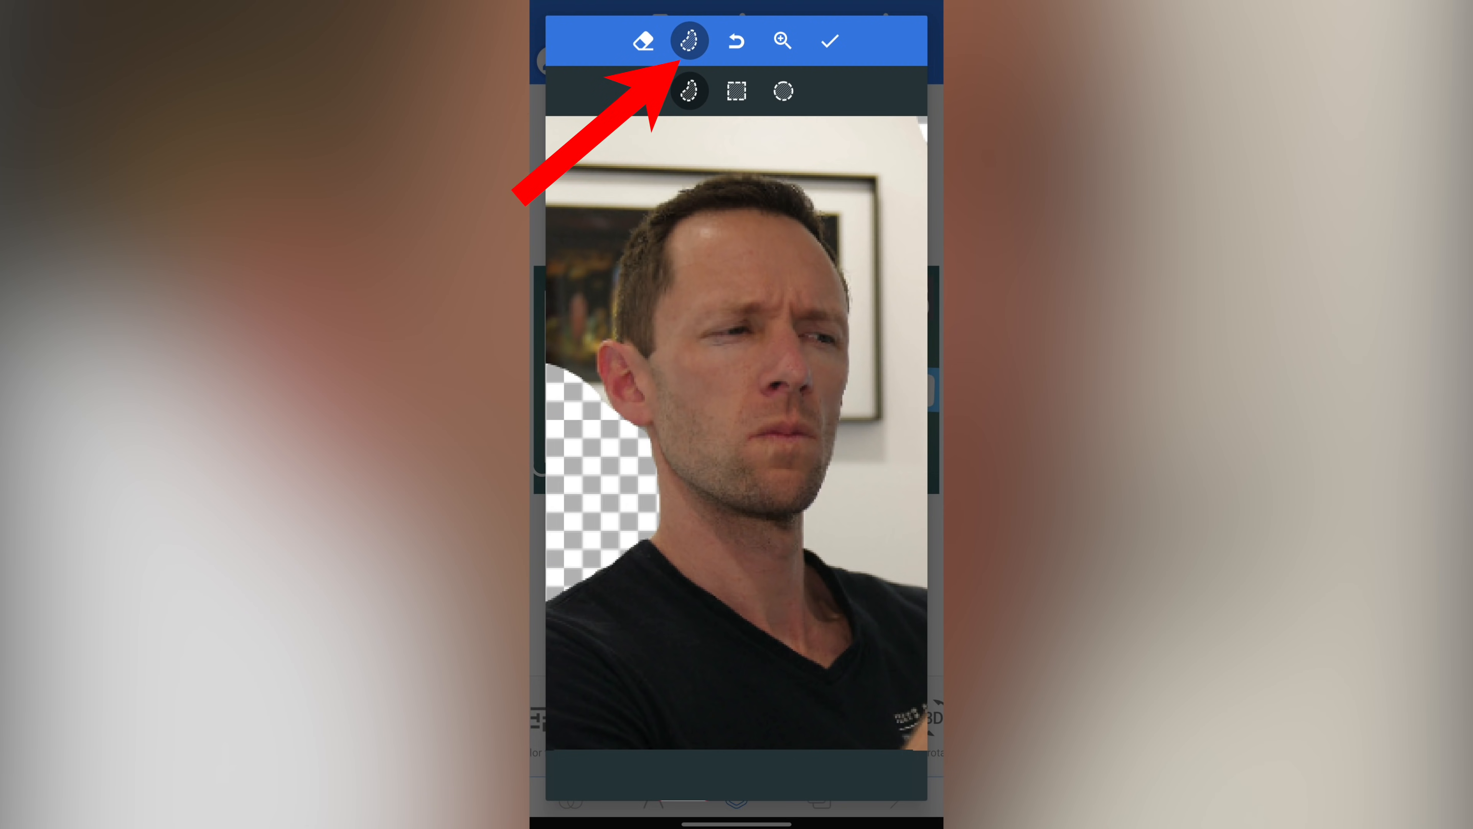
{"action": "left_click", "coordinate": [643, 39]}
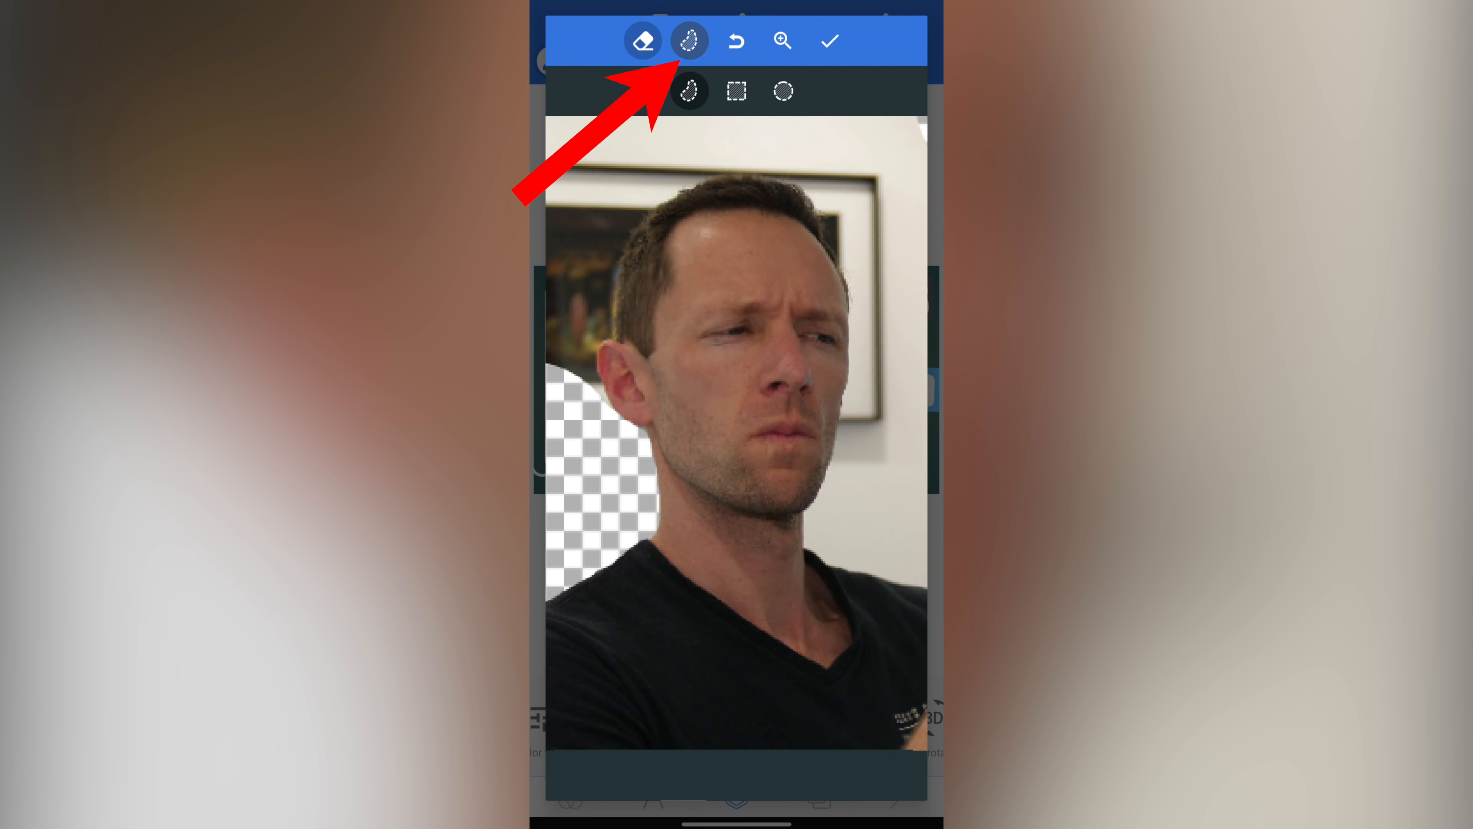
{"action": "left_click", "coordinate": [689, 41]}
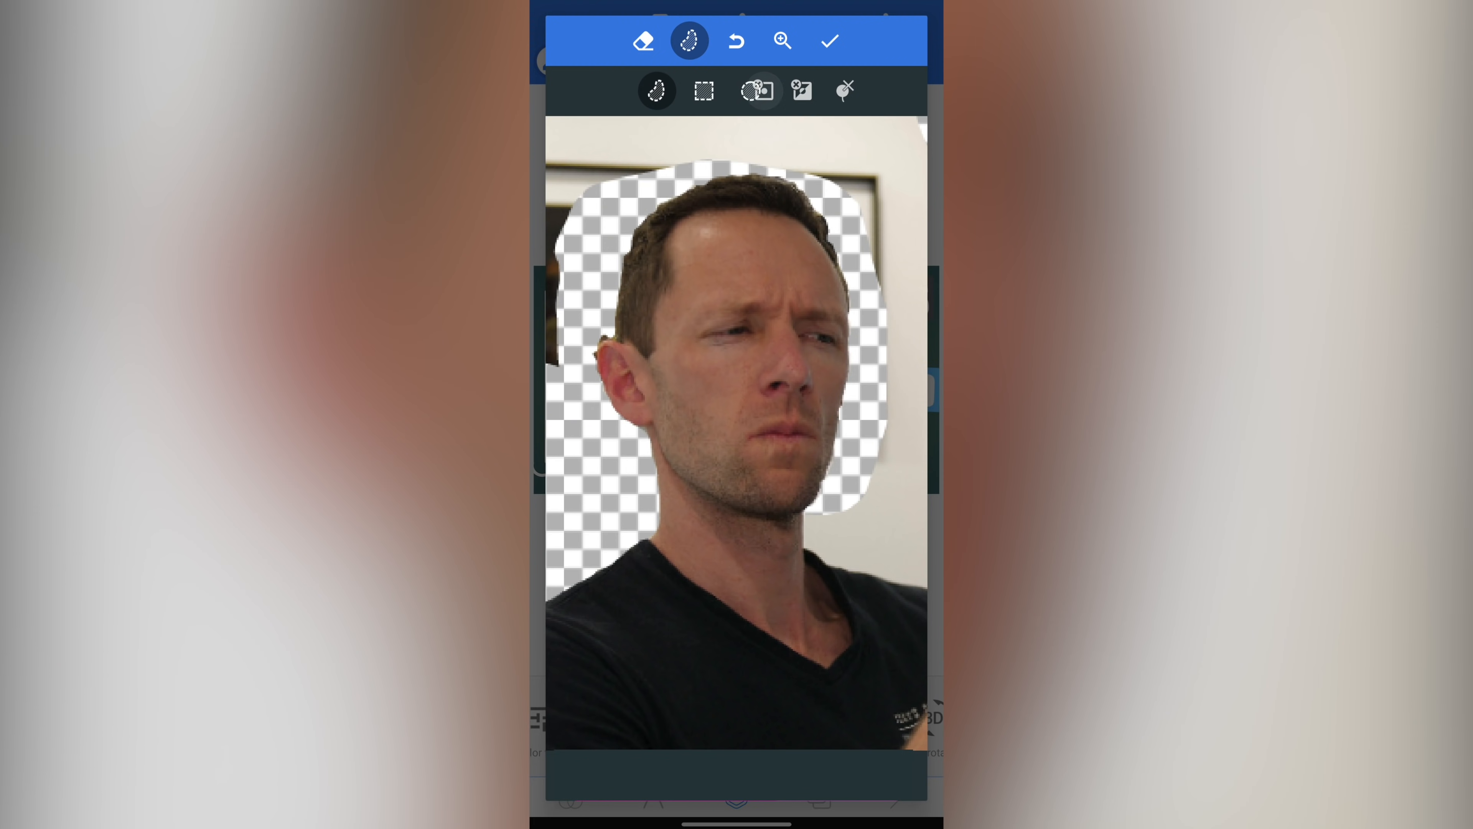
{"action": "left_click", "coordinate": [656, 91]}
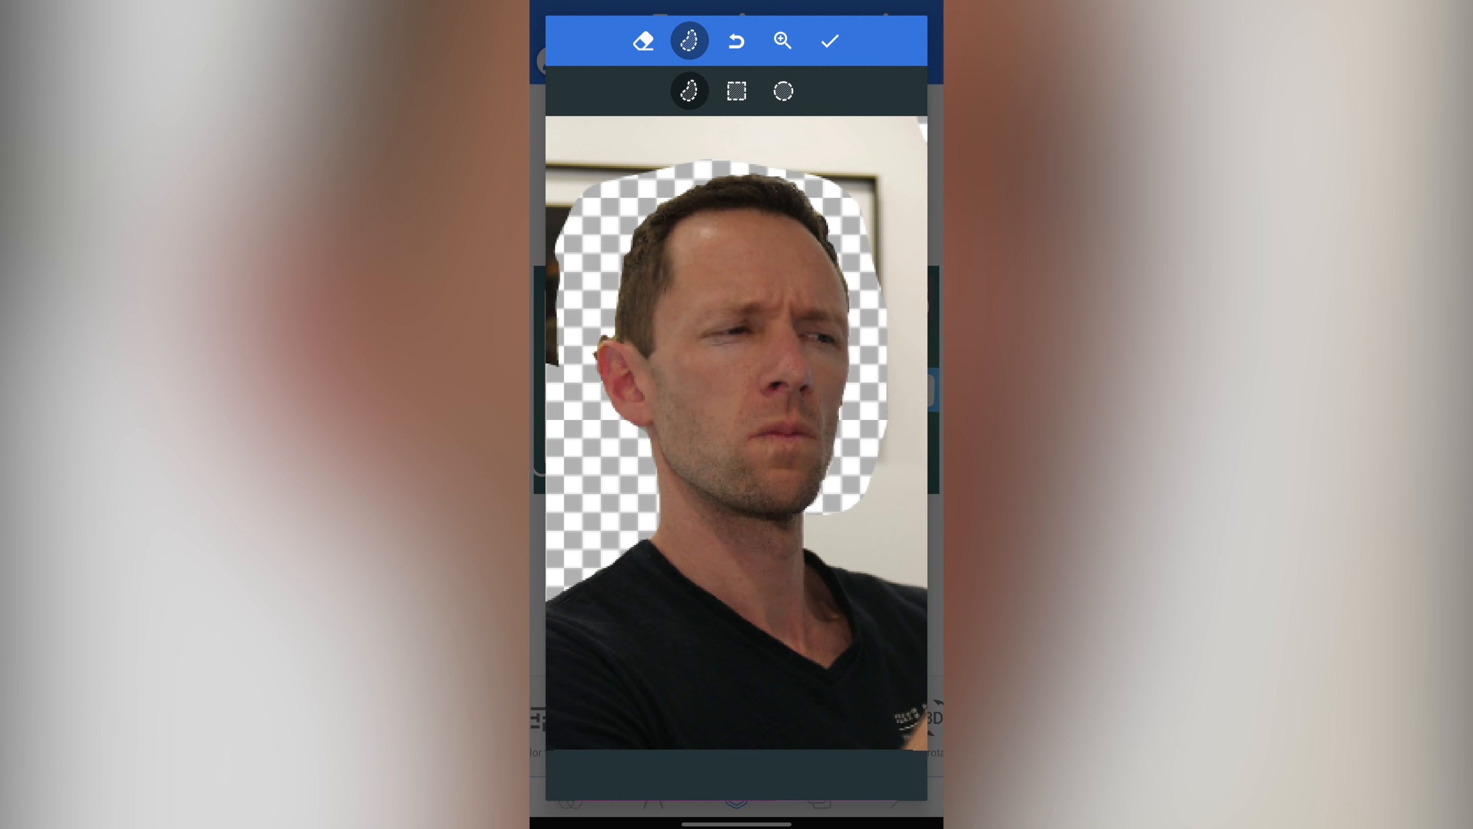
Step: Erase the leftover background beside the man and check the full cut-out zoomed out
{"action": "left_click", "coordinate": [643, 40]}
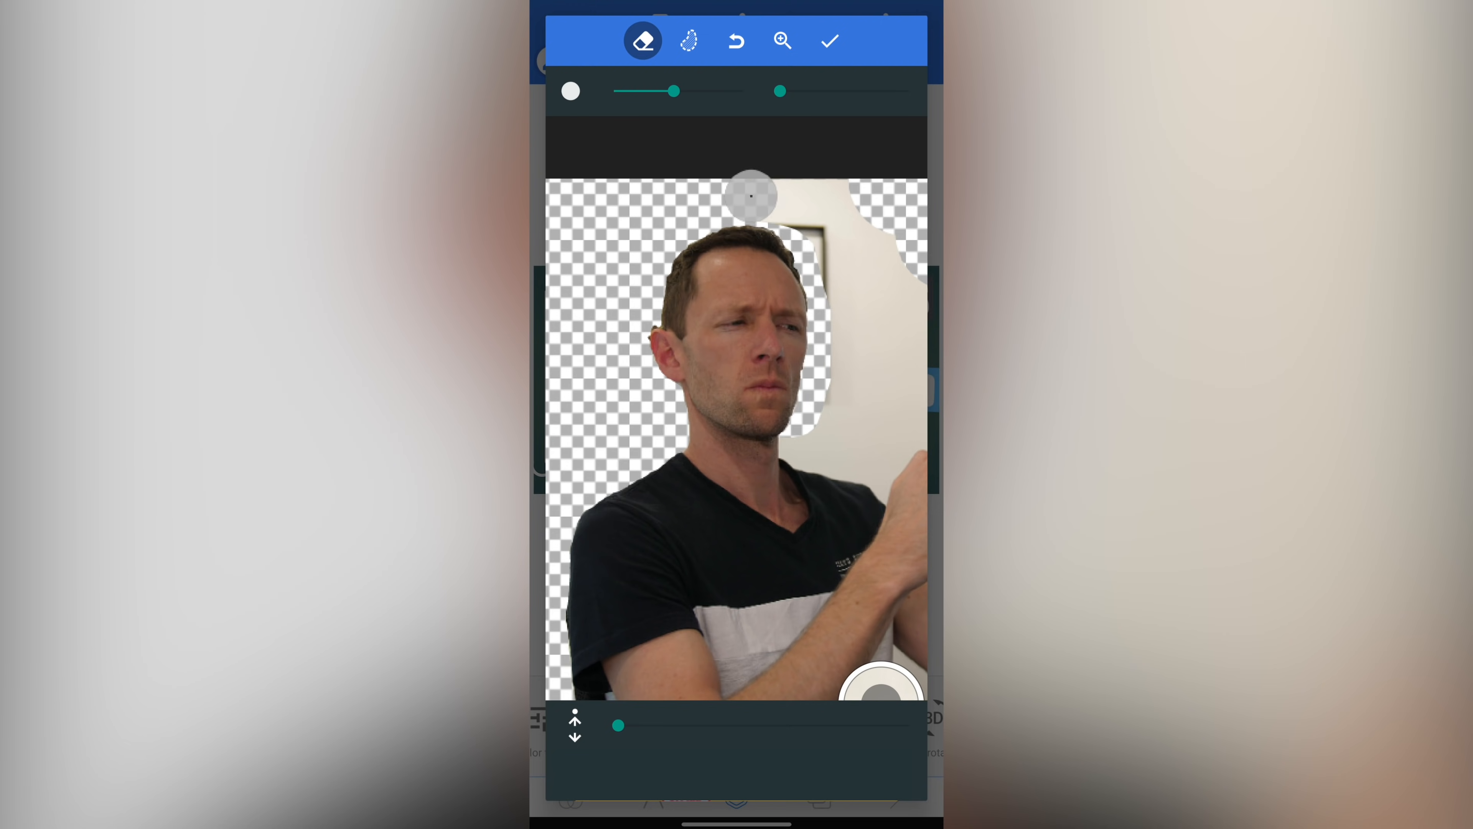
{"action": "left_click", "coordinate": [782, 40]}
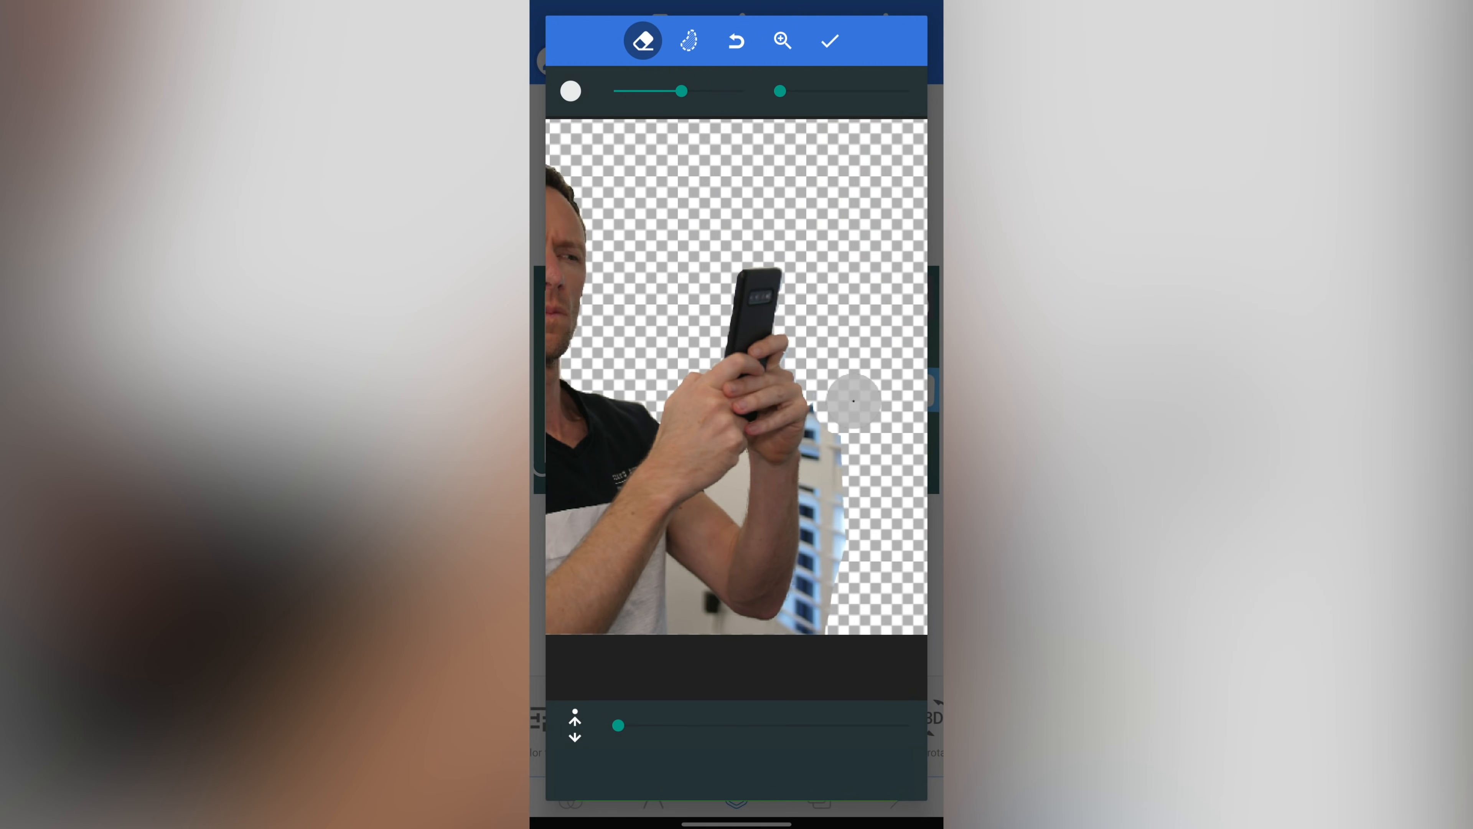
{"action": "left_click", "coordinate": [689, 40]}
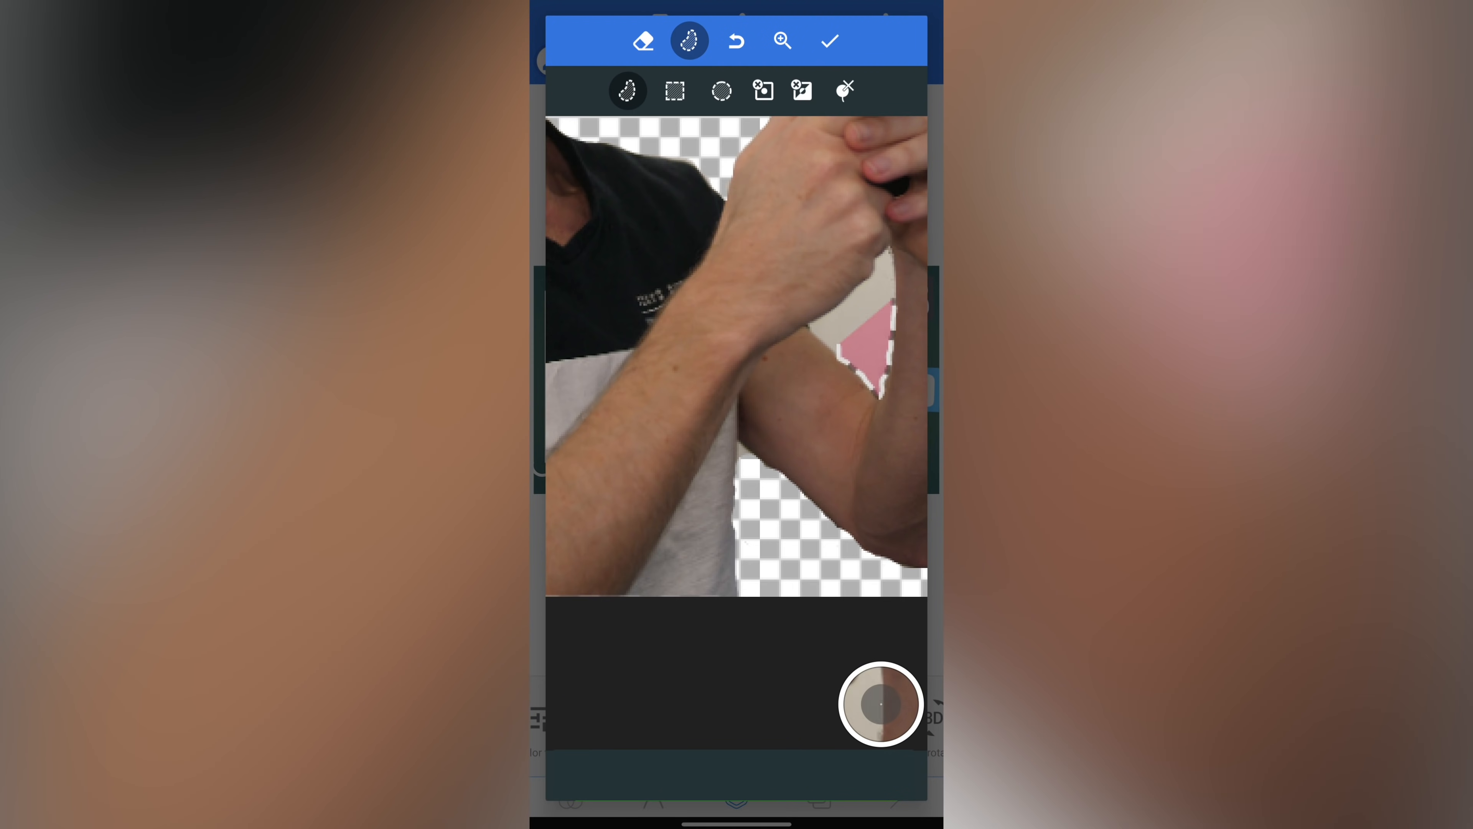
{"action": "left_click", "coordinate": [781, 40]}
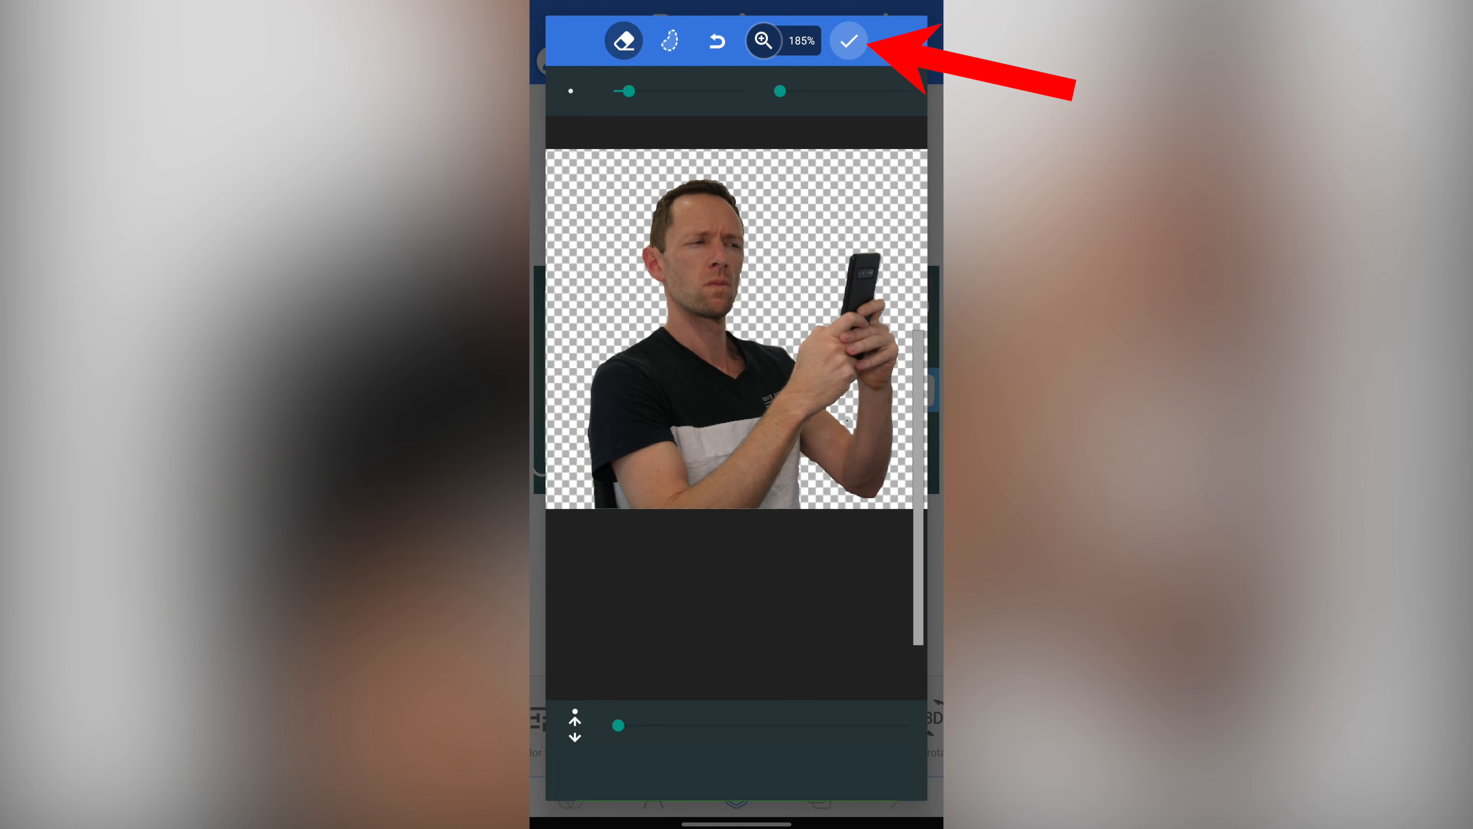
Step: Place the cut-out man on the gradient, discarding the outline and leaving shadow settings unchanged
{"action": "left_click", "coordinate": [847, 39]}
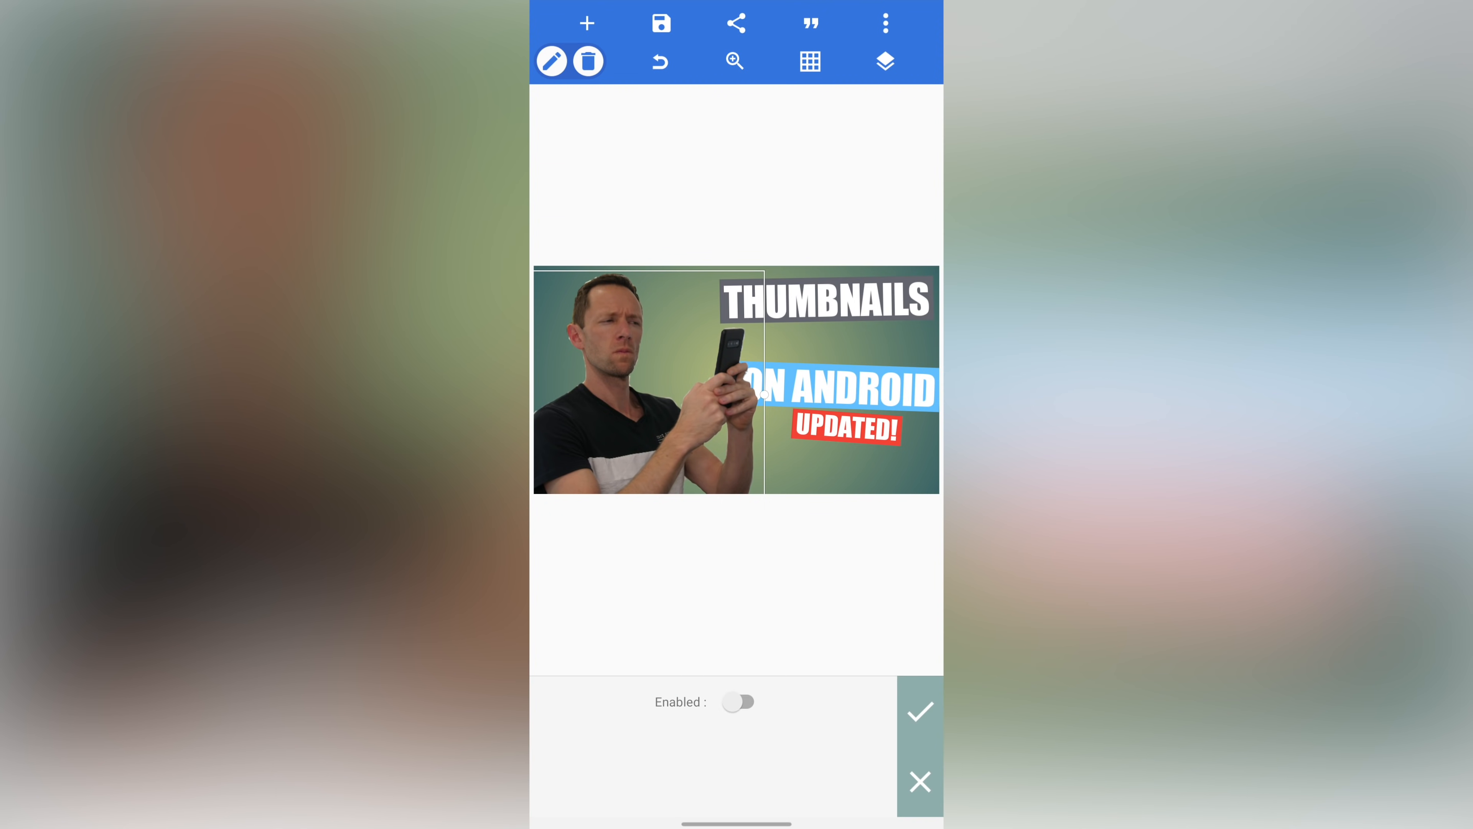
{"action": "left_click", "coordinate": [738, 702]}
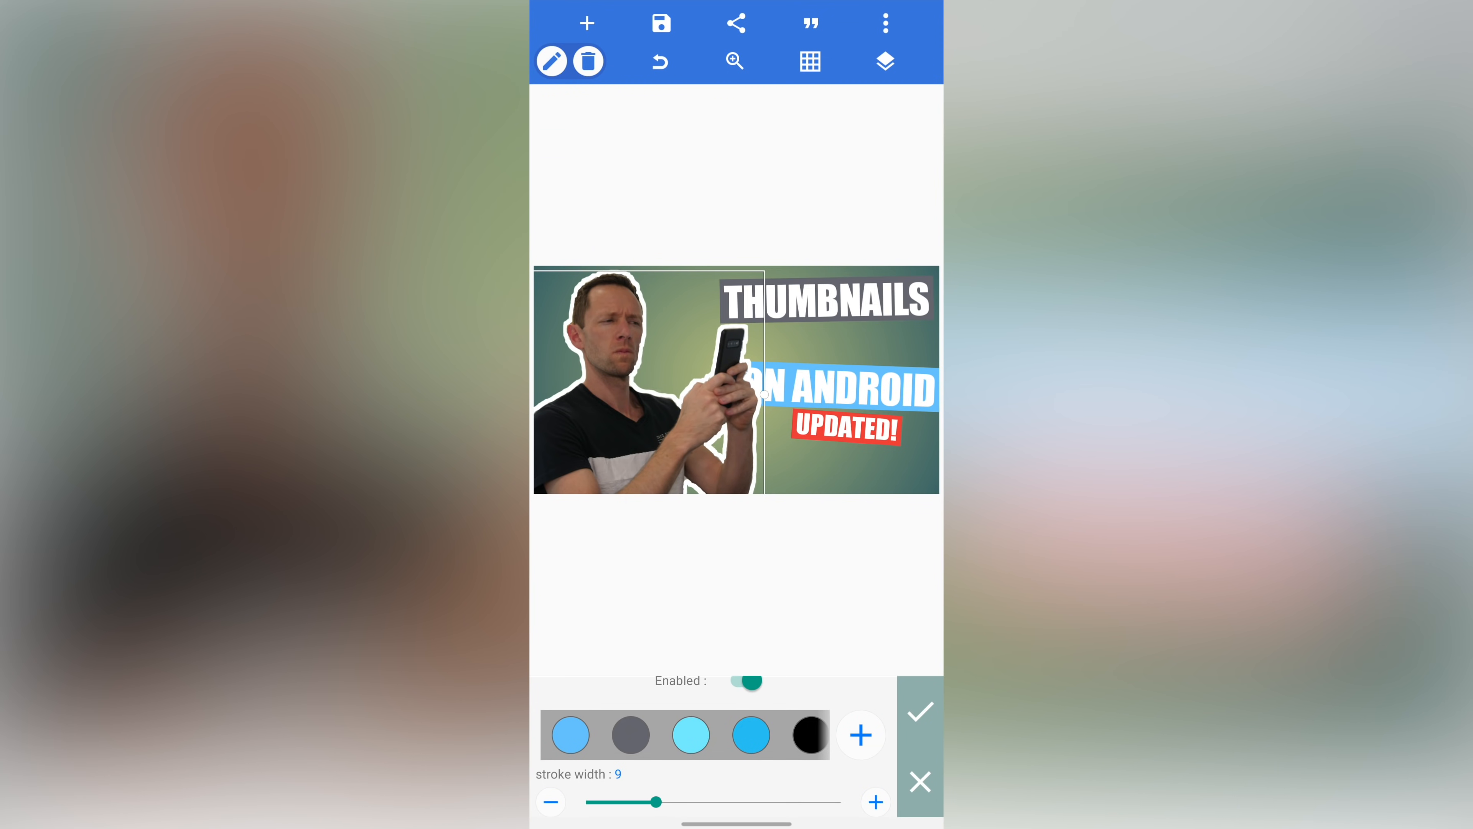
{"action": "left_click", "coordinate": [745, 679]}
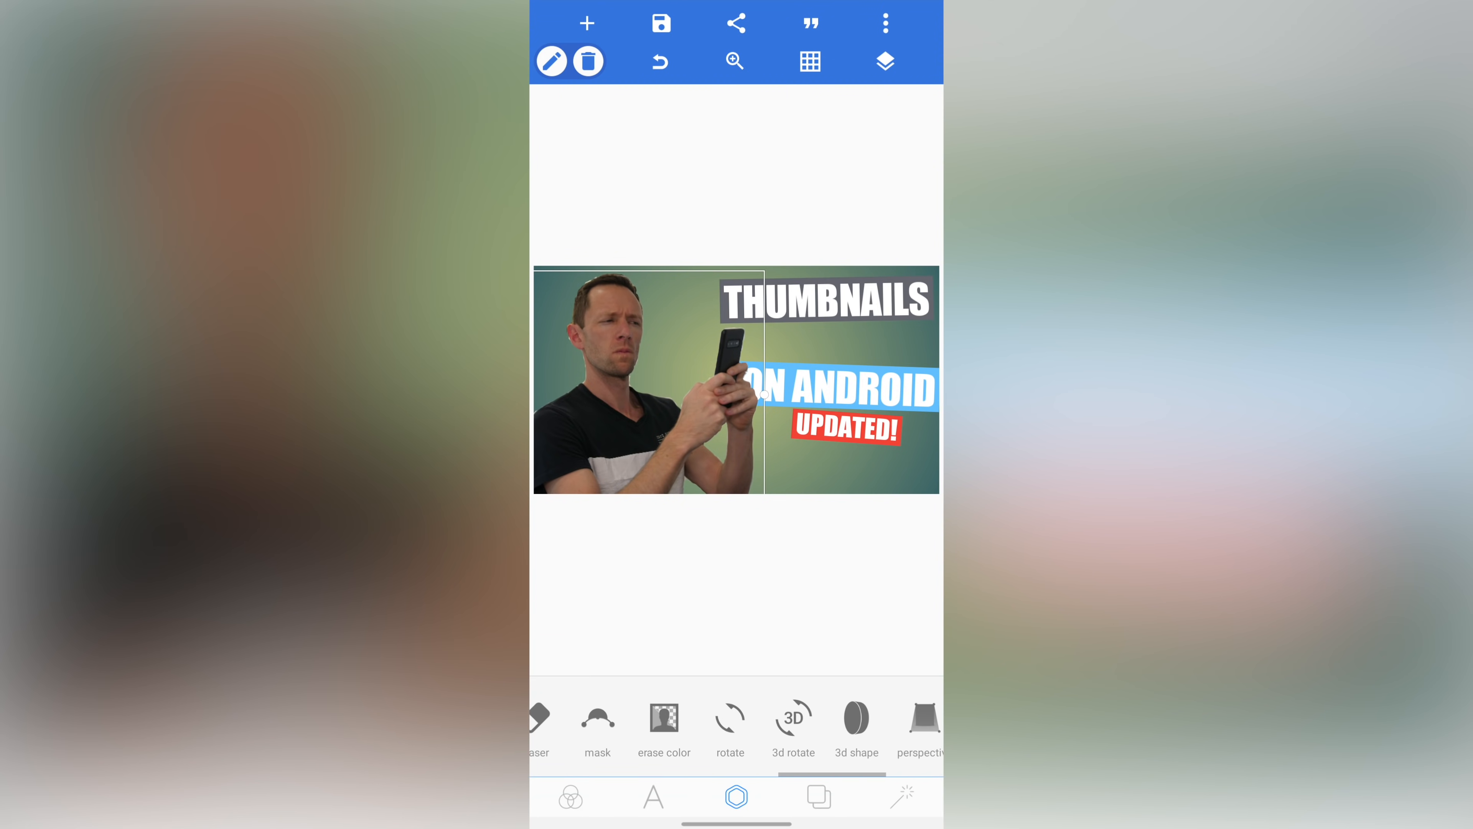
{"action": "left_click", "coordinate": [919, 724]}
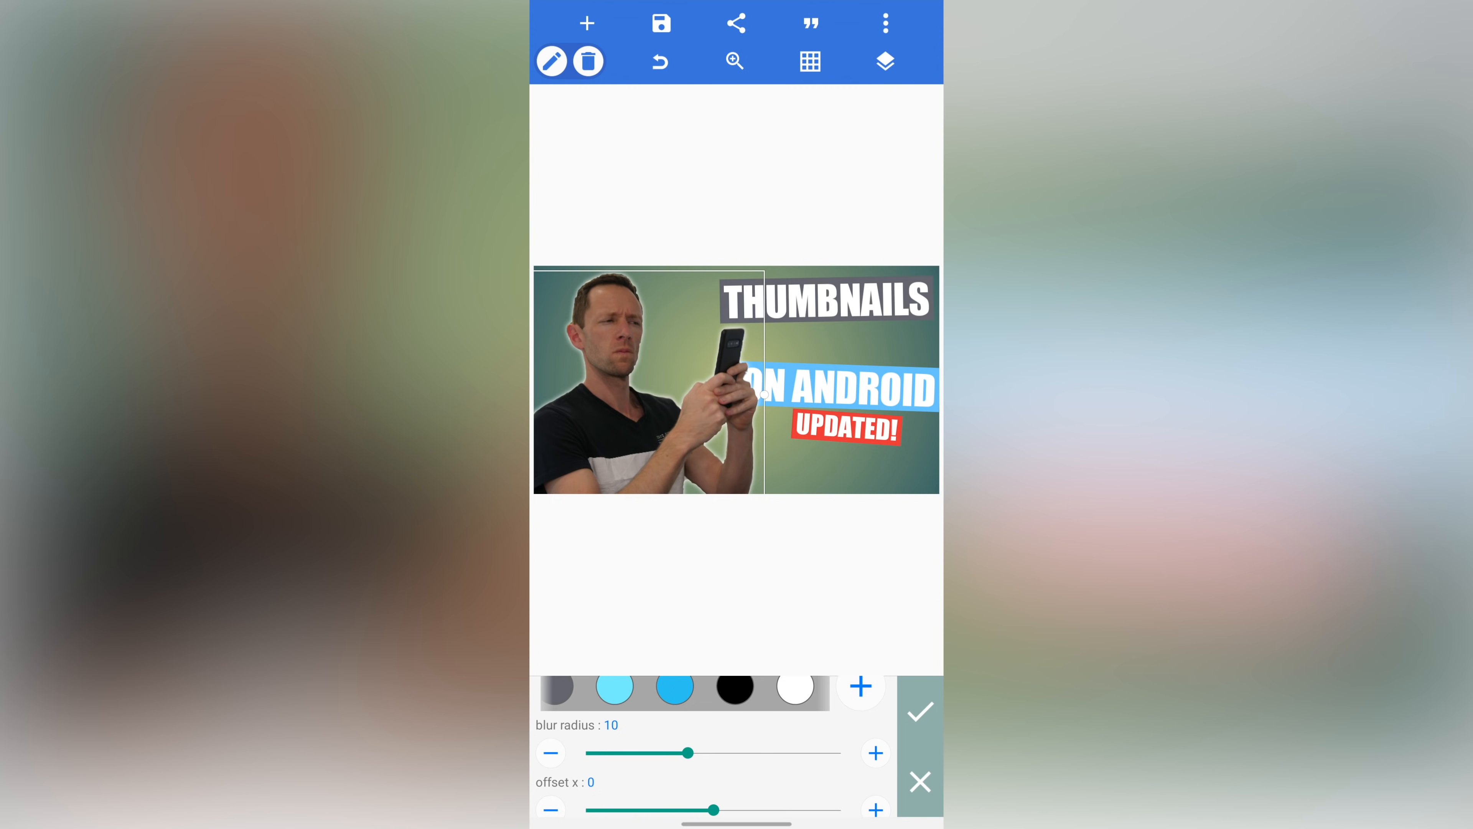
{"action": "left_click", "coordinate": [919, 709]}
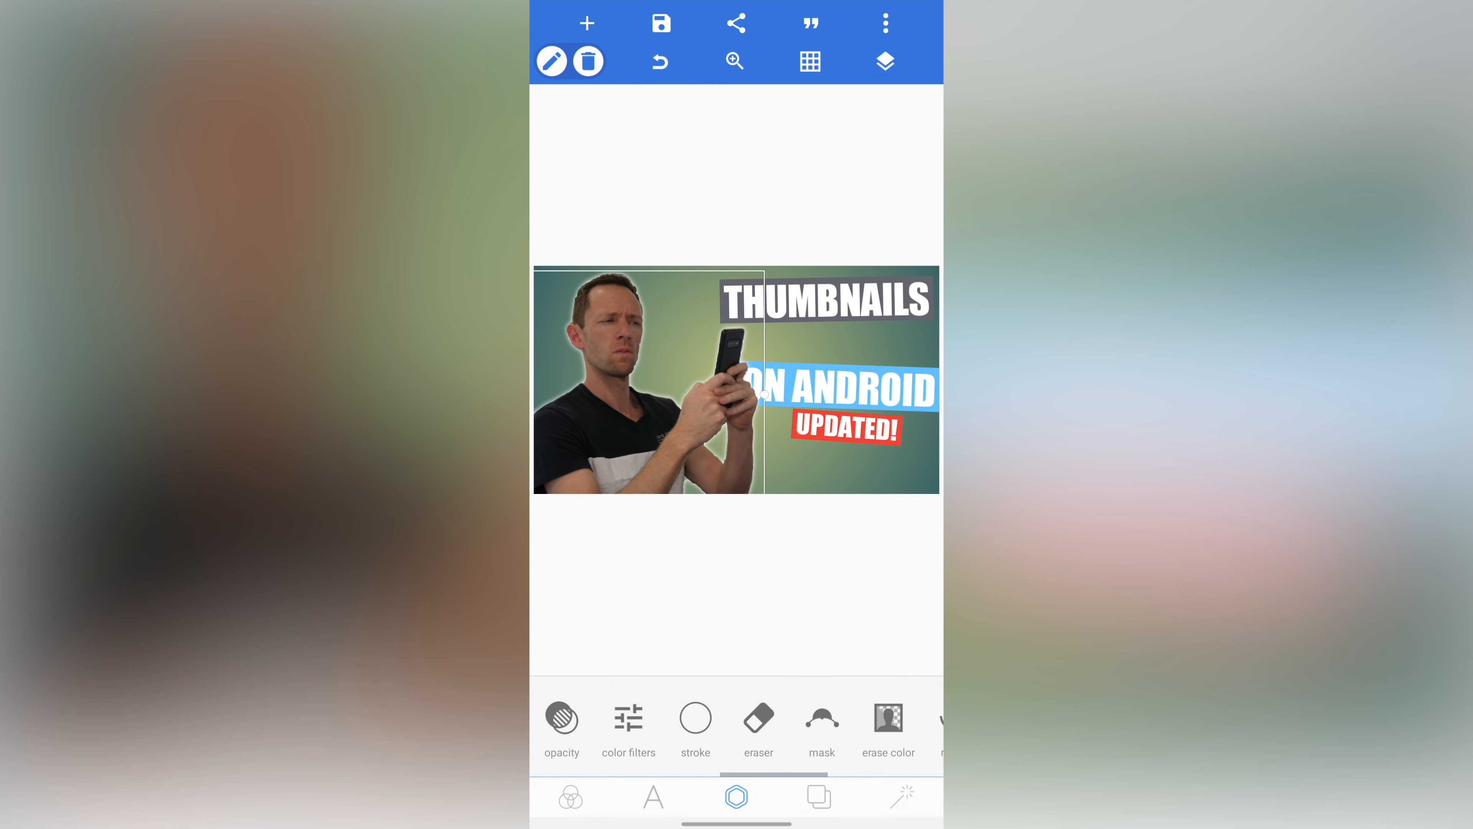
Step: Raise the man's brightness to 10 in Color Filters
{"action": "scroll", "scroll_direction": "left", "scroll_amount": 3}
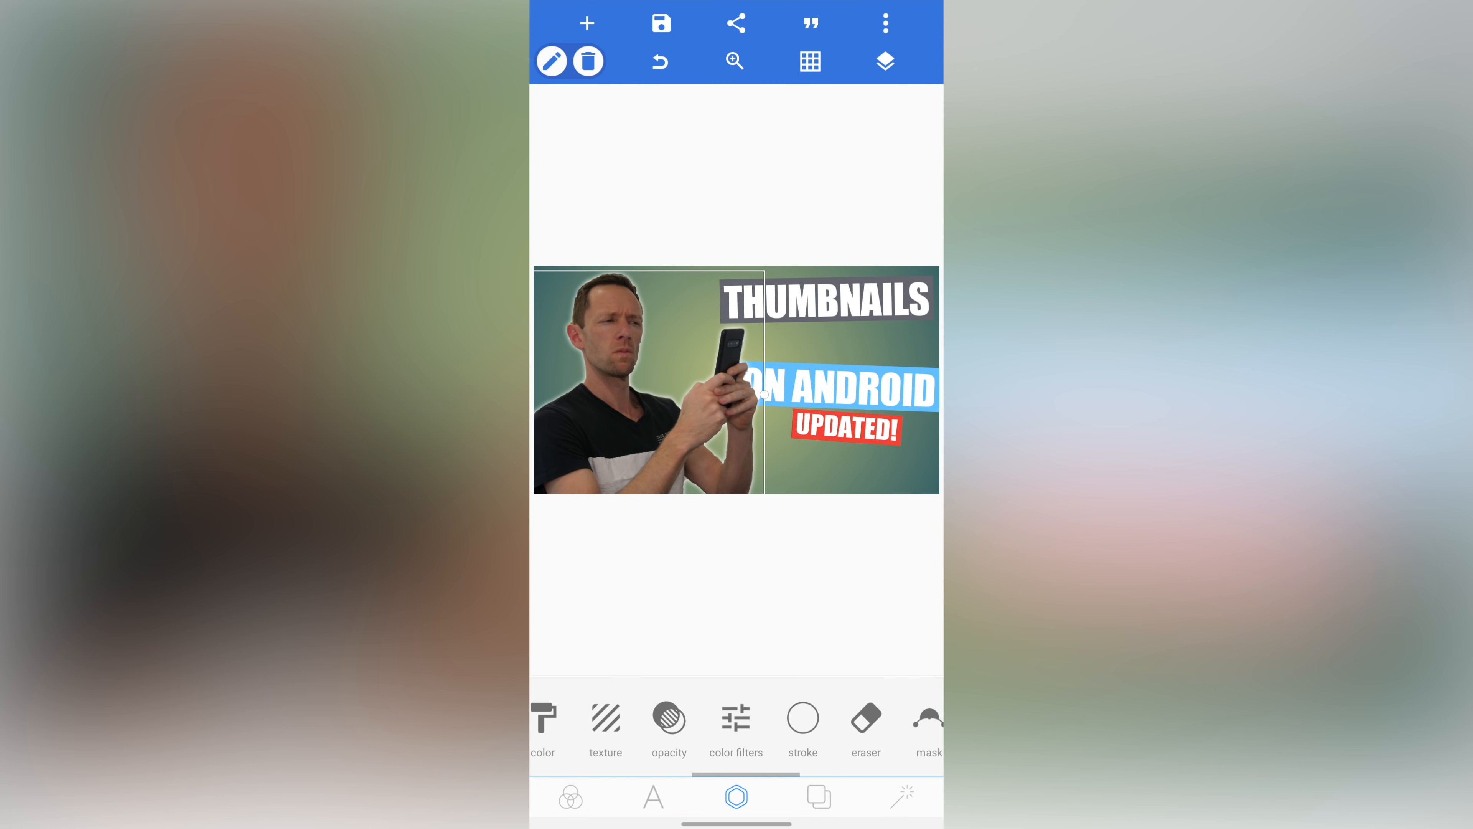
{"action": "left_click", "coordinate": [736, 724]}
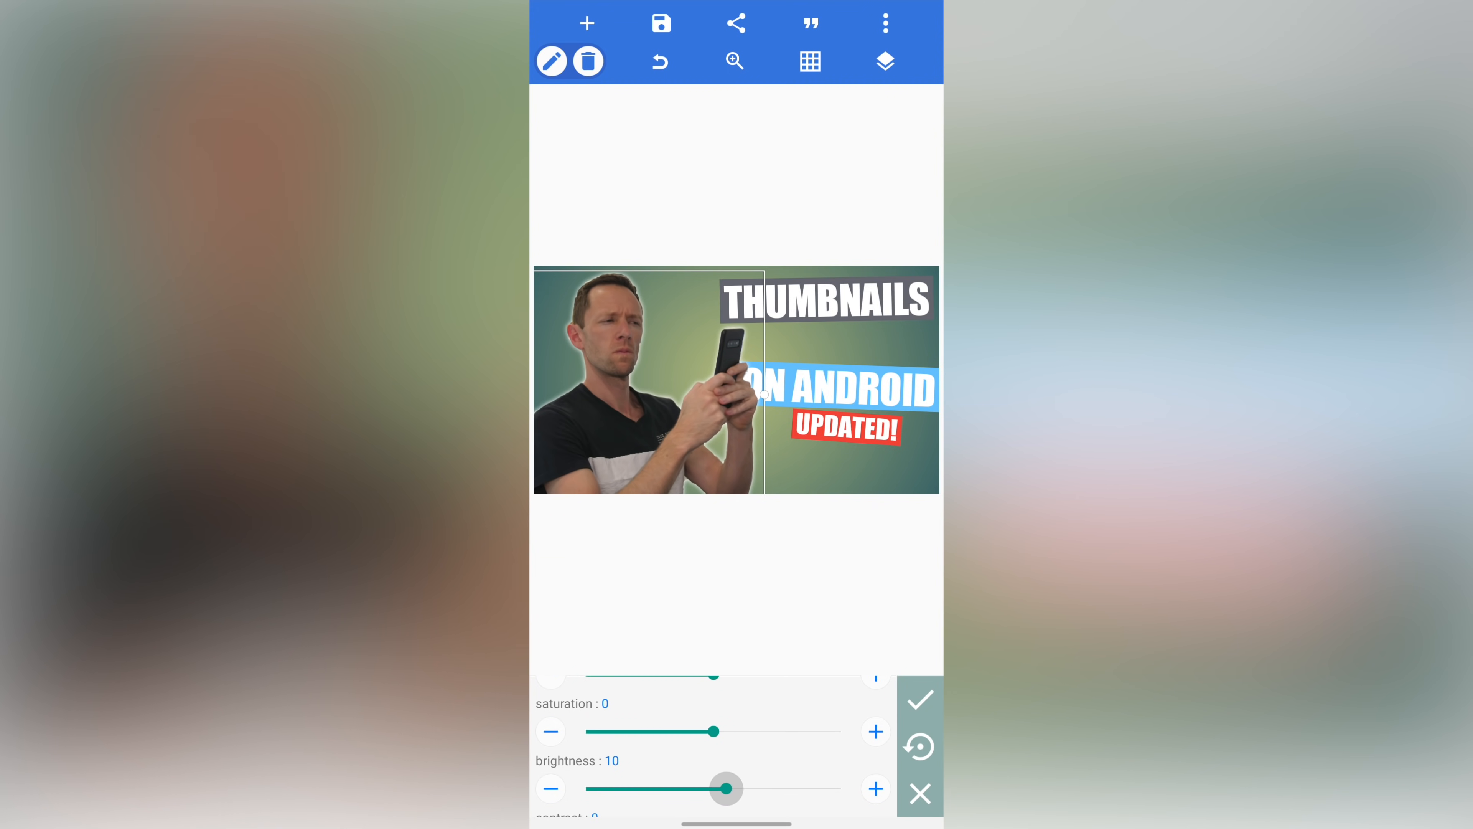
{"action": "left_click", "coordinate": [919, 699]}
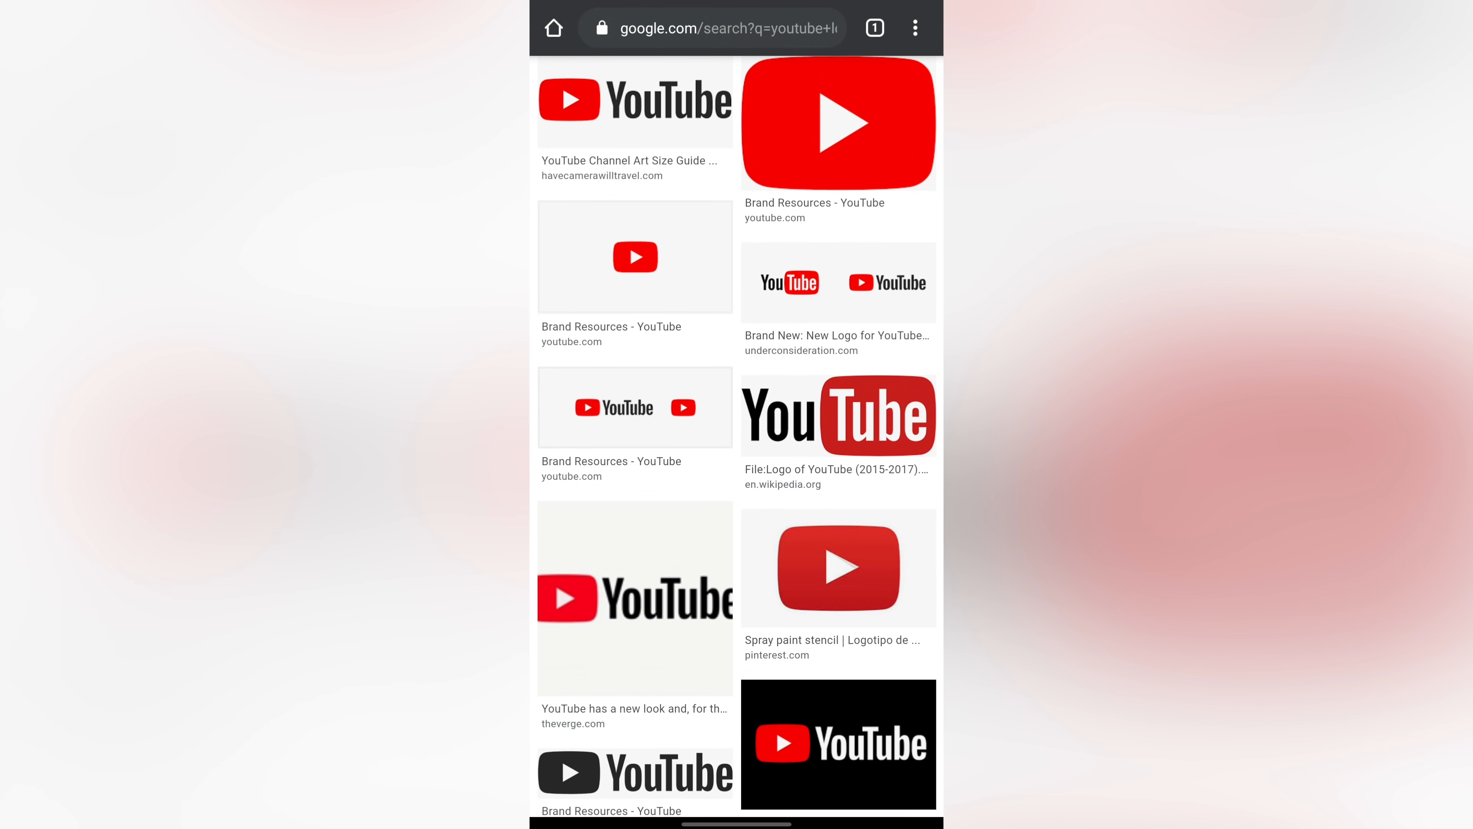
Step: From the All results, reach YouTube's Brand Resources page and its full-colour logo download section
{"action": "scroll", "scroll_direction": "up", "scroll_amount": 3}
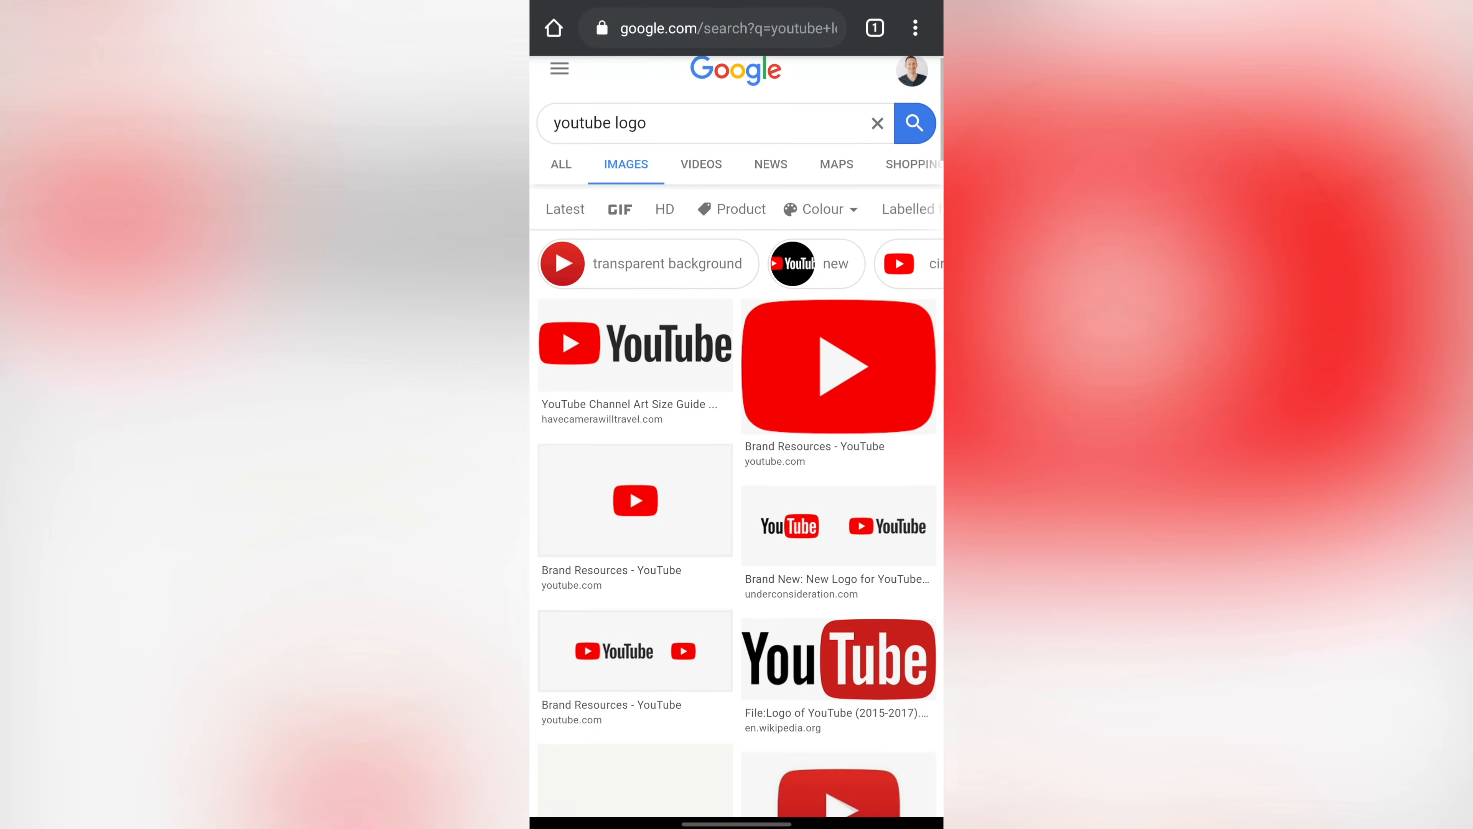
{"action": "left_click", "coordinate": [562, 165]}
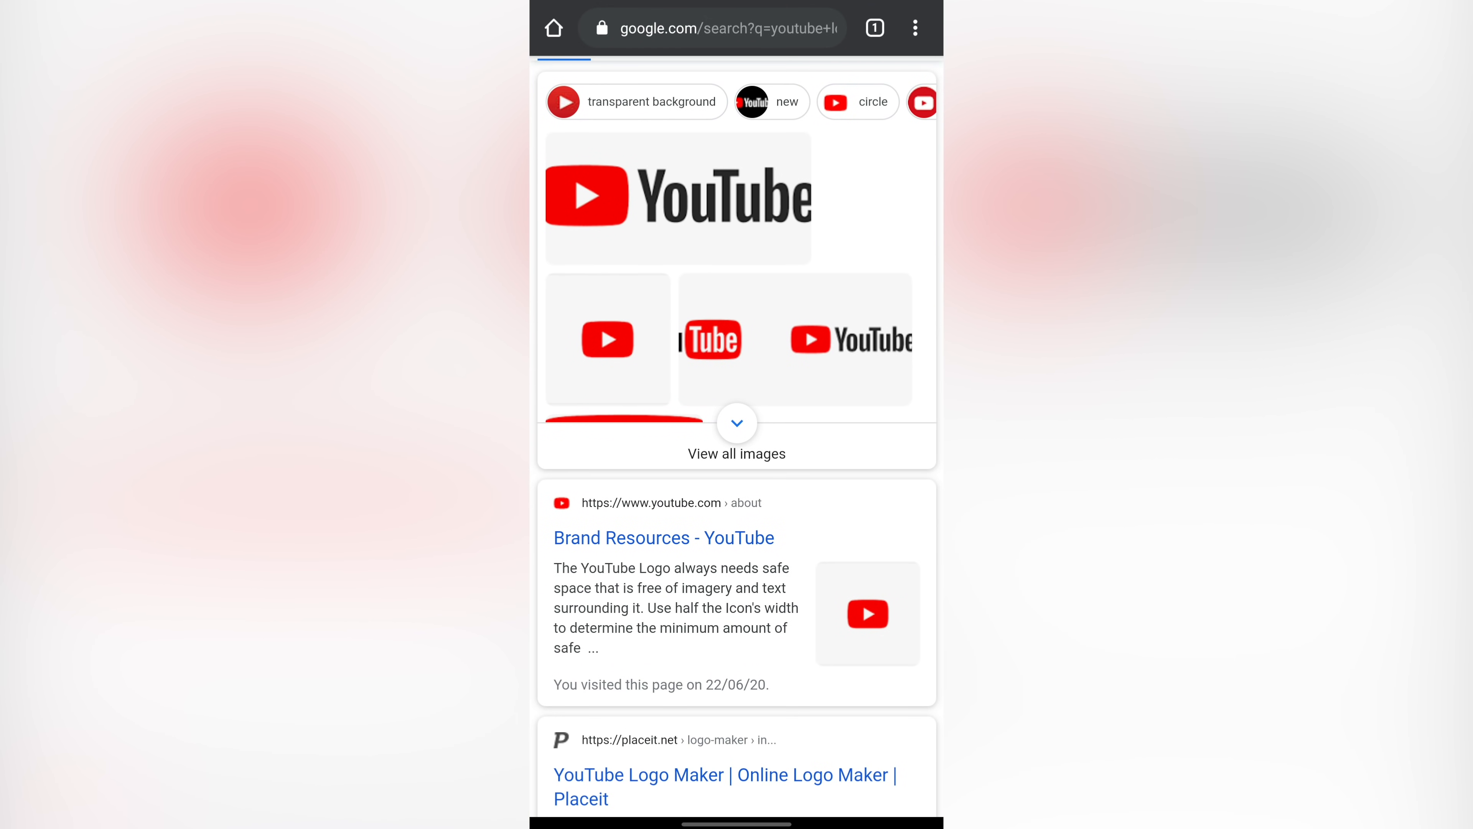
{"action": "left_click", "coordinate": [663, 537]}
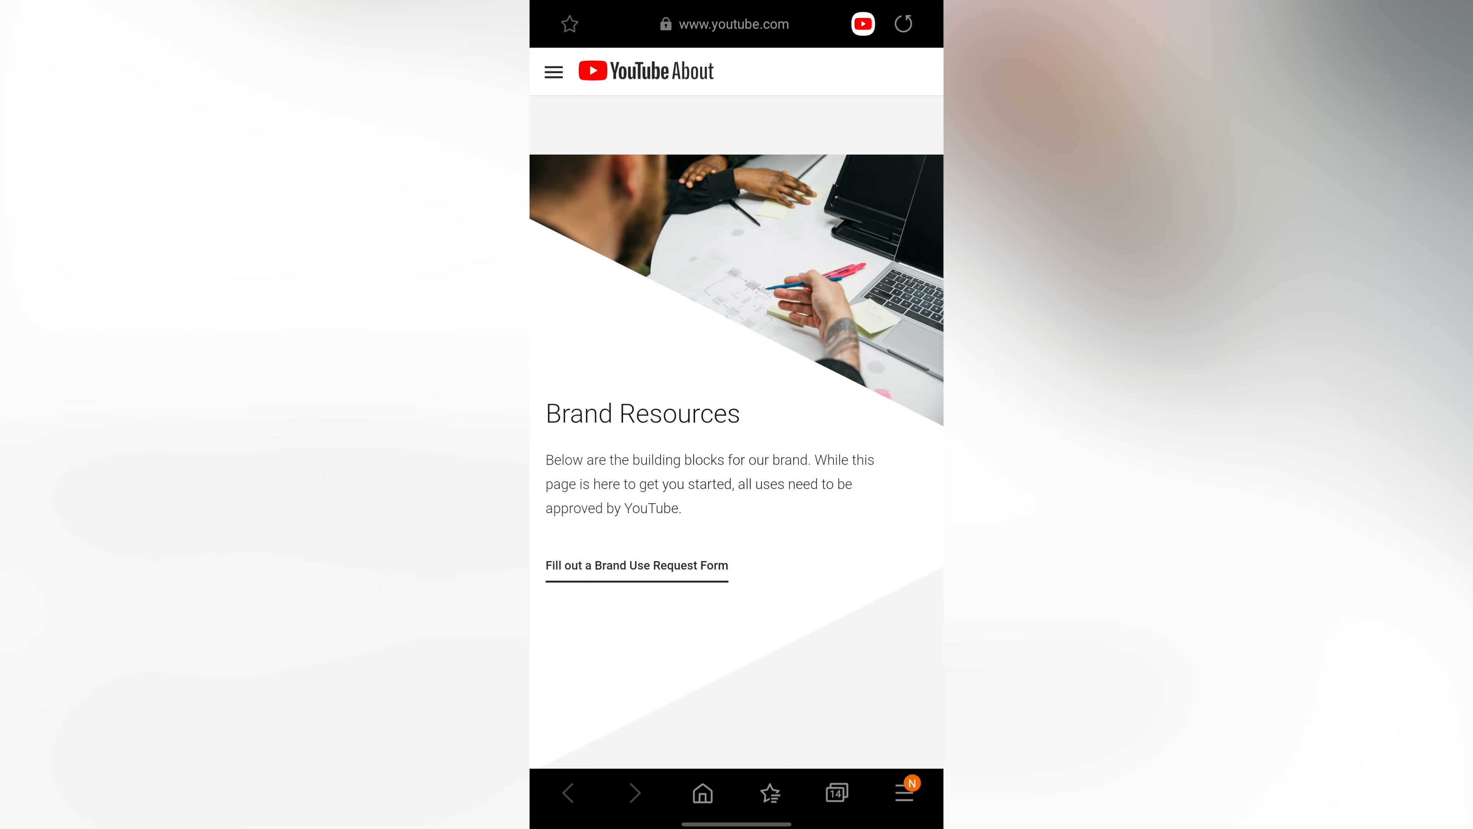
{"action": "scroll", "scroll_direction": "down", "scroll_amount": 3}
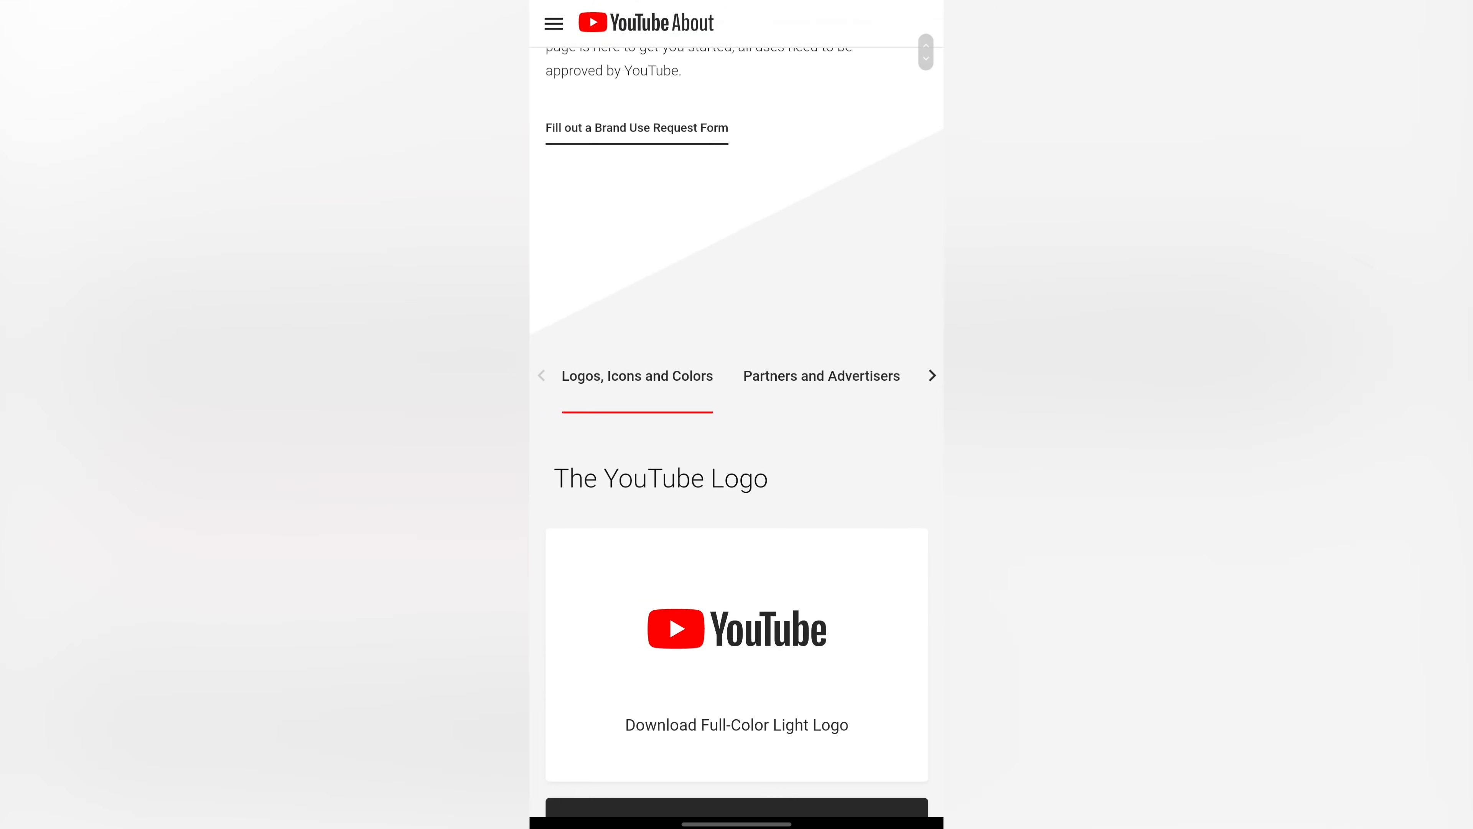
{"action": "scroll", "scroll_direction": "down", "scroll_amount": 3}
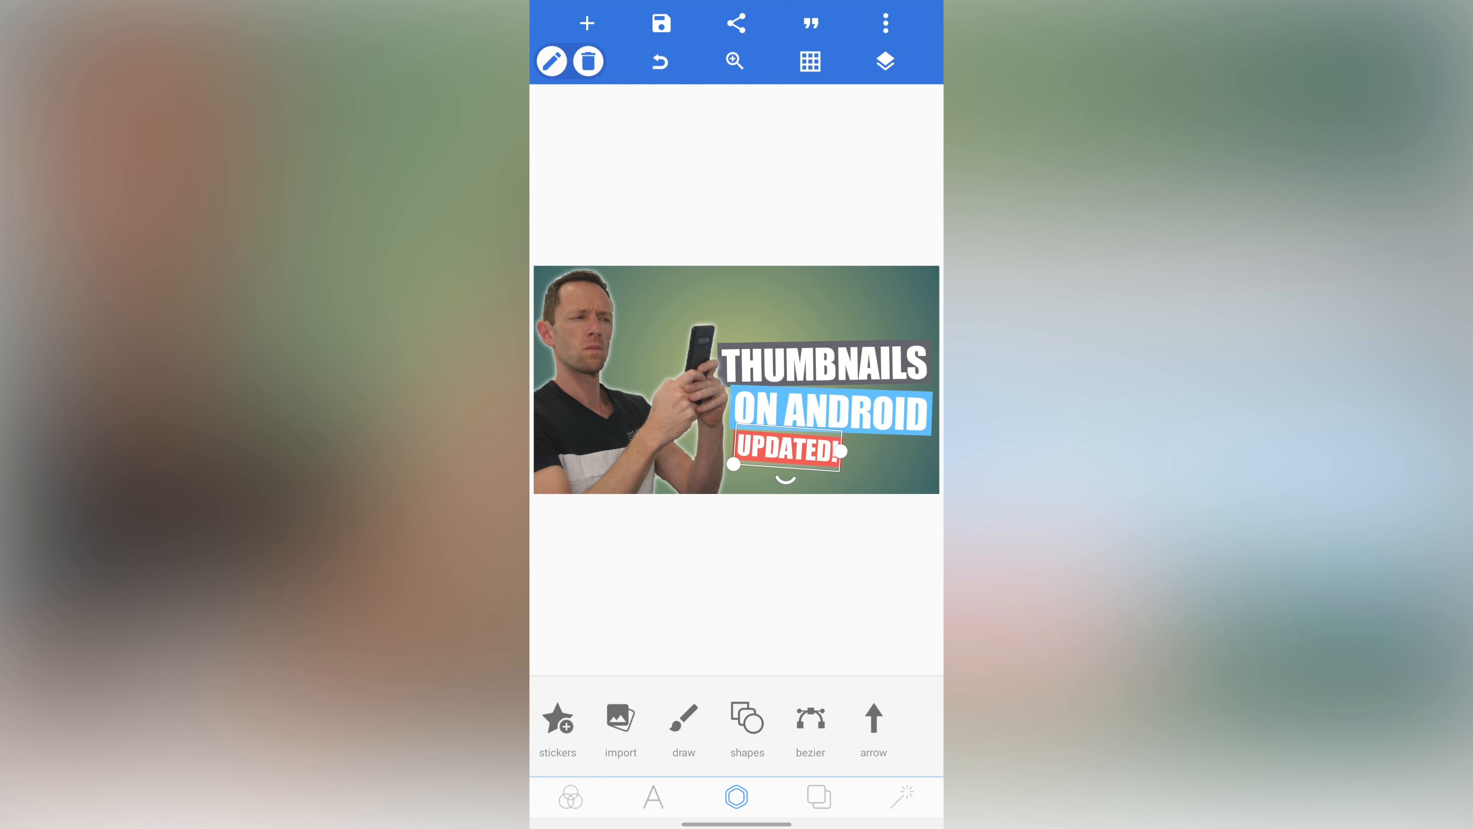
Step: Import the downloaded YouTube logo, confirm its crop and place it above the THUMBNAILS title
{"action": "left_click", "coordinate": [587, 22]}
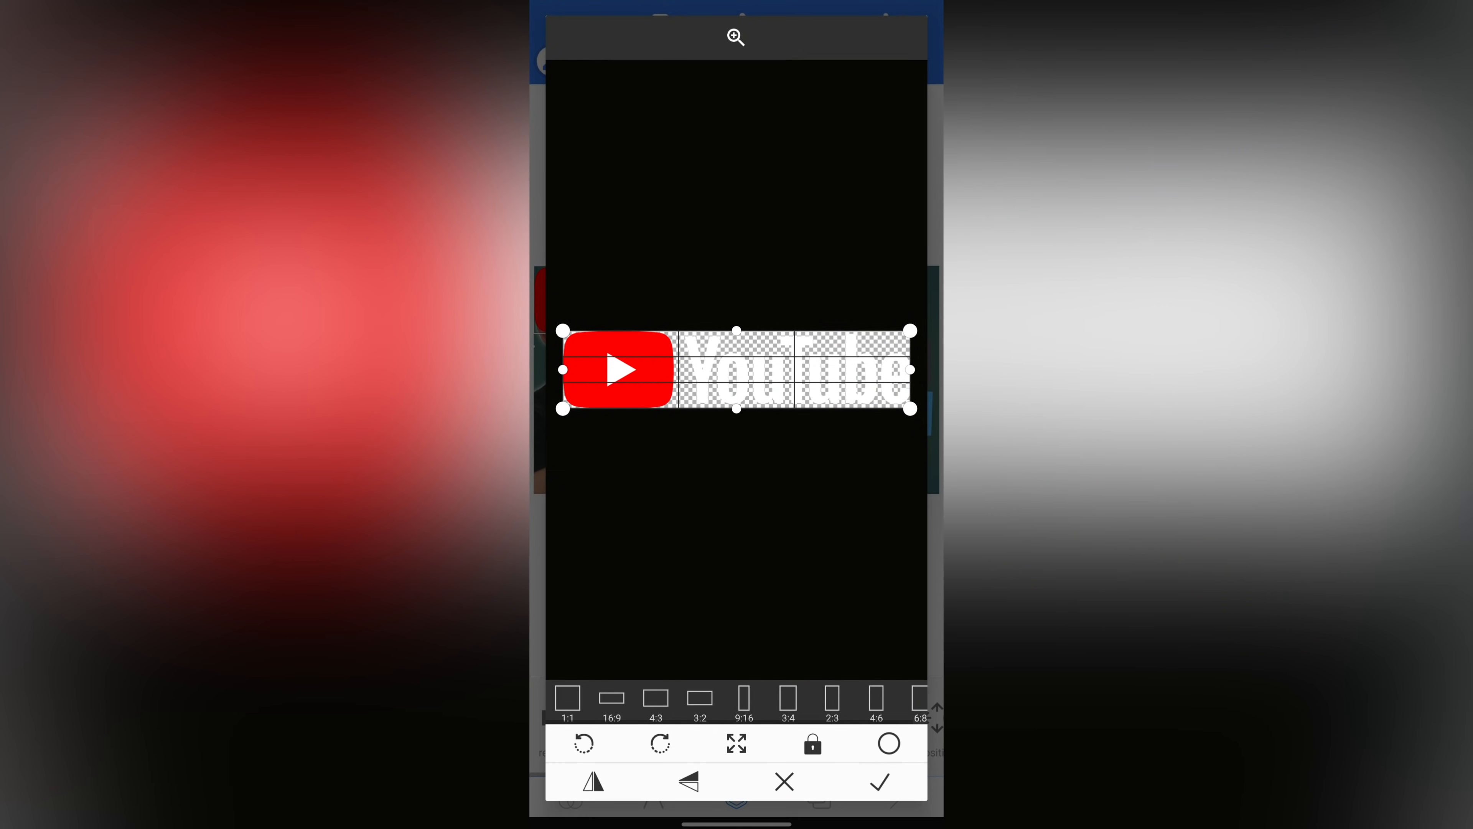
{"action": "left_click", "coordinate": [879, 781]}
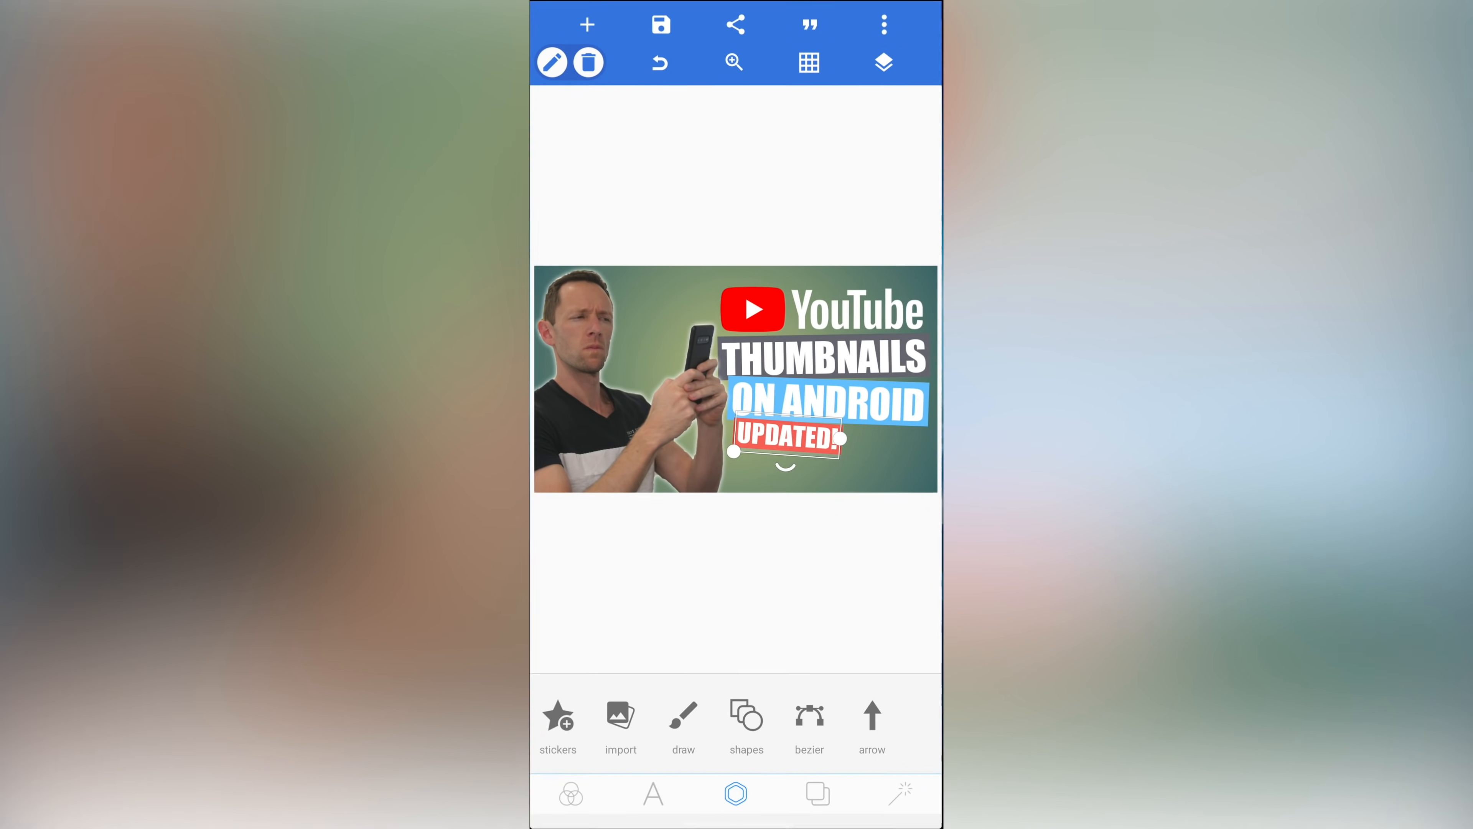
Step: Add the Android logo from the gallery, confirm its crop and place it in the bottom-right corner
{"action": "left_click", "coordinate": [587, 24]}
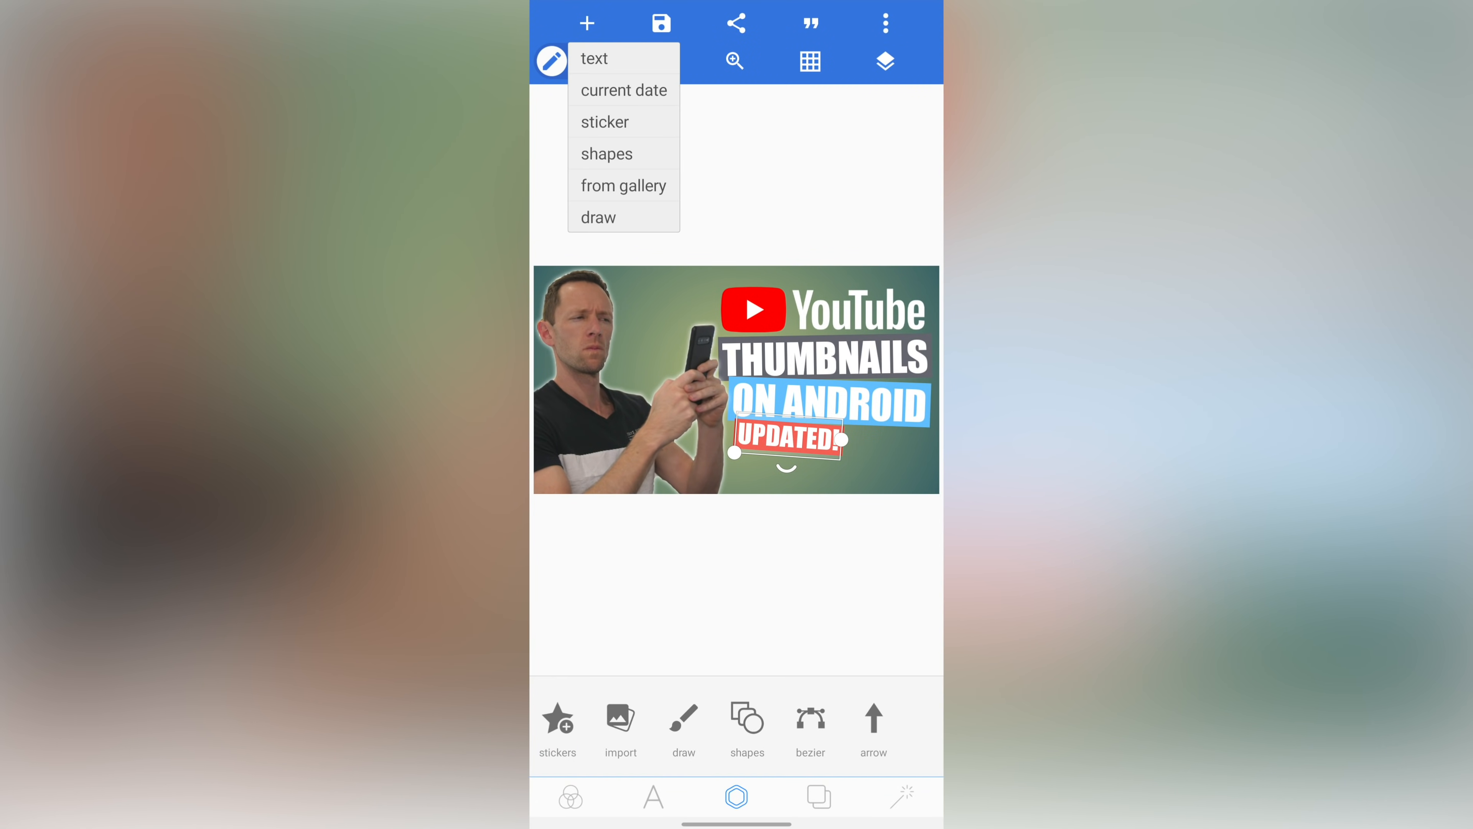
{"action": "left_click", "coordinate": [623, 185]}
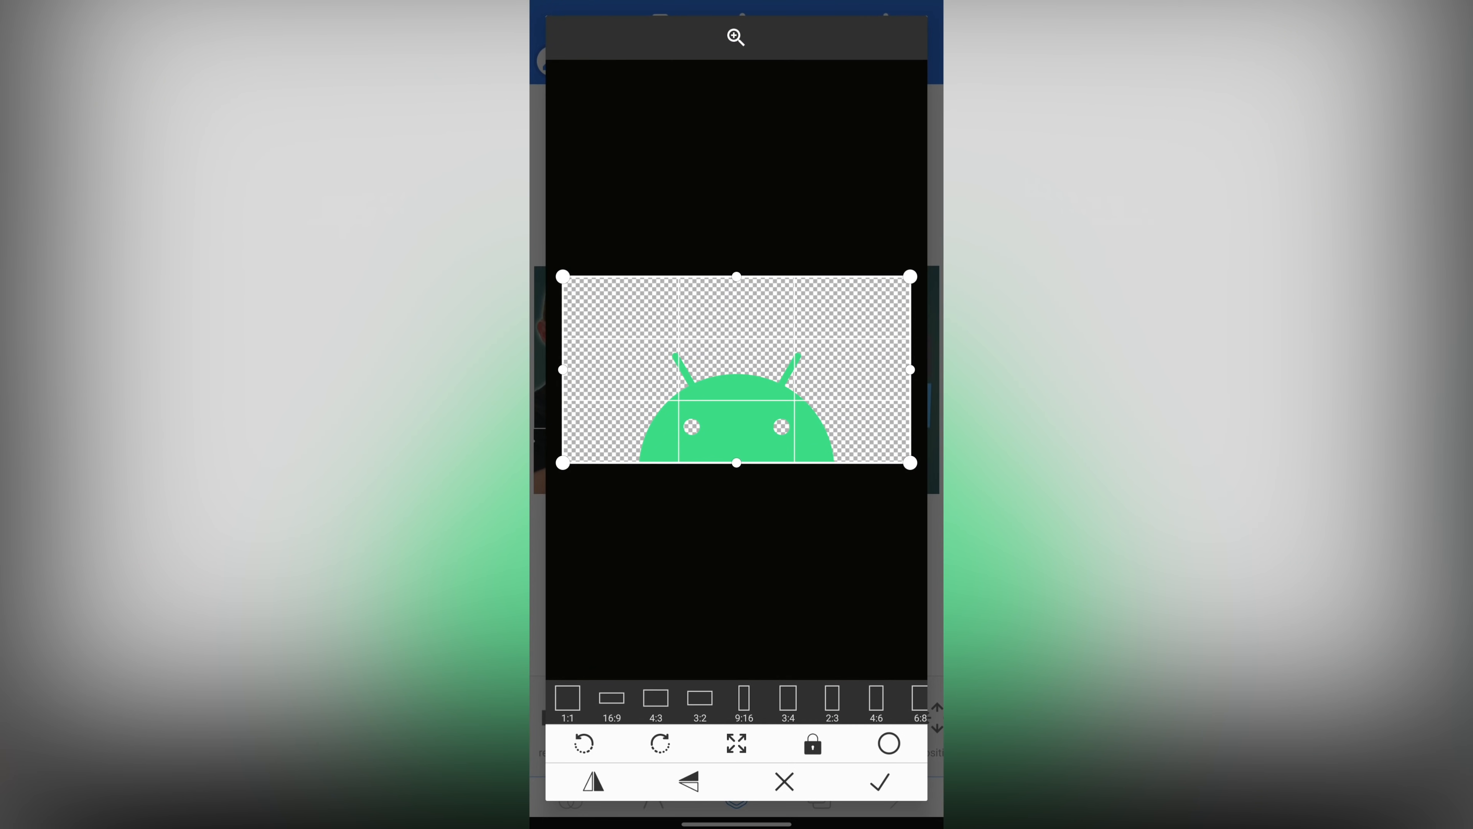
{"action": "left_click", "coordinate": [878, 781]}
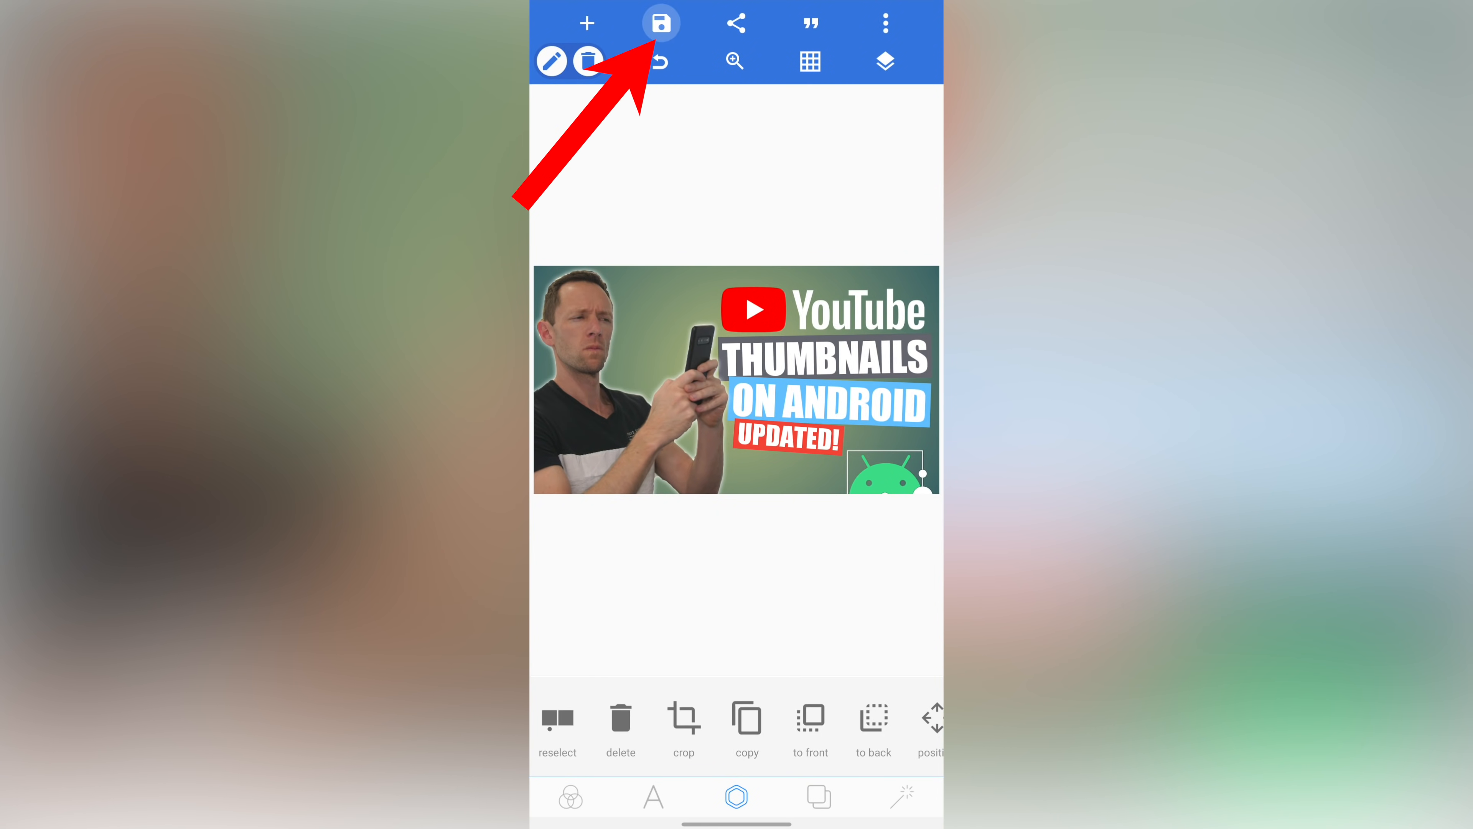
Step: Save the finished thumbnail design as an image
{"action": "left_click", "coordinate": [660, 22]}
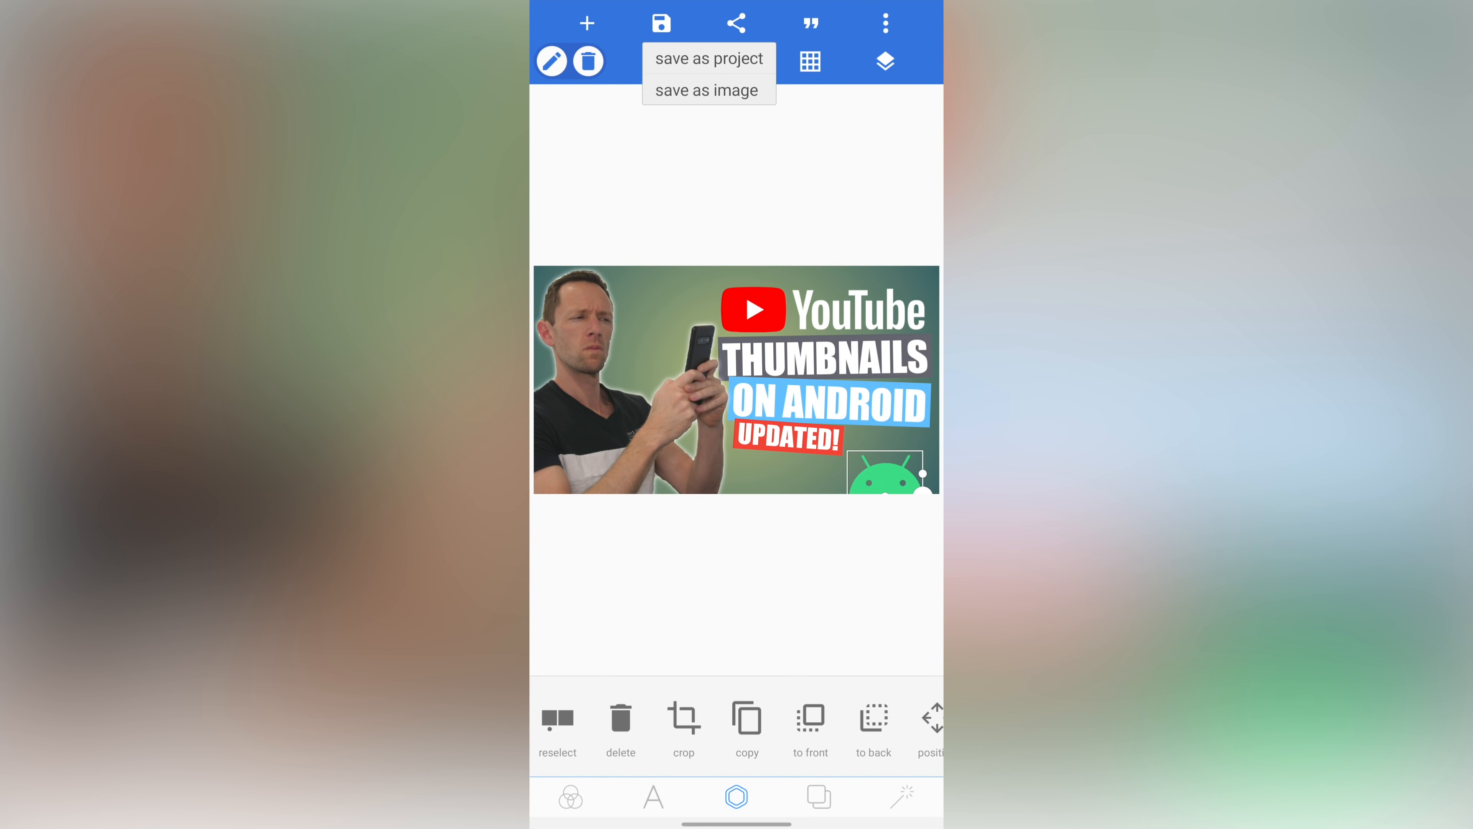
{"action": "left_click", "coordinate": [708, 59]}
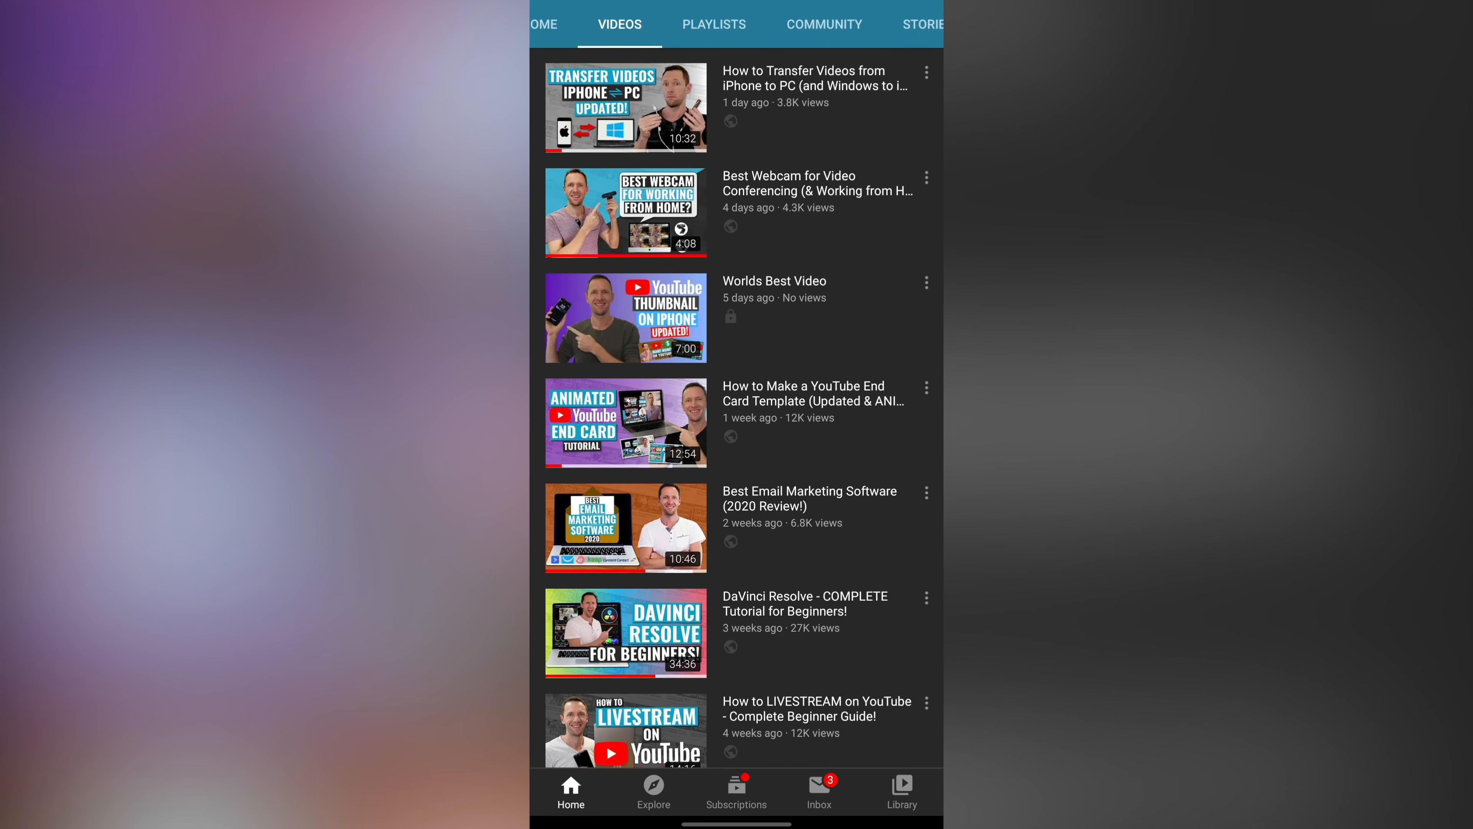
Step: Scroll the channel's Videos list to capture the example thumbnails screenshot
{"action": "scroll", "scroll_direction": "down", "scroll_amount": 3}
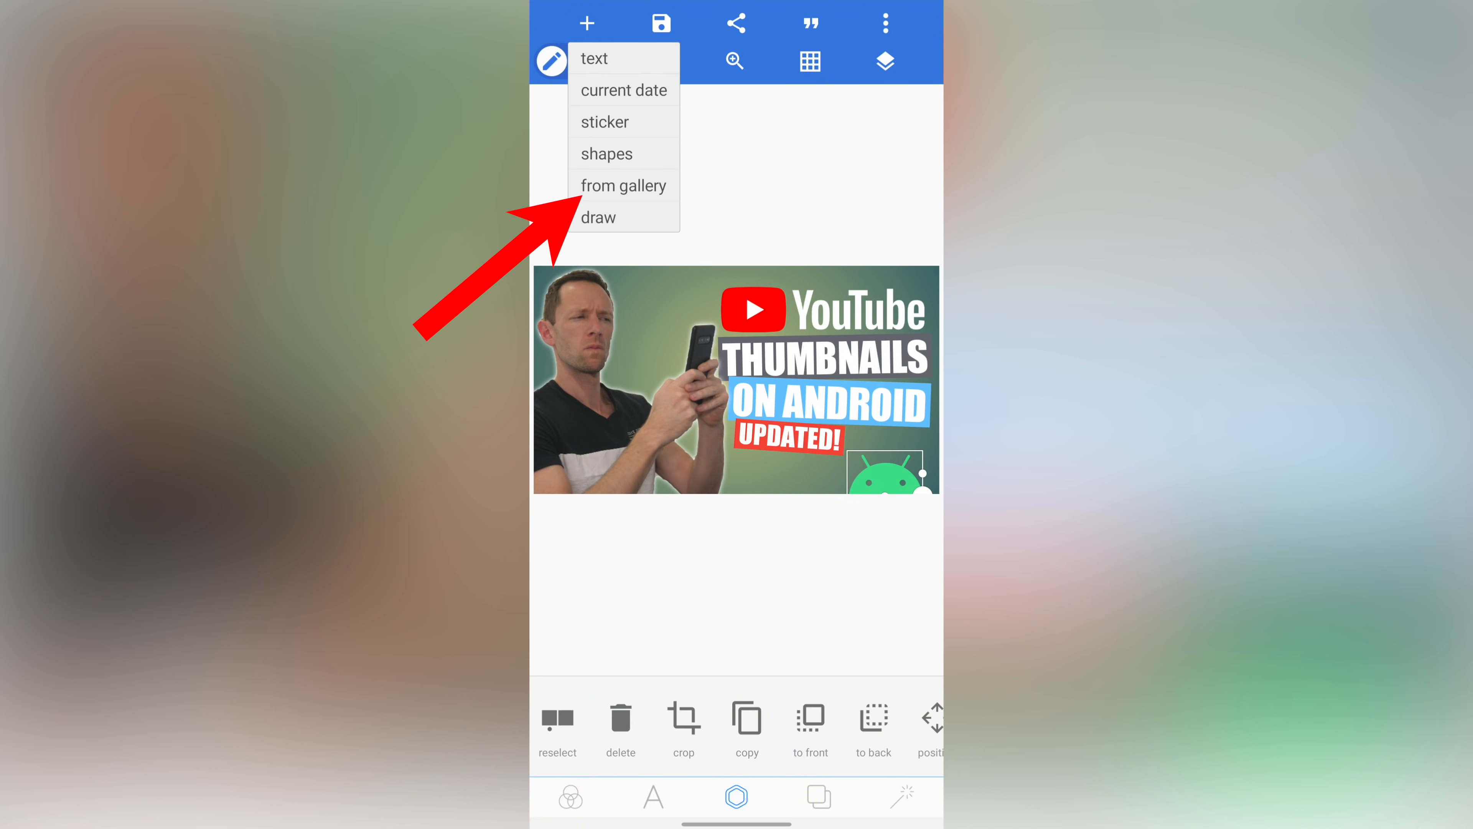
Step: Import the channel screenshot, crop it to the end card thumbnail and outline it
{"action": "left_click", "coordinate": [624, 184]}
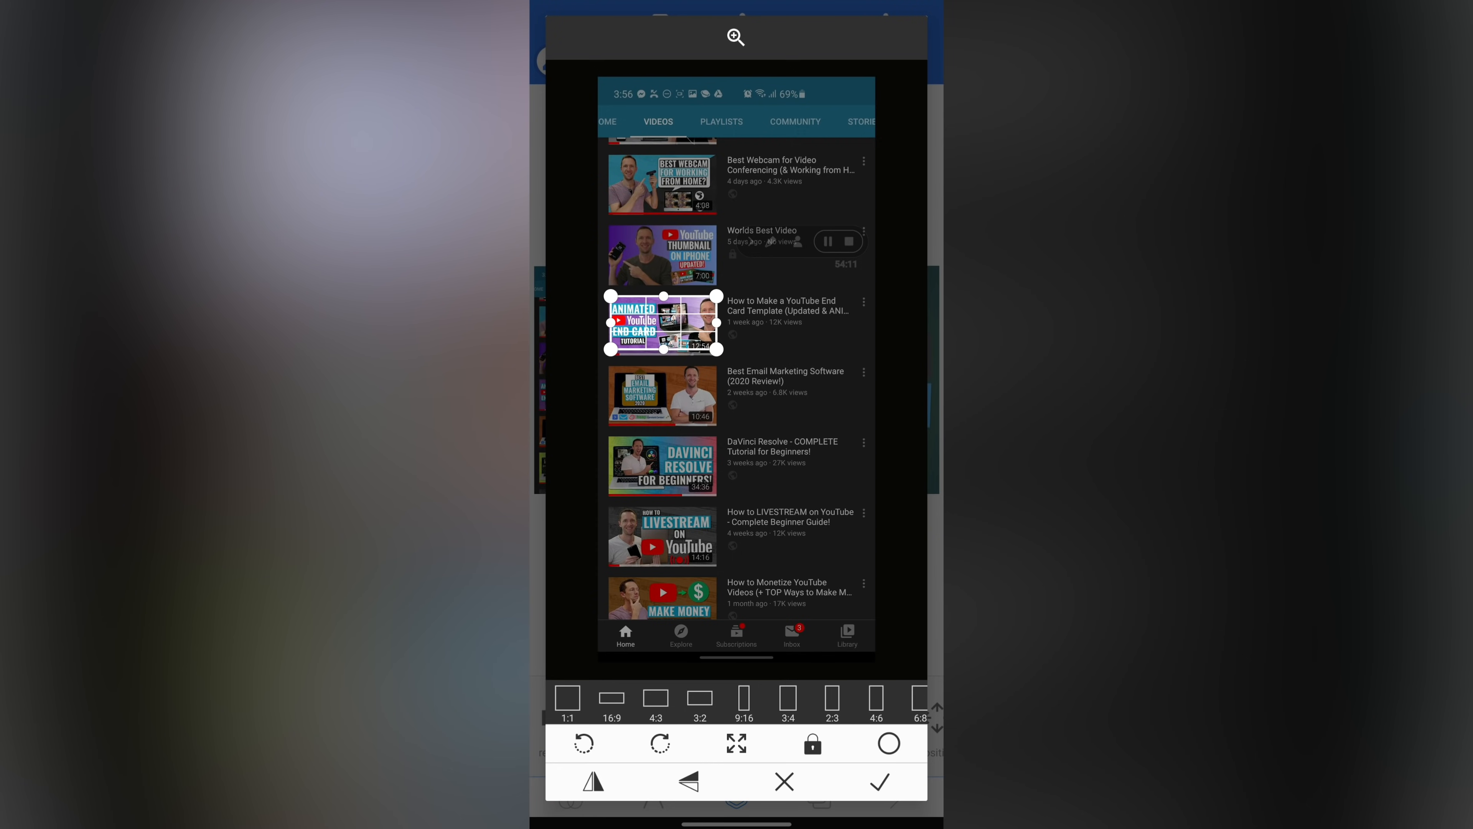
{"action": "left_click", "coordinate": [879, 781]}
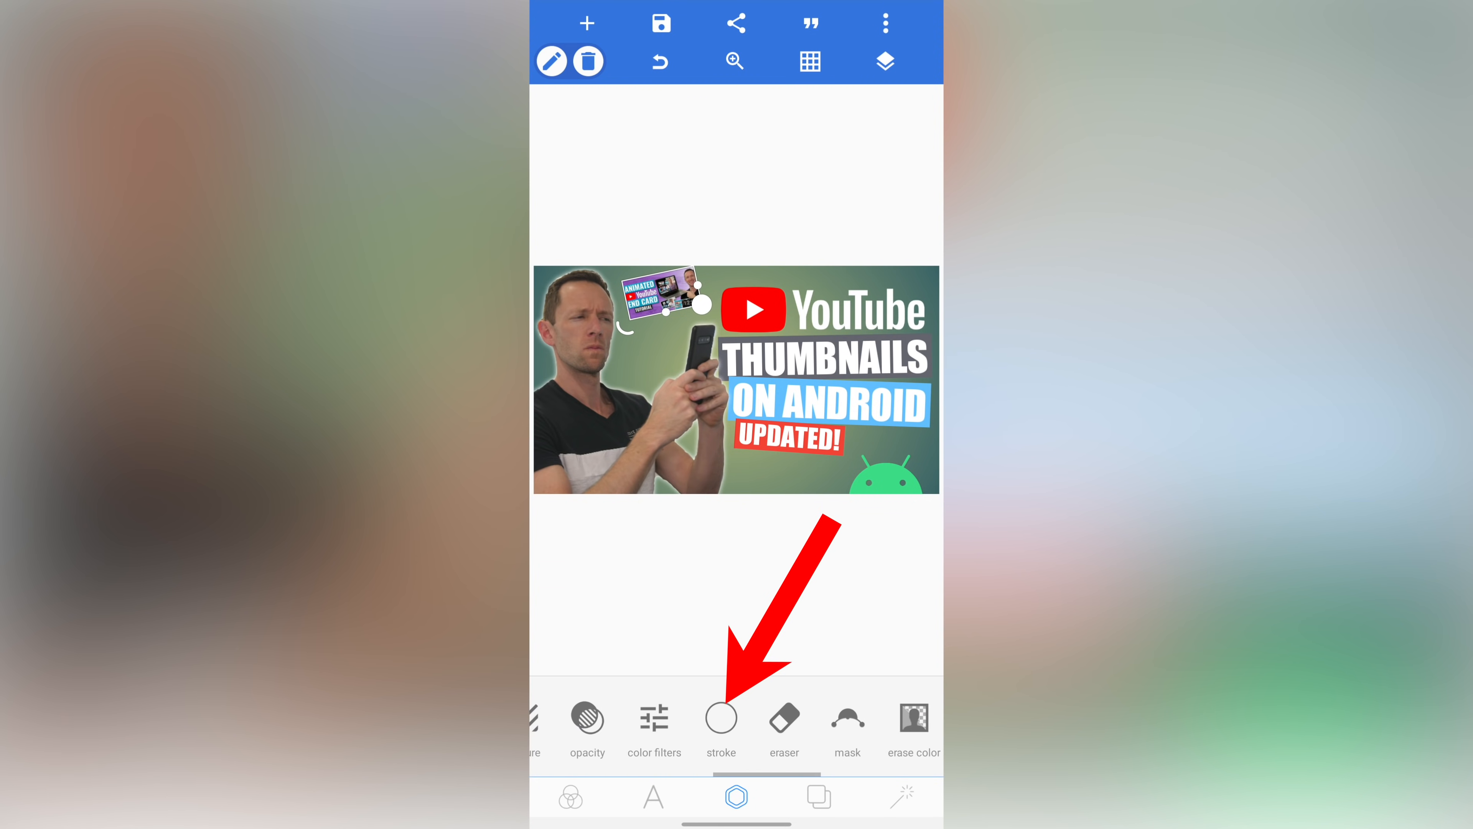
{"action": "left_click", "coordinate": [720, 719]}
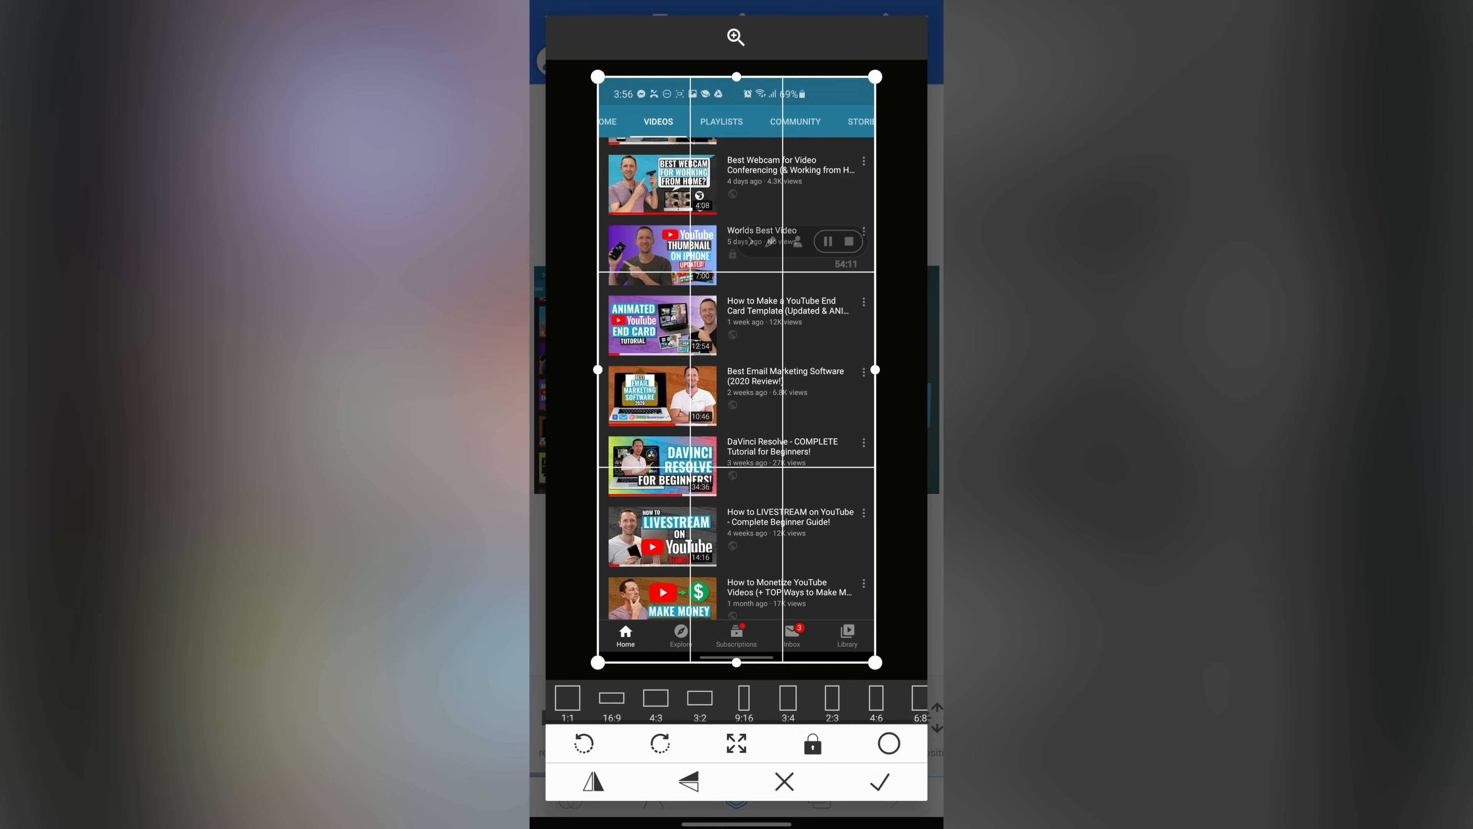
Step: Trim the screenshot to the column of three thumbnails and place it beside the man's head
{"action": "left_click", "coordinate": [880, 781]}
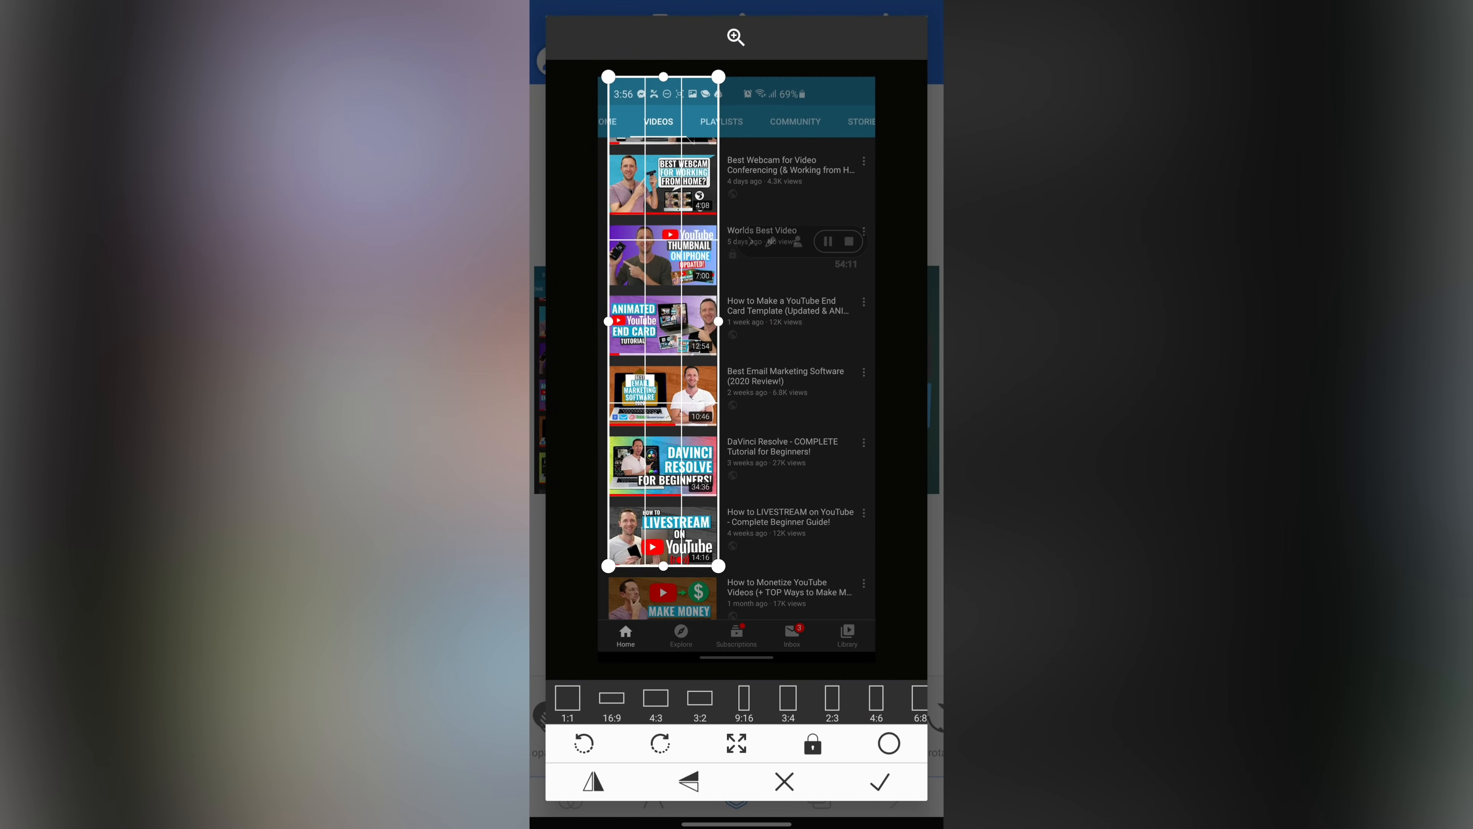
{"action": "left_click", "coordinate": [879, 781]}
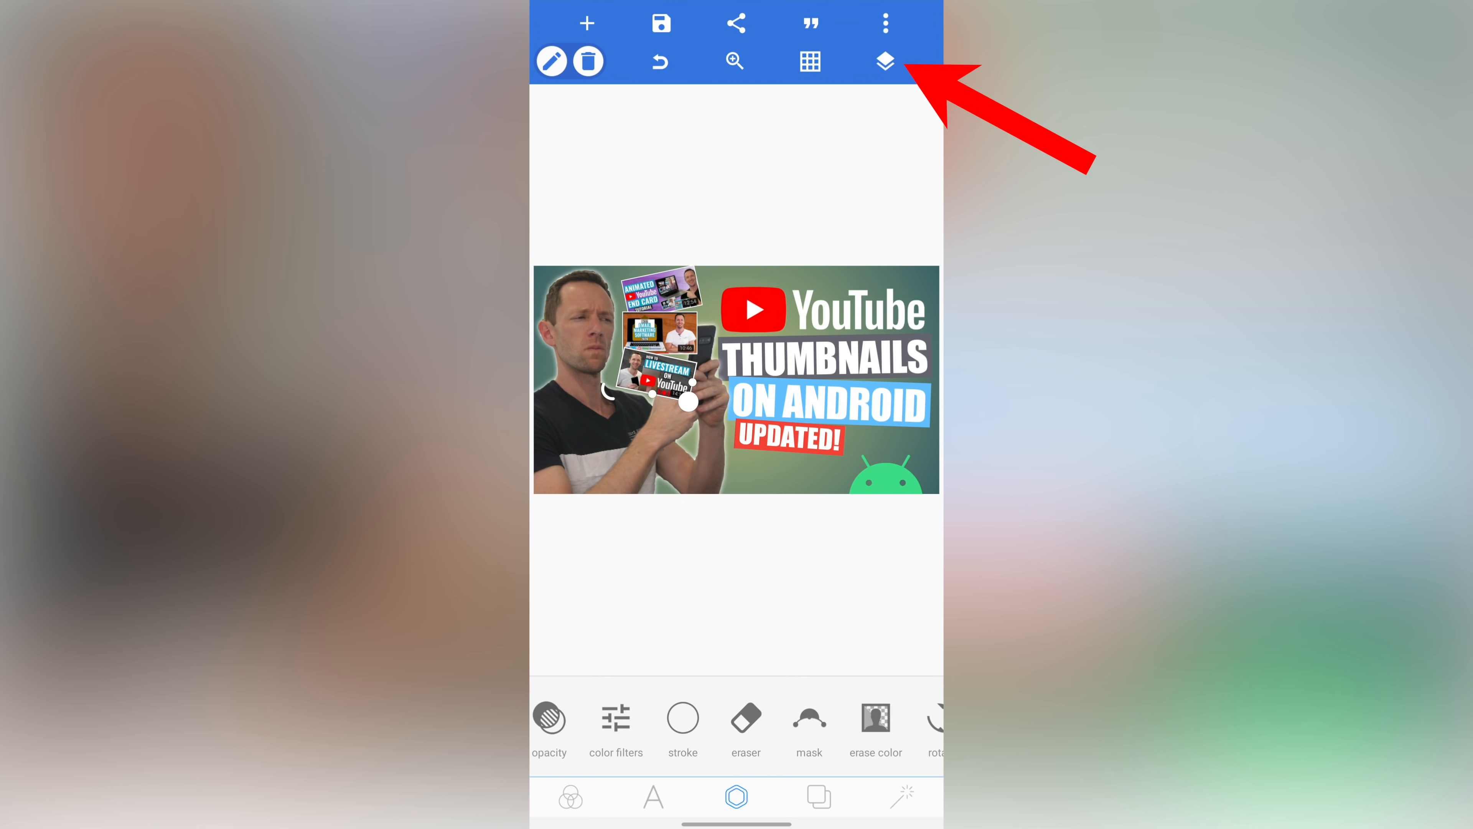
Step: Move the thumbnails strip layer below the cut-out man so his phone hand overlaps it
{"action": "left_click", "coordinate": [883, 62]}
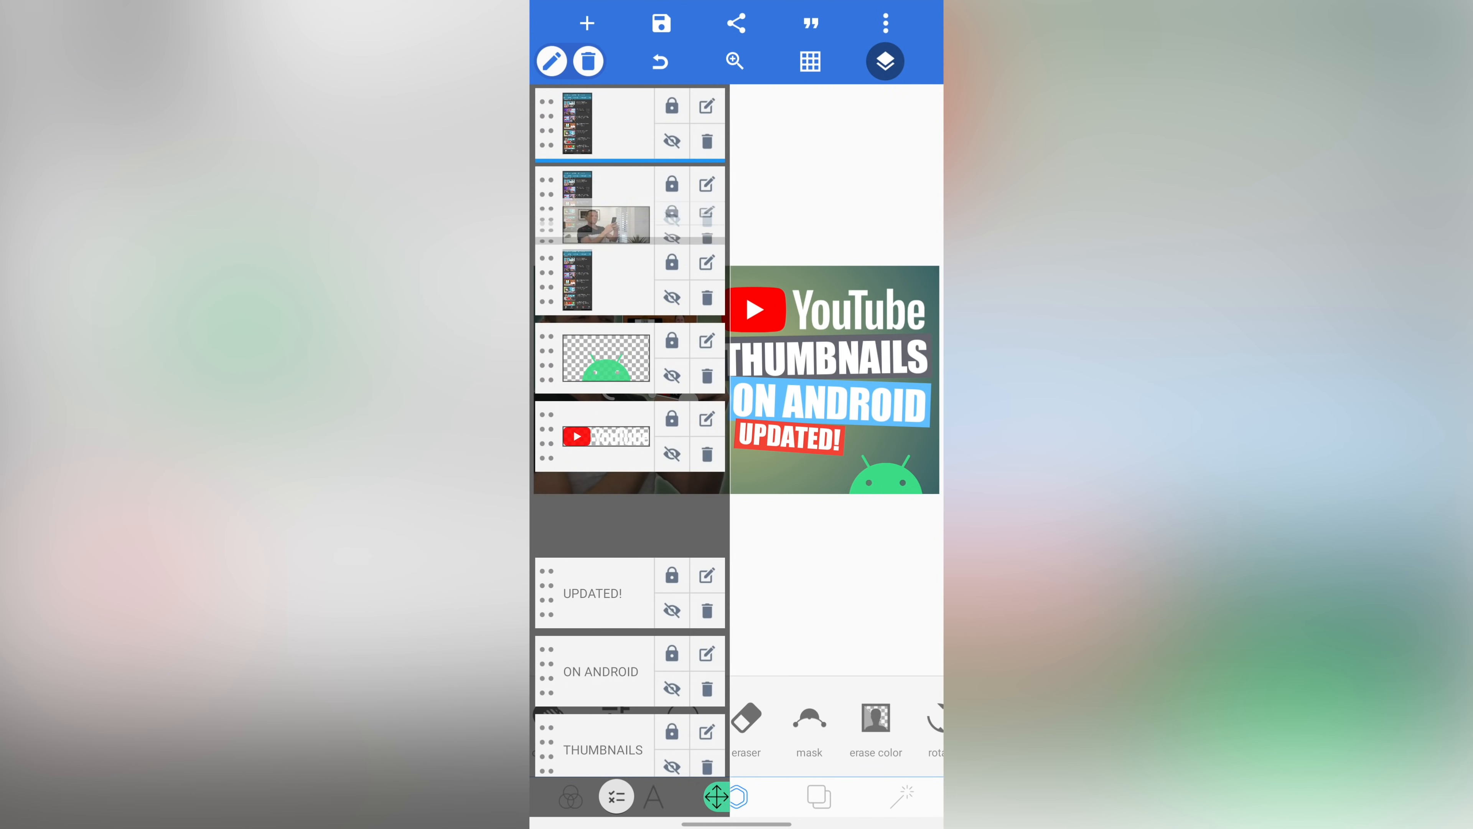
{"action": "left_click", "coordinate": [883, 62]}
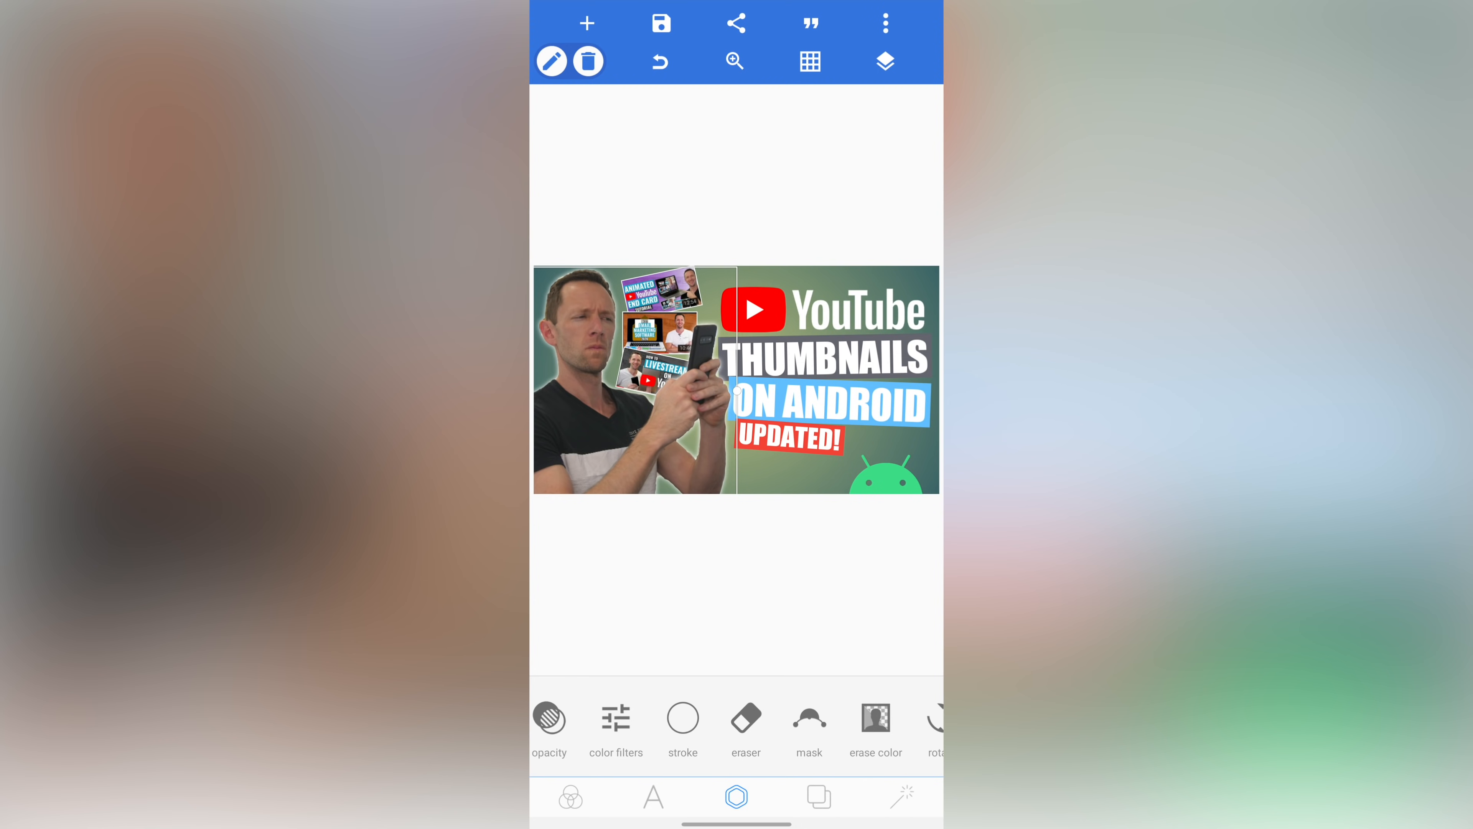
Step: Add a full-canvas rectangle filled with a light-to-dark blue gradient and no outline
{"action": "left_click", "coordinate": [587, 23]}
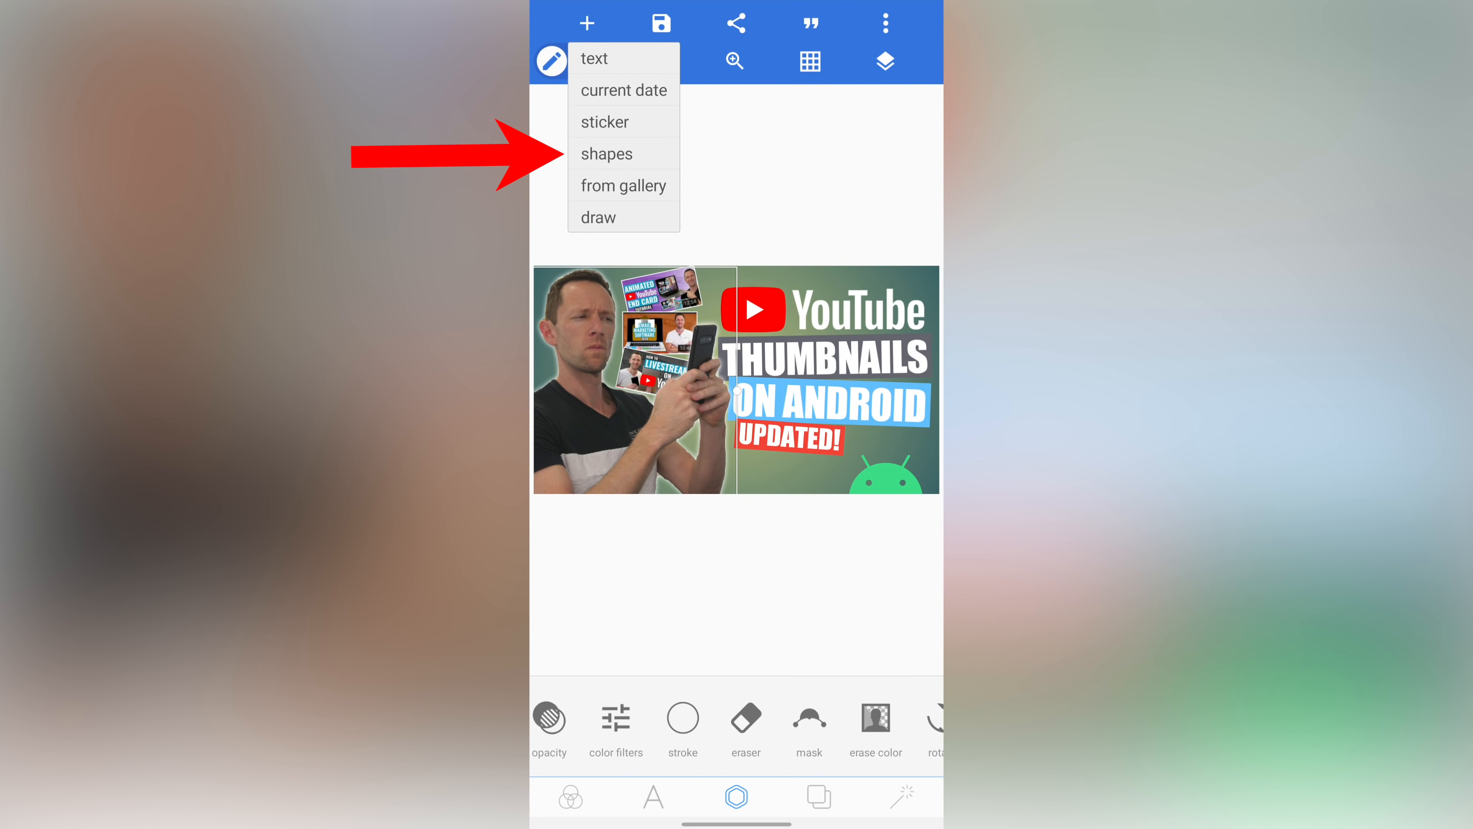
{"action": "left_click", "coordinate": [606, 153]}
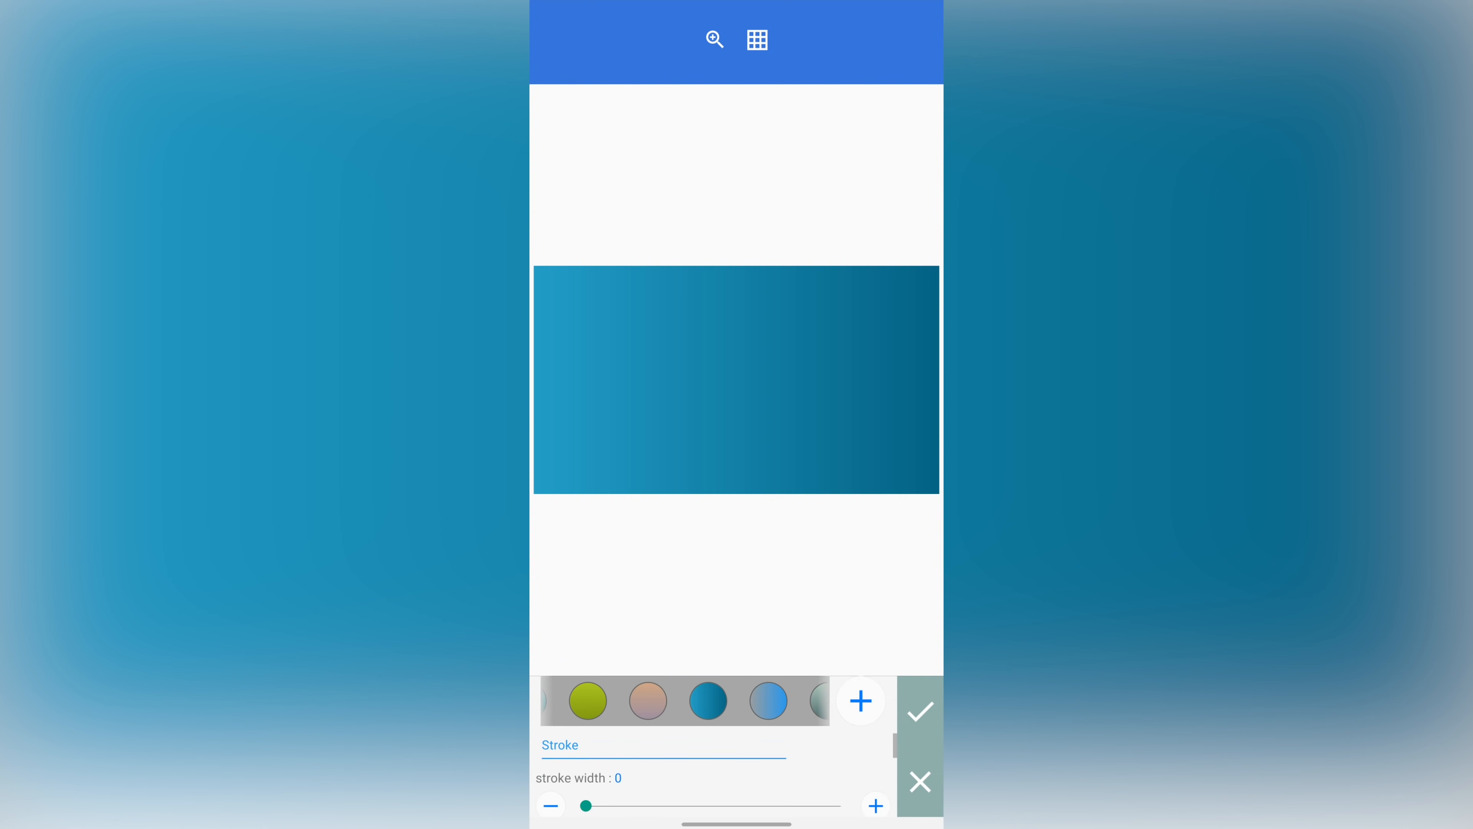
{"action": "left_click", "coordinate": [919, 709]}
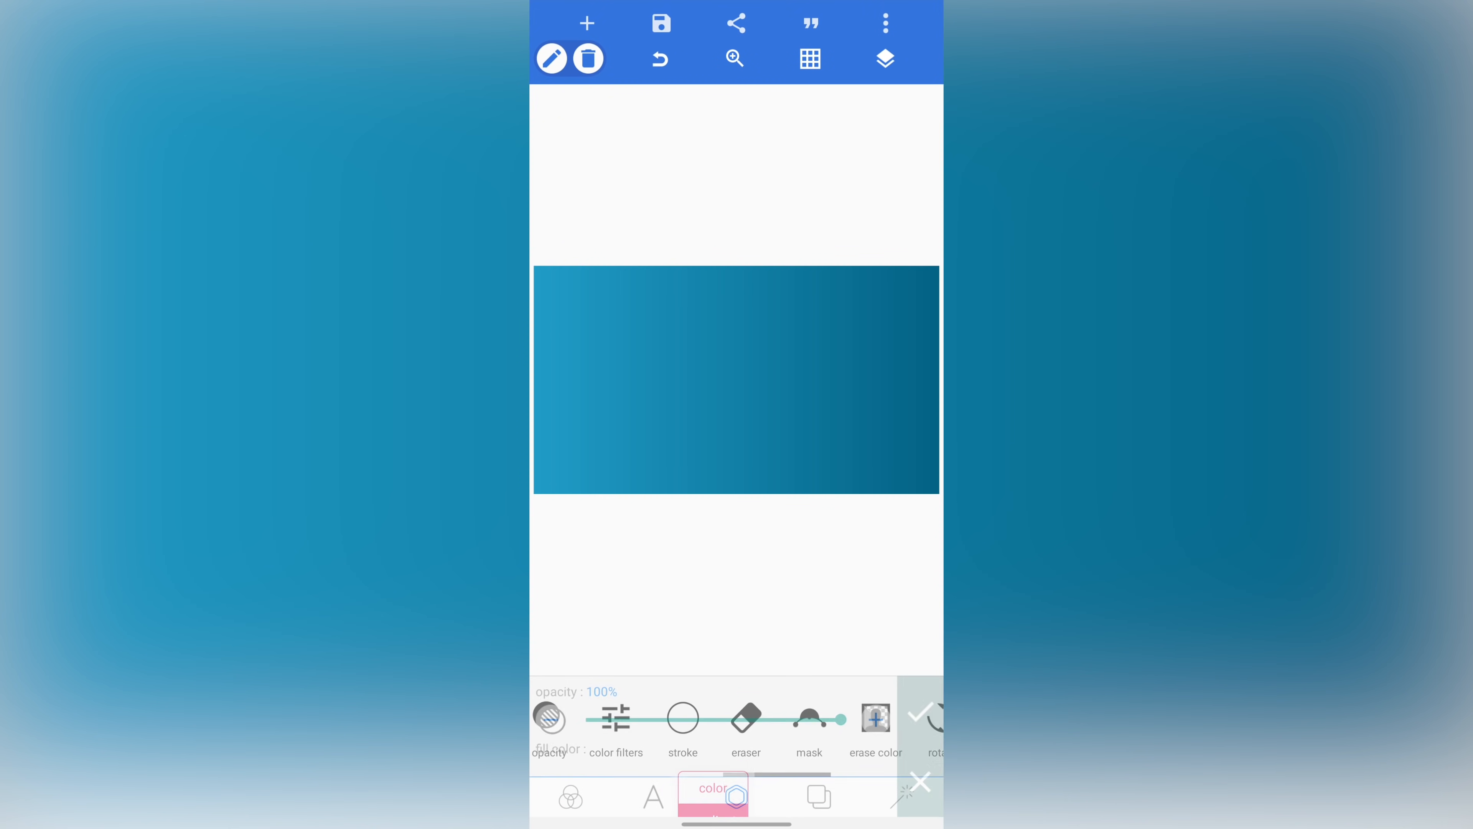
Step: Move the gradient rectangle layer to the bottom so it sits behind the man, titles and logos
{"action": "left_click", "coordinate": [884, 60]}
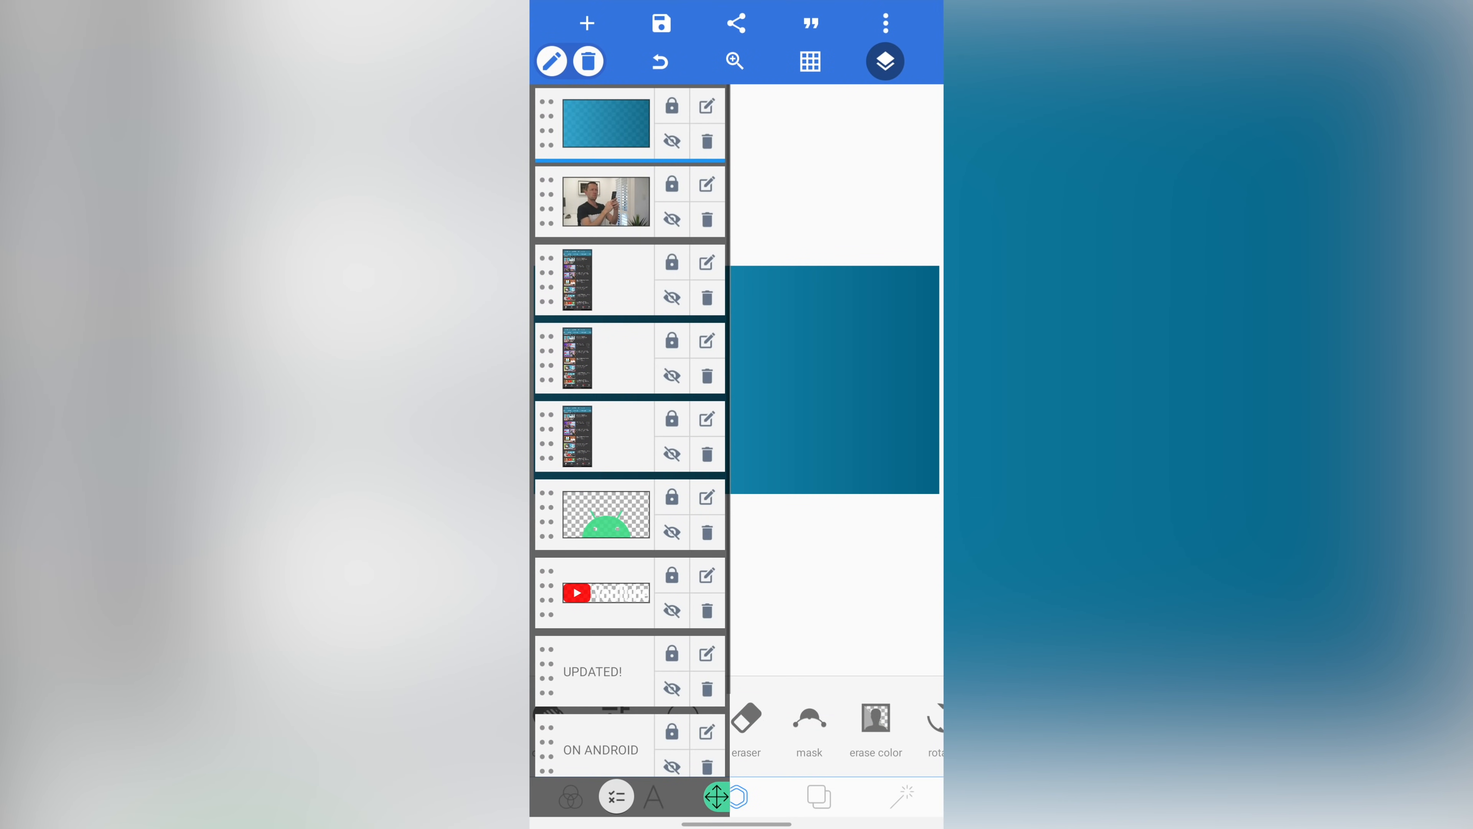
{"action": "scroll", "scroll_direction": "down", "scroll_amount": 3}
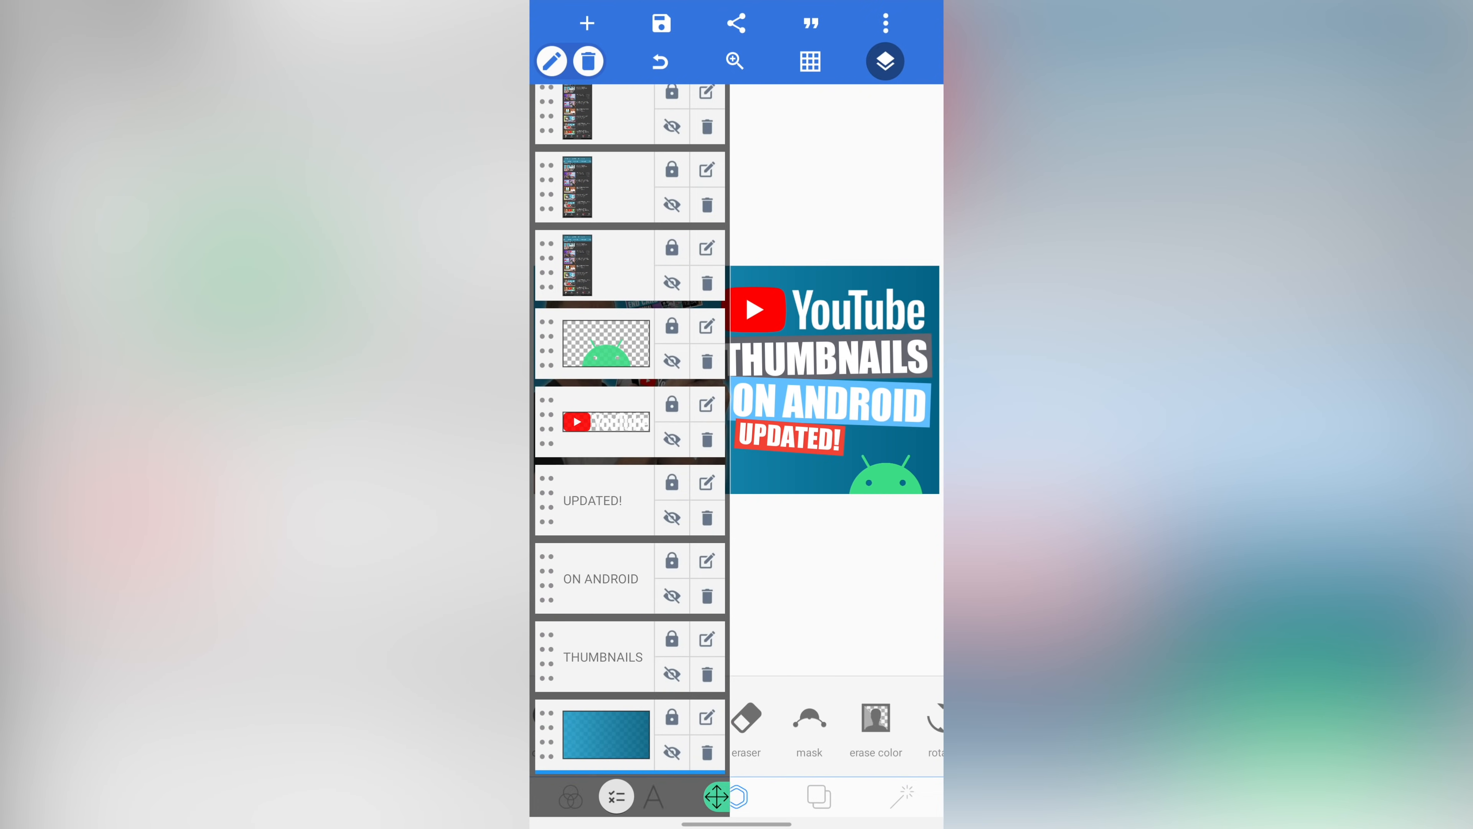
{"action": "left_click", "coordinate": [884, 61]}
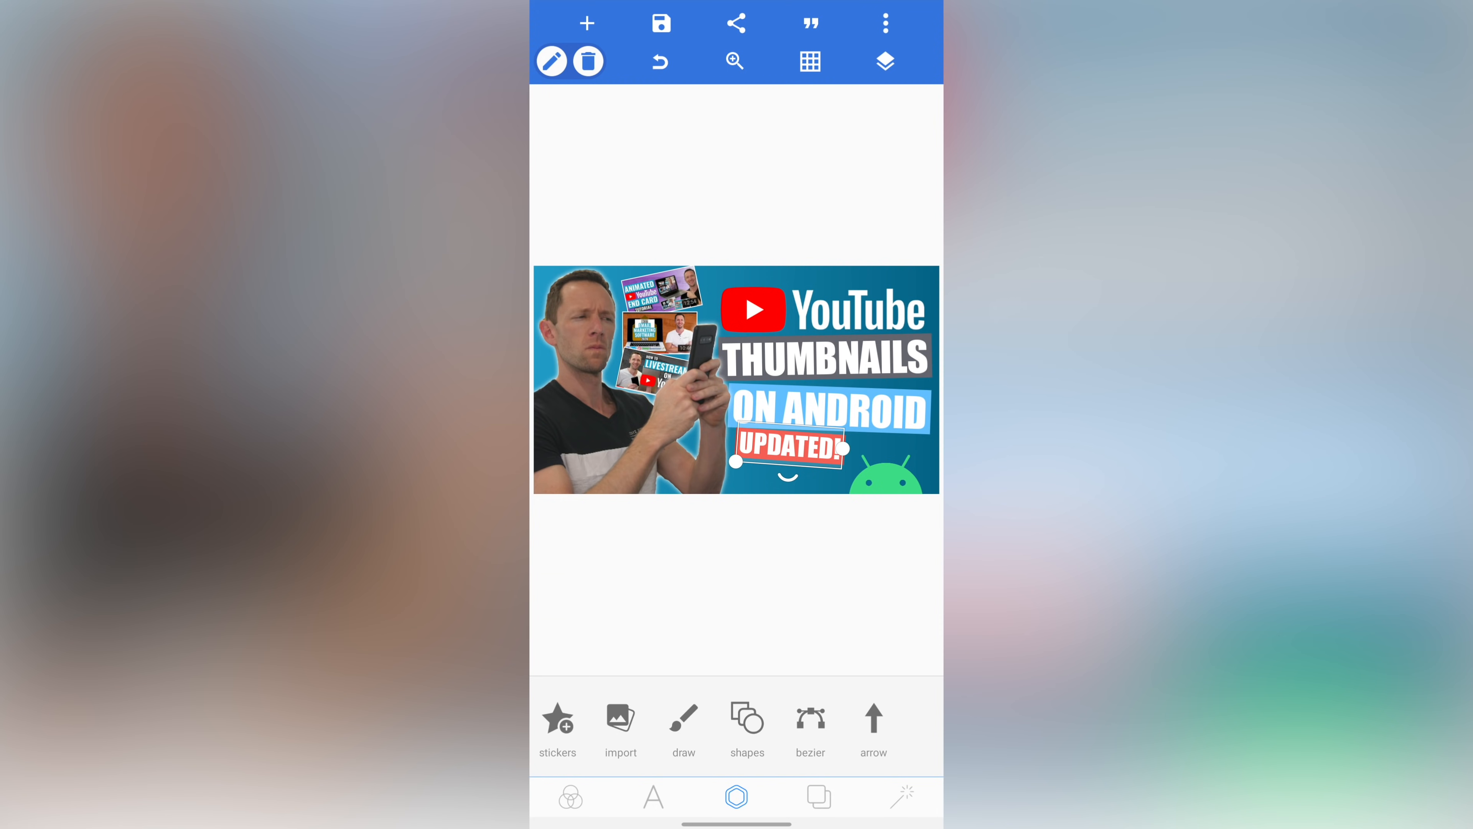
Step: Save the design as a project named 'thum' and then export it as an image
{"action": "left_click", "coordinate": [659, 22]}
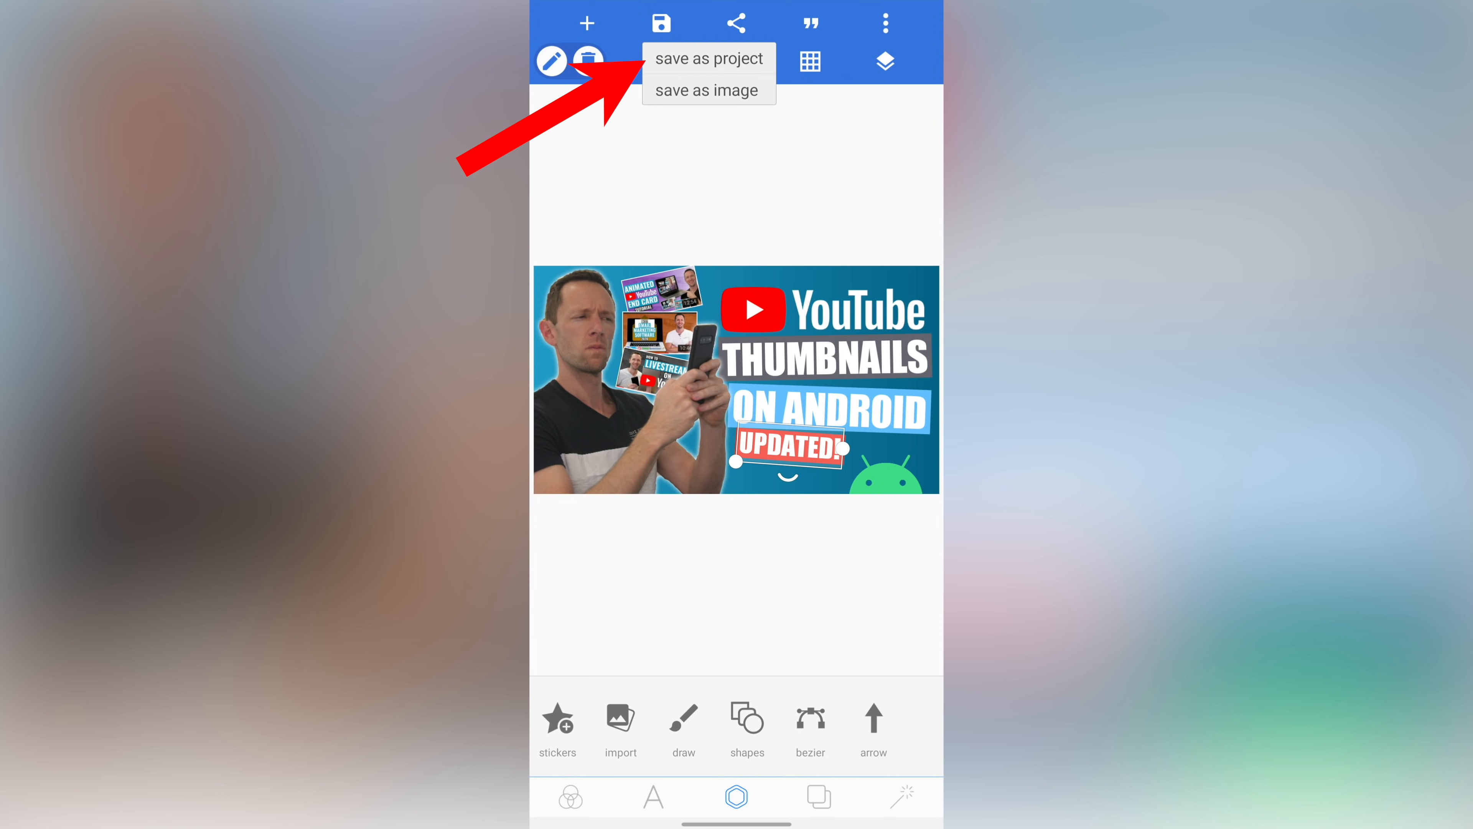
{"action": "left_click", "coordinate": [708, 58]}
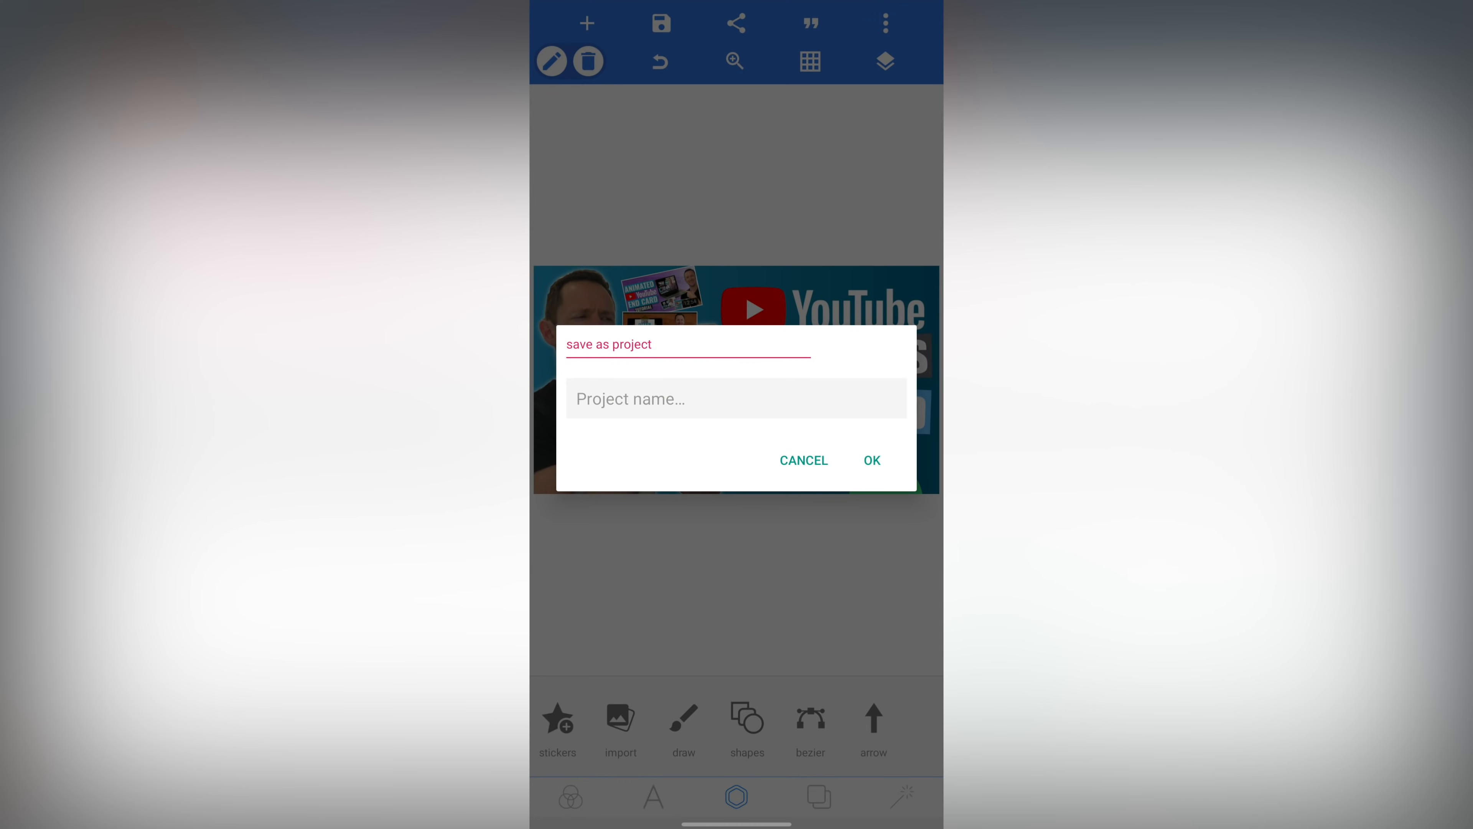
{"action": "type", "text": "thum"}
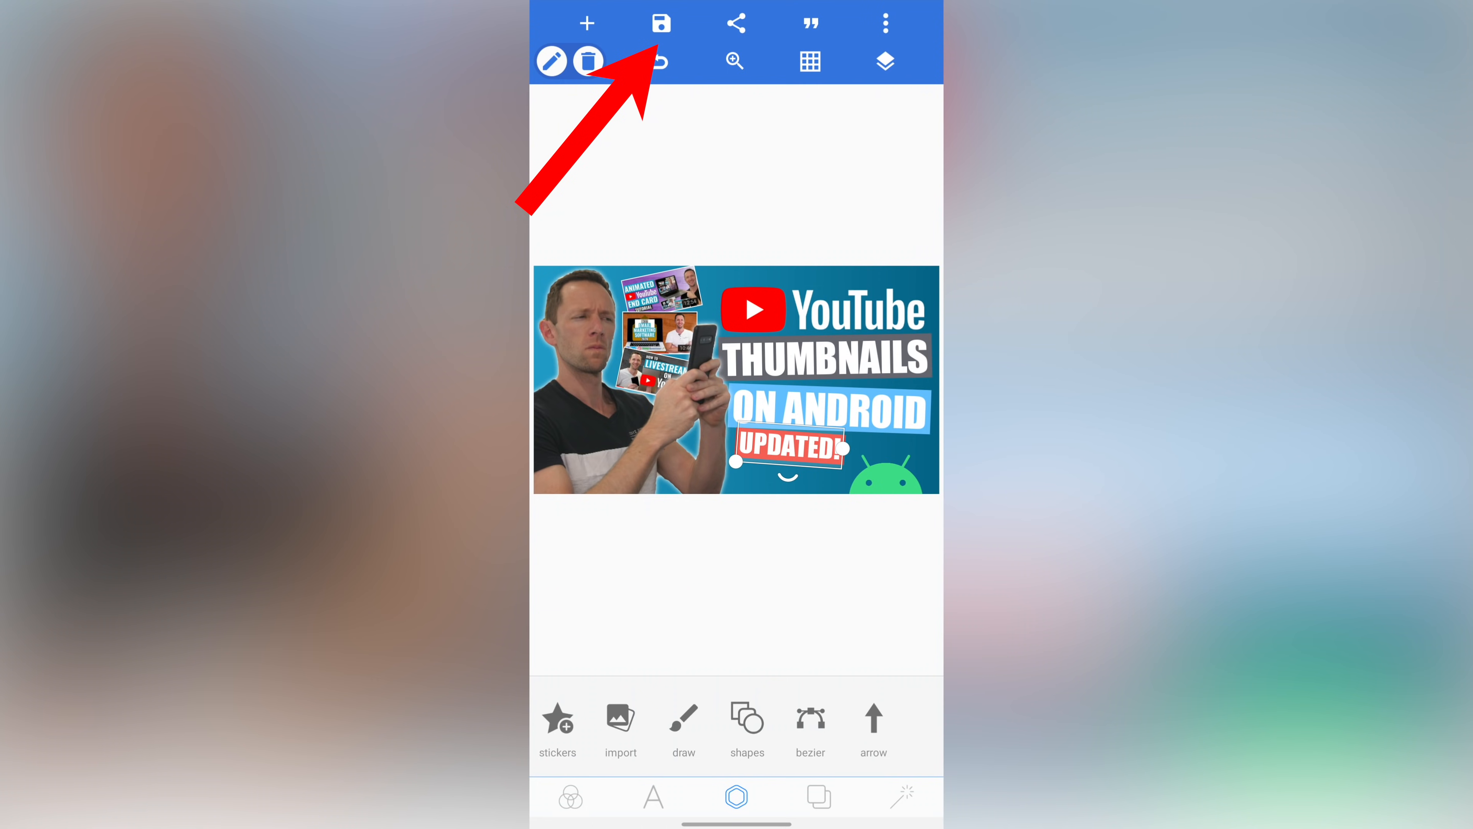
{"action": "left_click", "coordinate": [661, 22]}
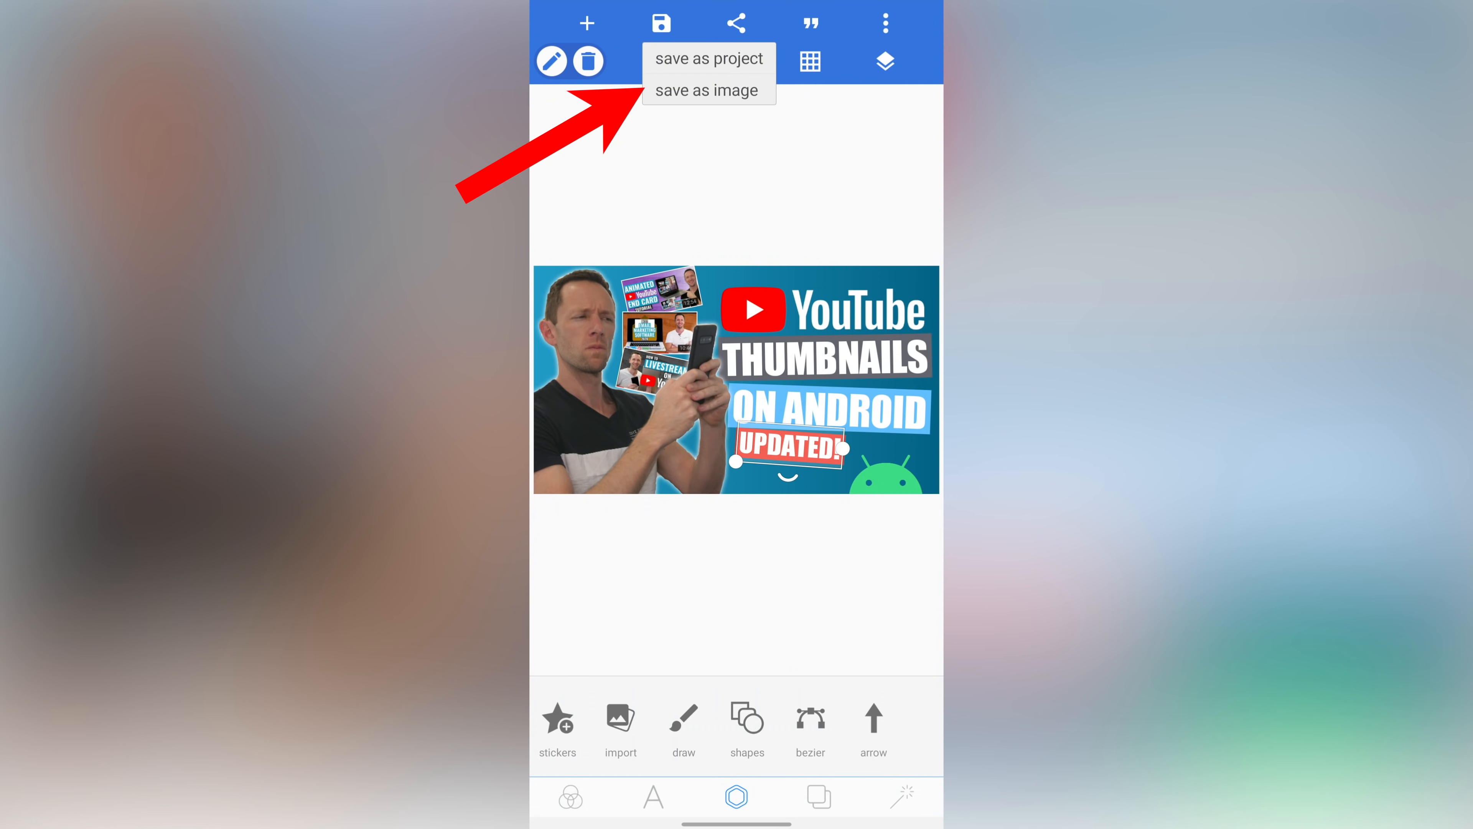
{"action": "left_click", "coordinate": [707, 91]}
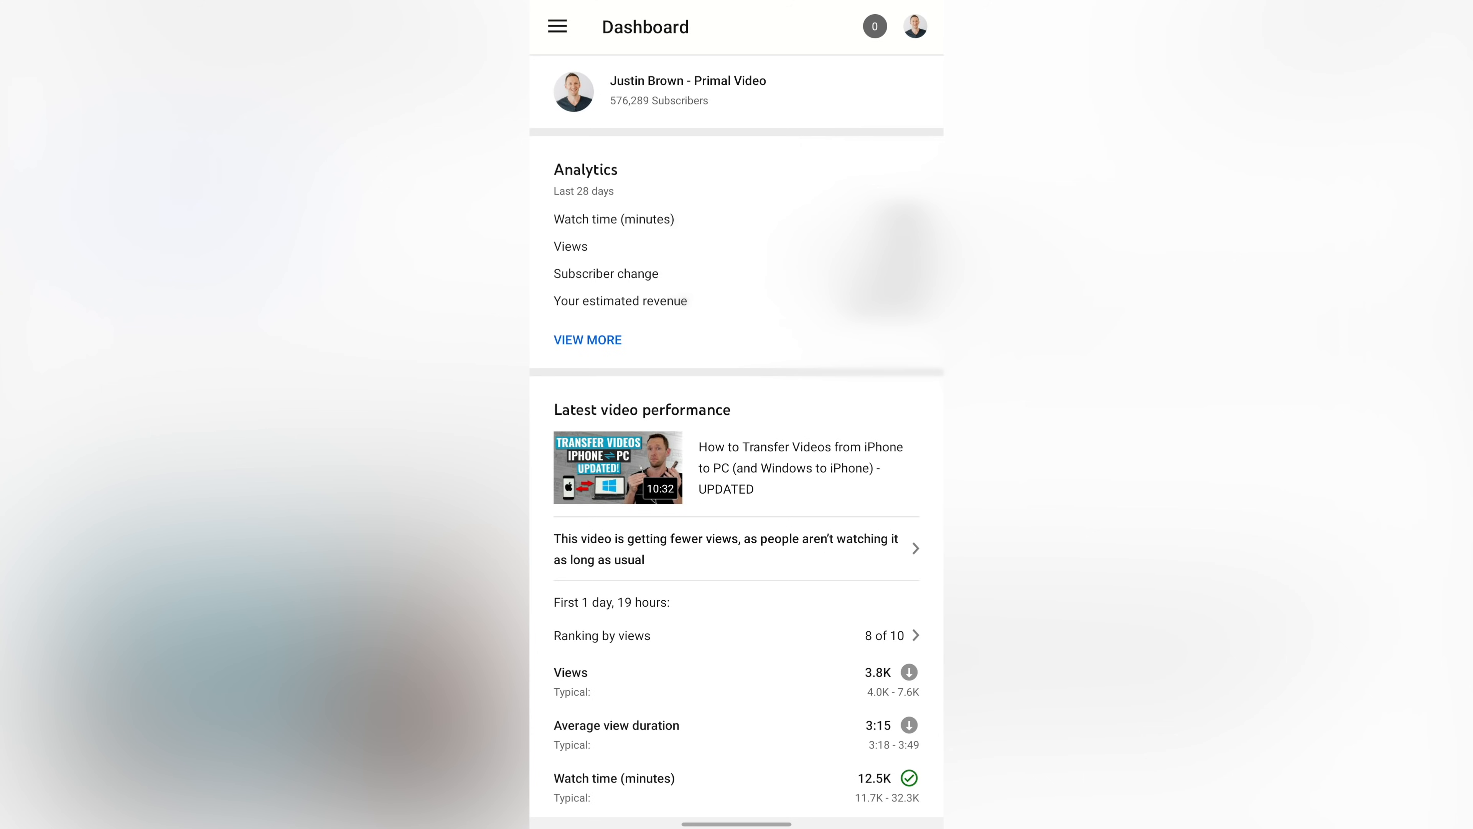
Step: Go to the Videos list and start editing the details of Worlds Best Video
{"action": "left_click", "coordinate": [557, 26]}
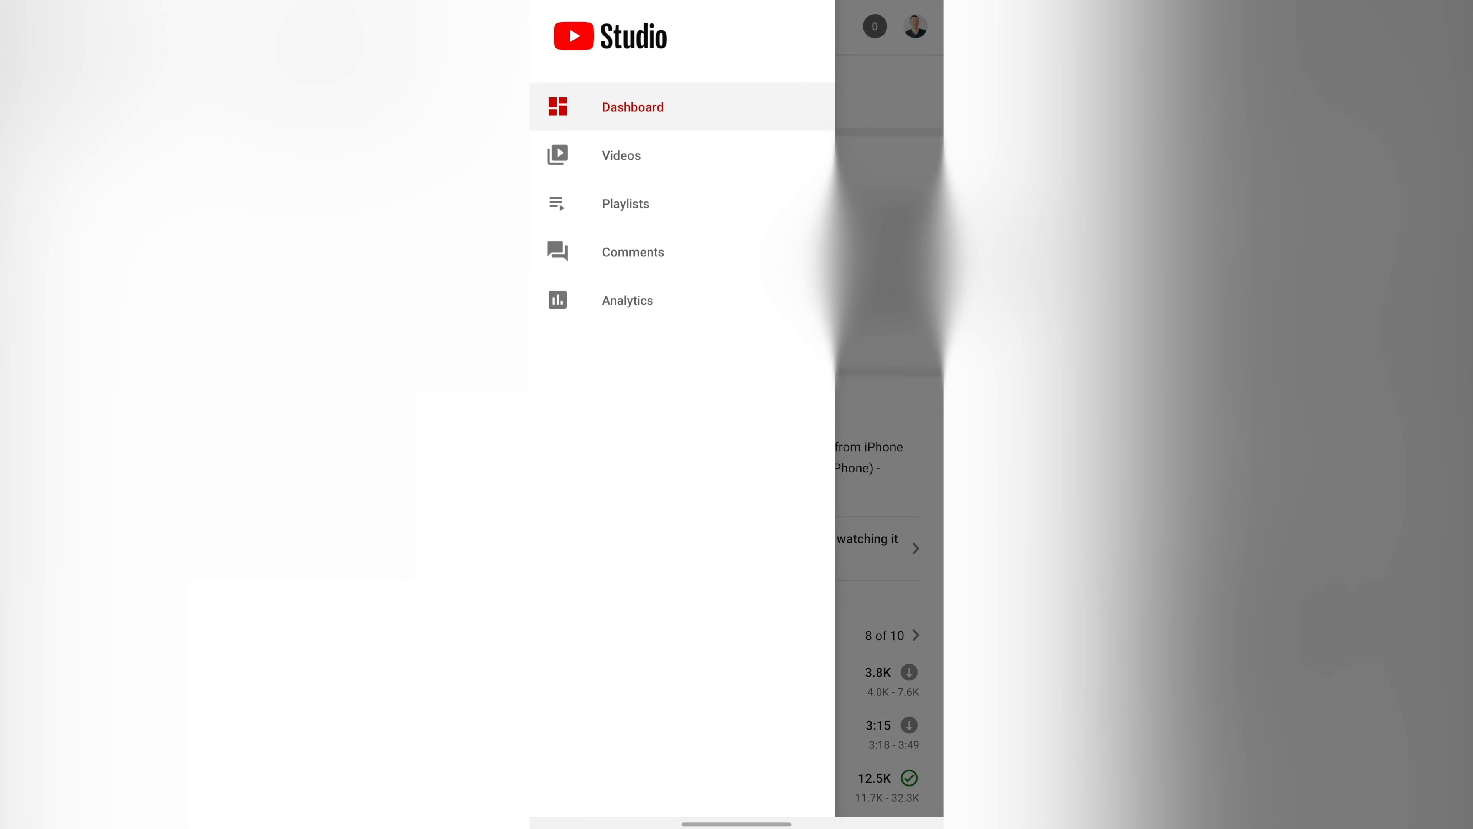
{"action": "left_click", "coordinate": [620, 155]}
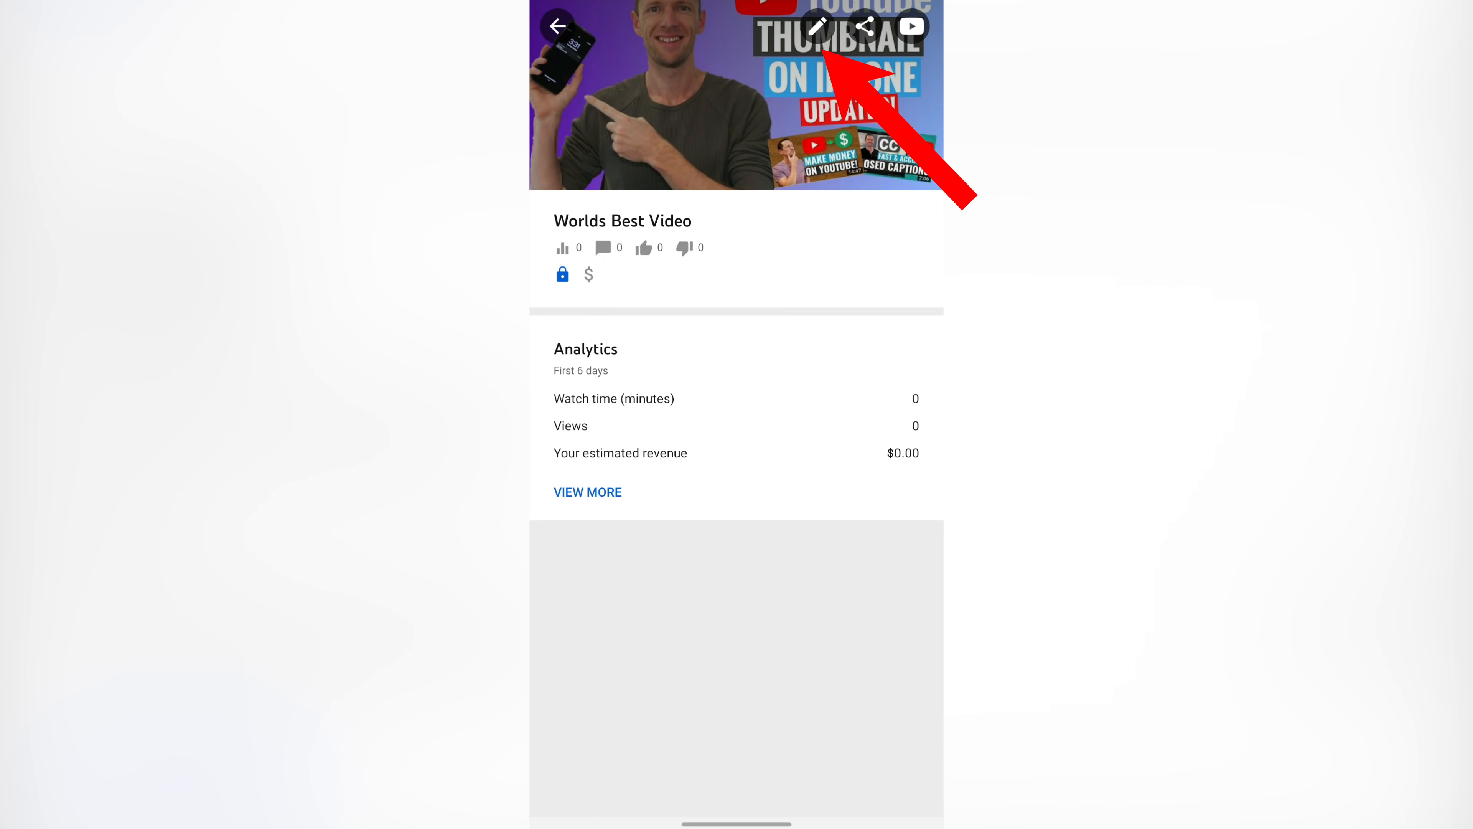
{"action": "left_click", "coordinate": [820, 25]}
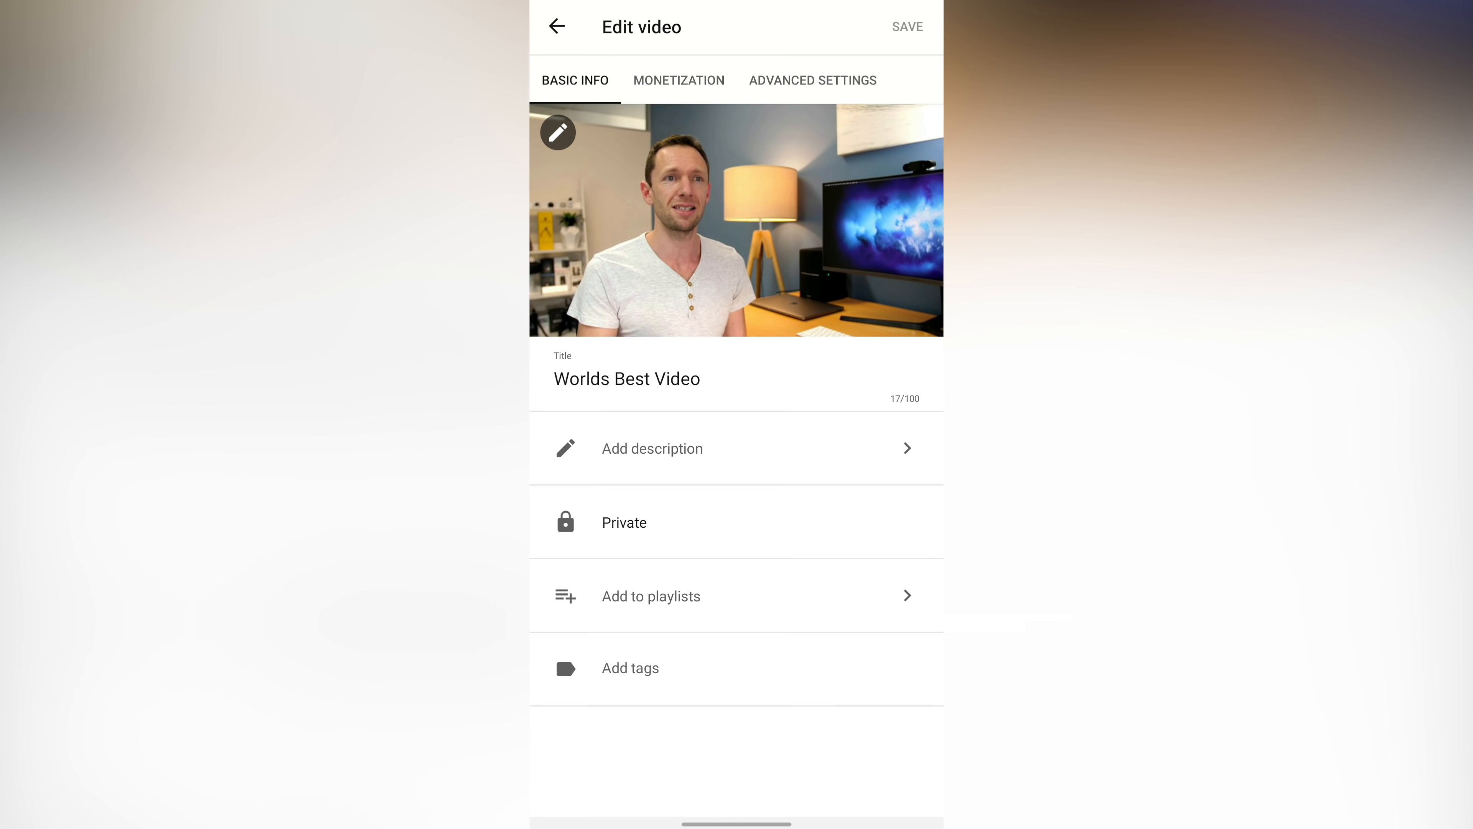
{"action": "left_click", "coordinate": [556, 131]}
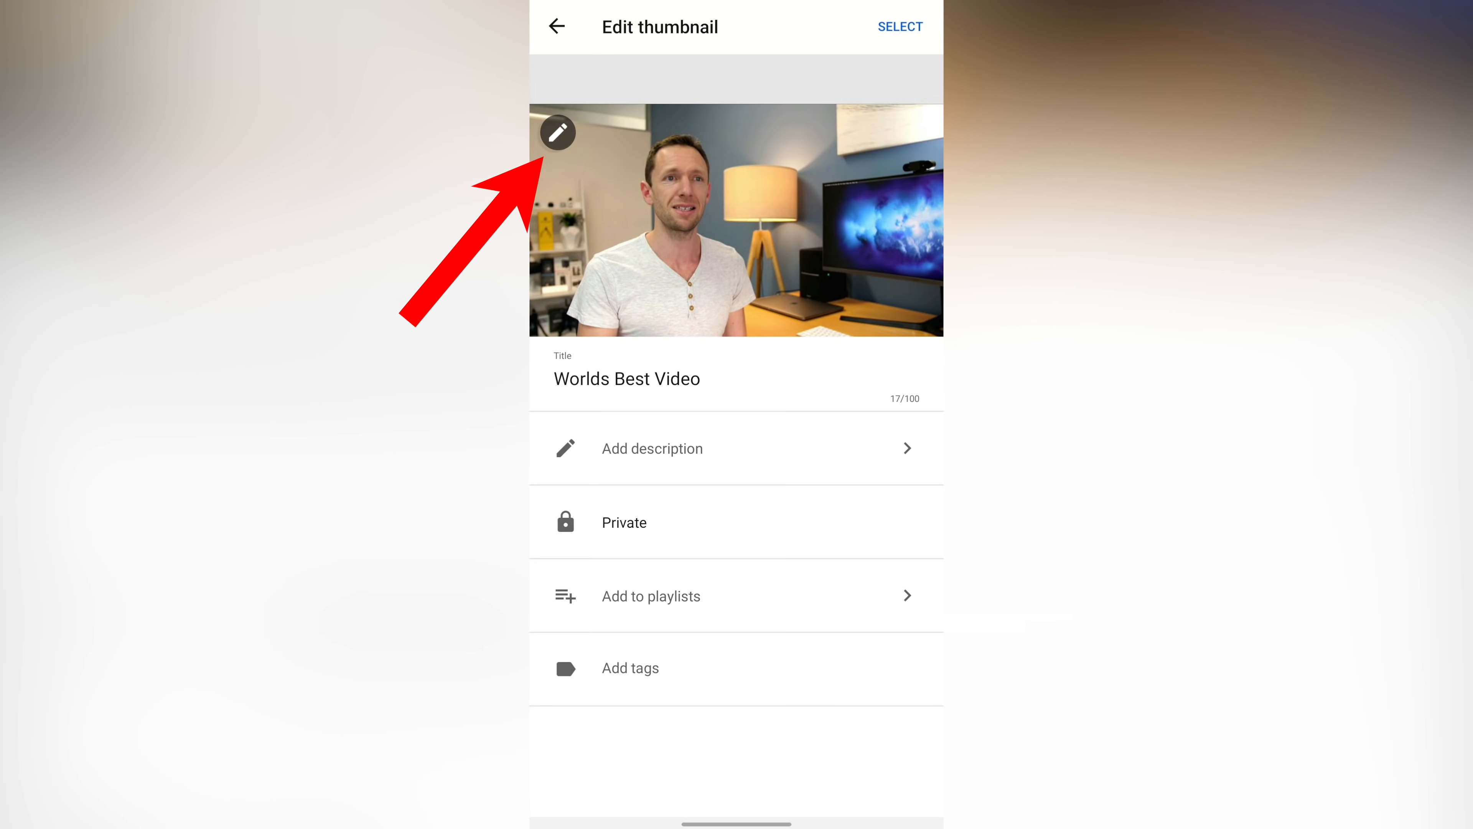
Step: Set the saved blue PixelLab design as the custom thumbnail and save the video
{"action": "left_click", "coordinate": [556, 132]}
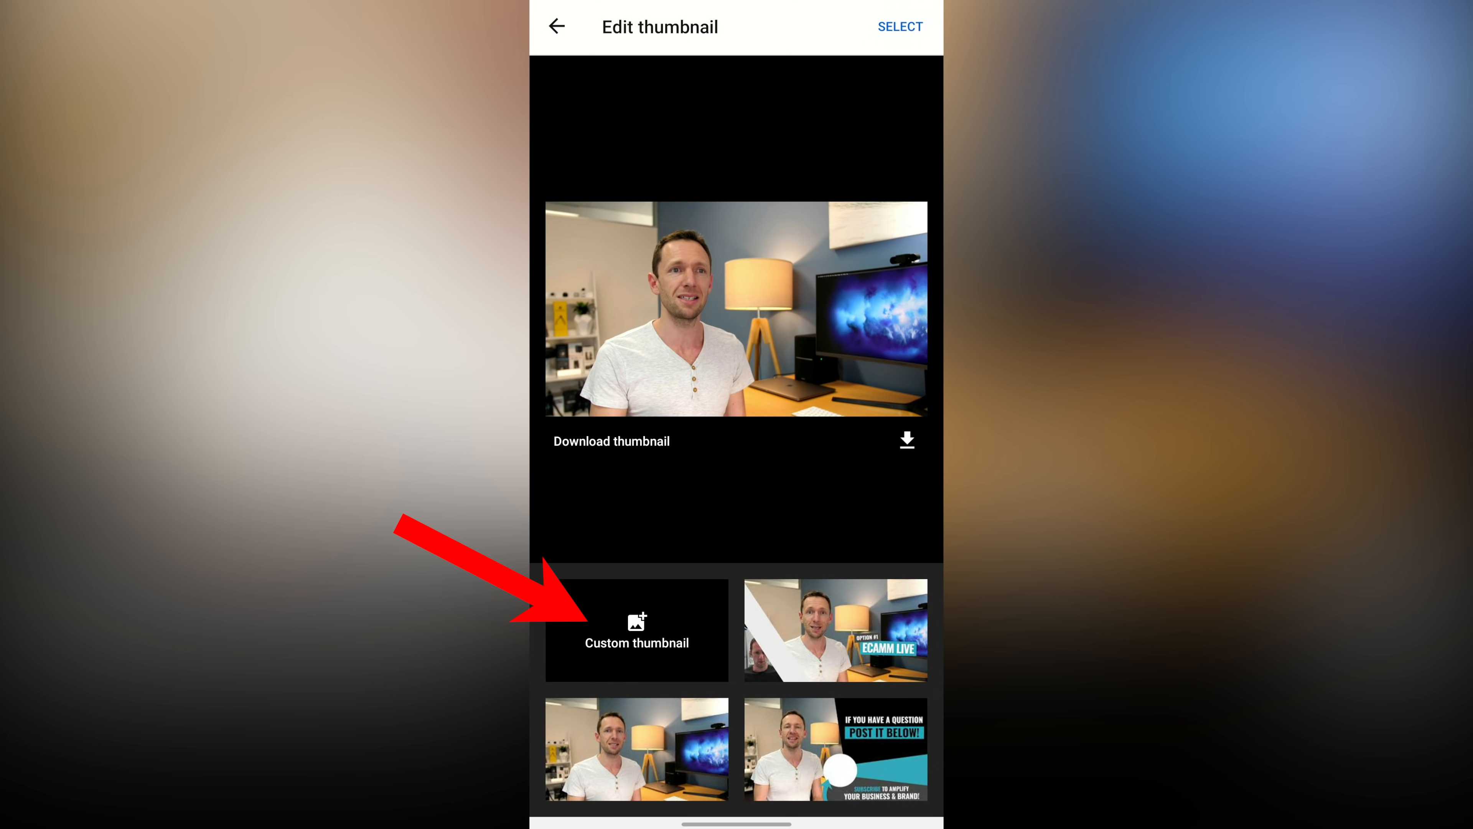
{"action": "left_click", "coordinate": [636, 631]}
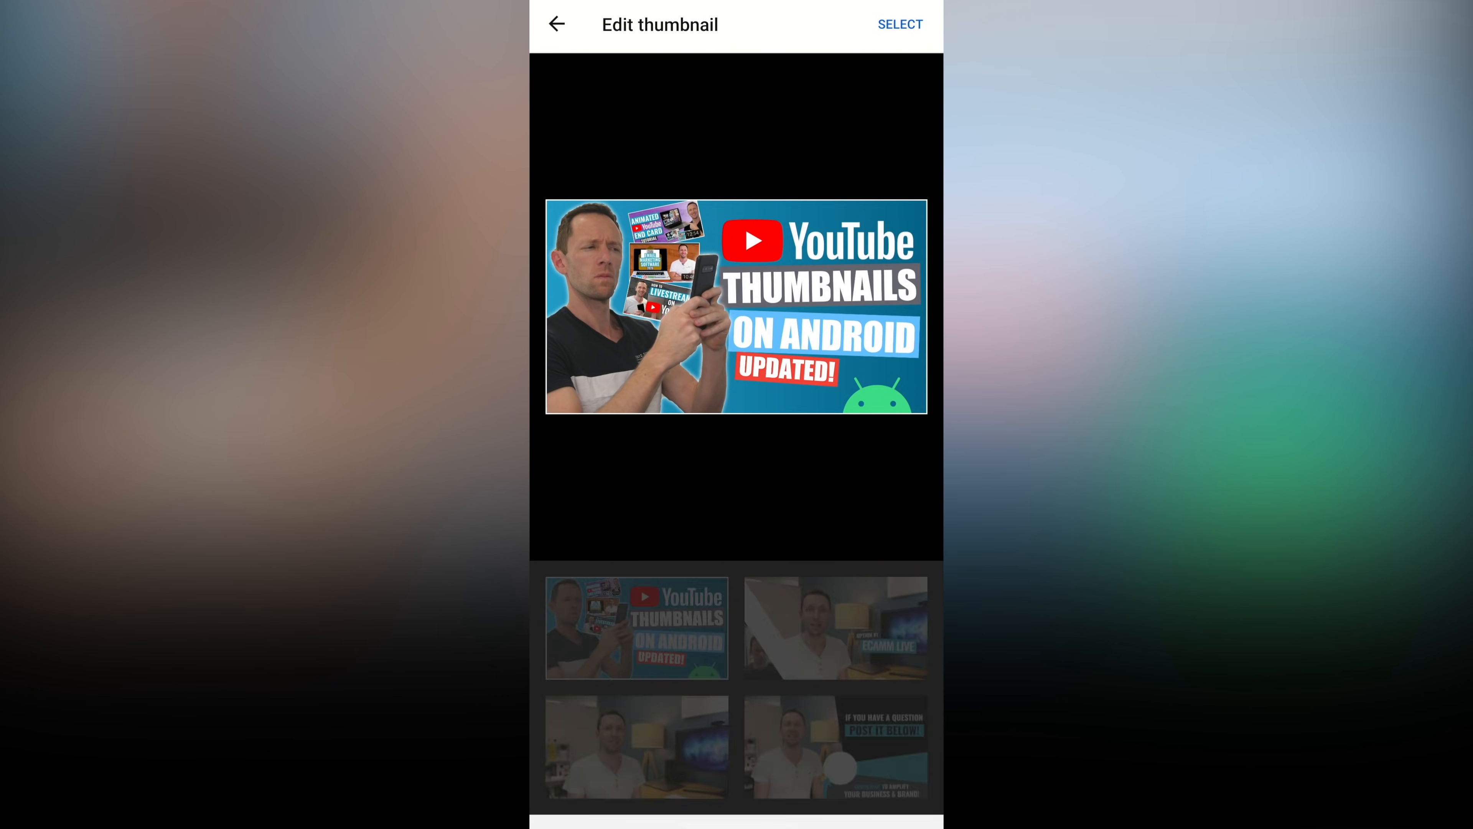
{"action": "left_click", "coordinate": [636, 627]}
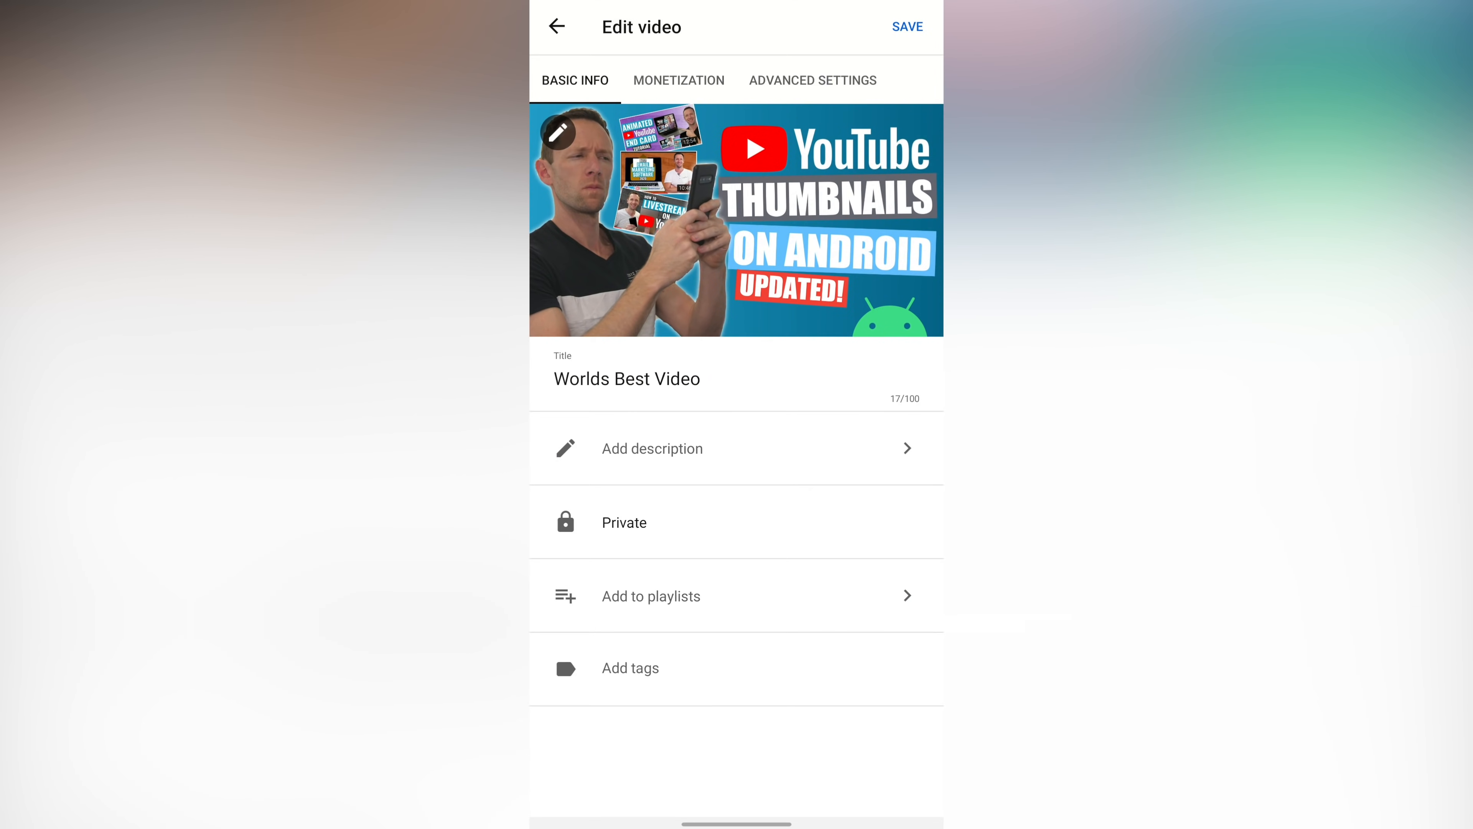
{"action": "left_click", "coordinate": [906, 26]}
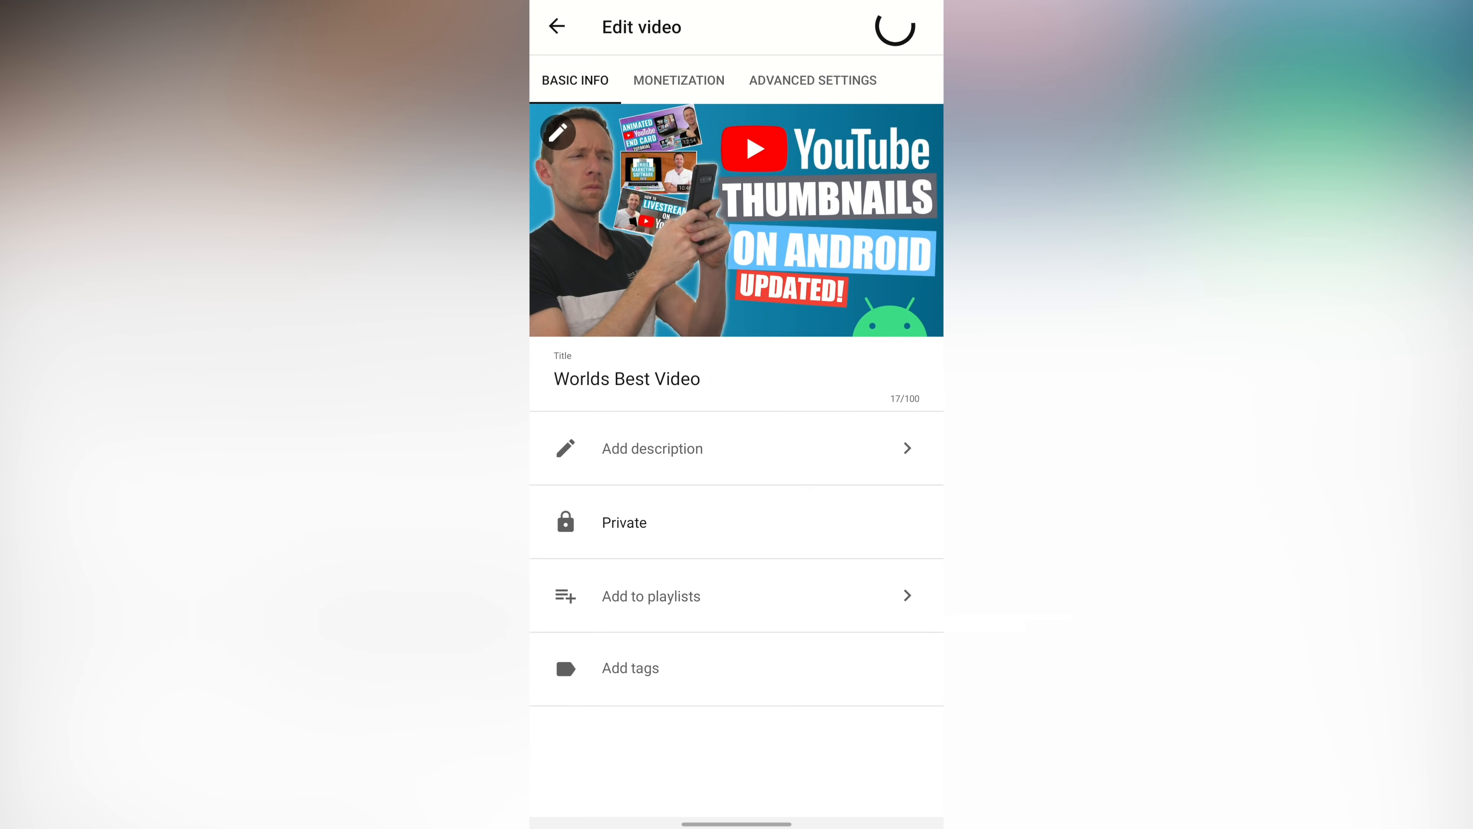